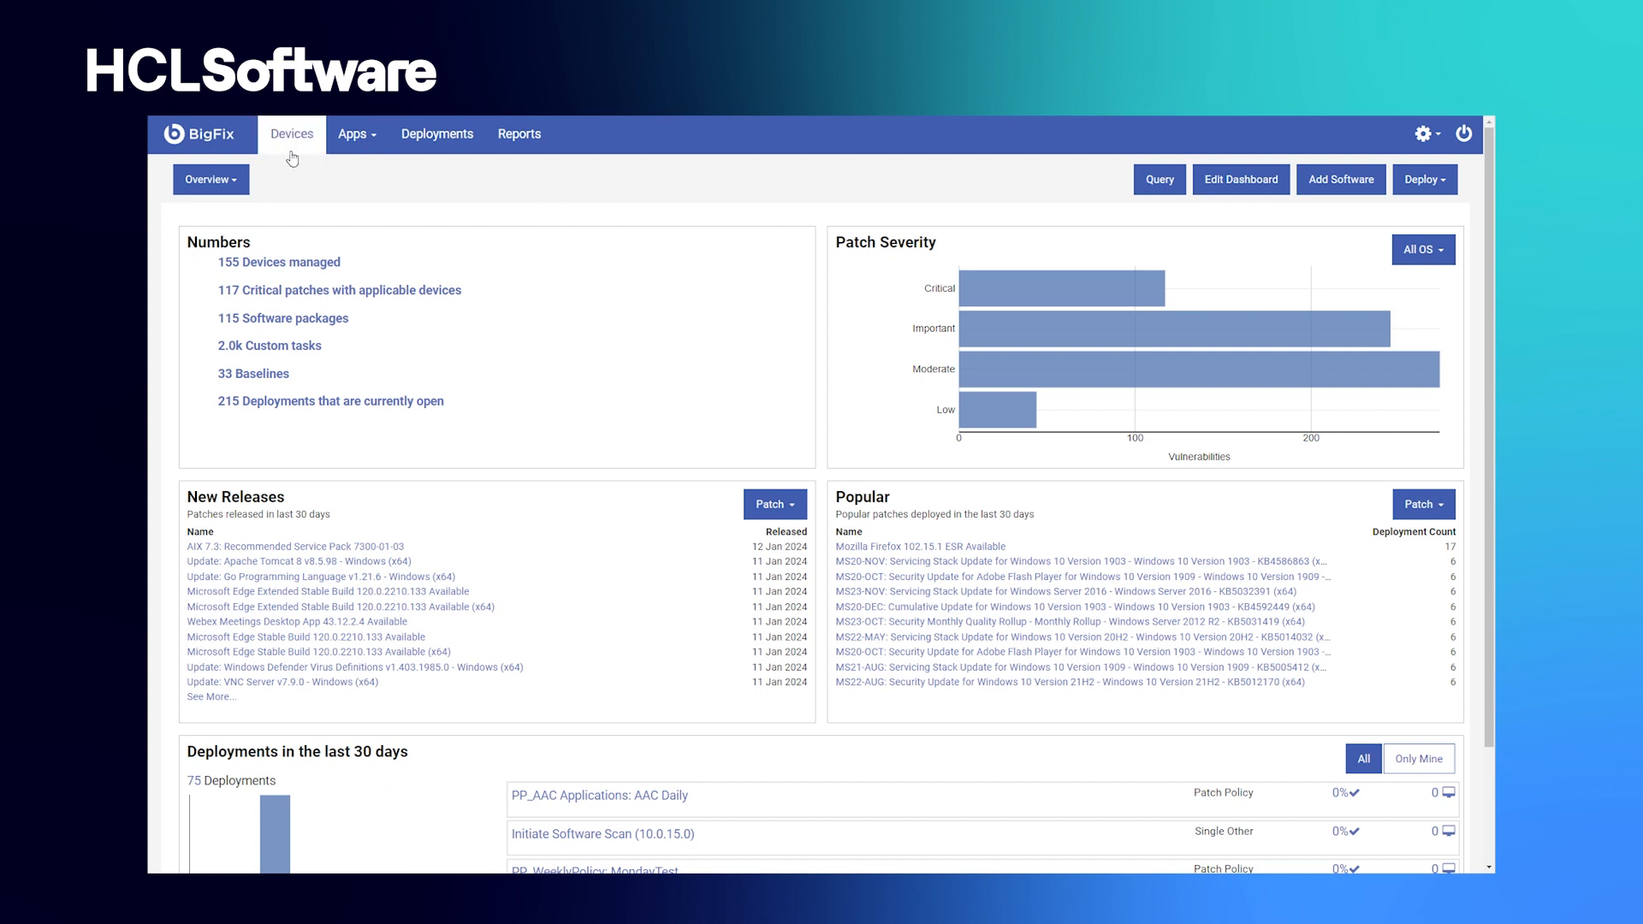
- Show all 155 managed devices and preview the OS filter choices without applying one
left_click(291, 134)
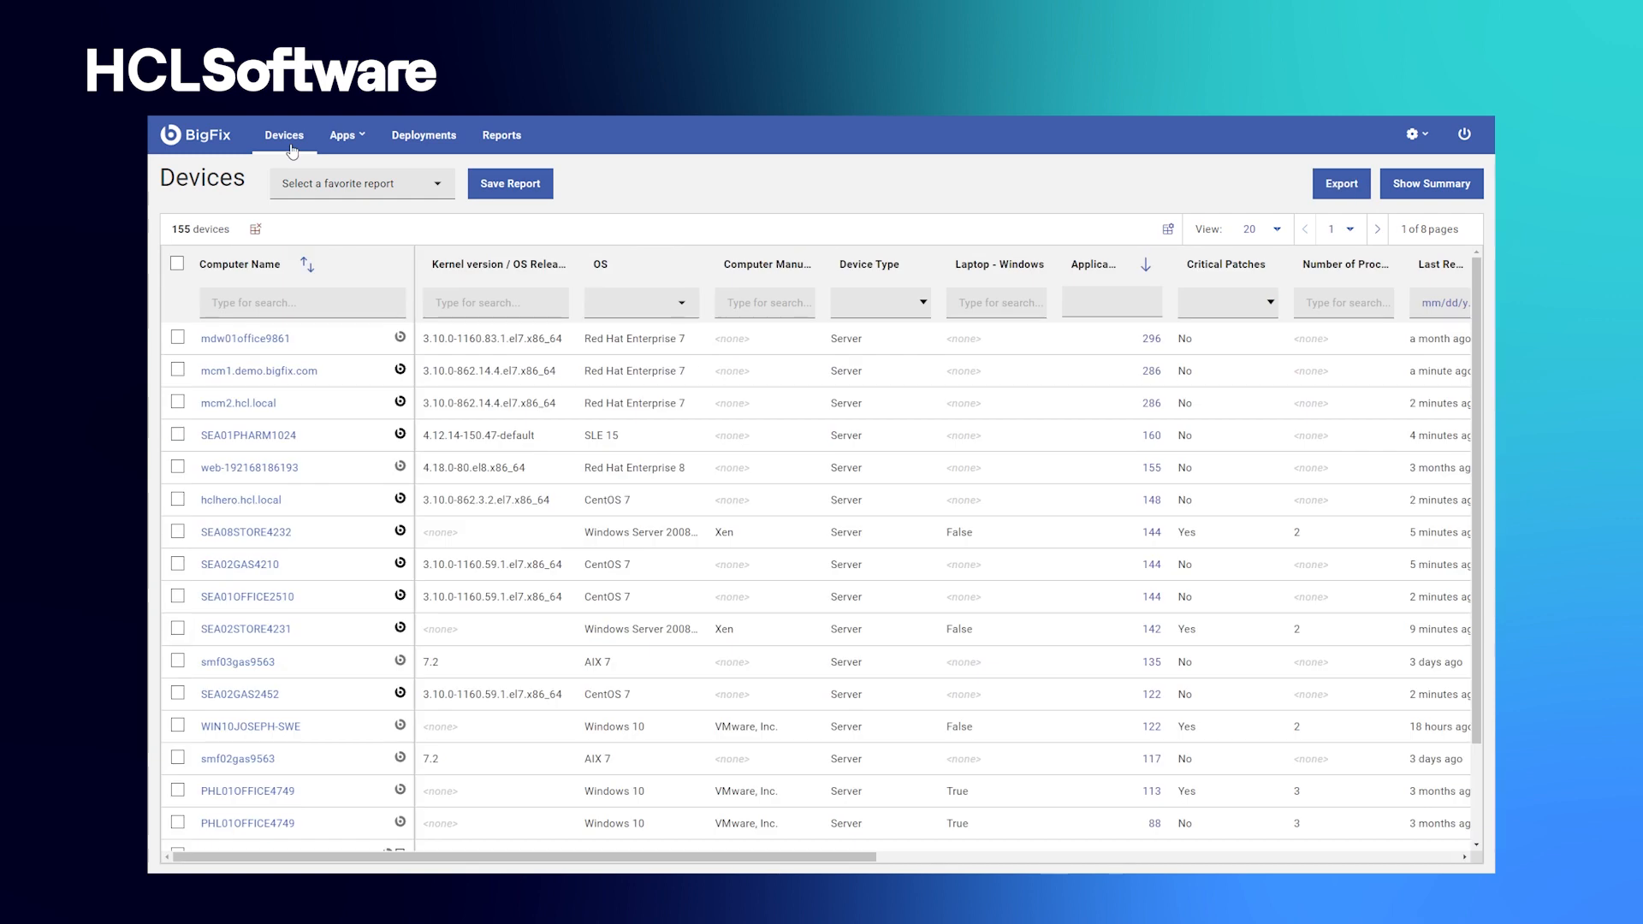
mouse_move(603, 258)
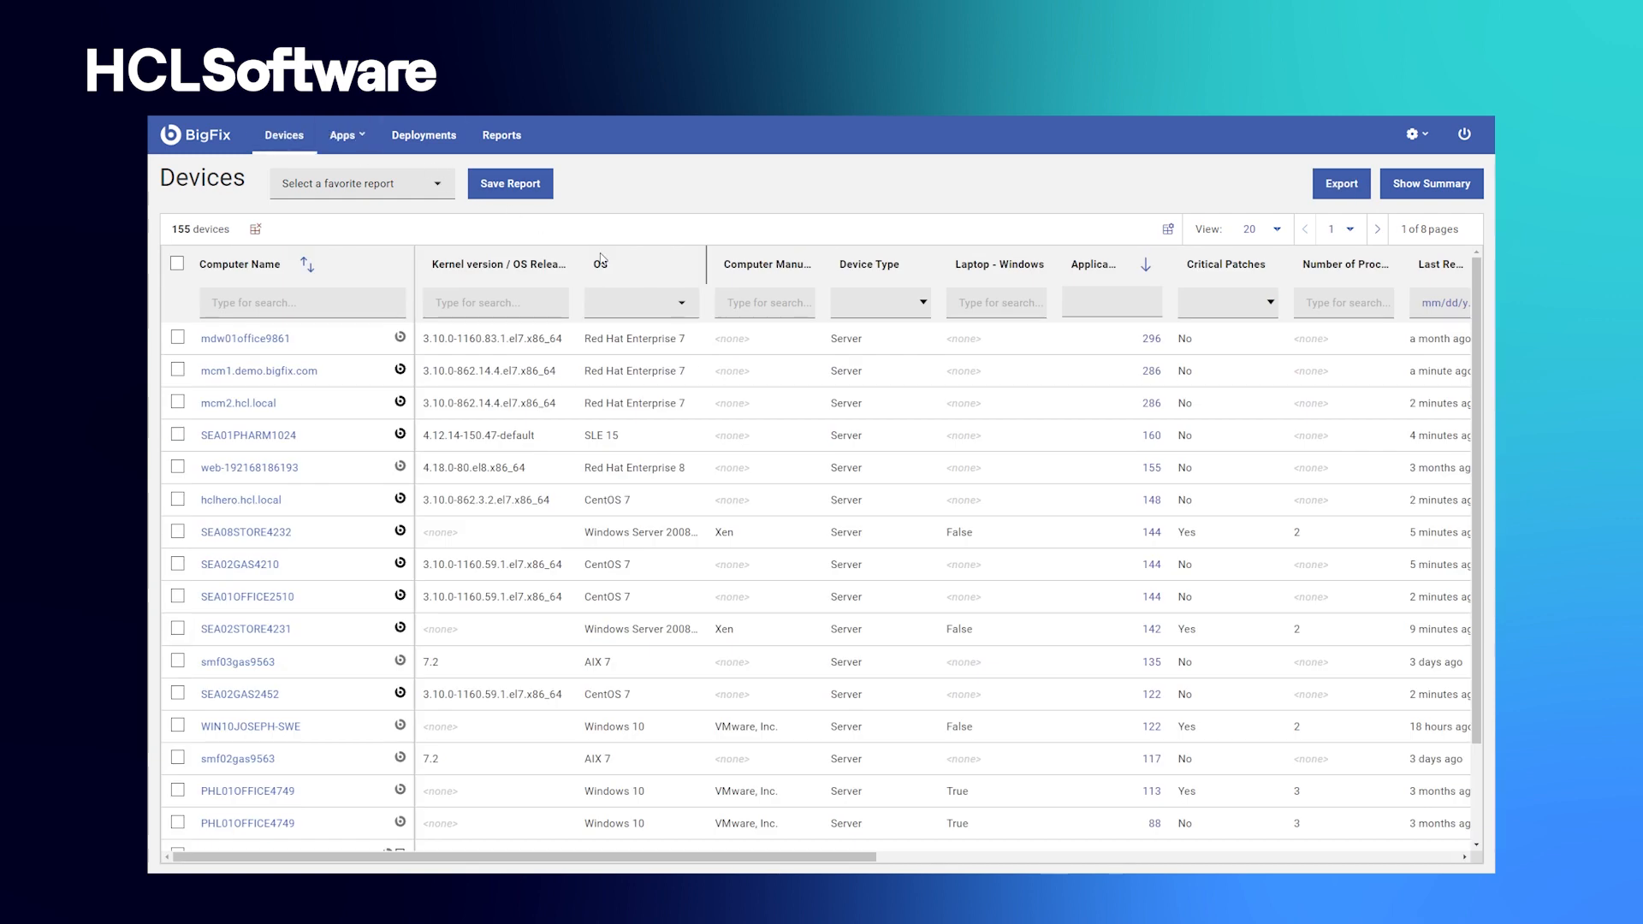
left_click(682, 303)
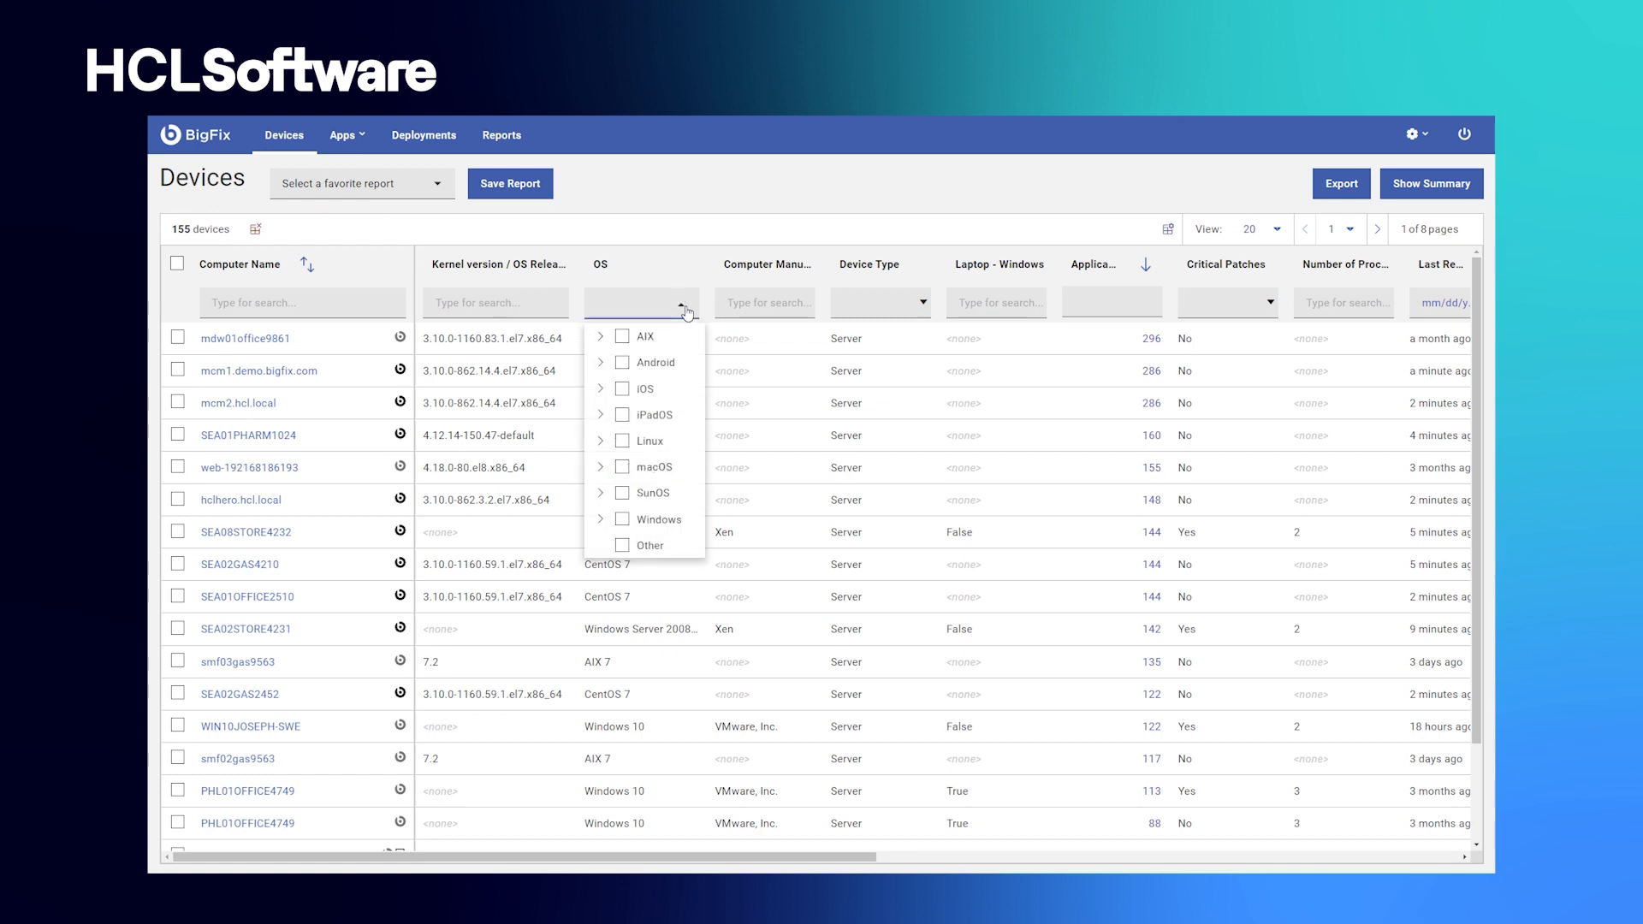
mouse_move(643, 389)
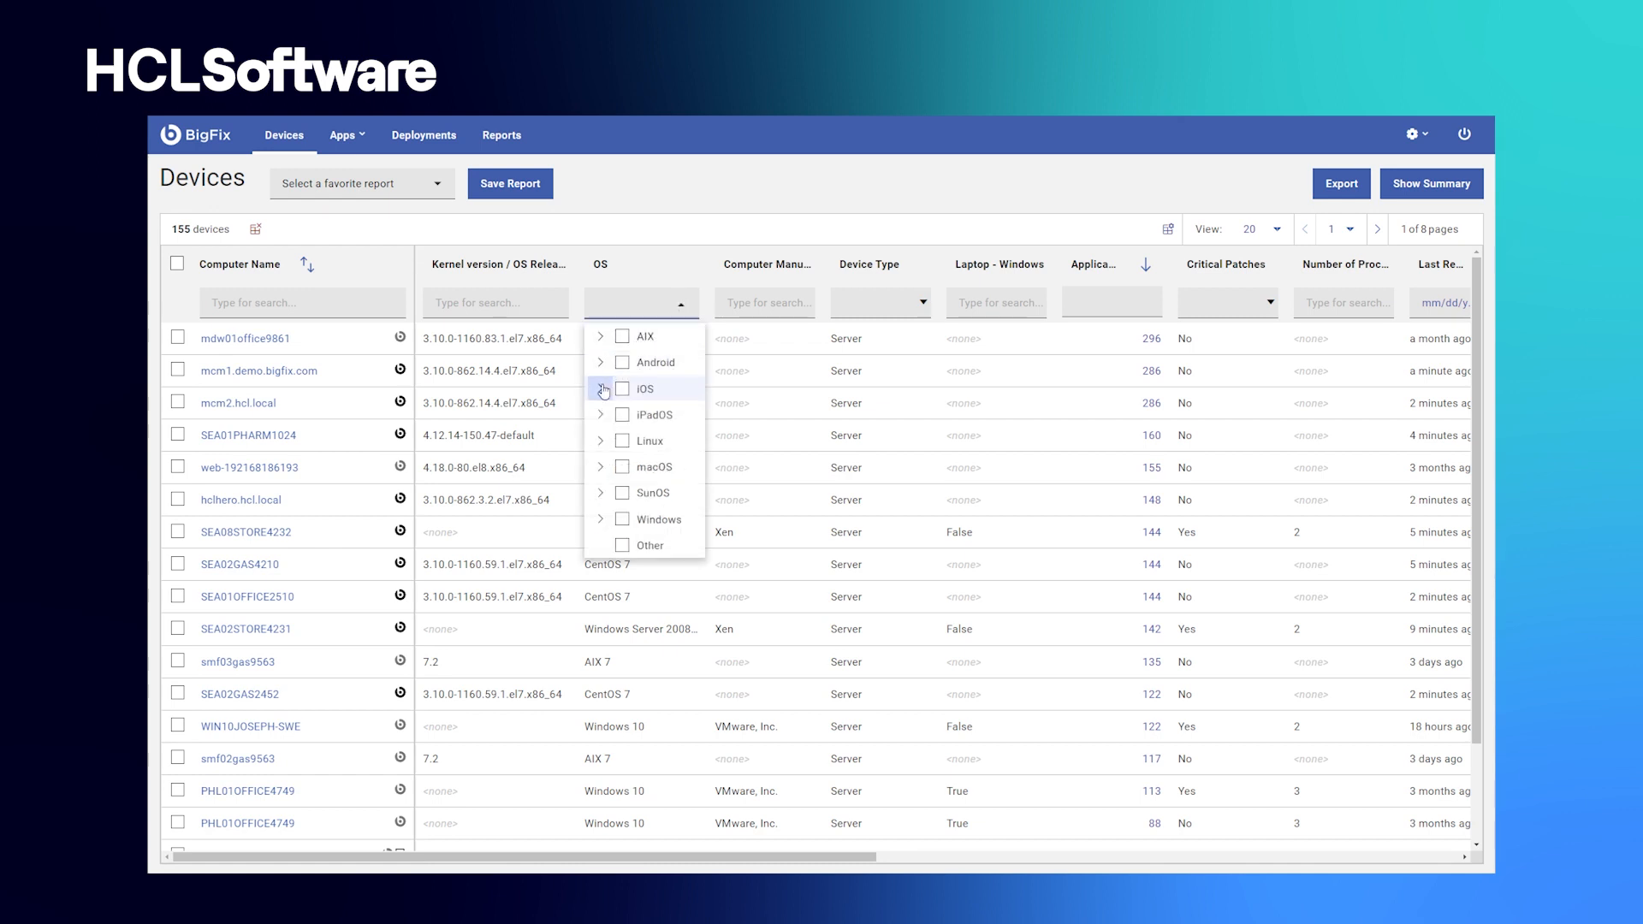
left_click(600, 439)
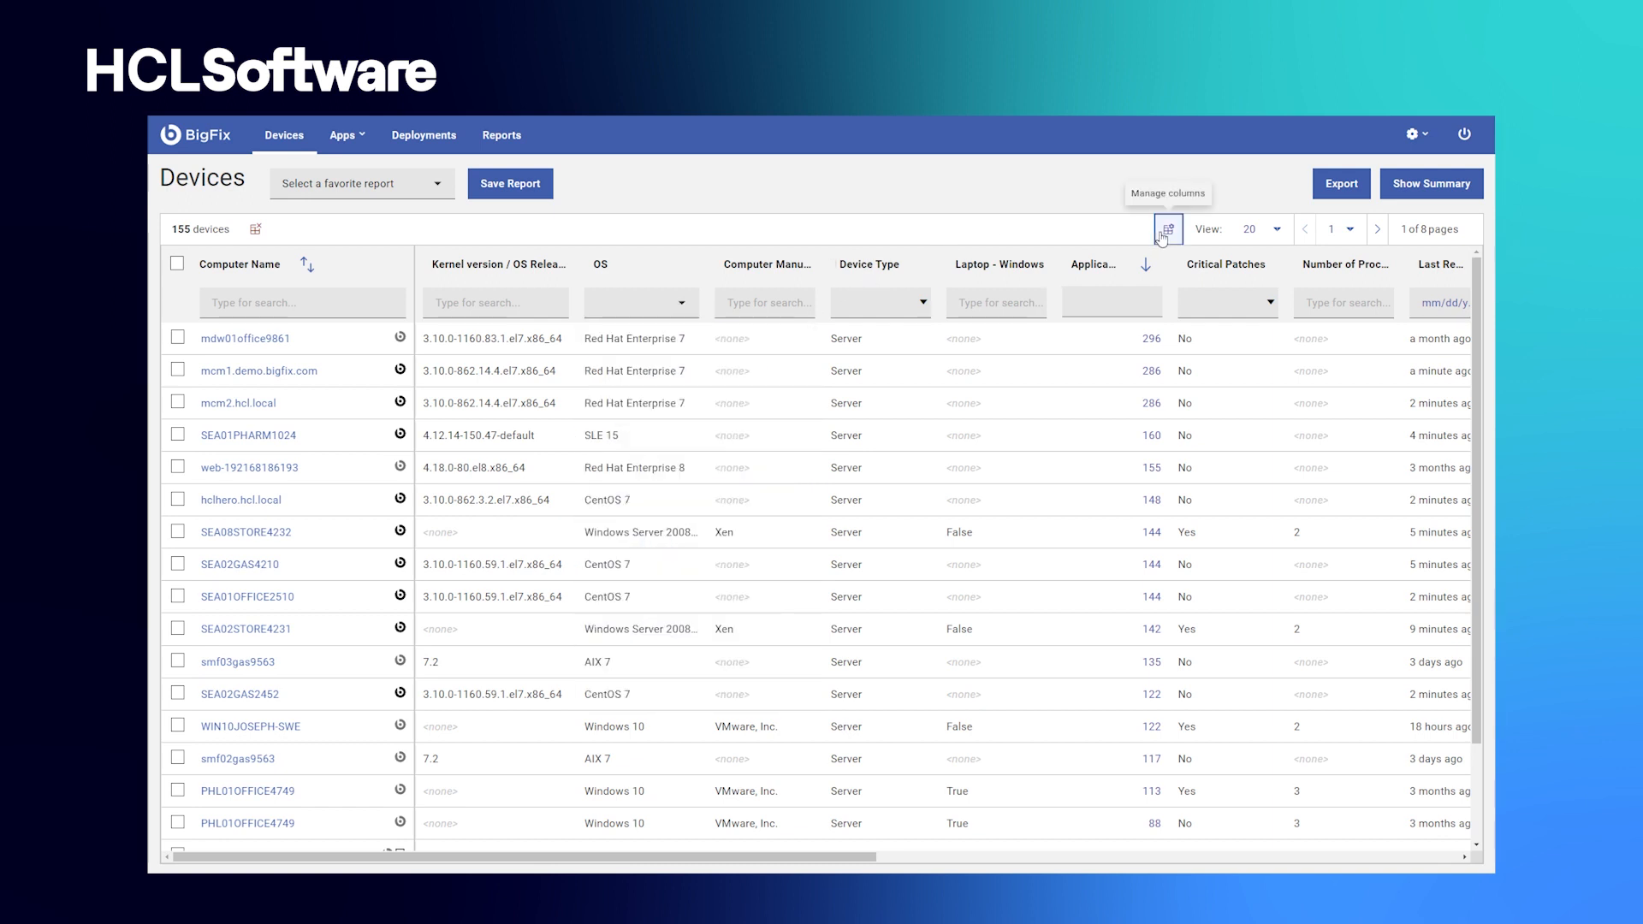
left_click(1166, 229)
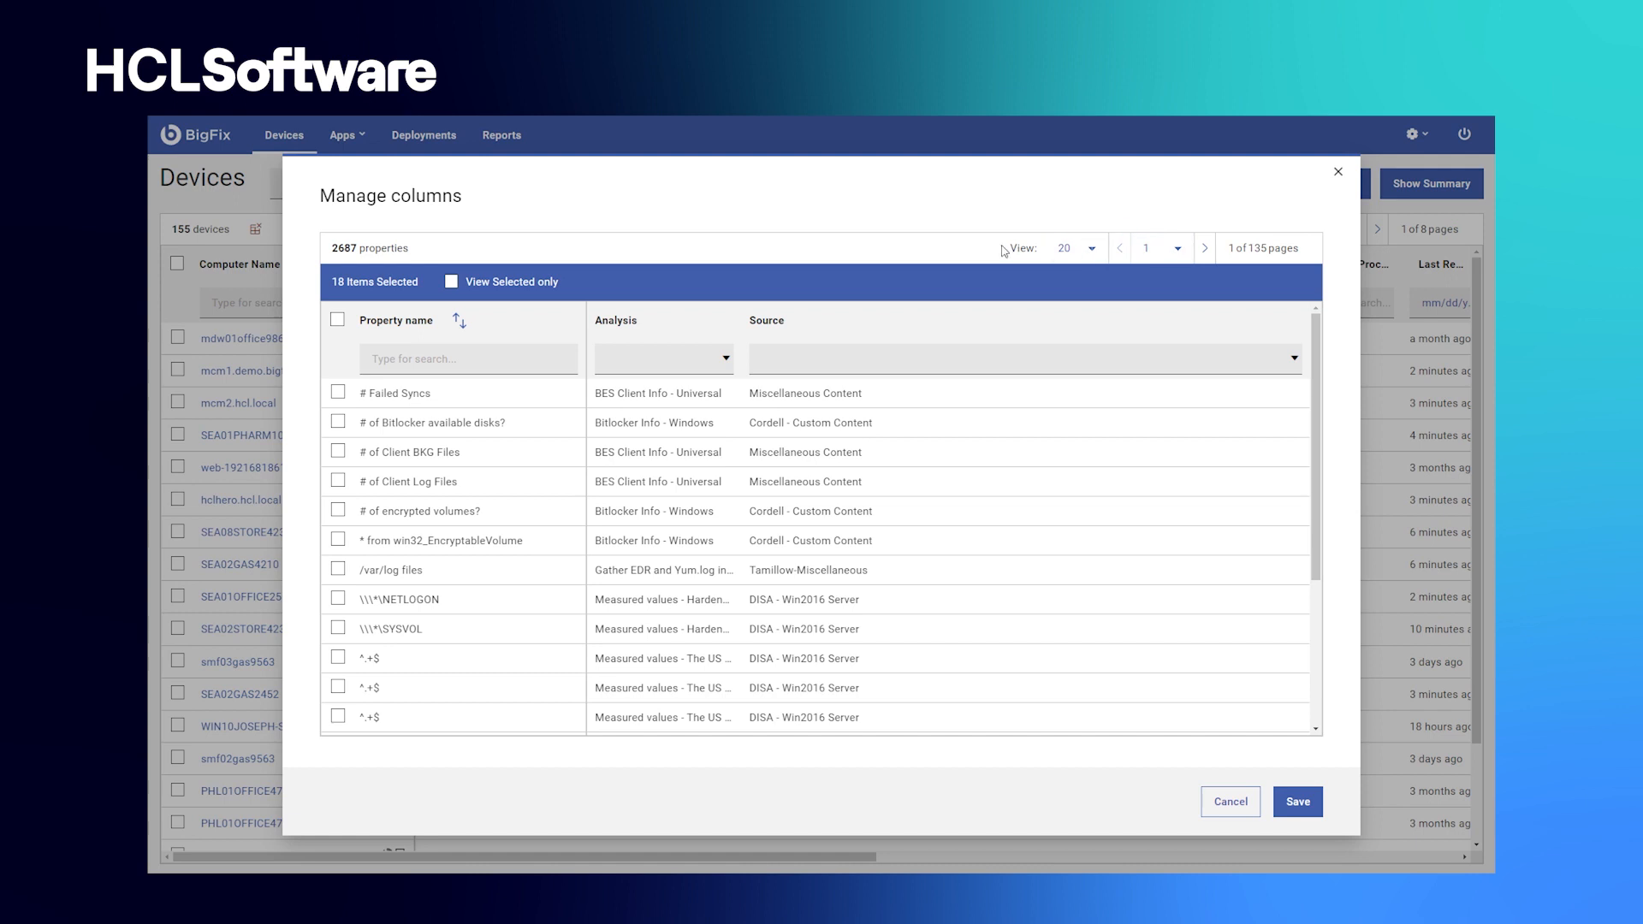
left_click(1070, 248)
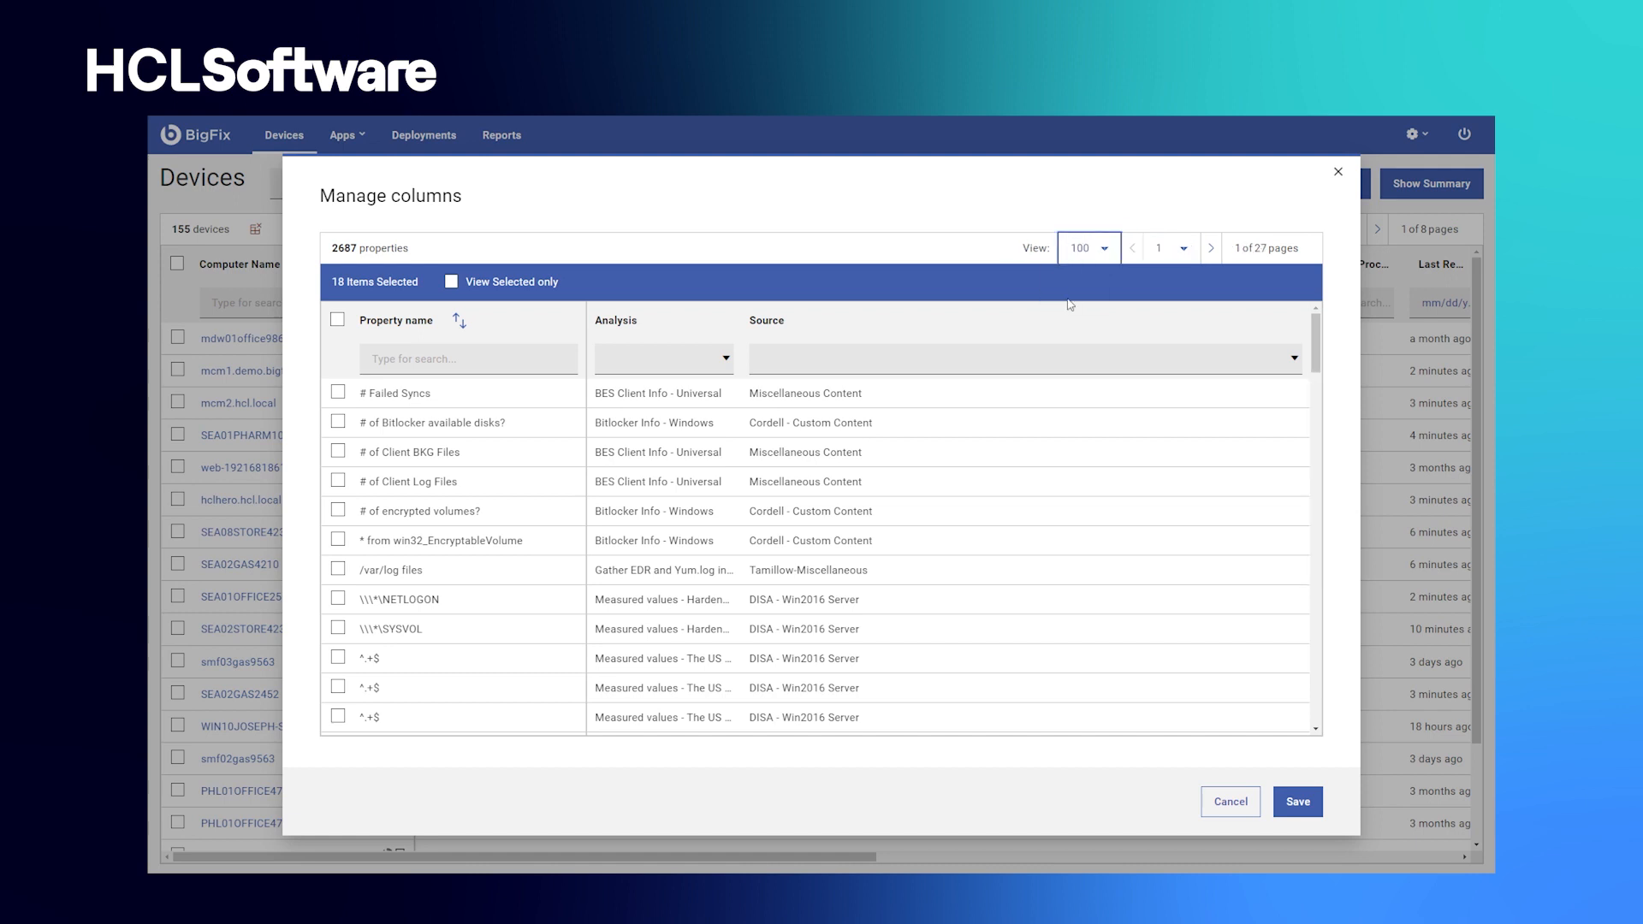
scroll("down", 3)
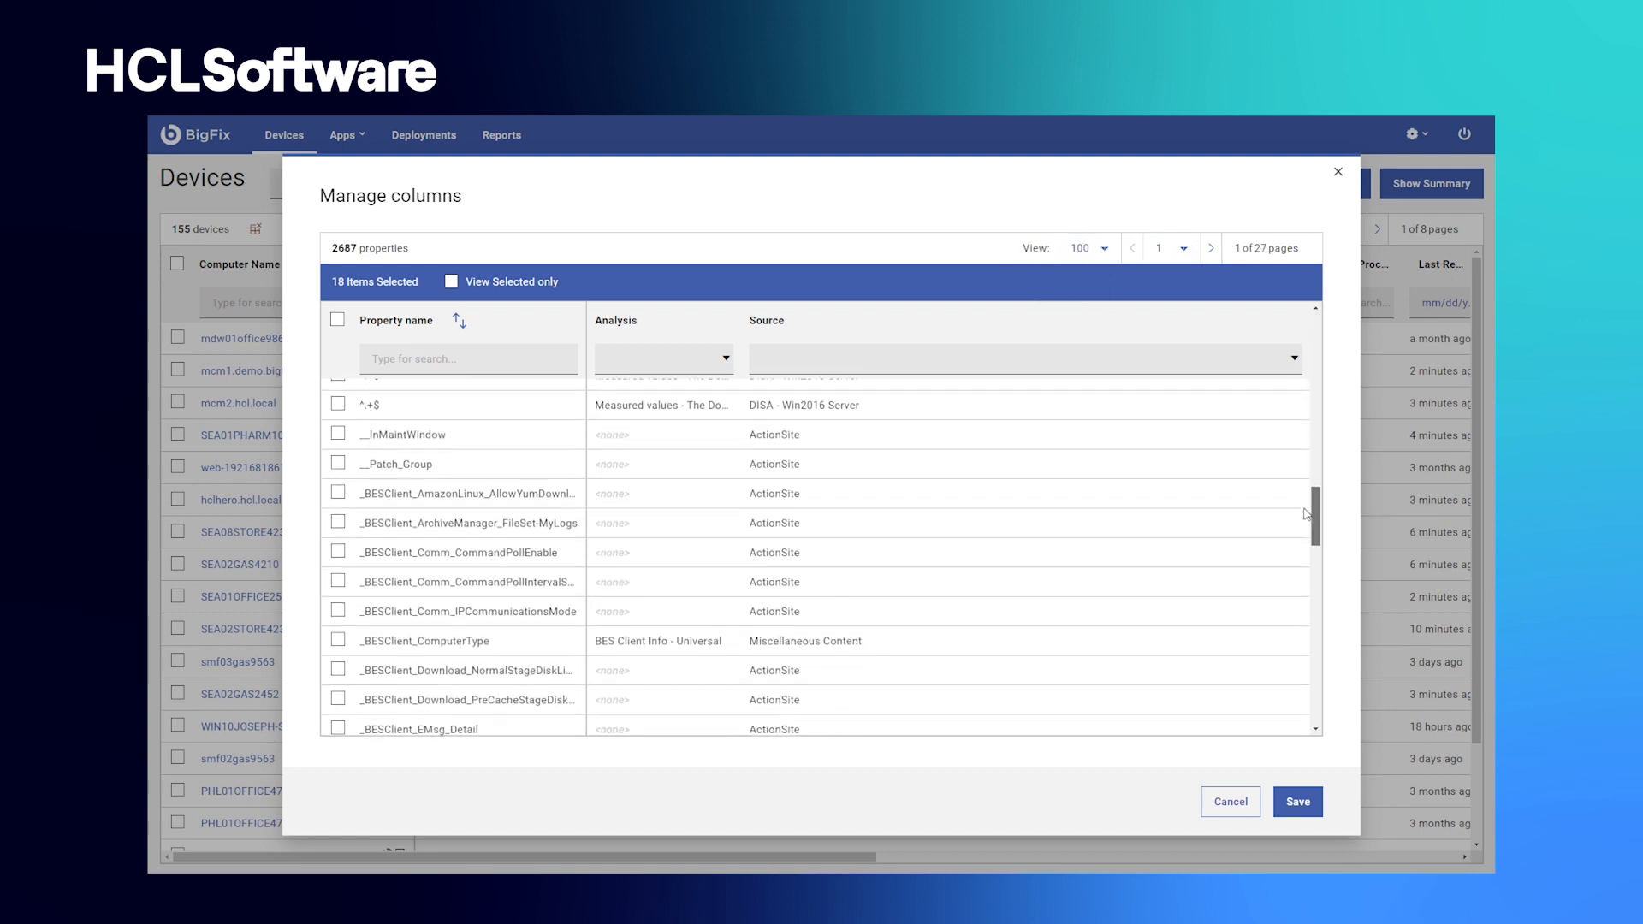
scroll("down", 3)
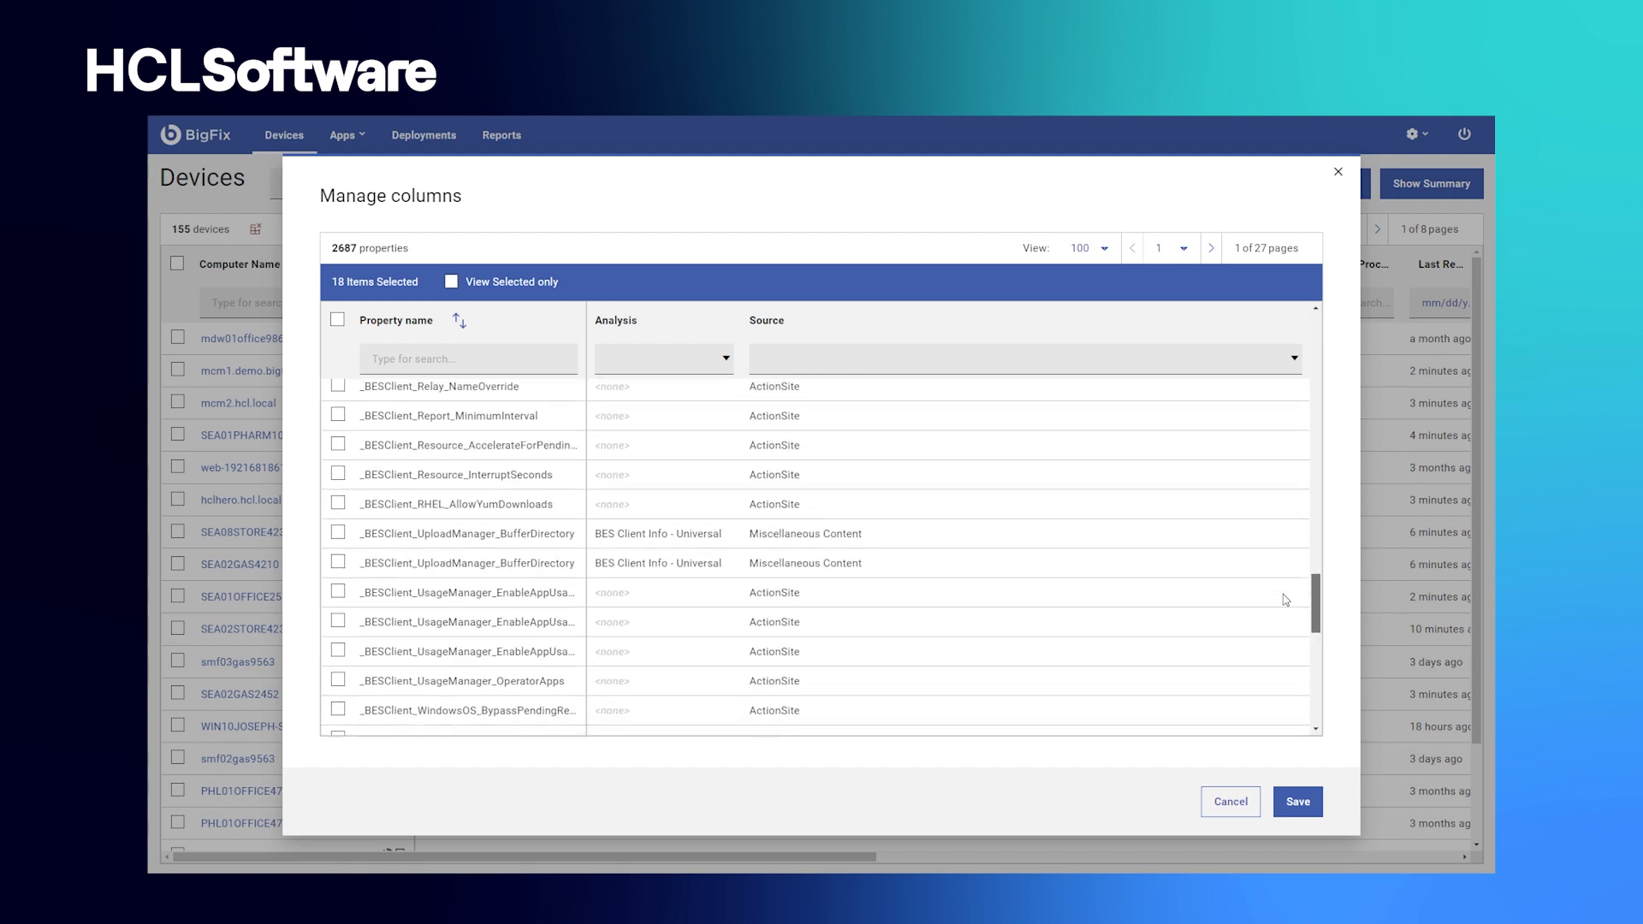
scroll("down", 3)
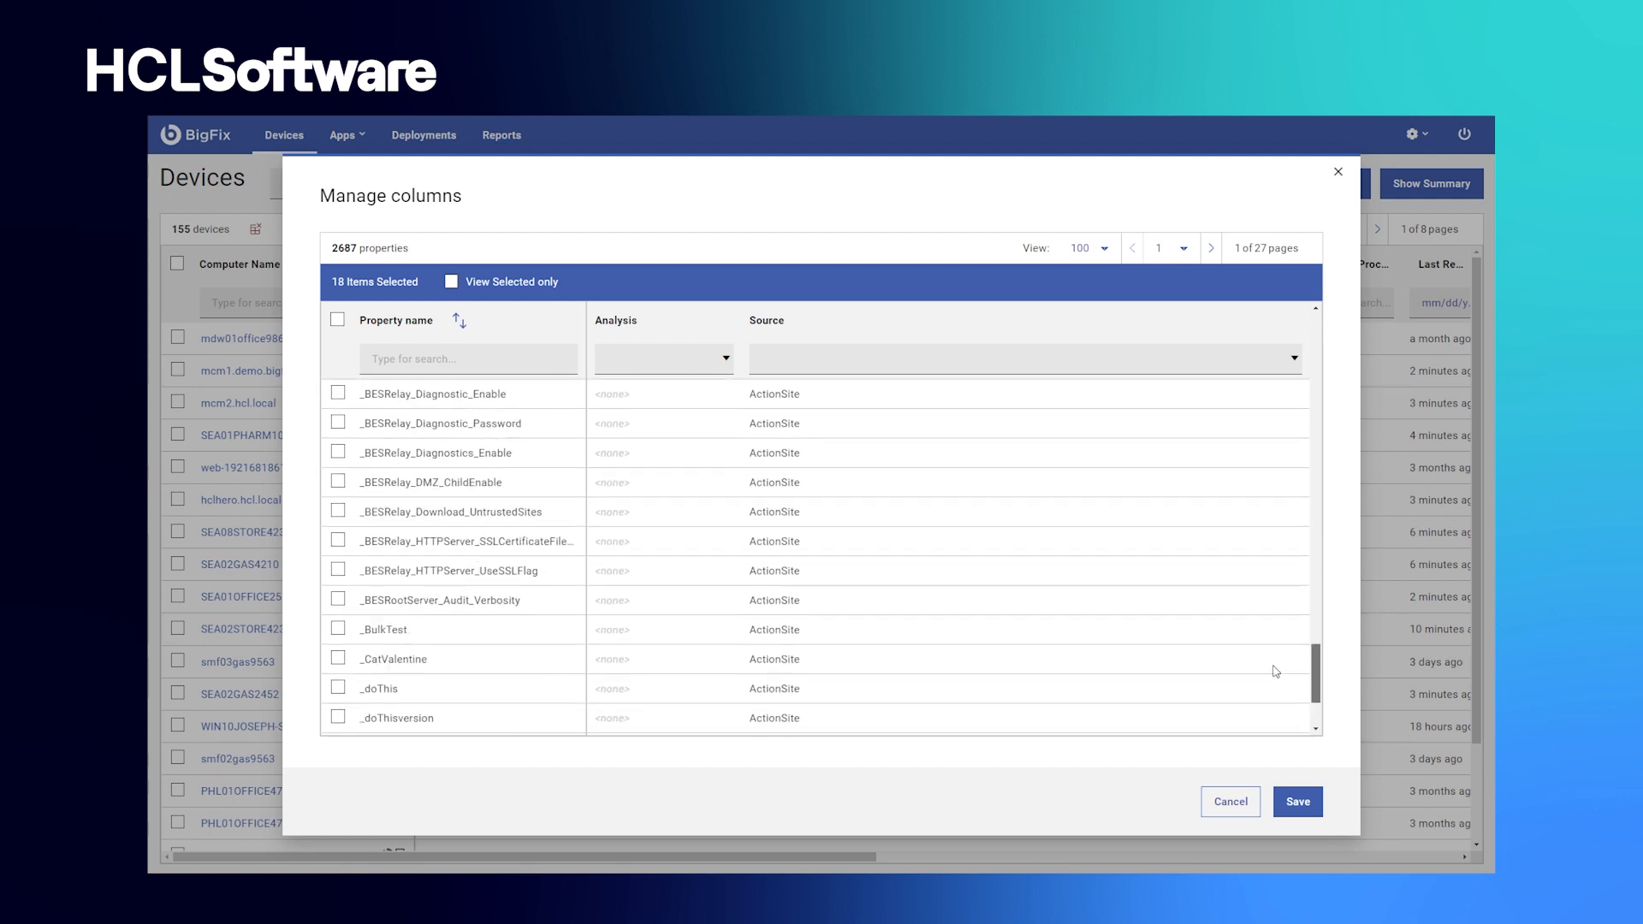
left_click(1297, 802)
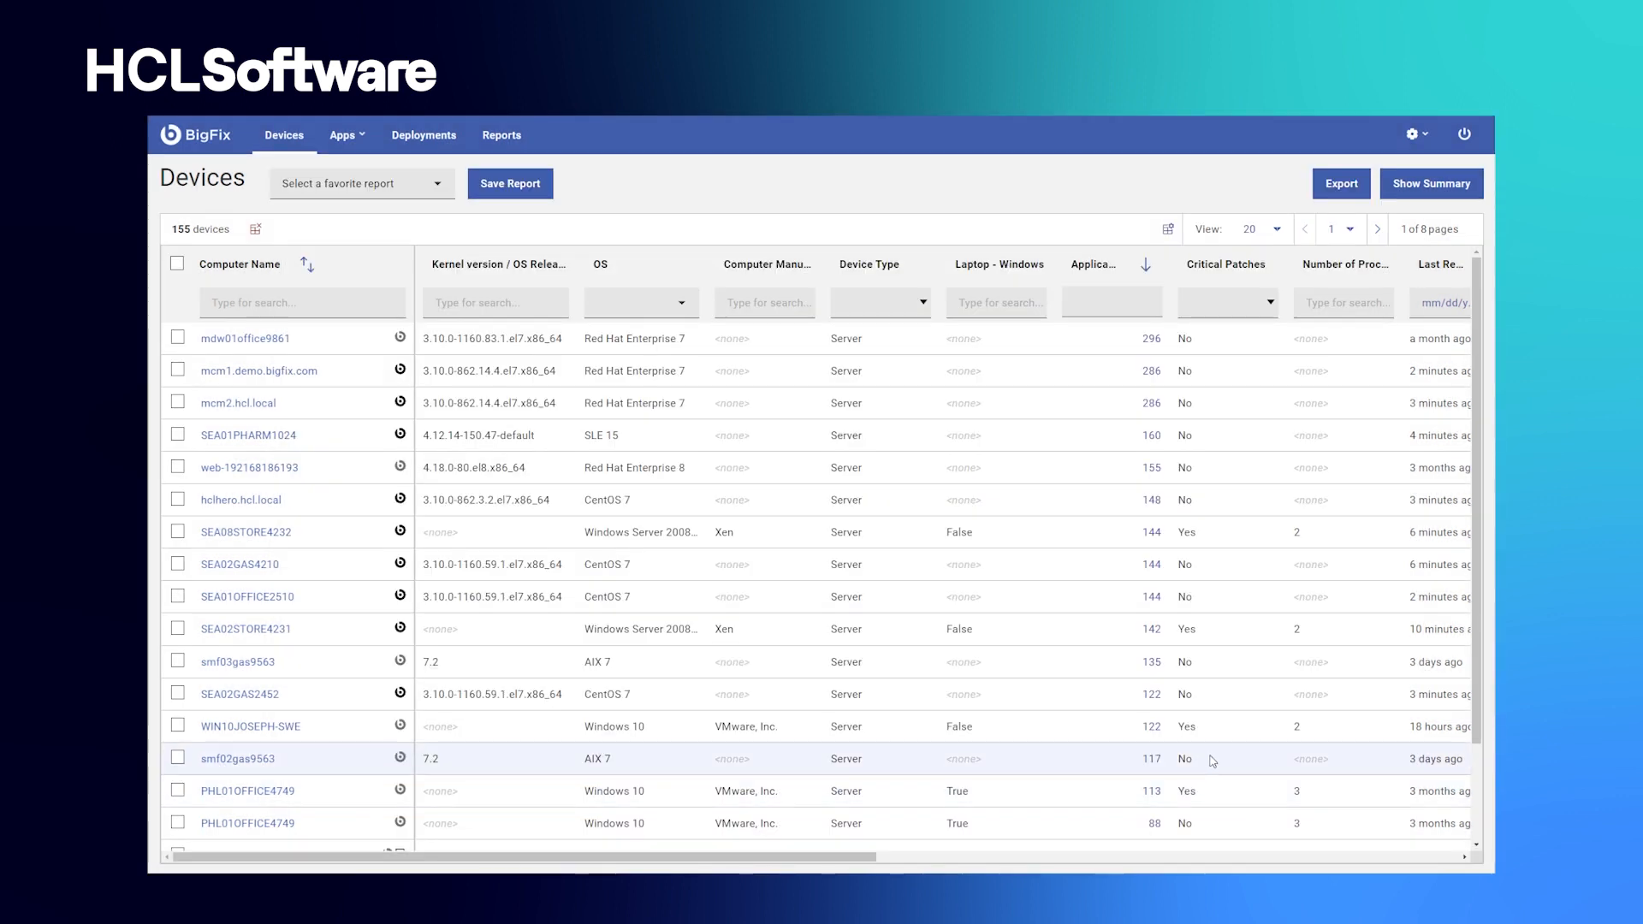
- Open the Patch app overview from Apps and scroll through its summary charts
left_click(342, 134)
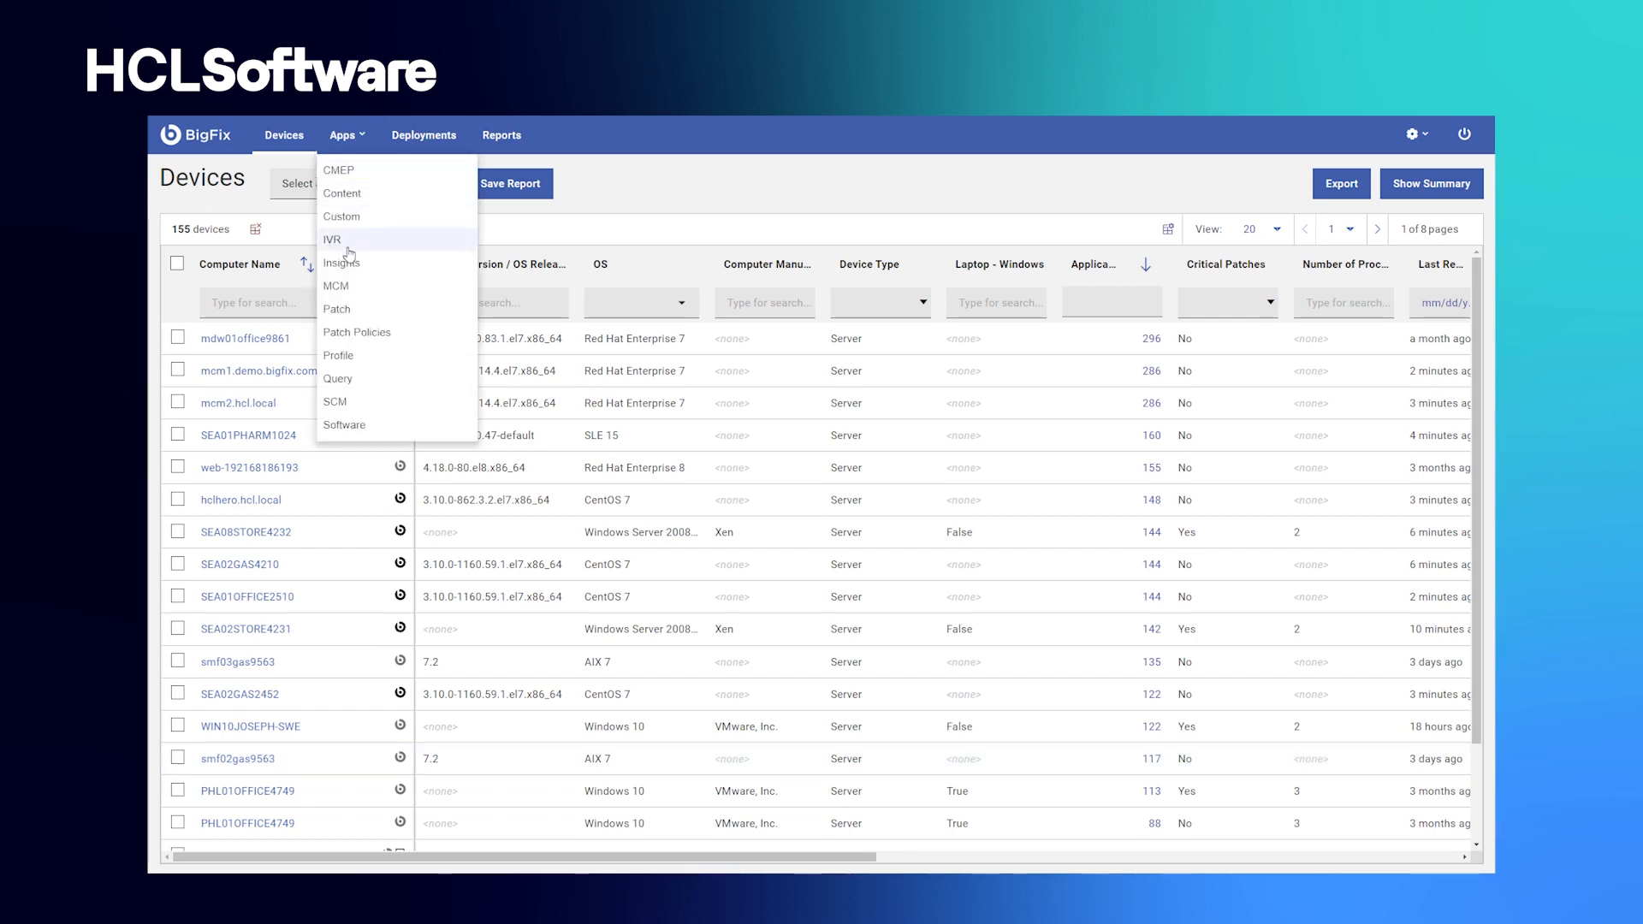
left_click(337, 309)
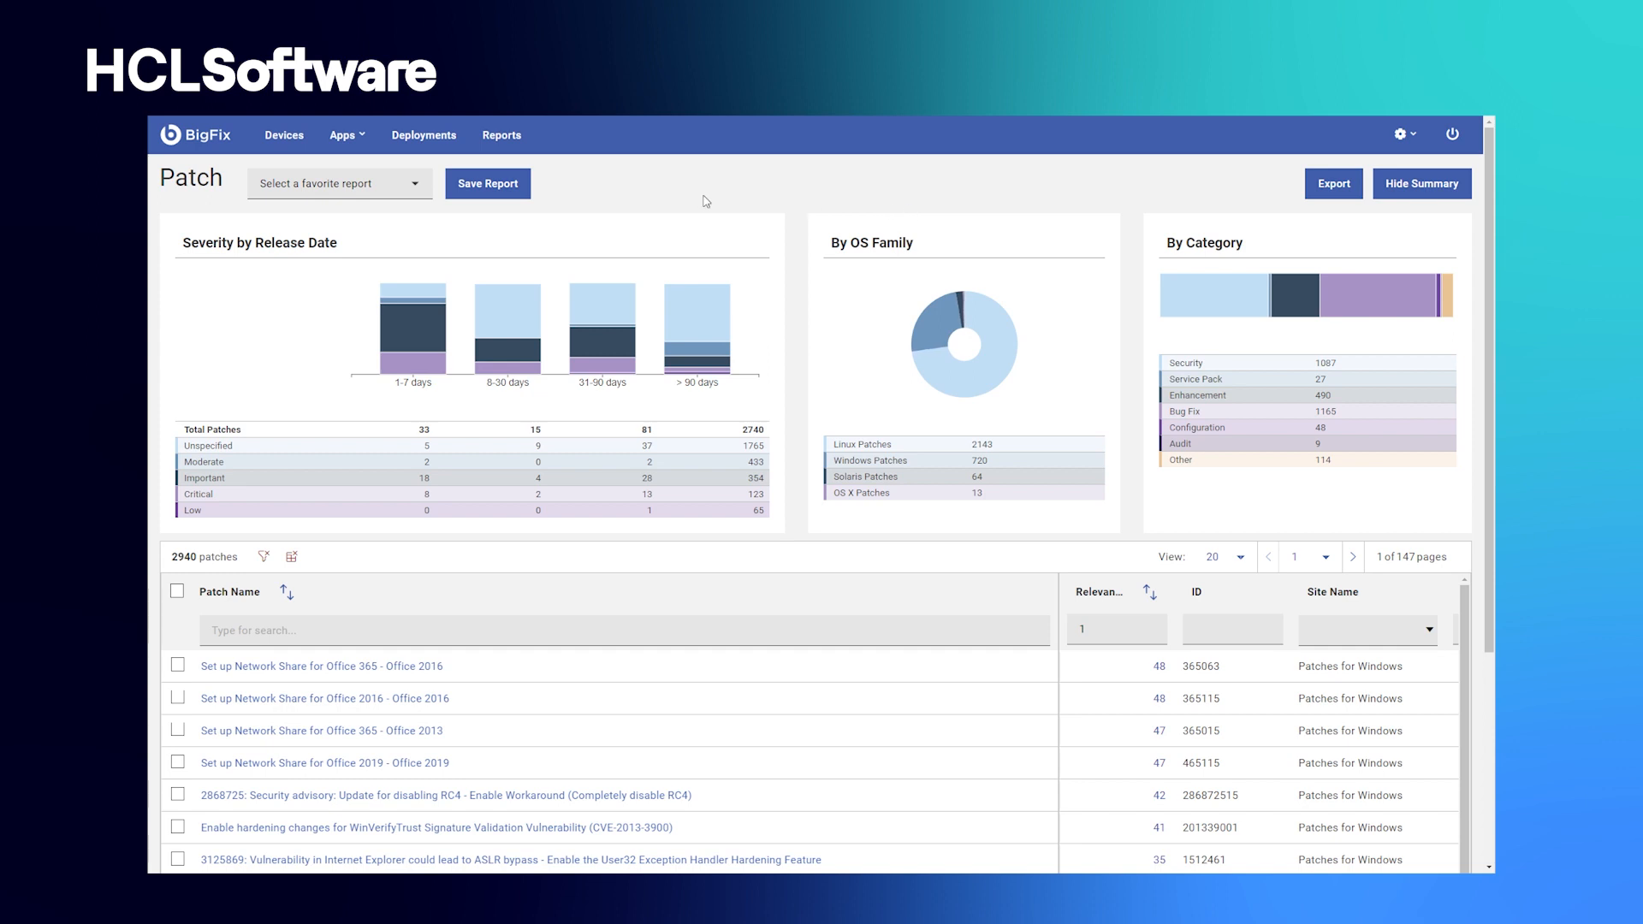
mouse_move(332, 266)
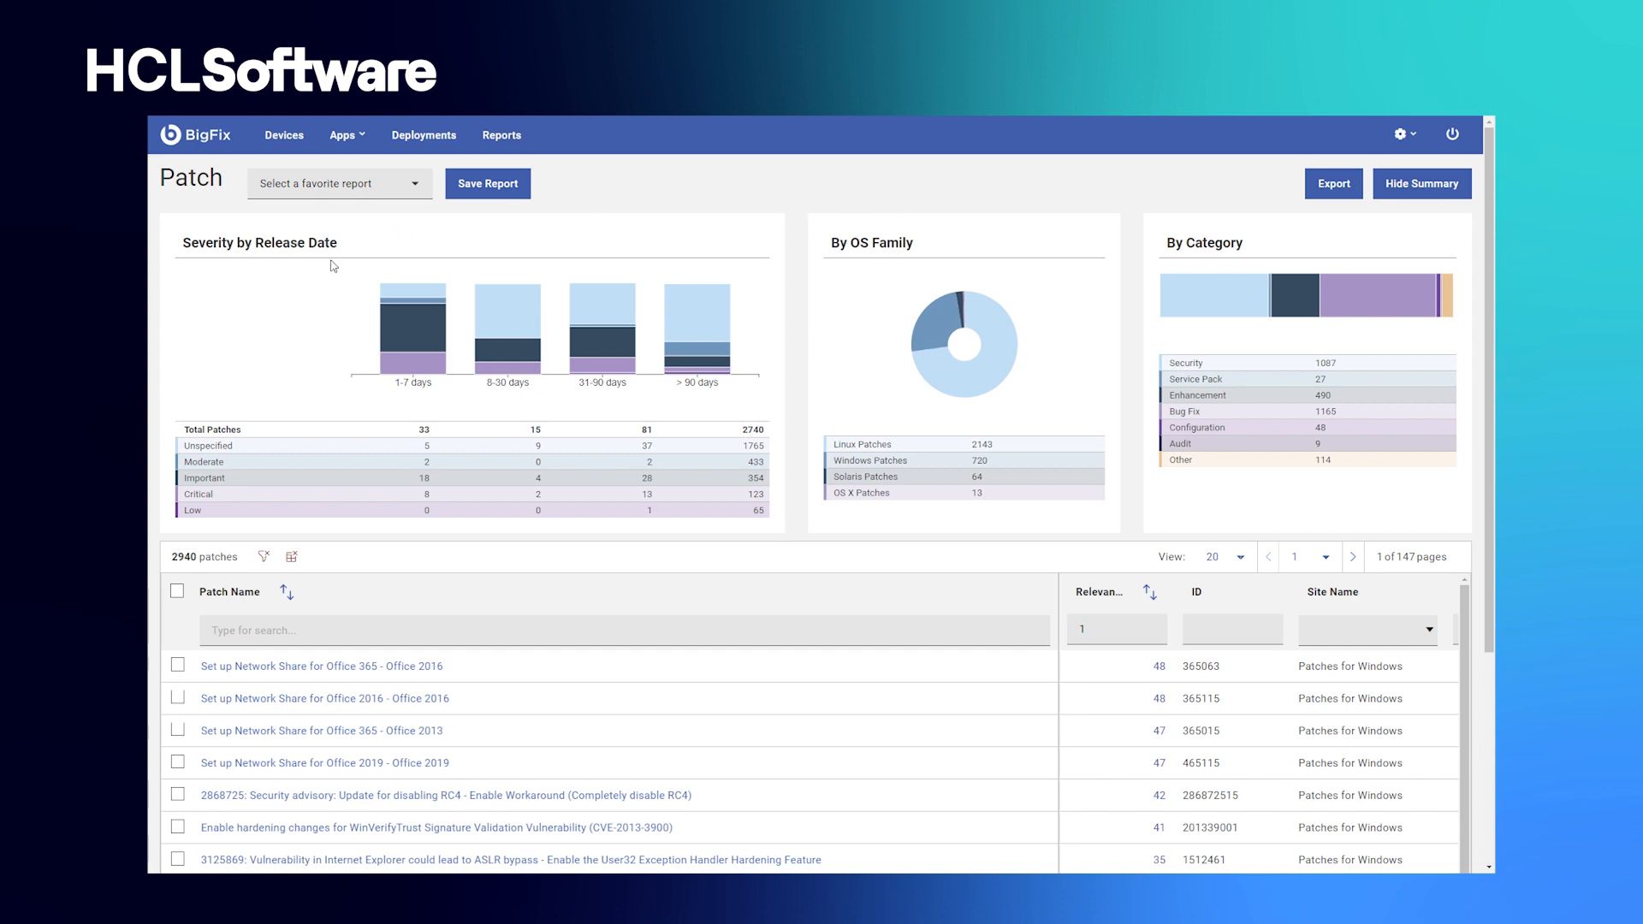
mouse_move(390, 504)
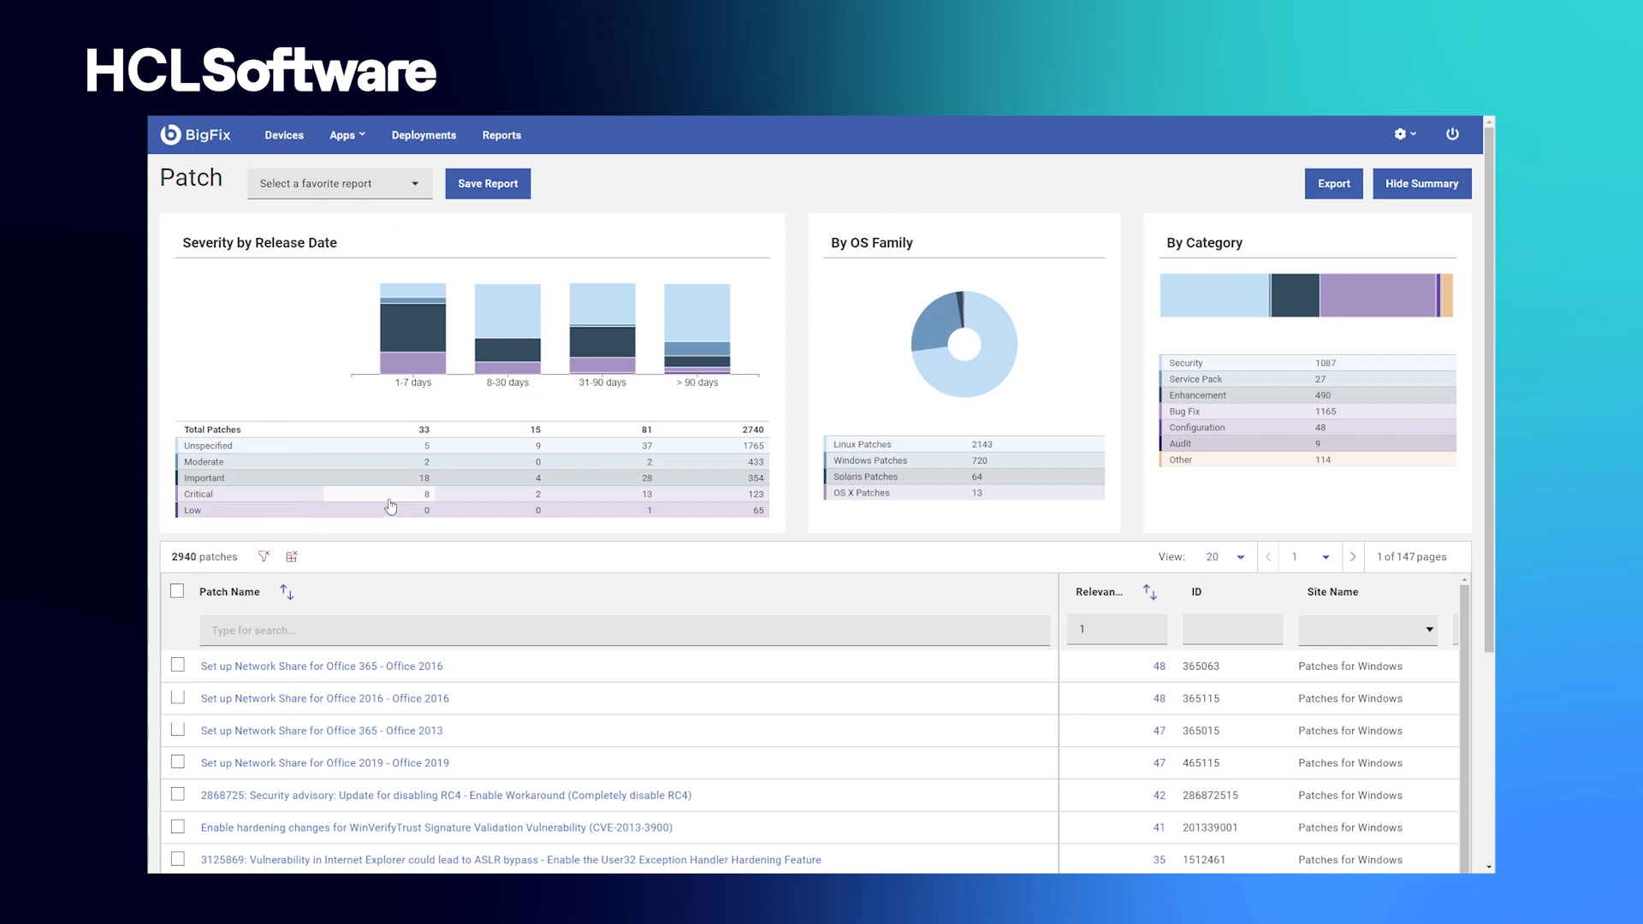
mouse_move(677, 406)
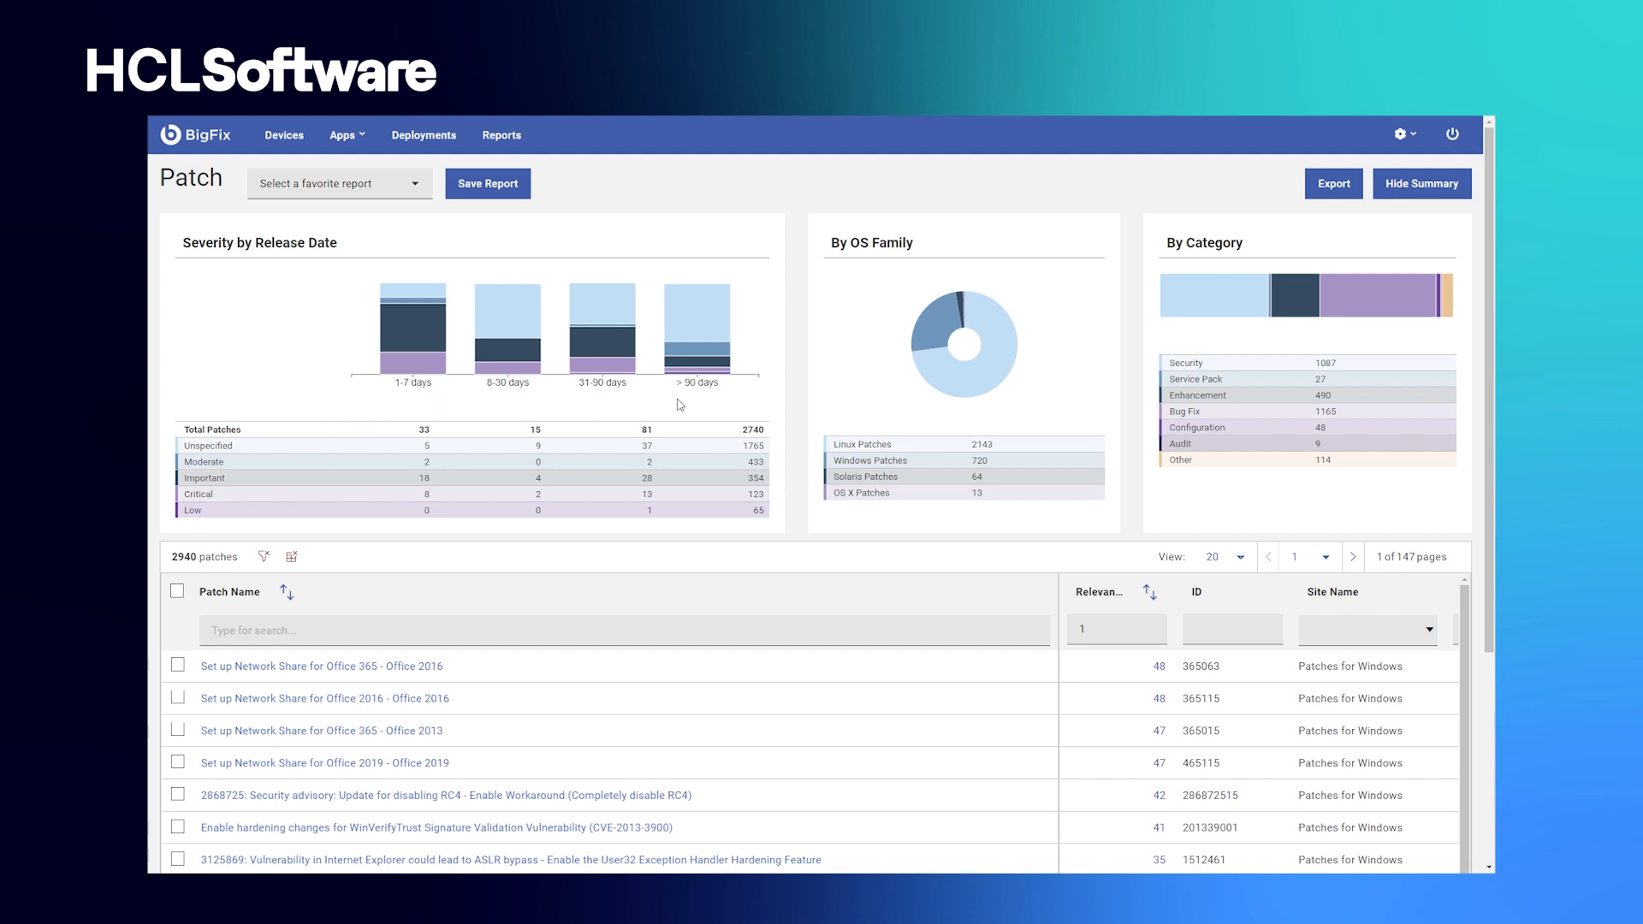
mouse_move(1016, 338)
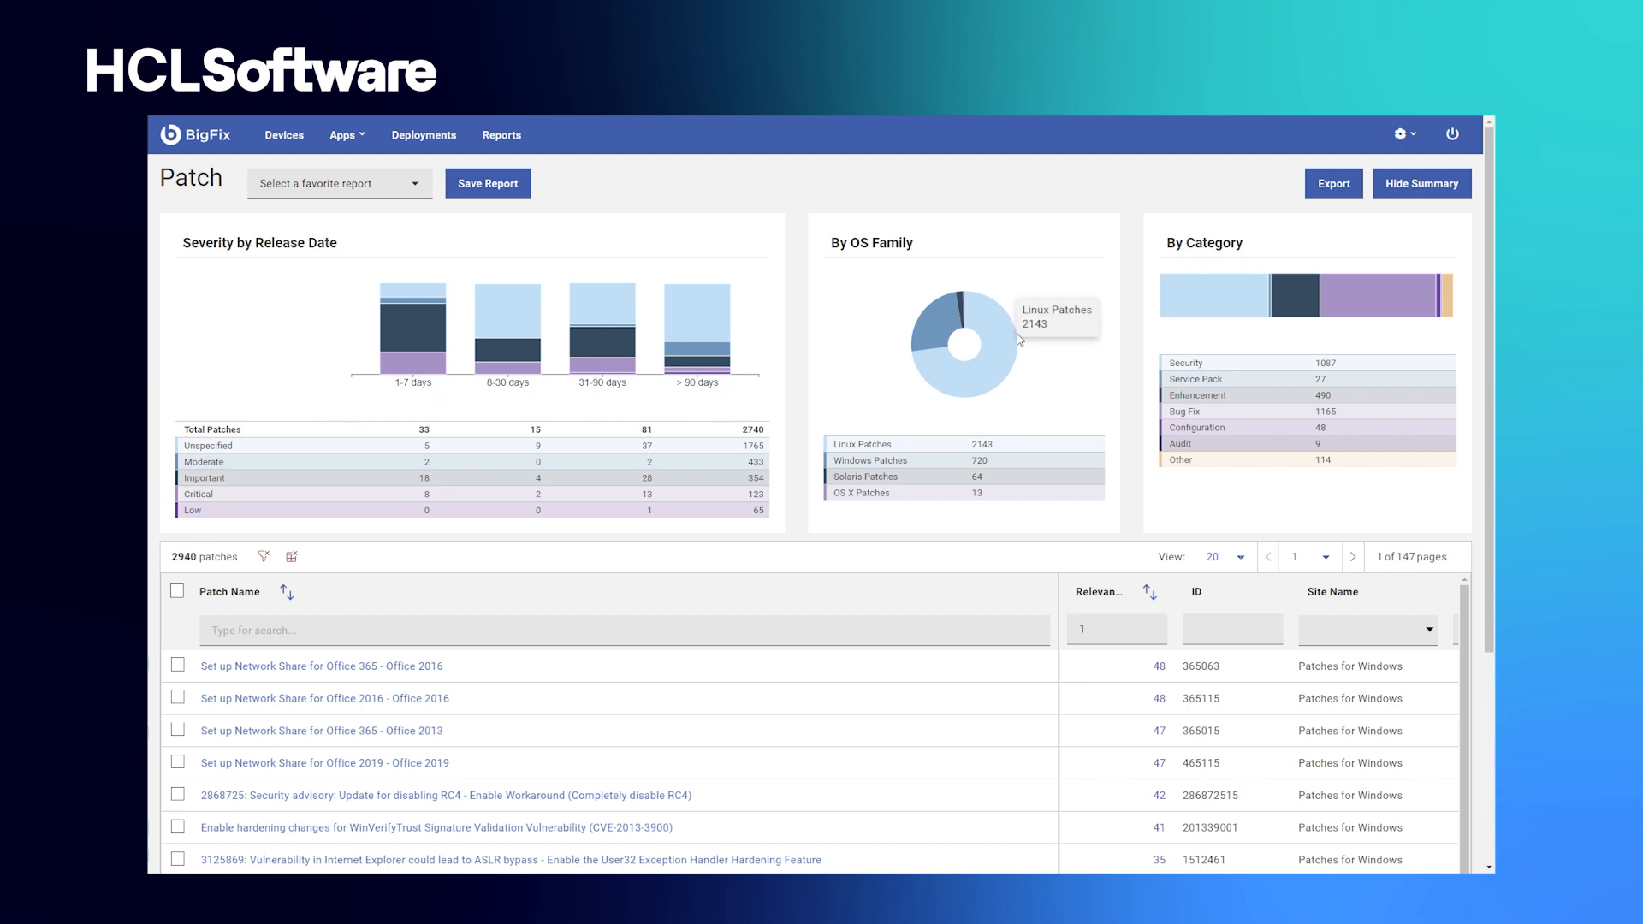
mouse_move(972, 485)
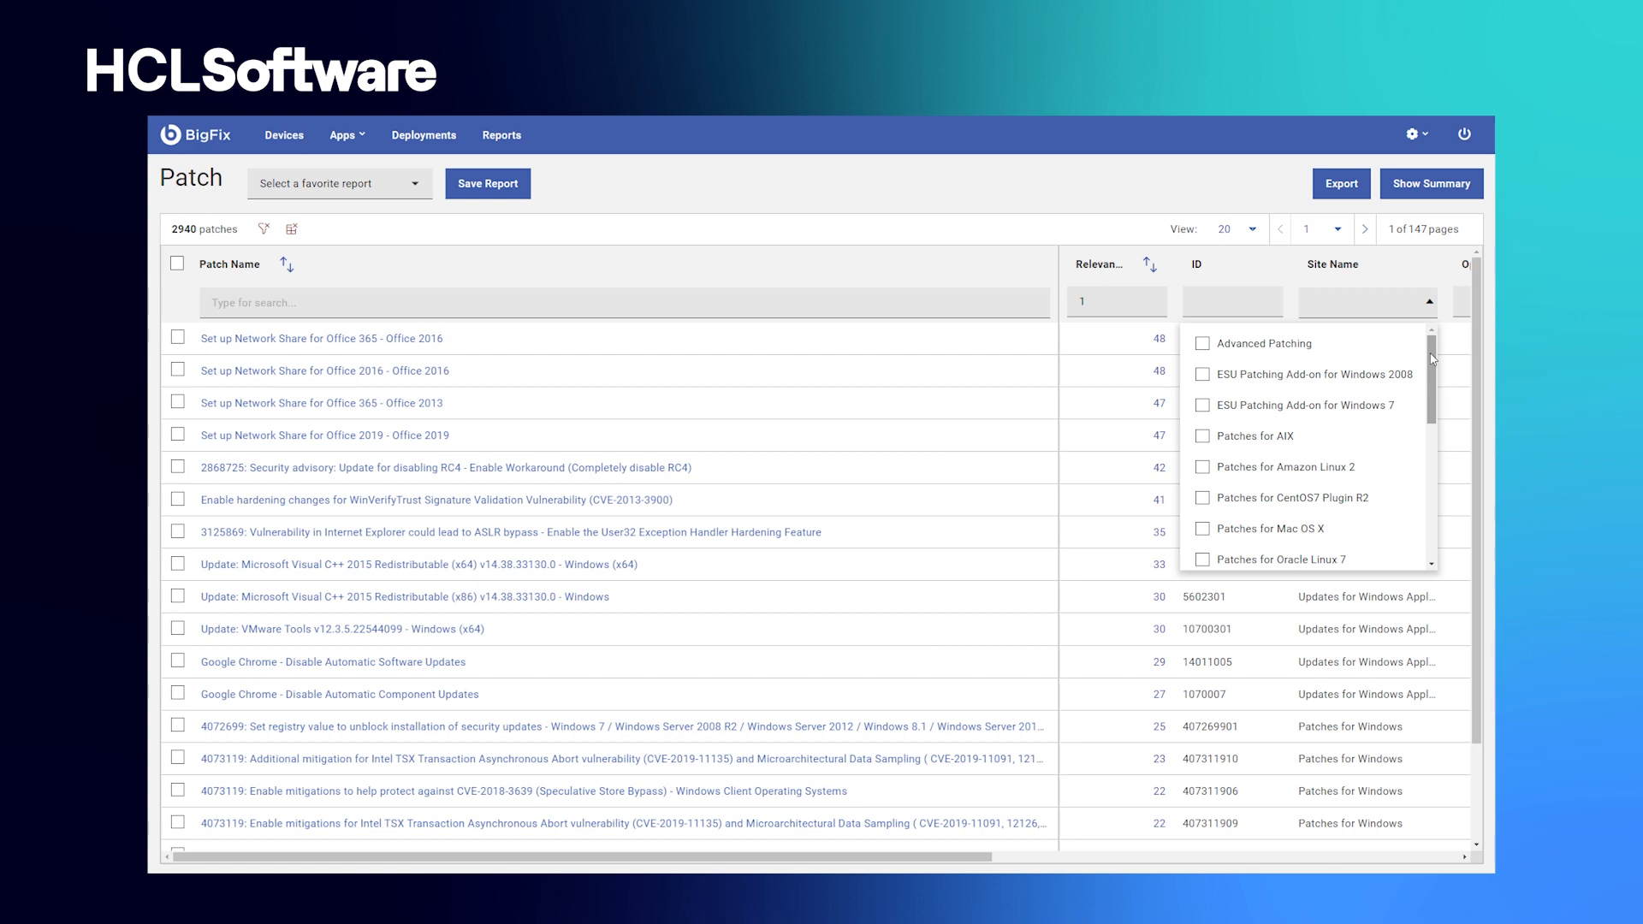
scroll("down", 3)
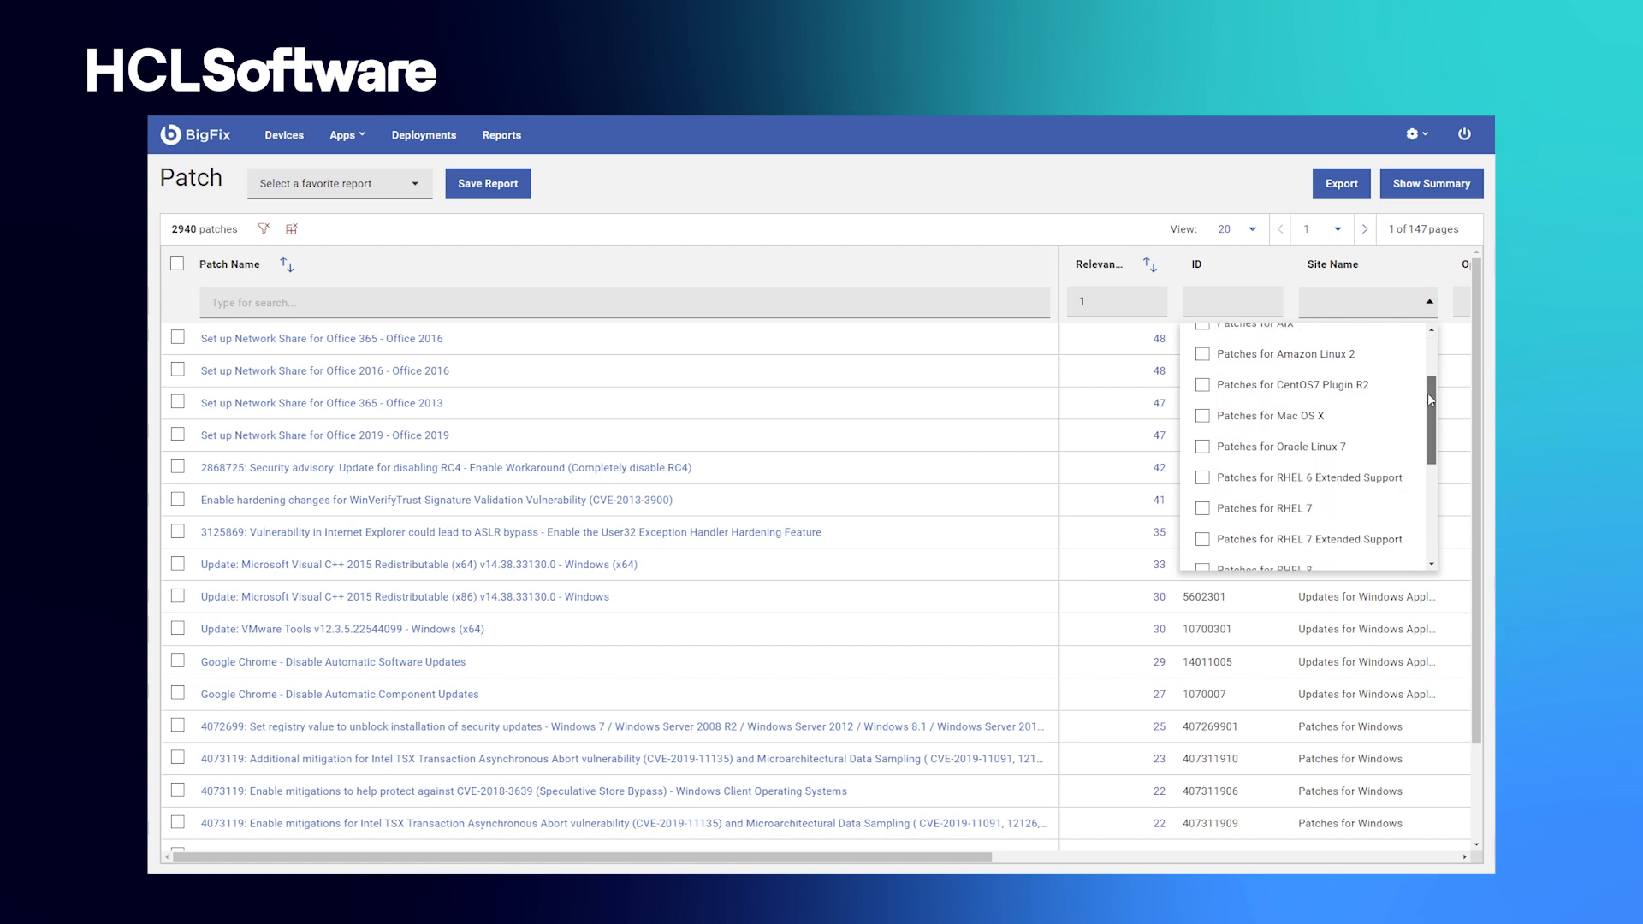
scroll("down", 3)
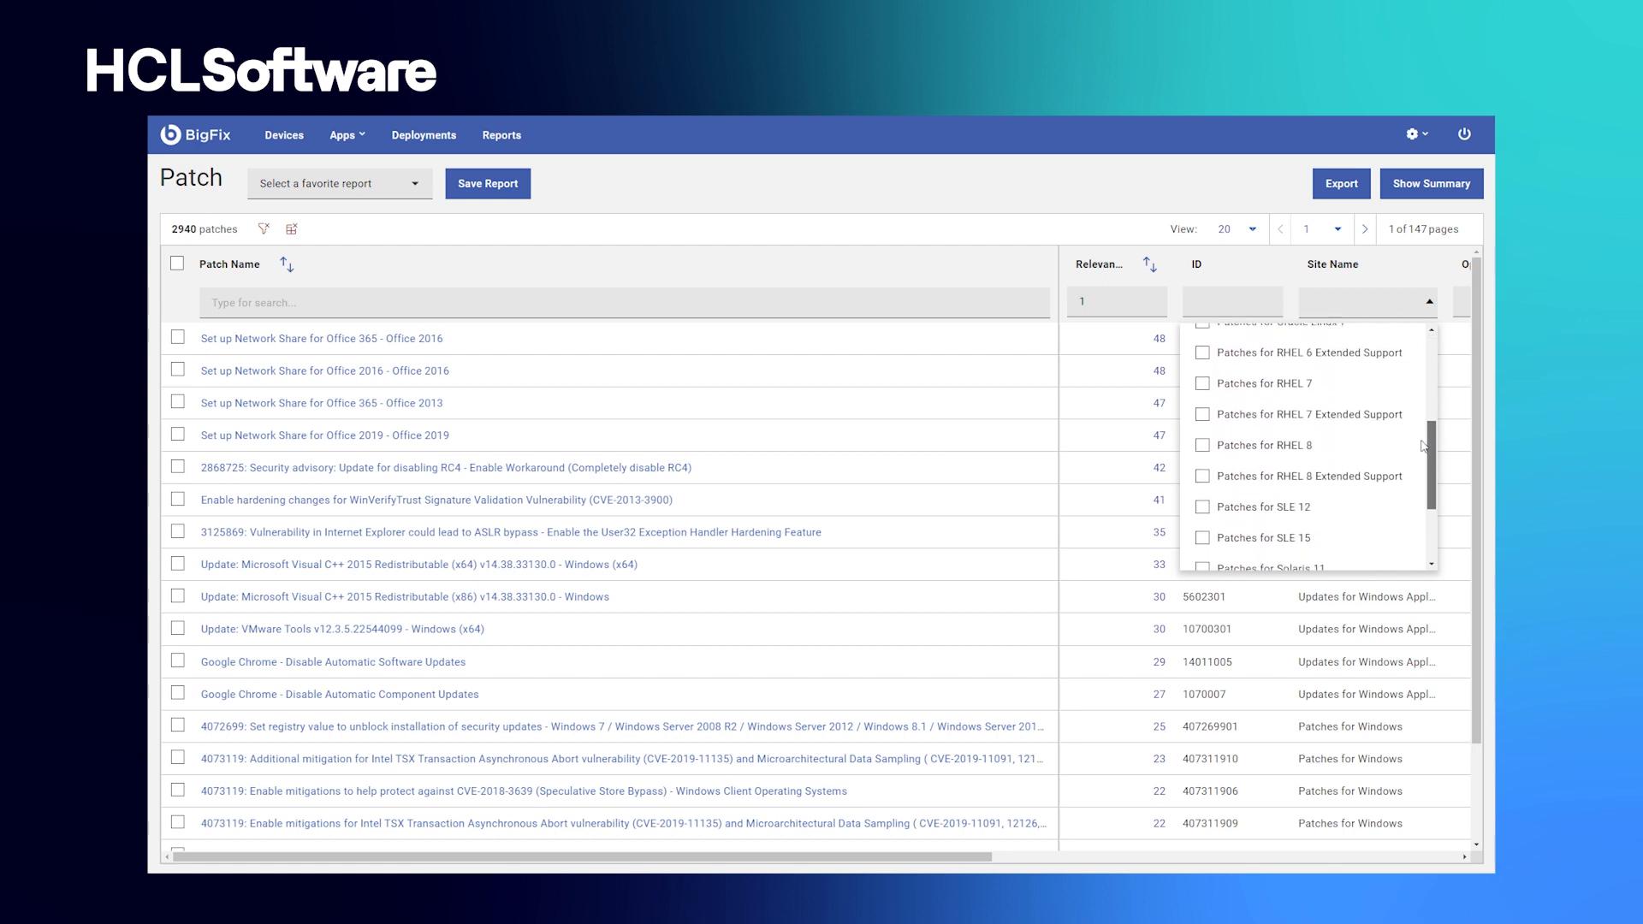
scroll("down", 3)
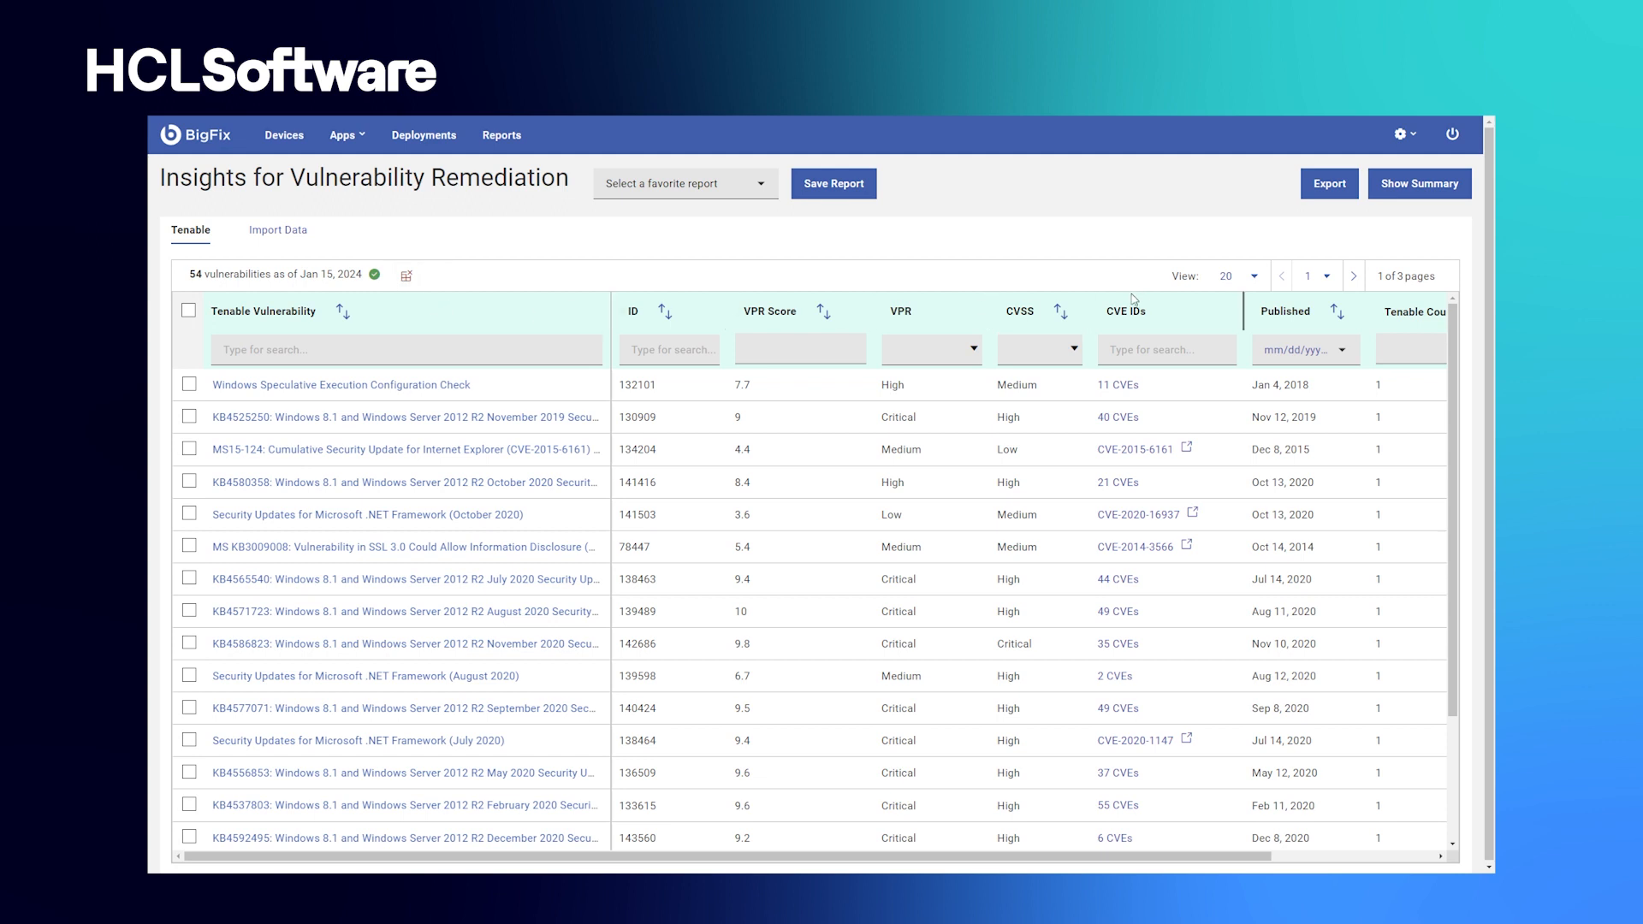
- Show the vulnerability summary charts and view the content that remediates KB4525250
left_click(1420, 183)
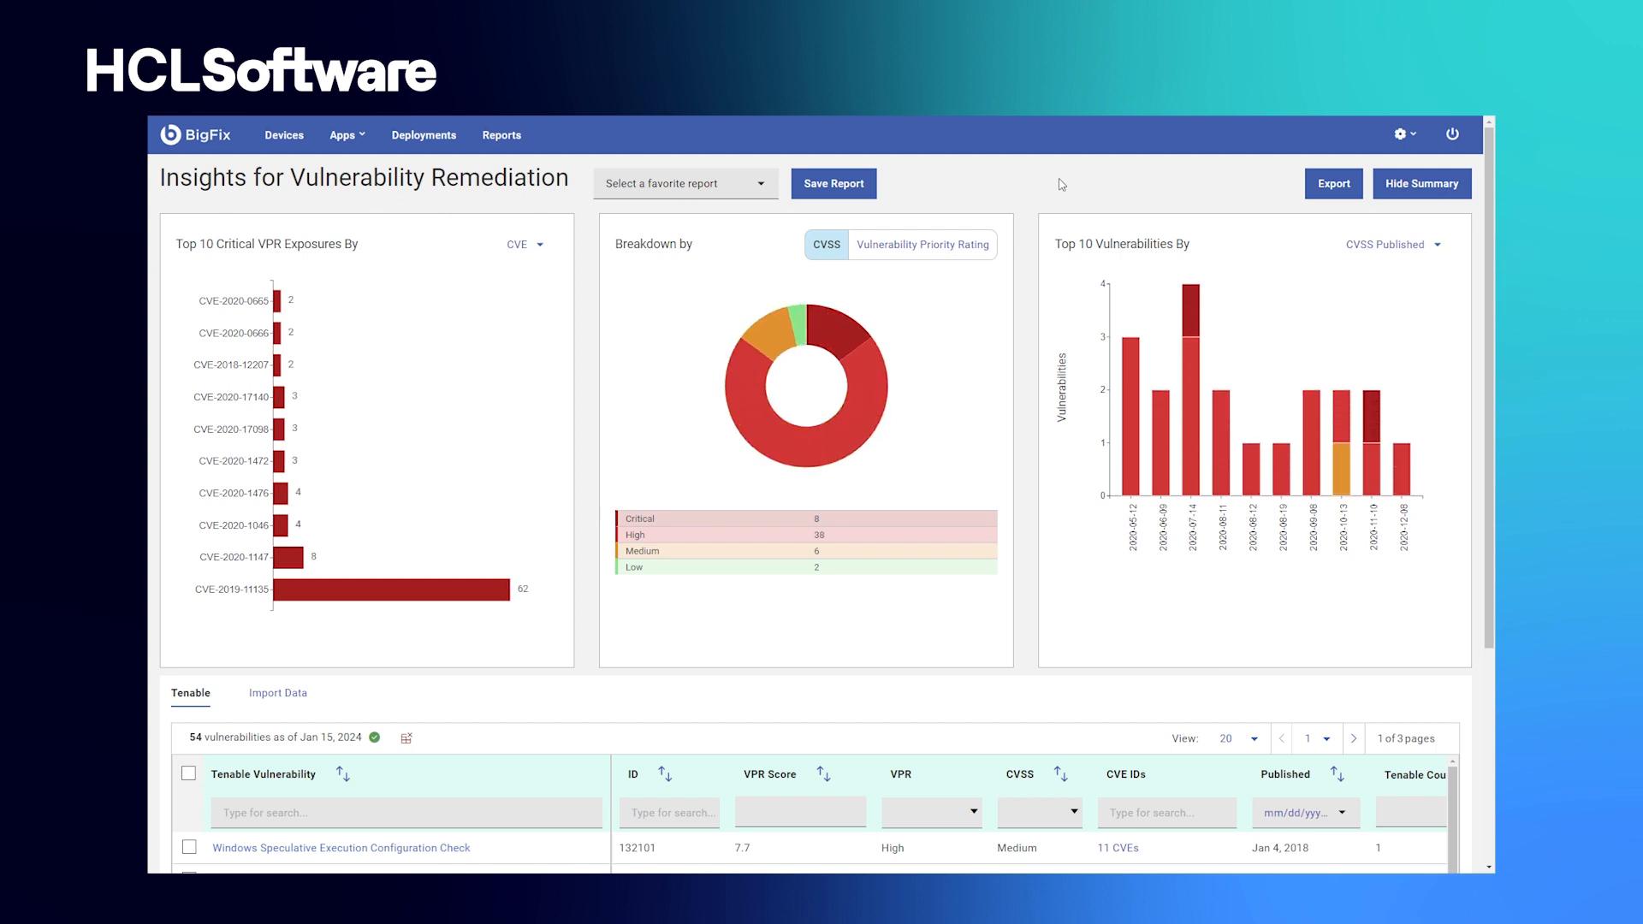
mouse_move(325, 244)
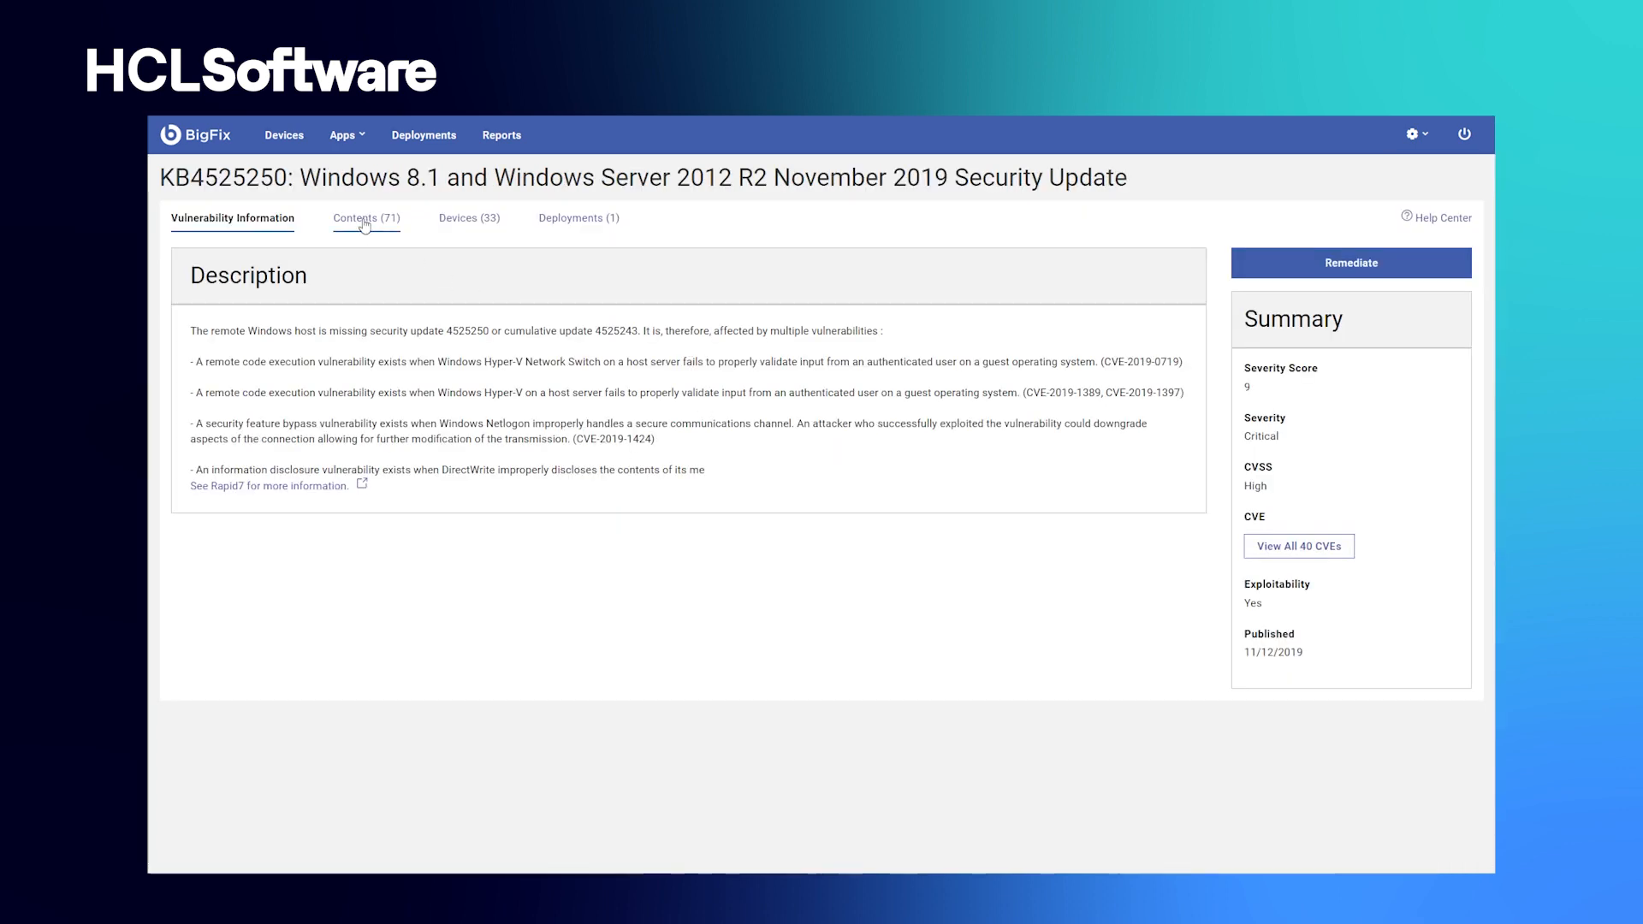
left_click(365, 218)
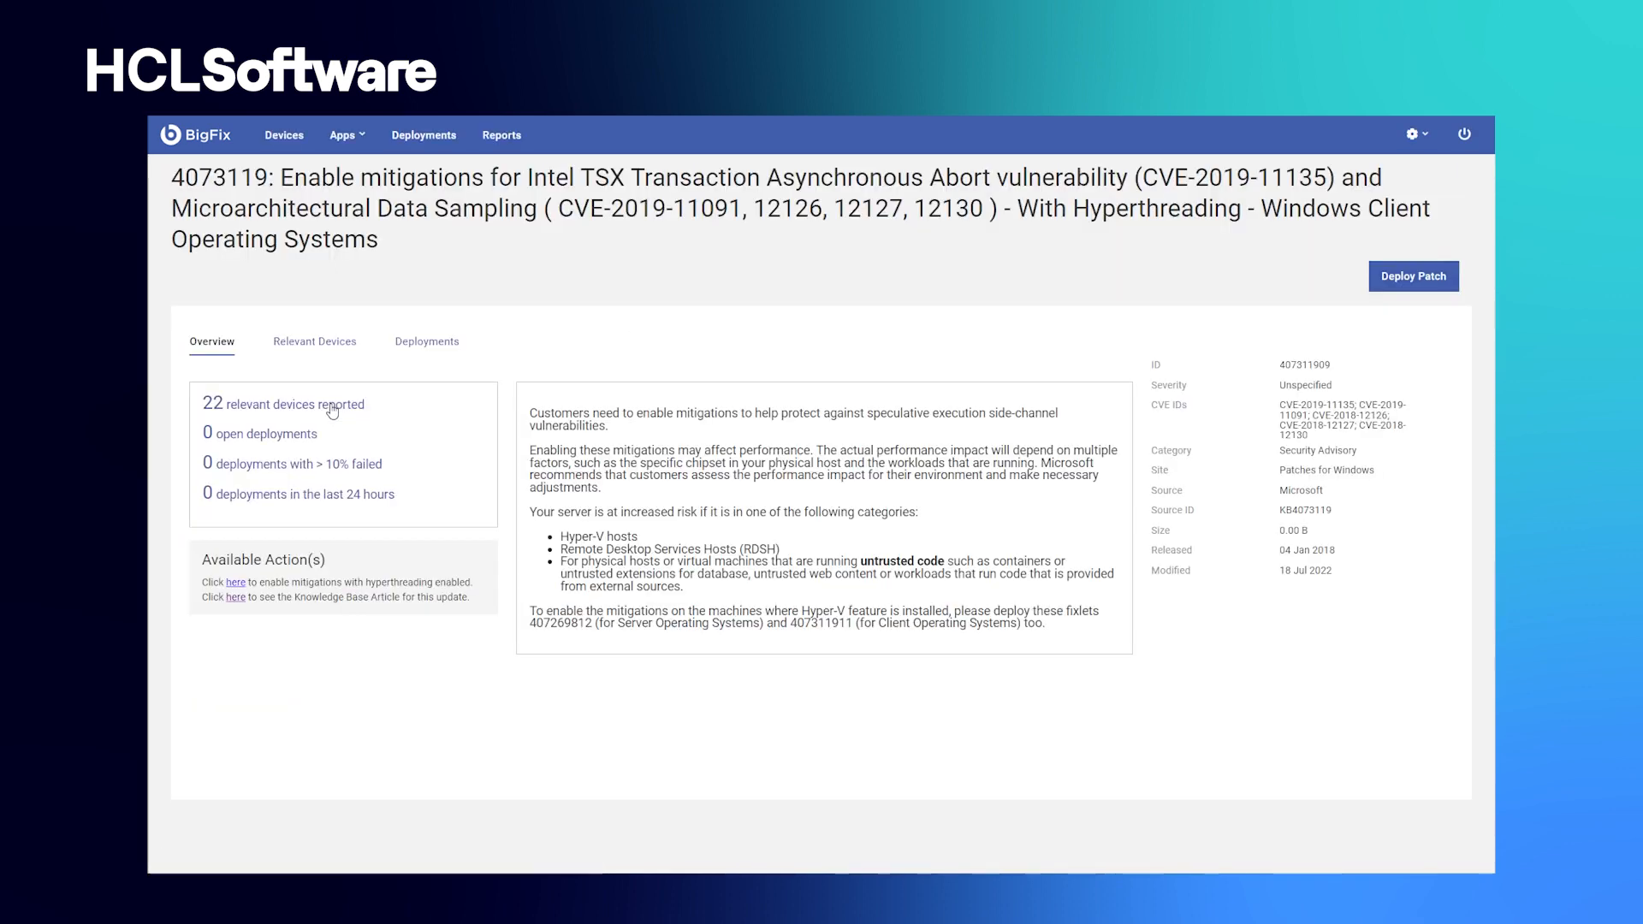
mouse_move(989, 592)
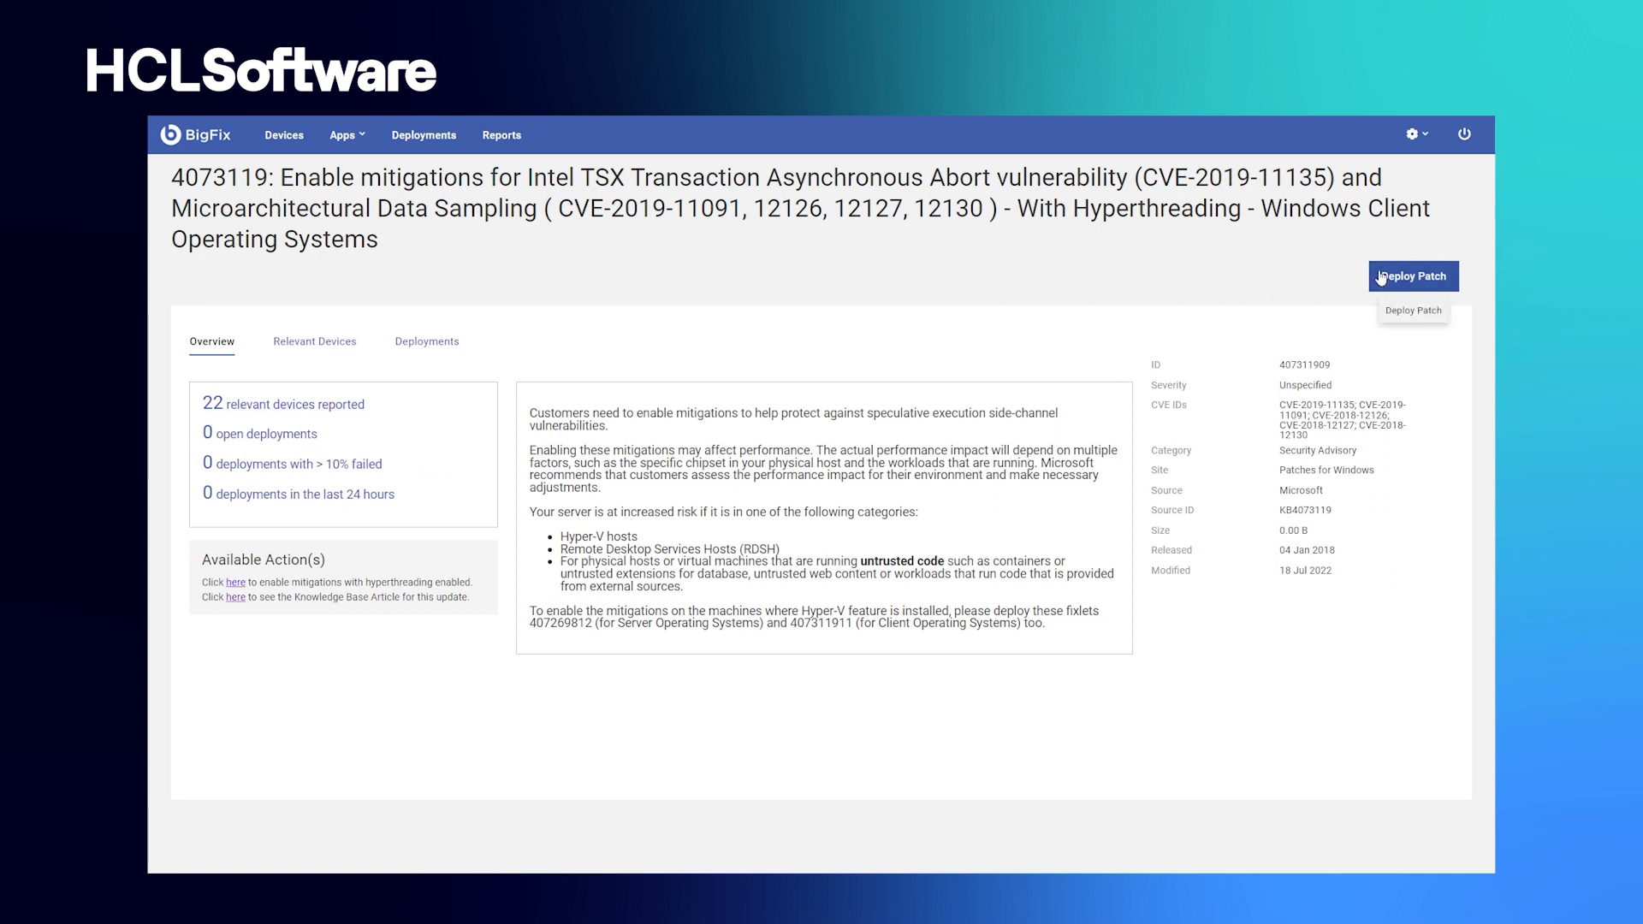
- Start deploying the patch, adding Windows Server 2019 and 2016 as targeted versions
left_click(1412, 275)
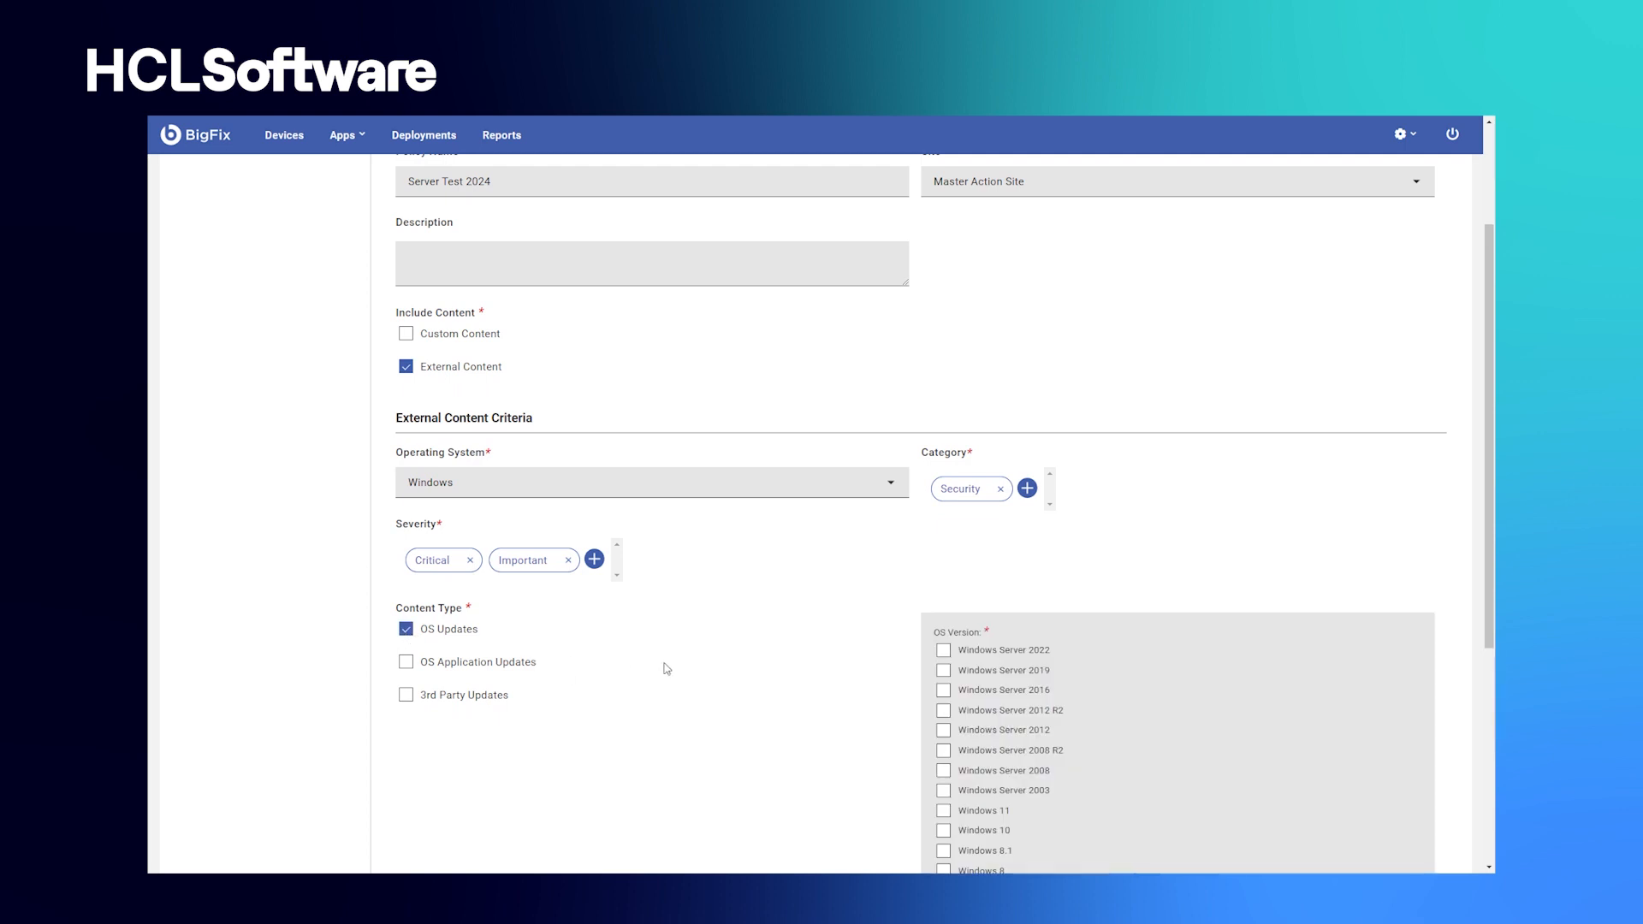
left_click(943, 669)
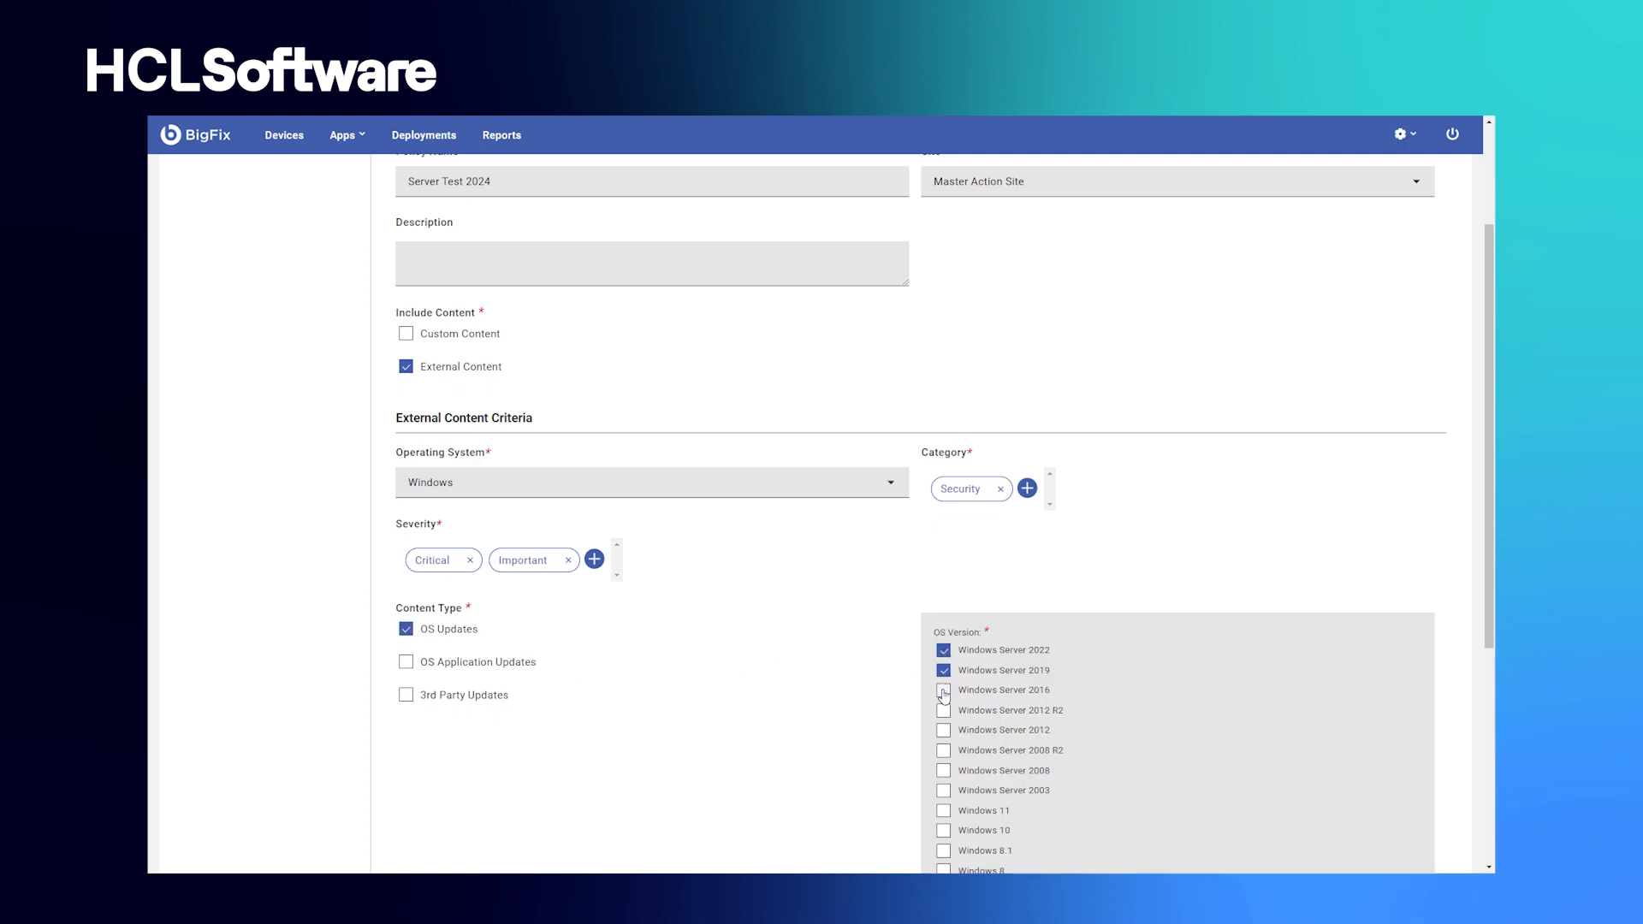
left_click(943, 689)
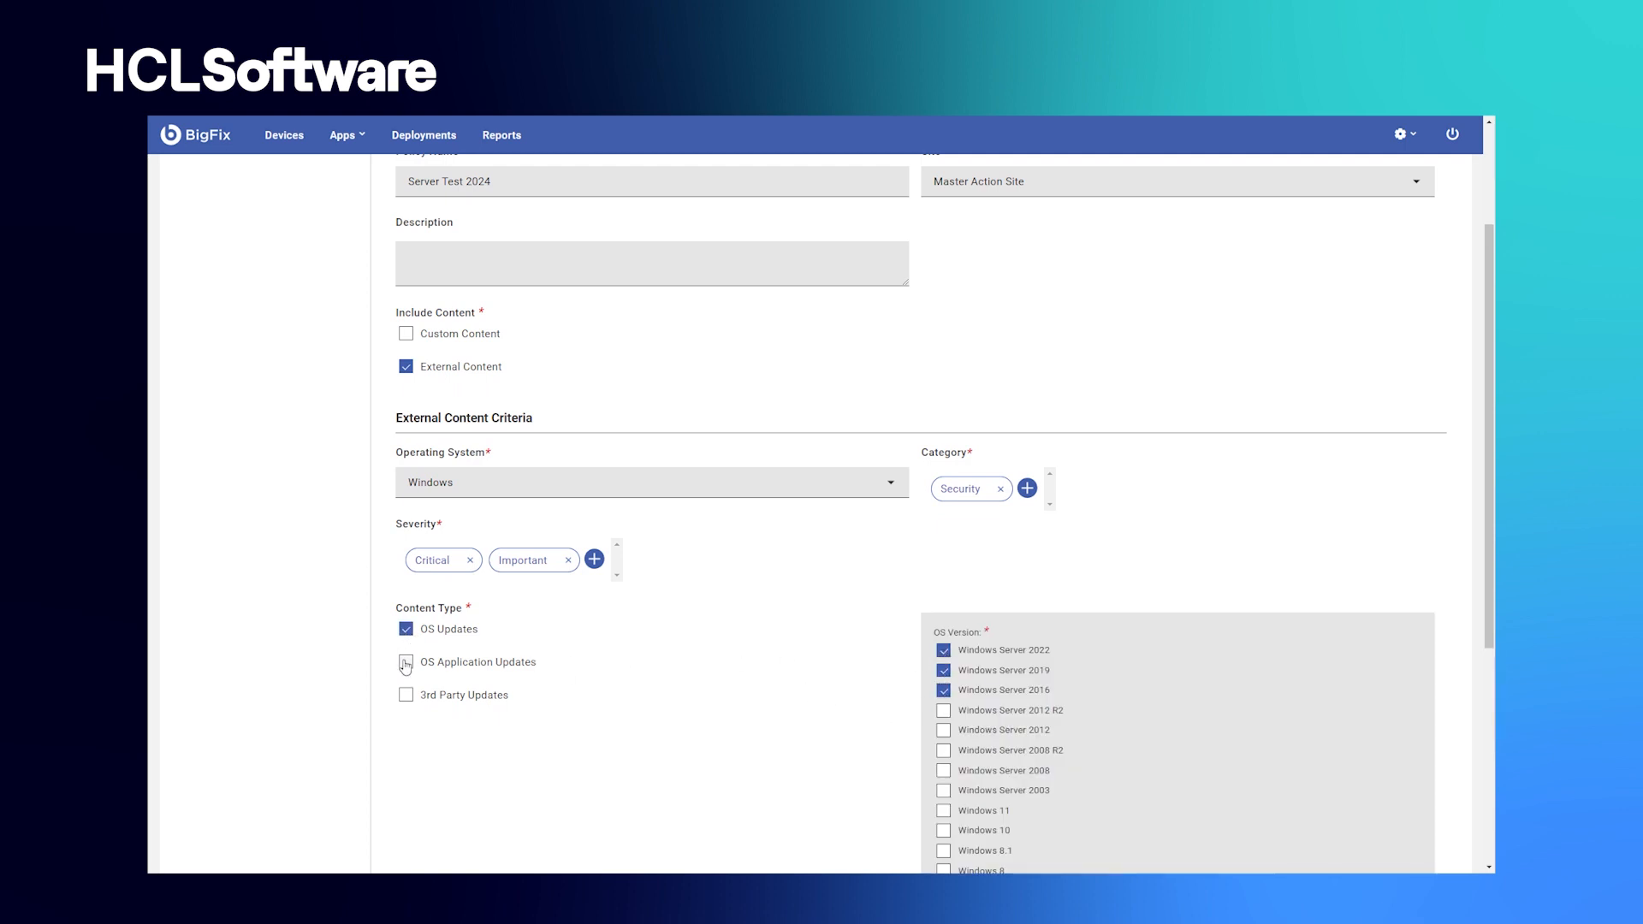
scroll("down", 3)
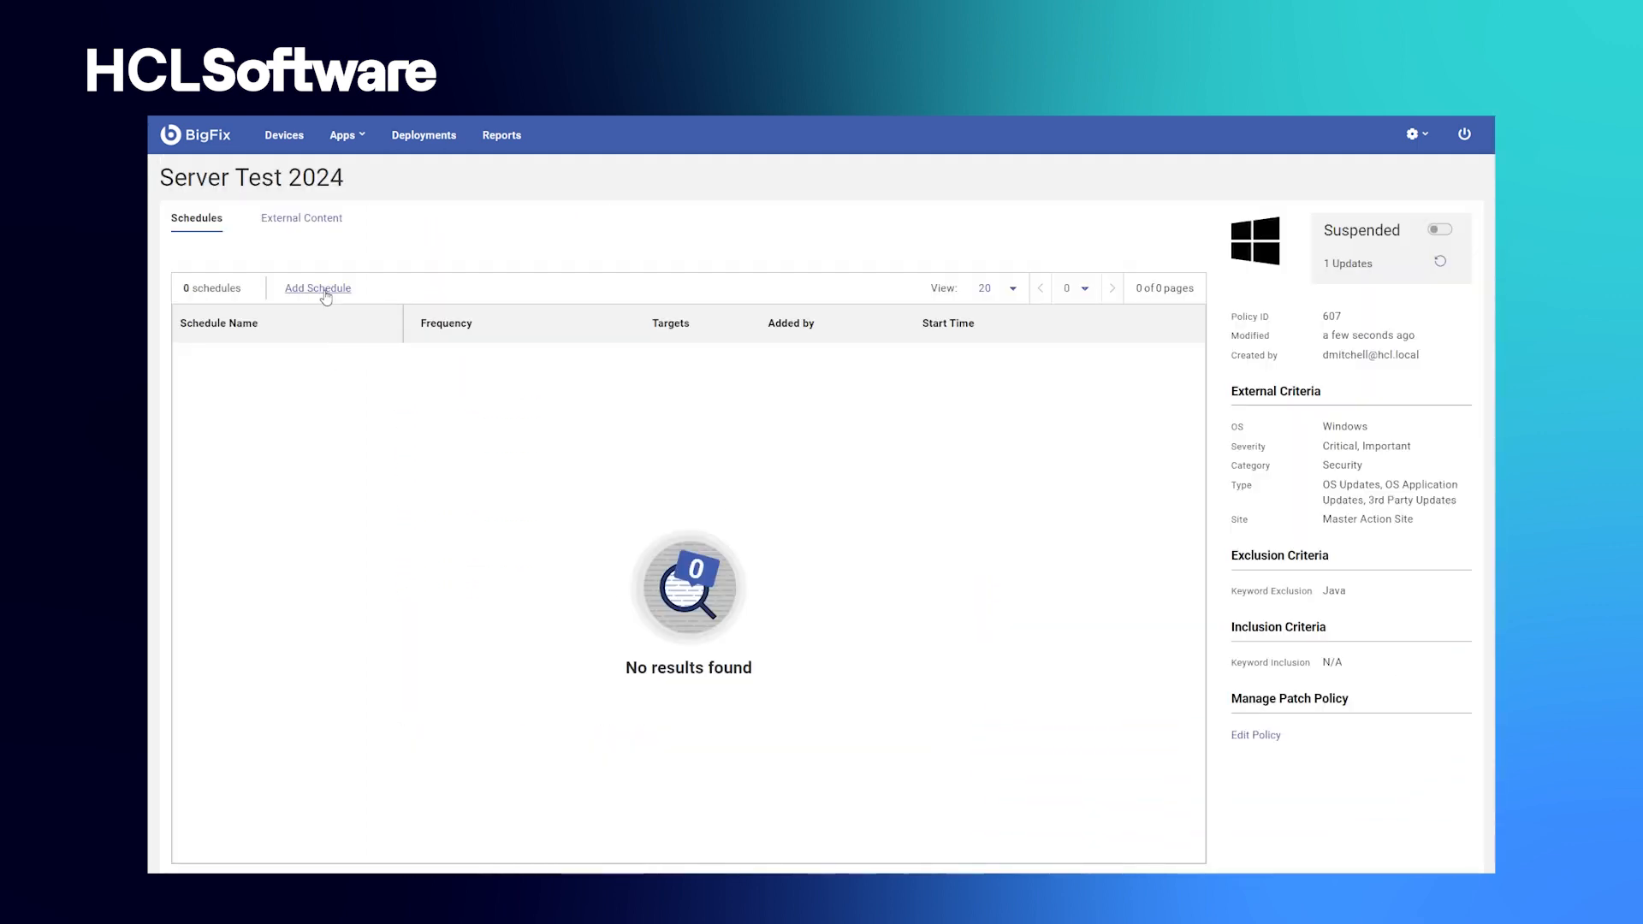
- Add a schedule named Test Servers and adjust its monthly timing and configuration options
left_click(317, 288)
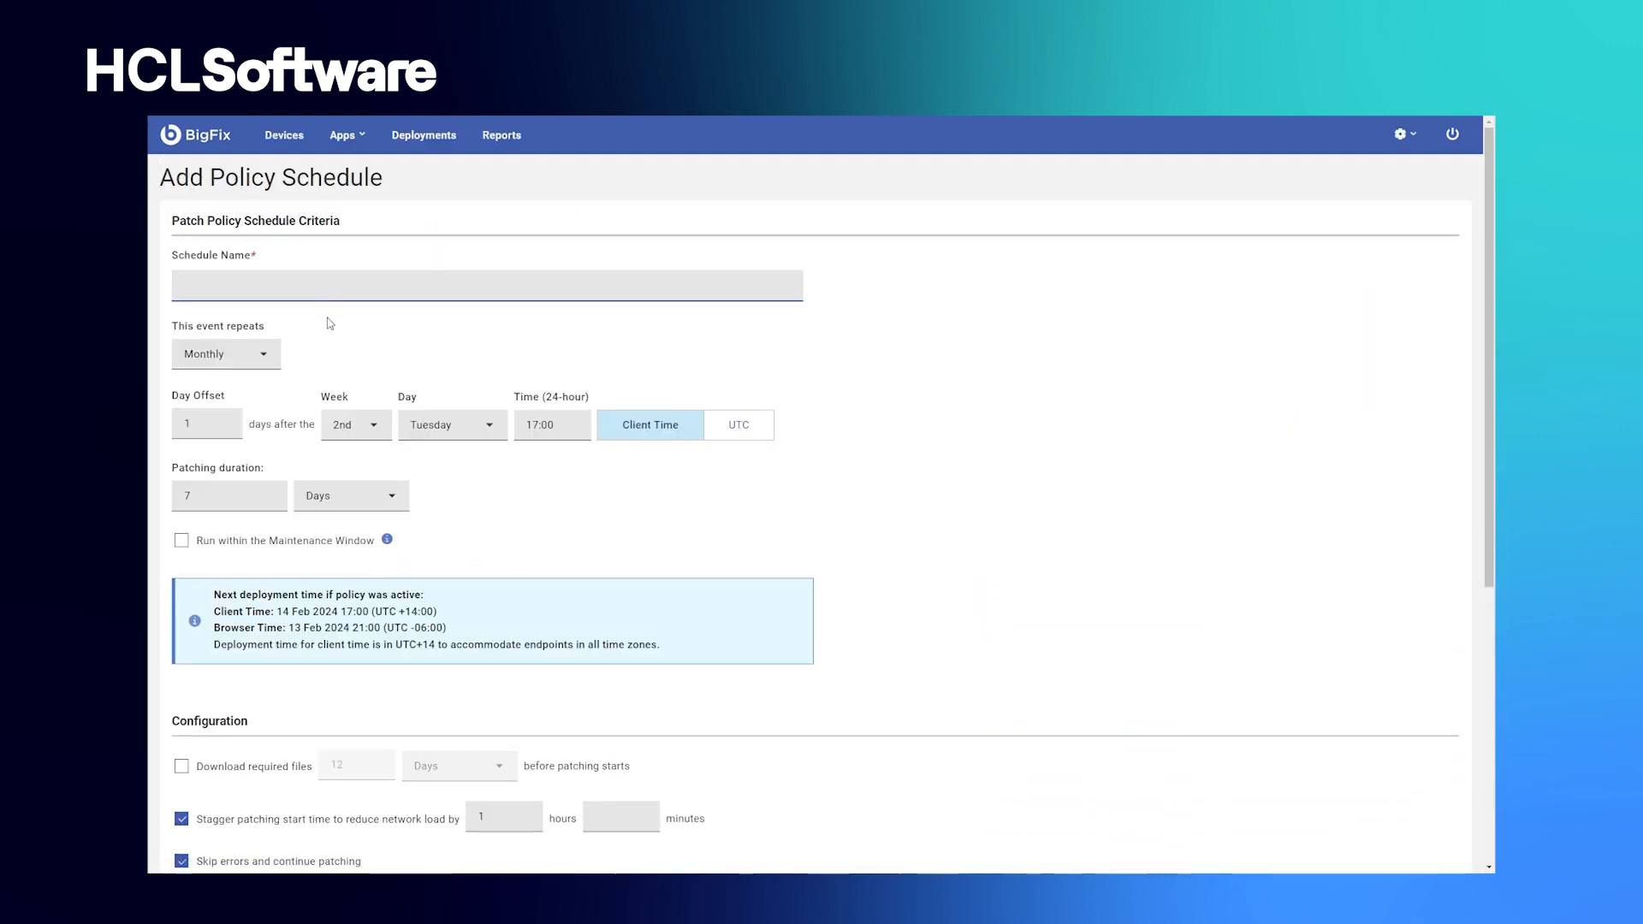
type("Test Ser")
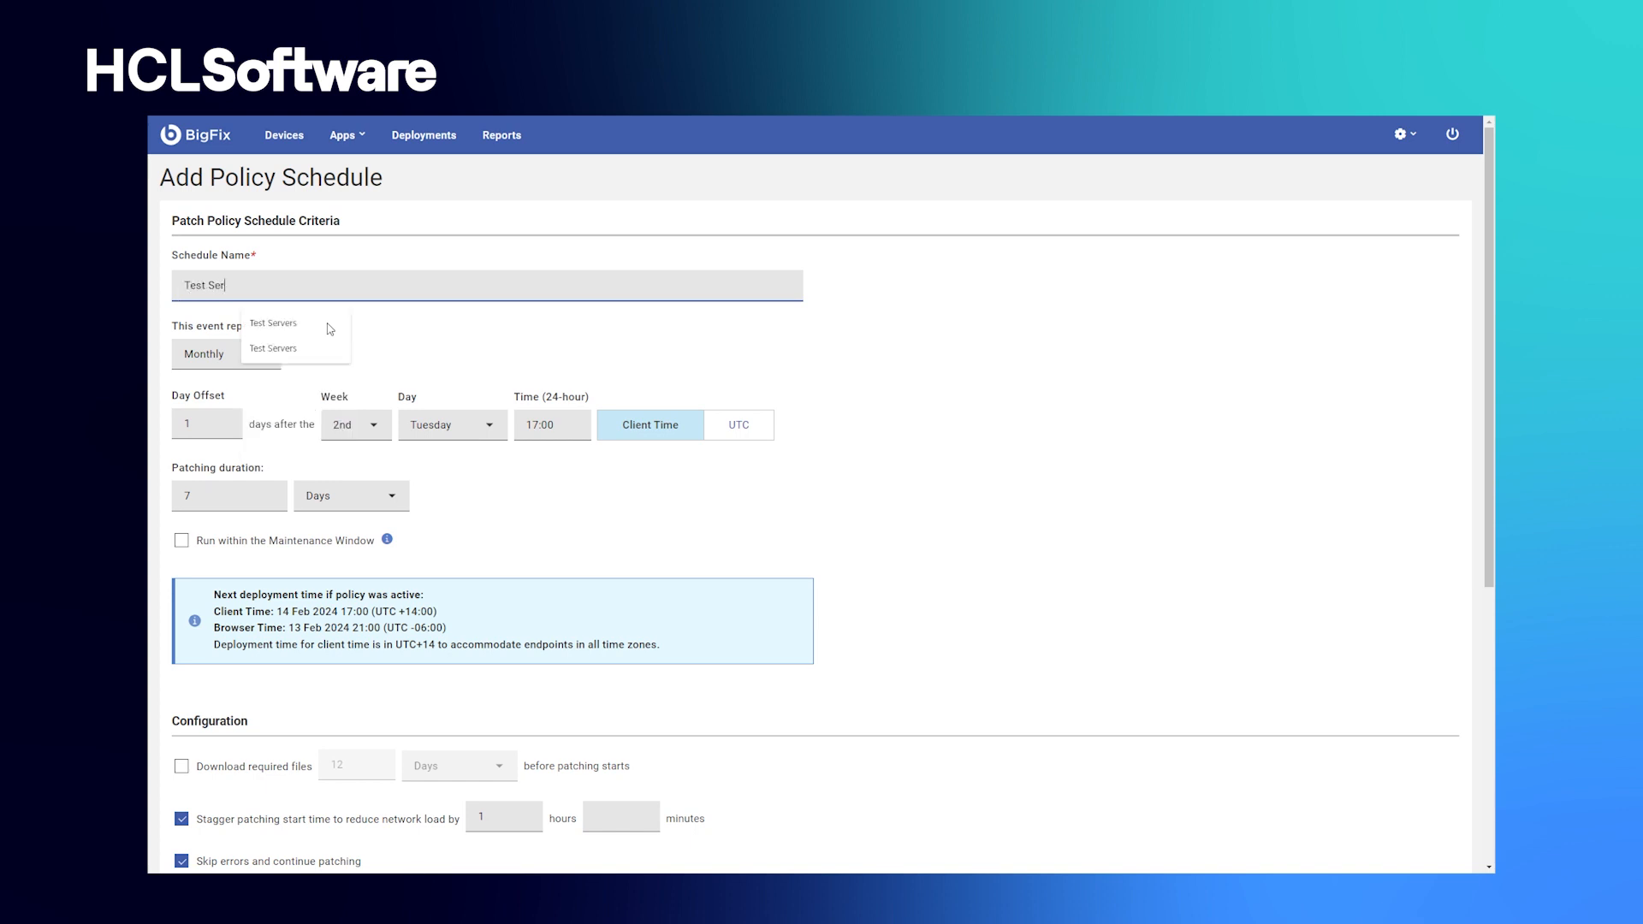
left_click(271, 348)
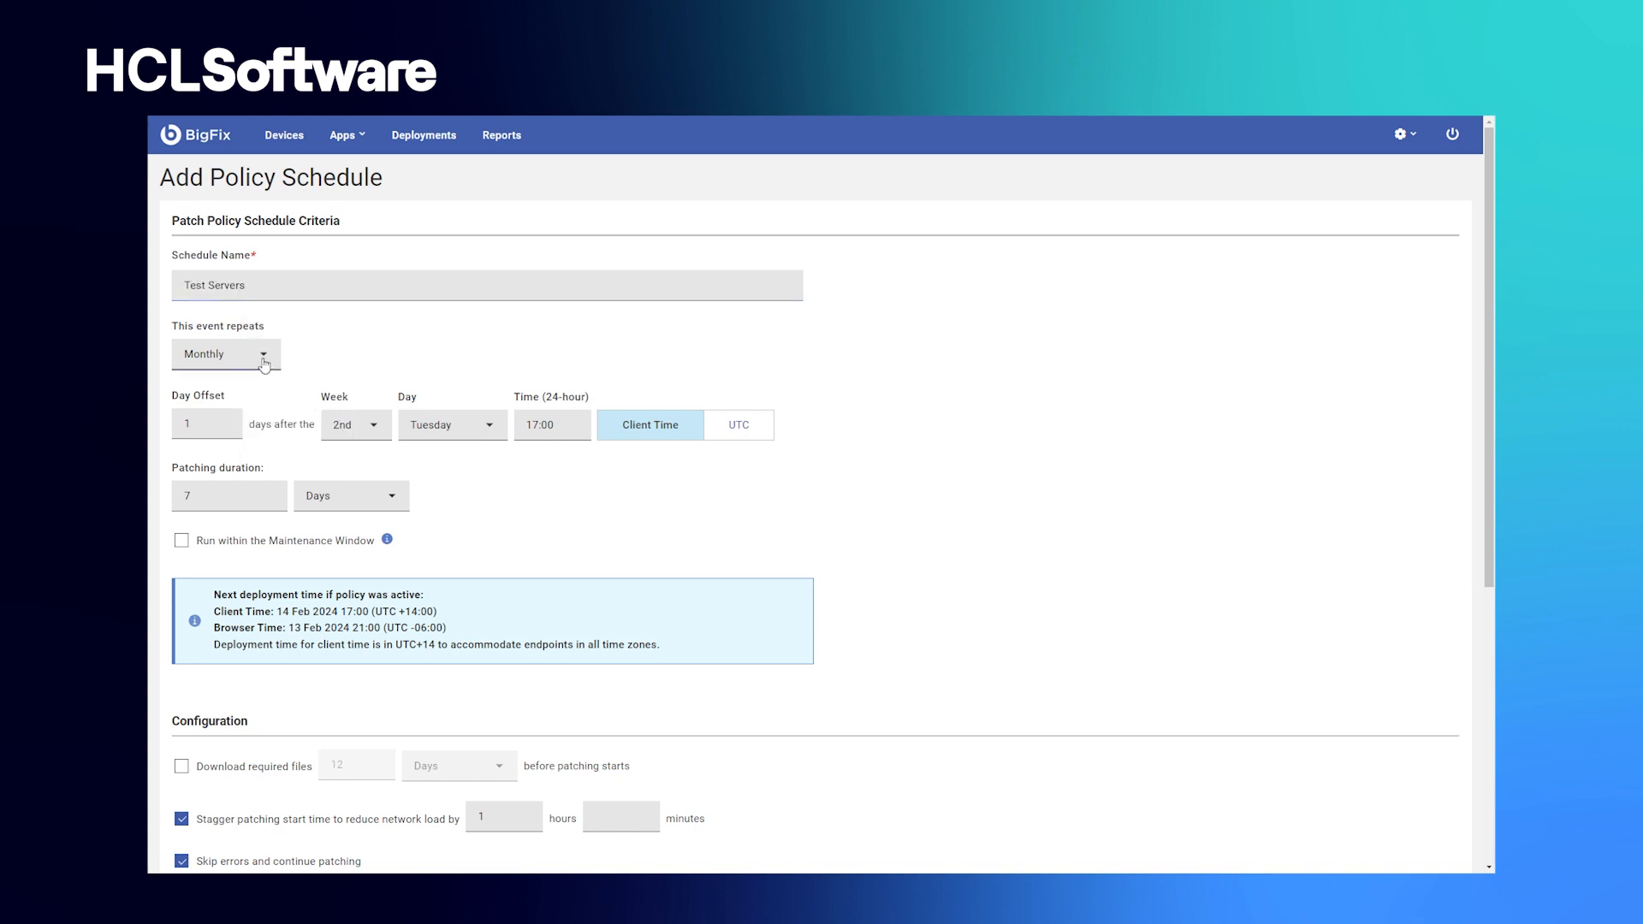
left_click(206, 425)
type("3")
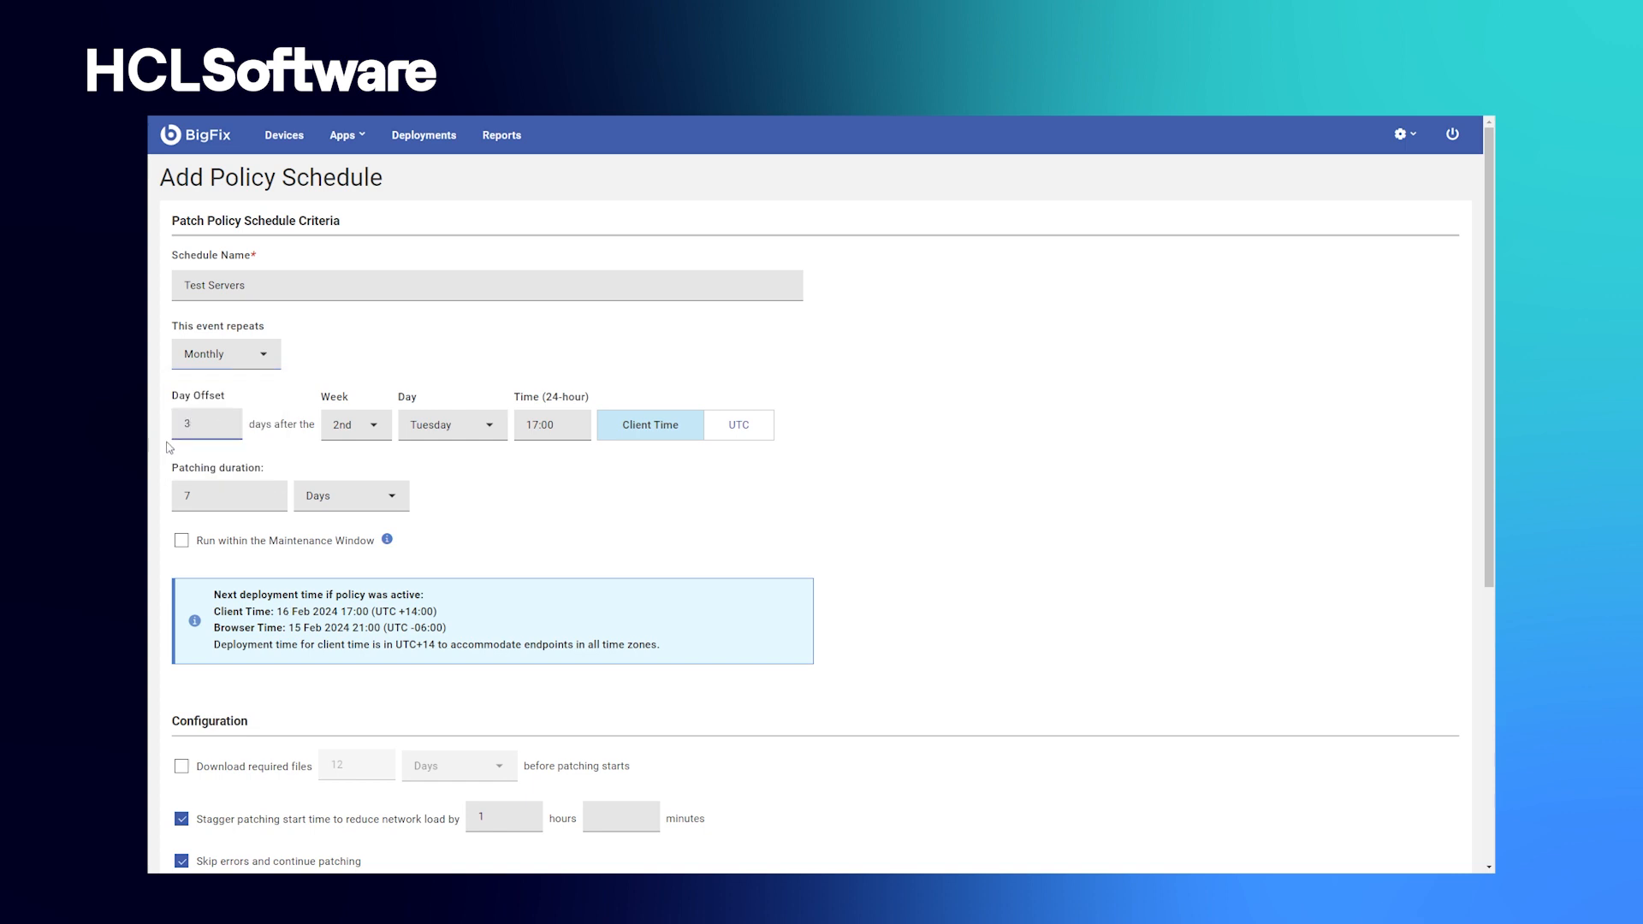
scroll("down", 3)
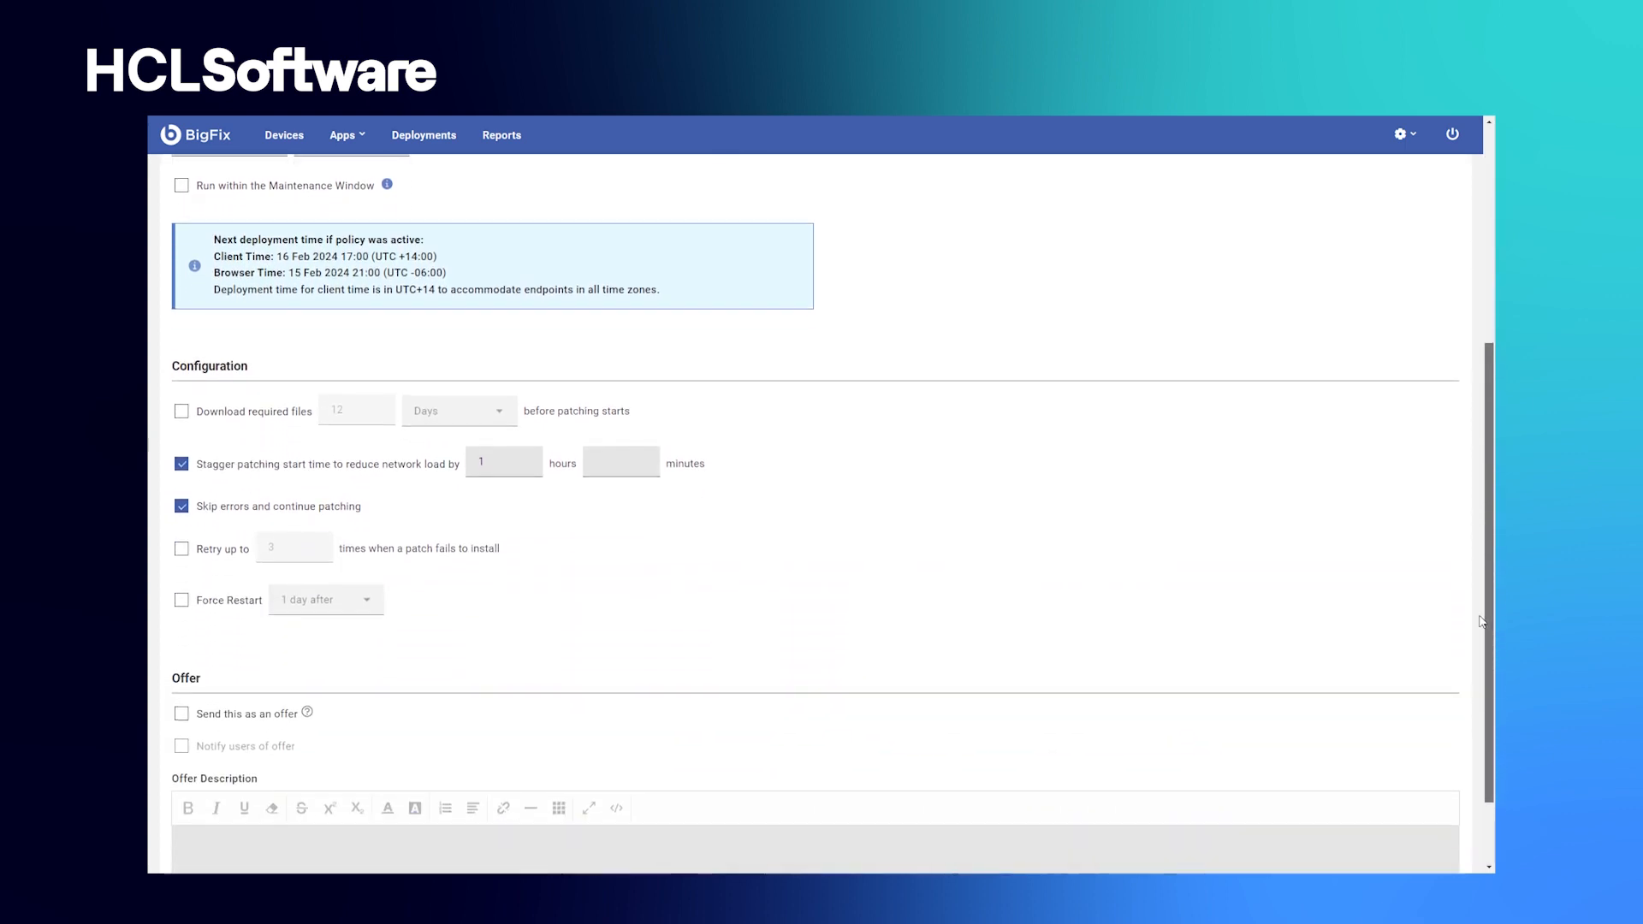
scroll("down", 3)
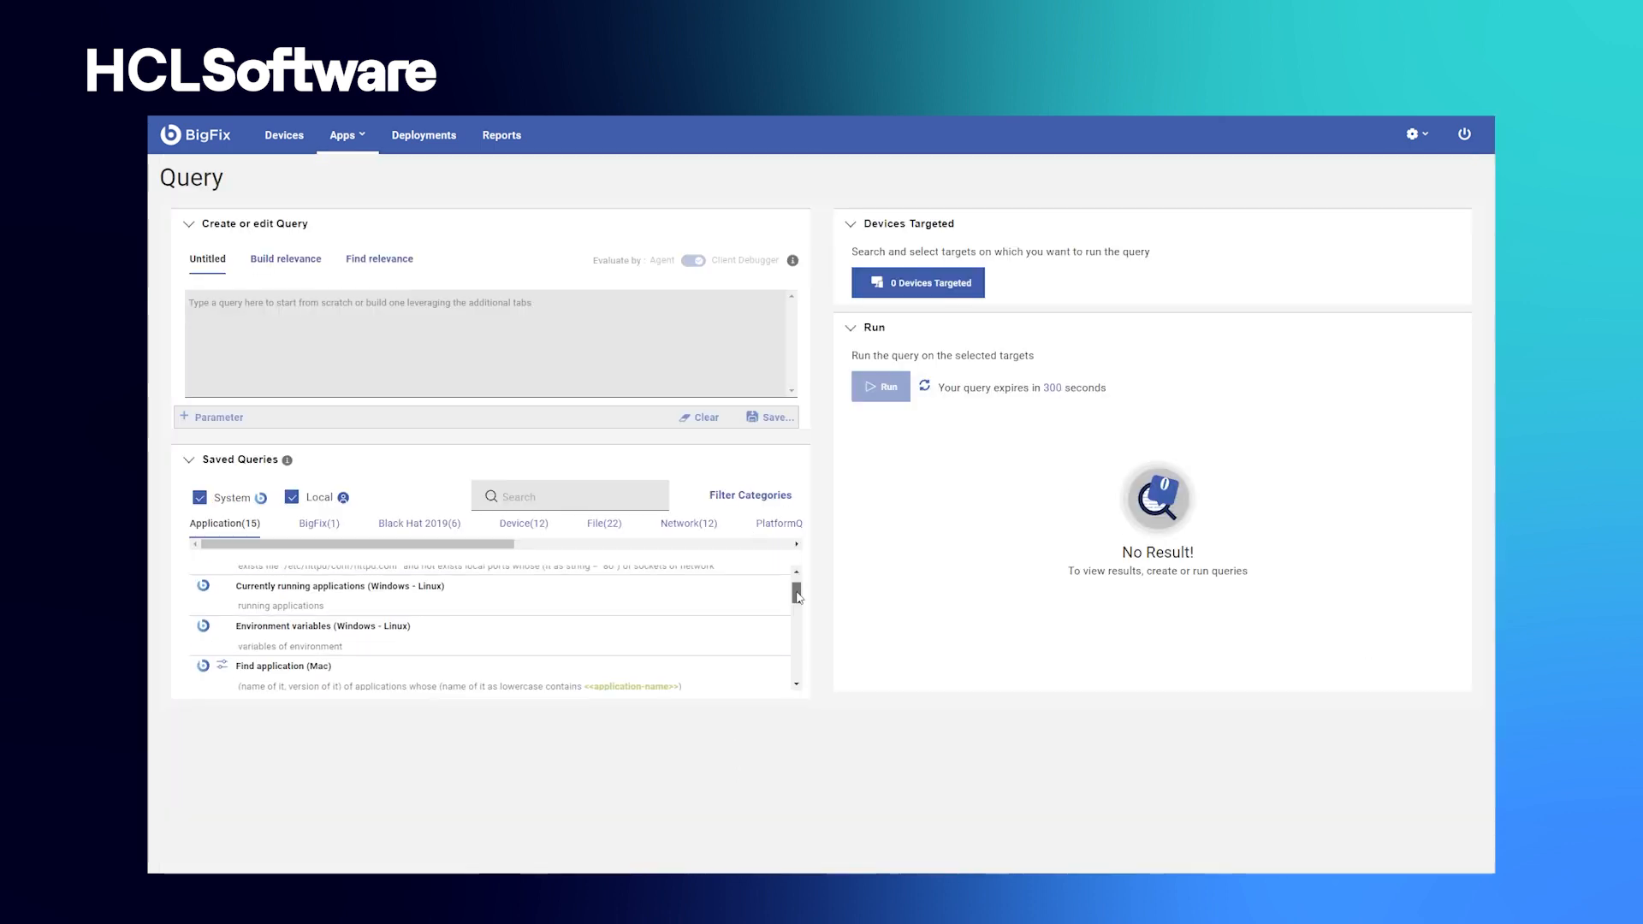
- Browse the BigFix, Black Hat 2019, Device and File saved query categories
scroll("down", 3)
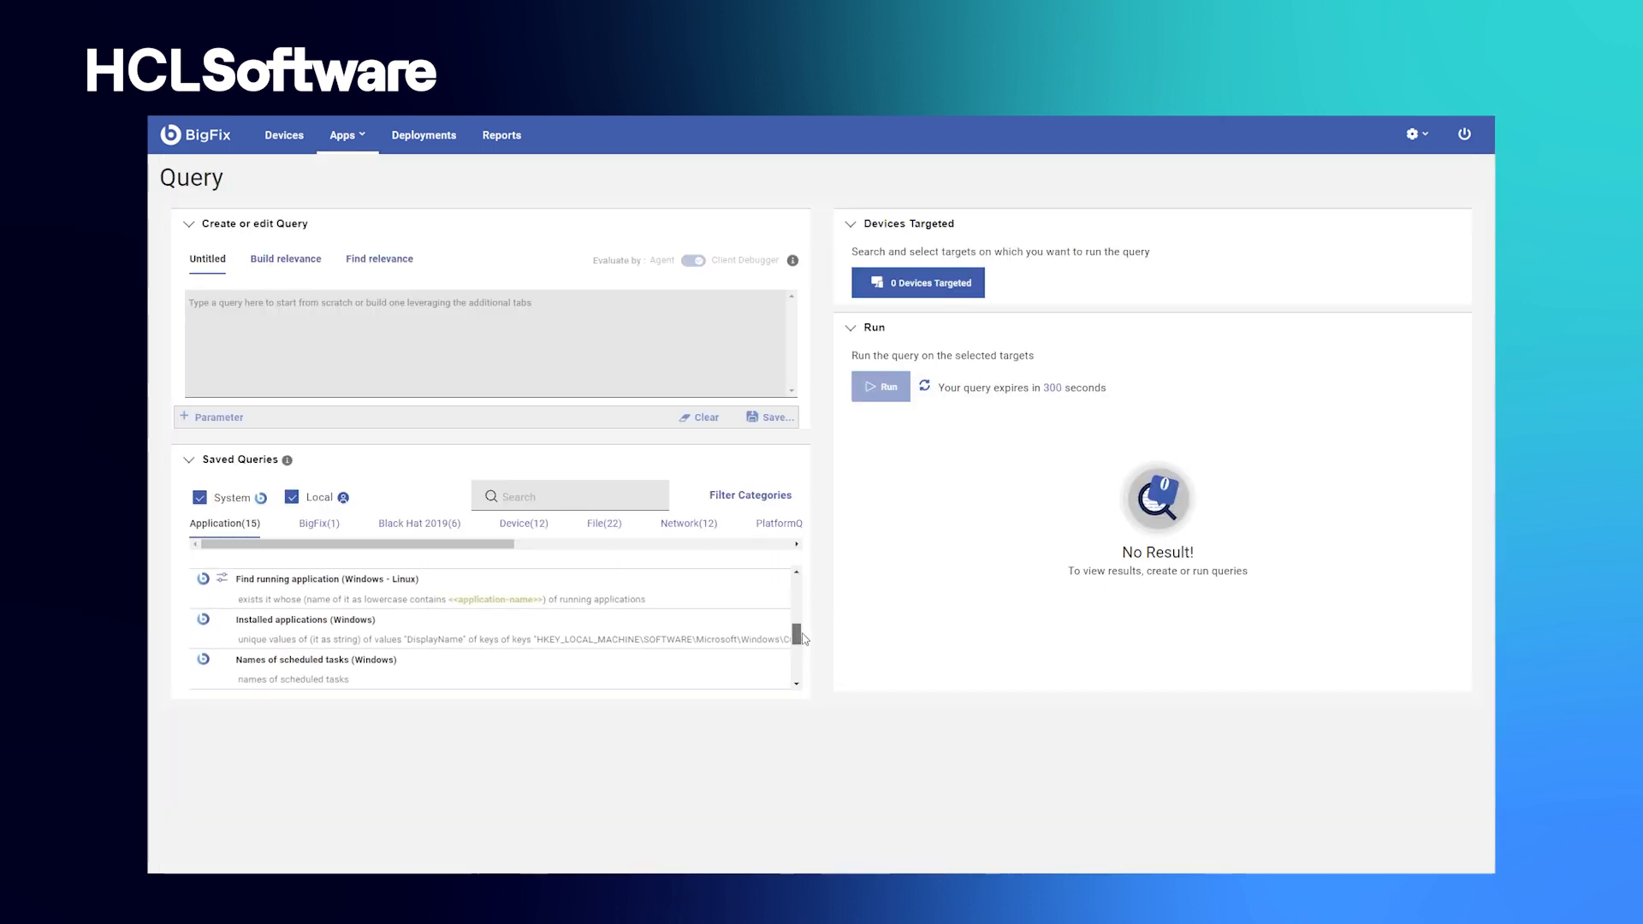
scroll("down", 3)
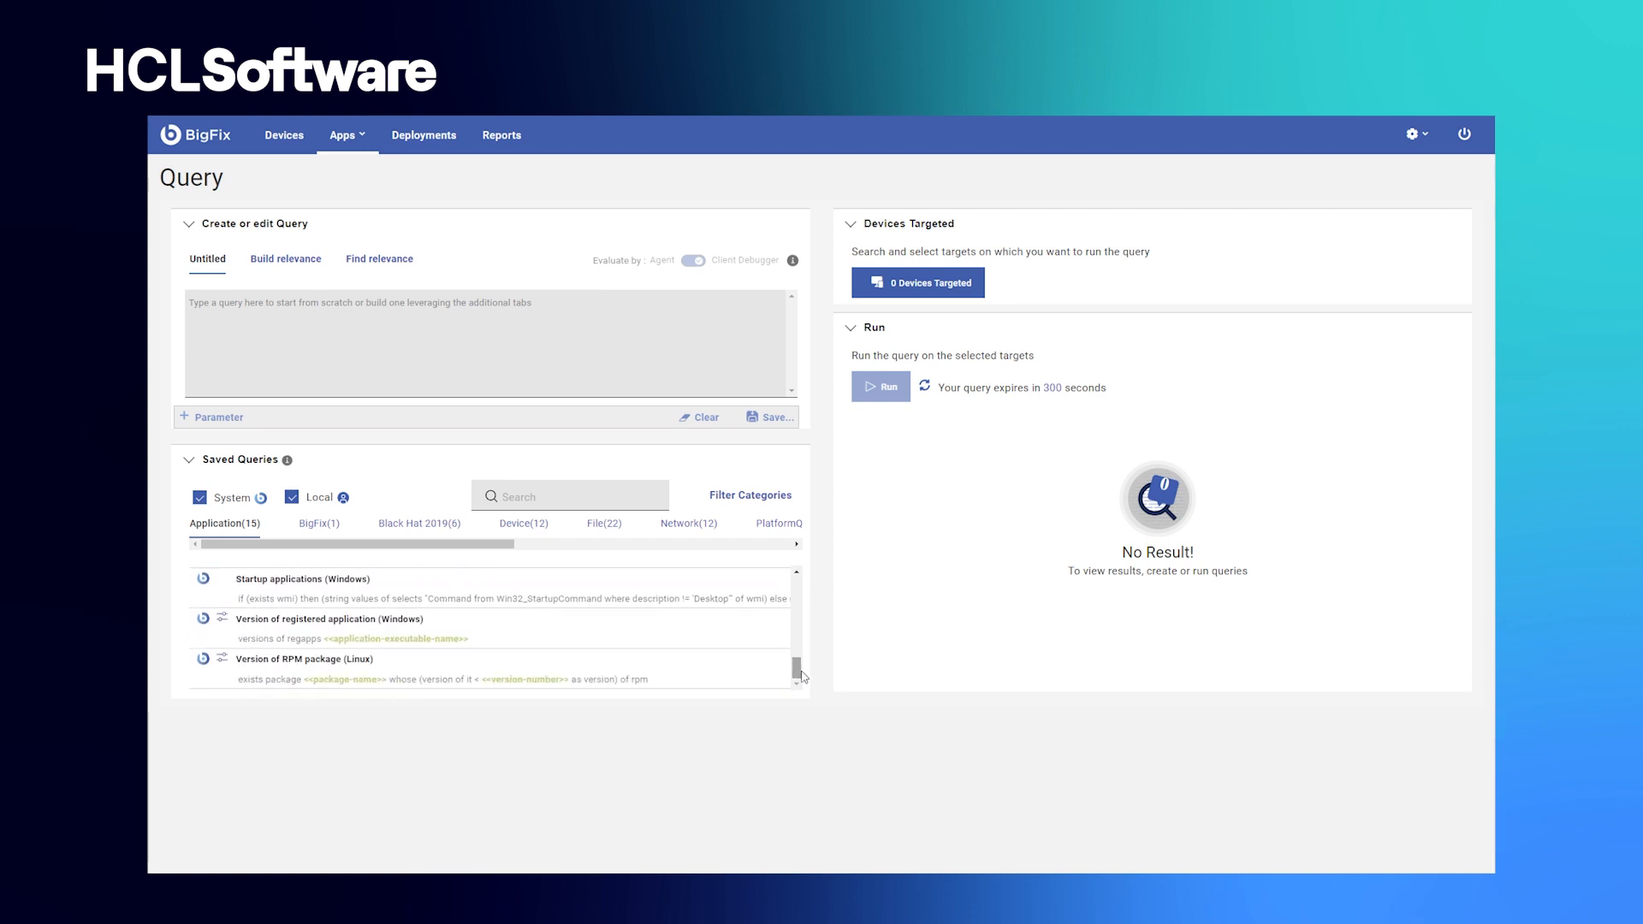
left_click(317, 523)
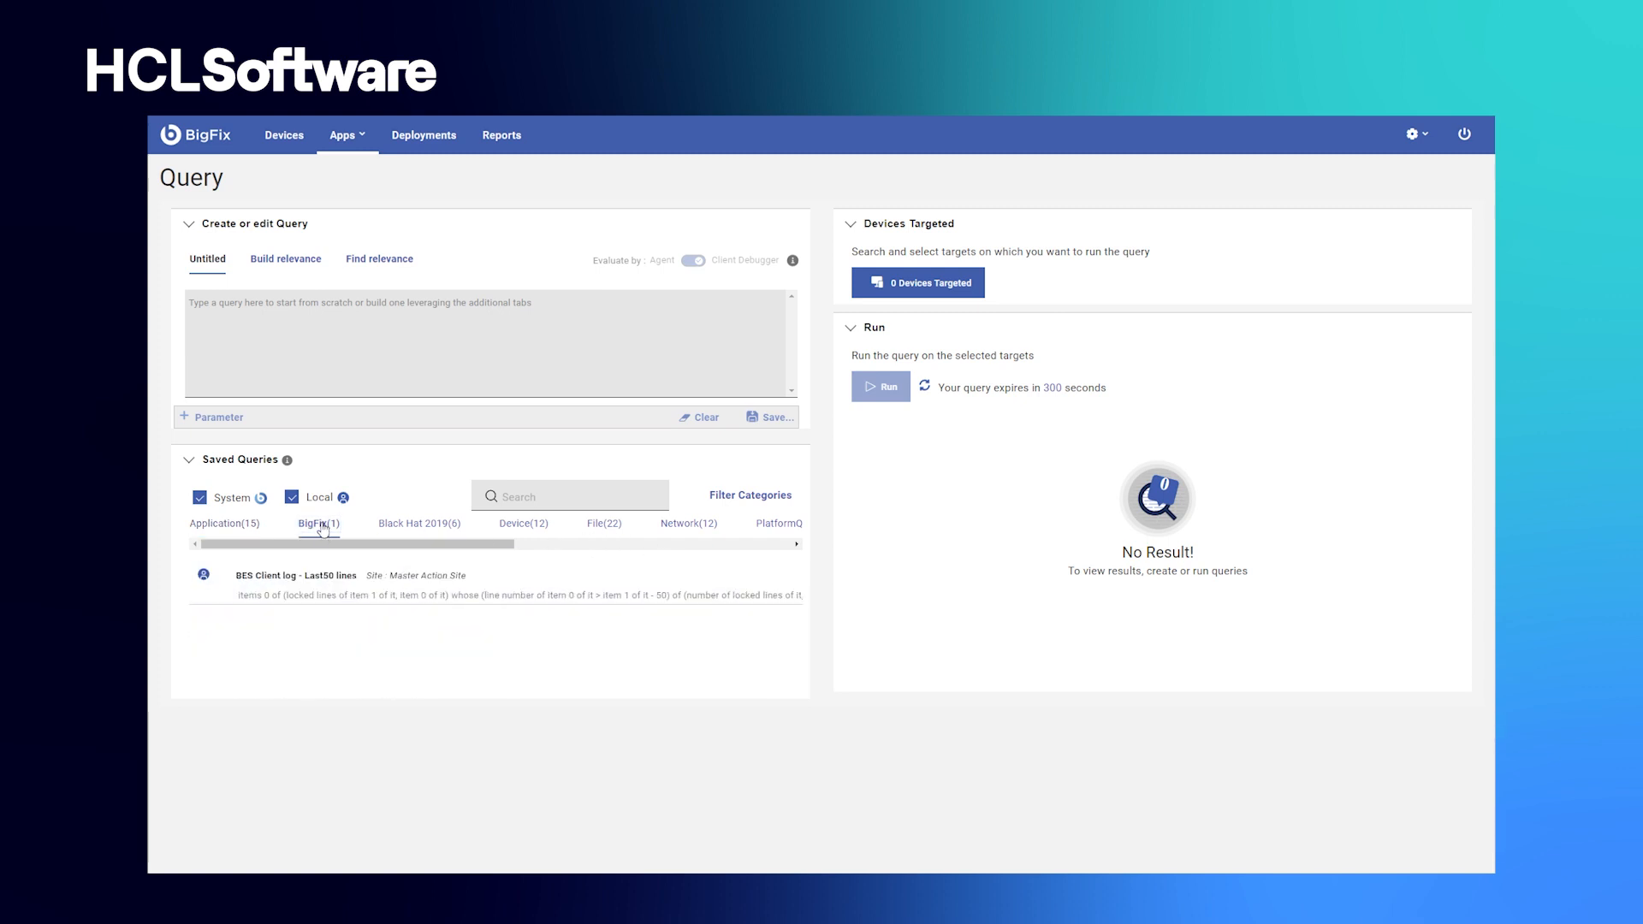
left_click(417, 523)
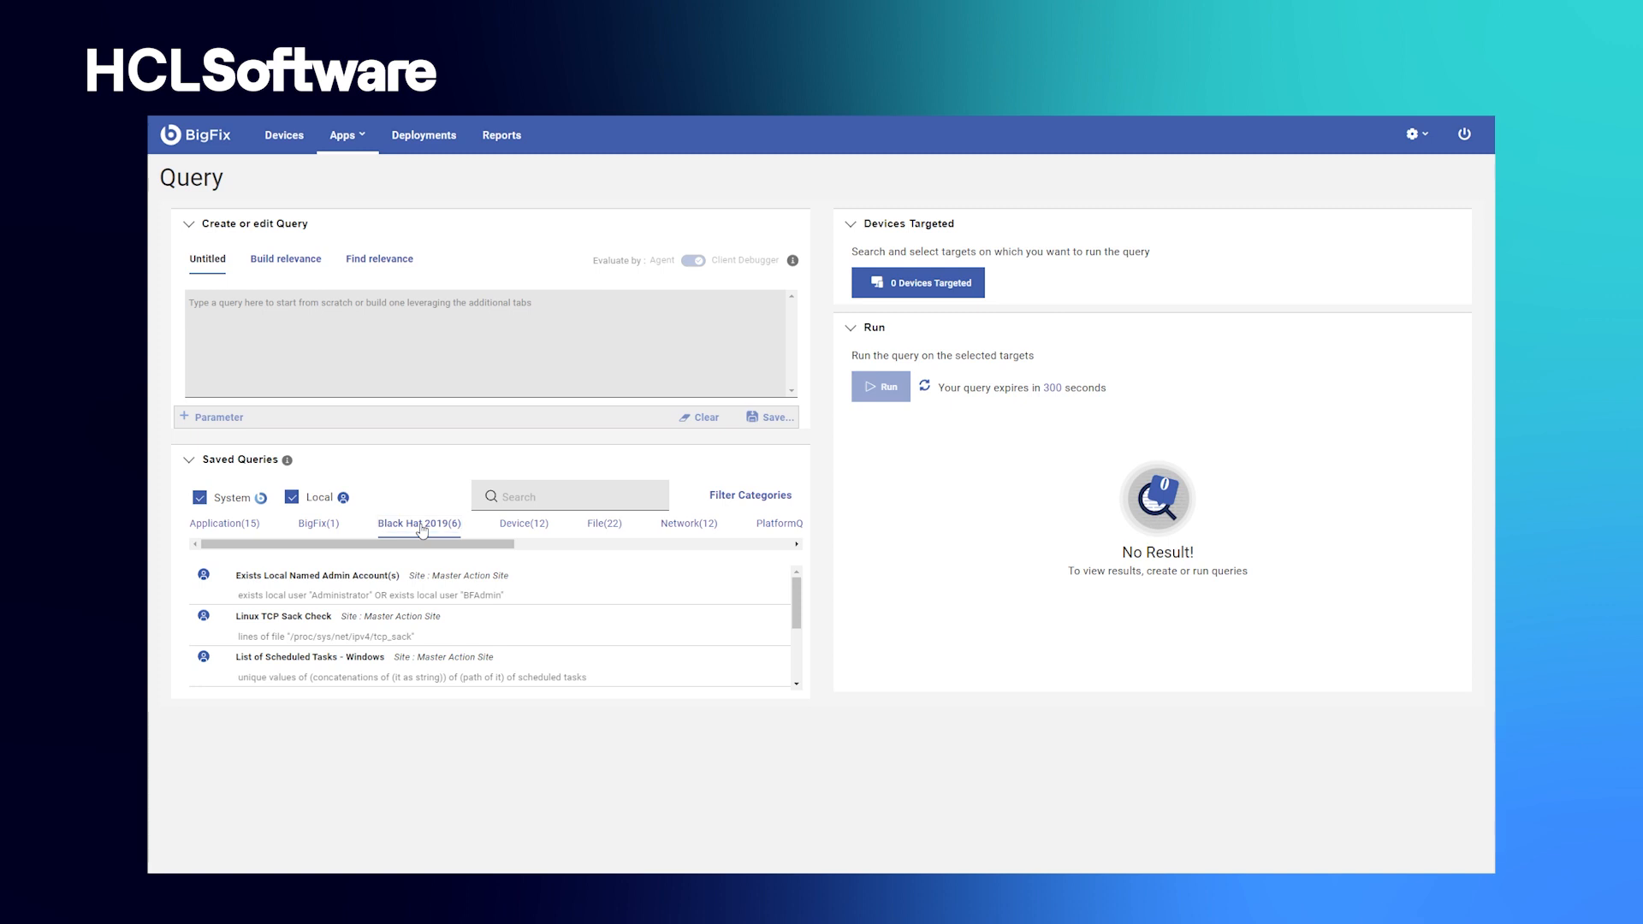
left_click(522, 523)
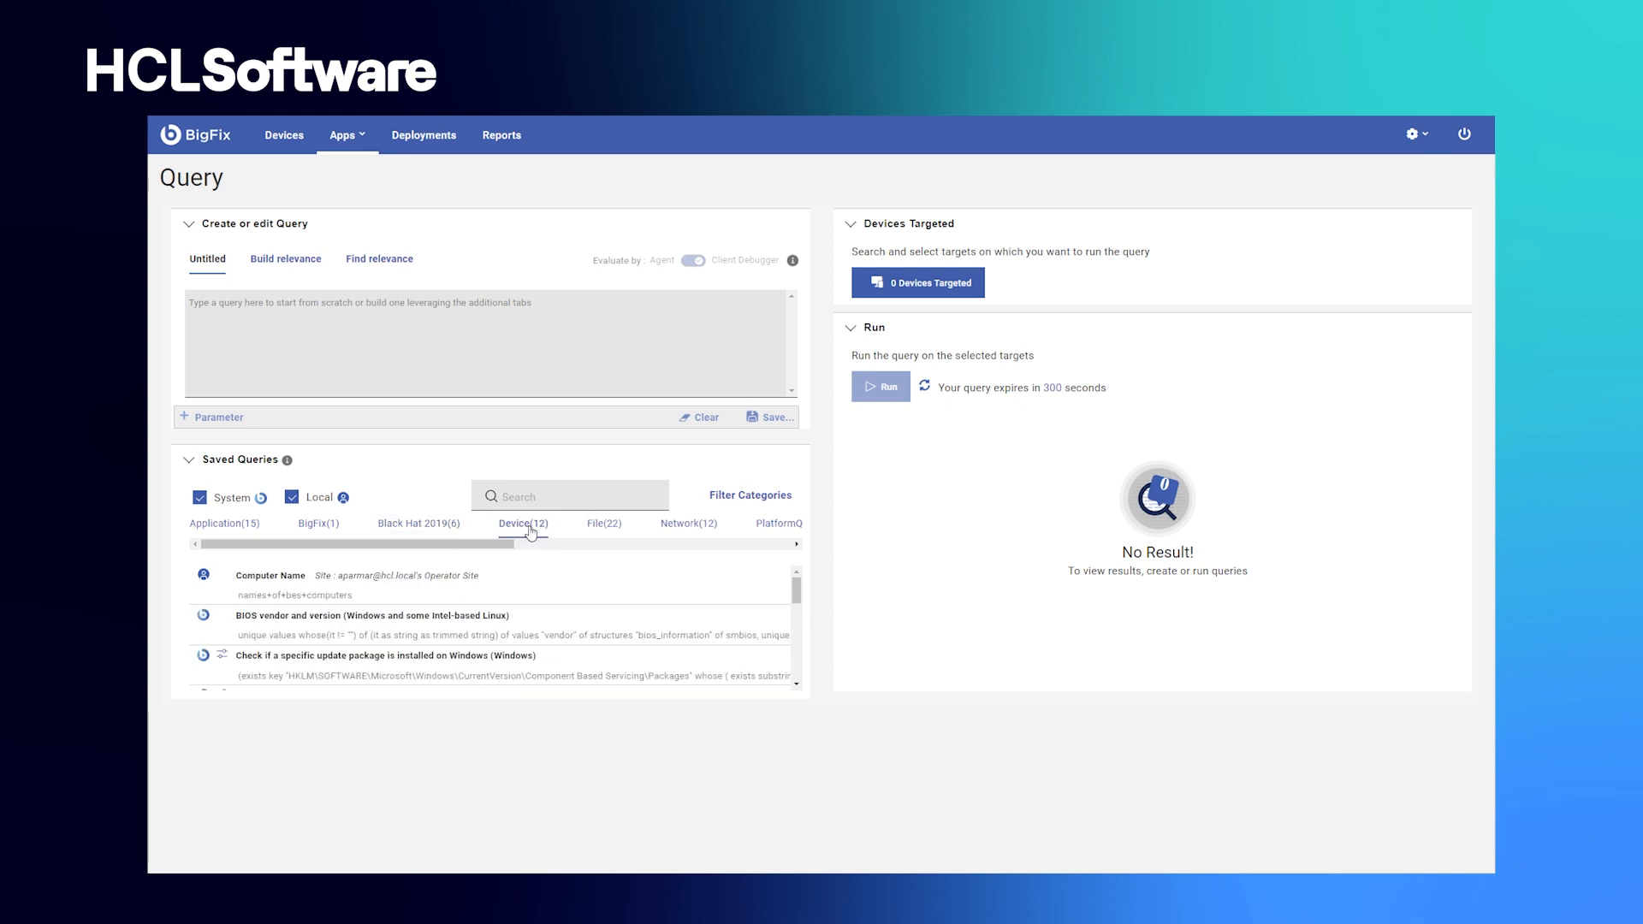
left_click(603, 523)
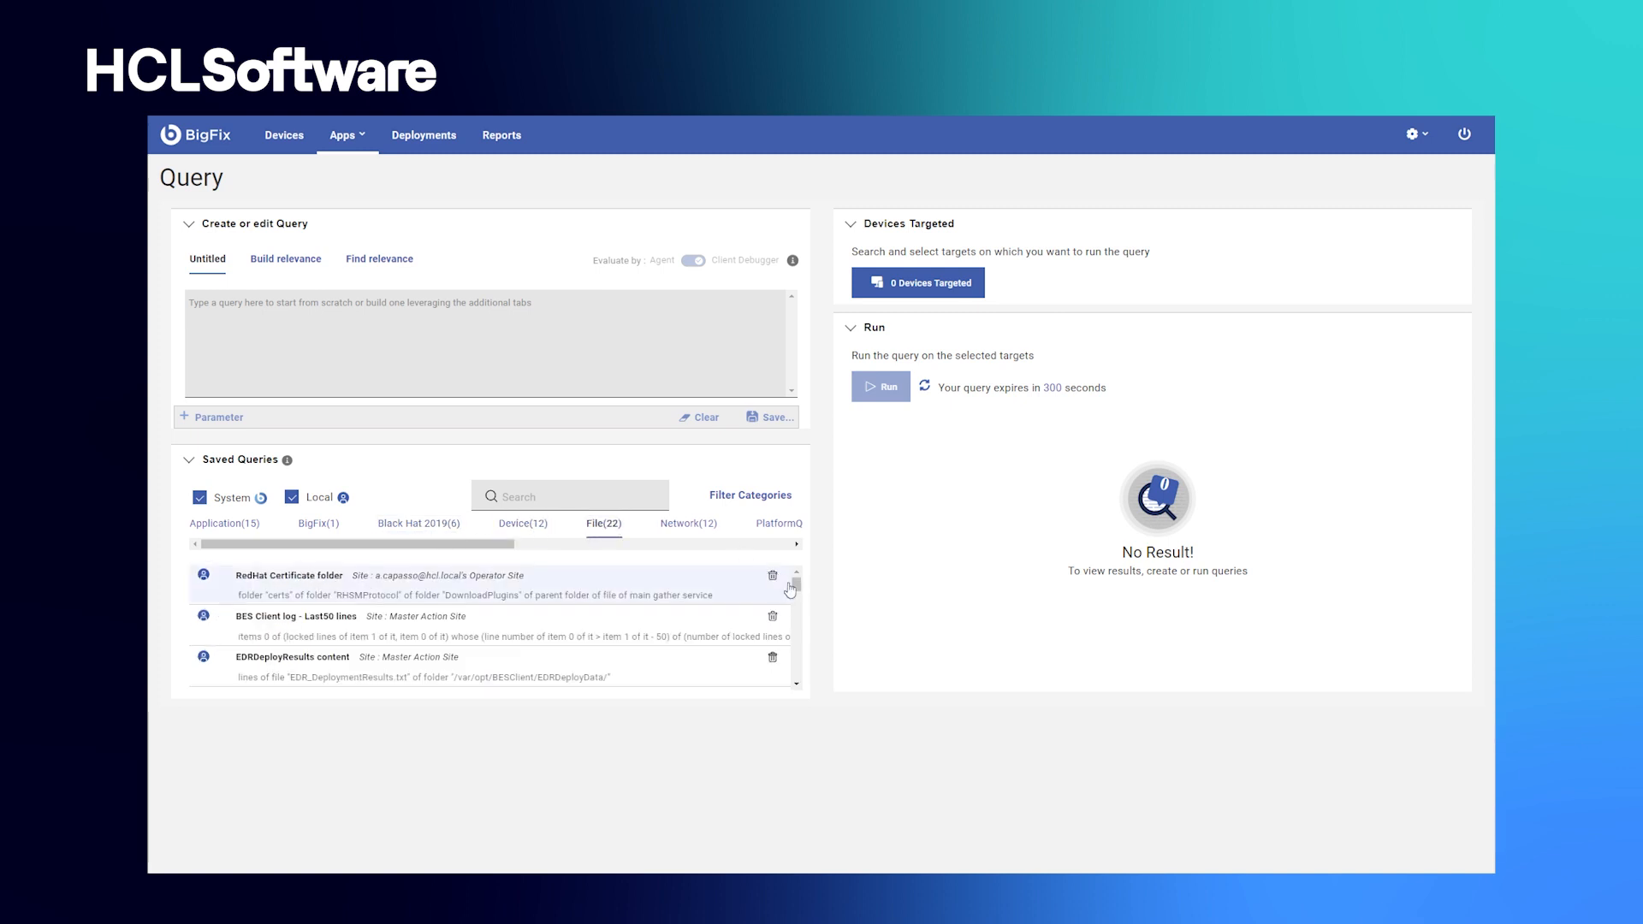
- Run Currently running applications on mcm1.demo.bigfix.com and scroll its 67 results
left_click(917, 281)
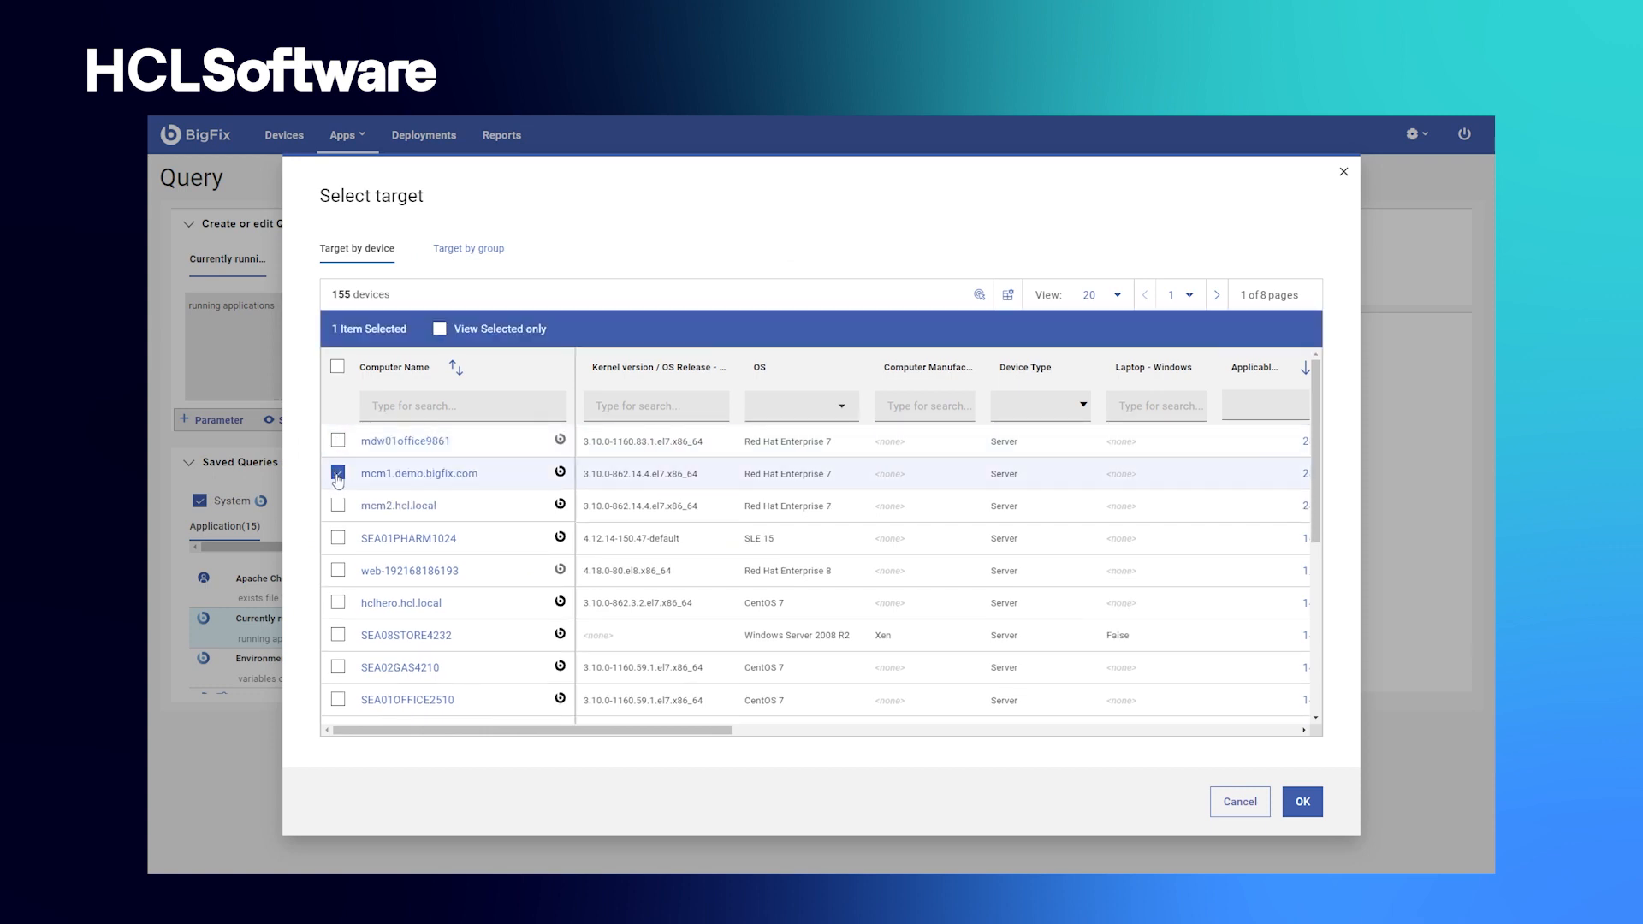
left_click(1301, 801)
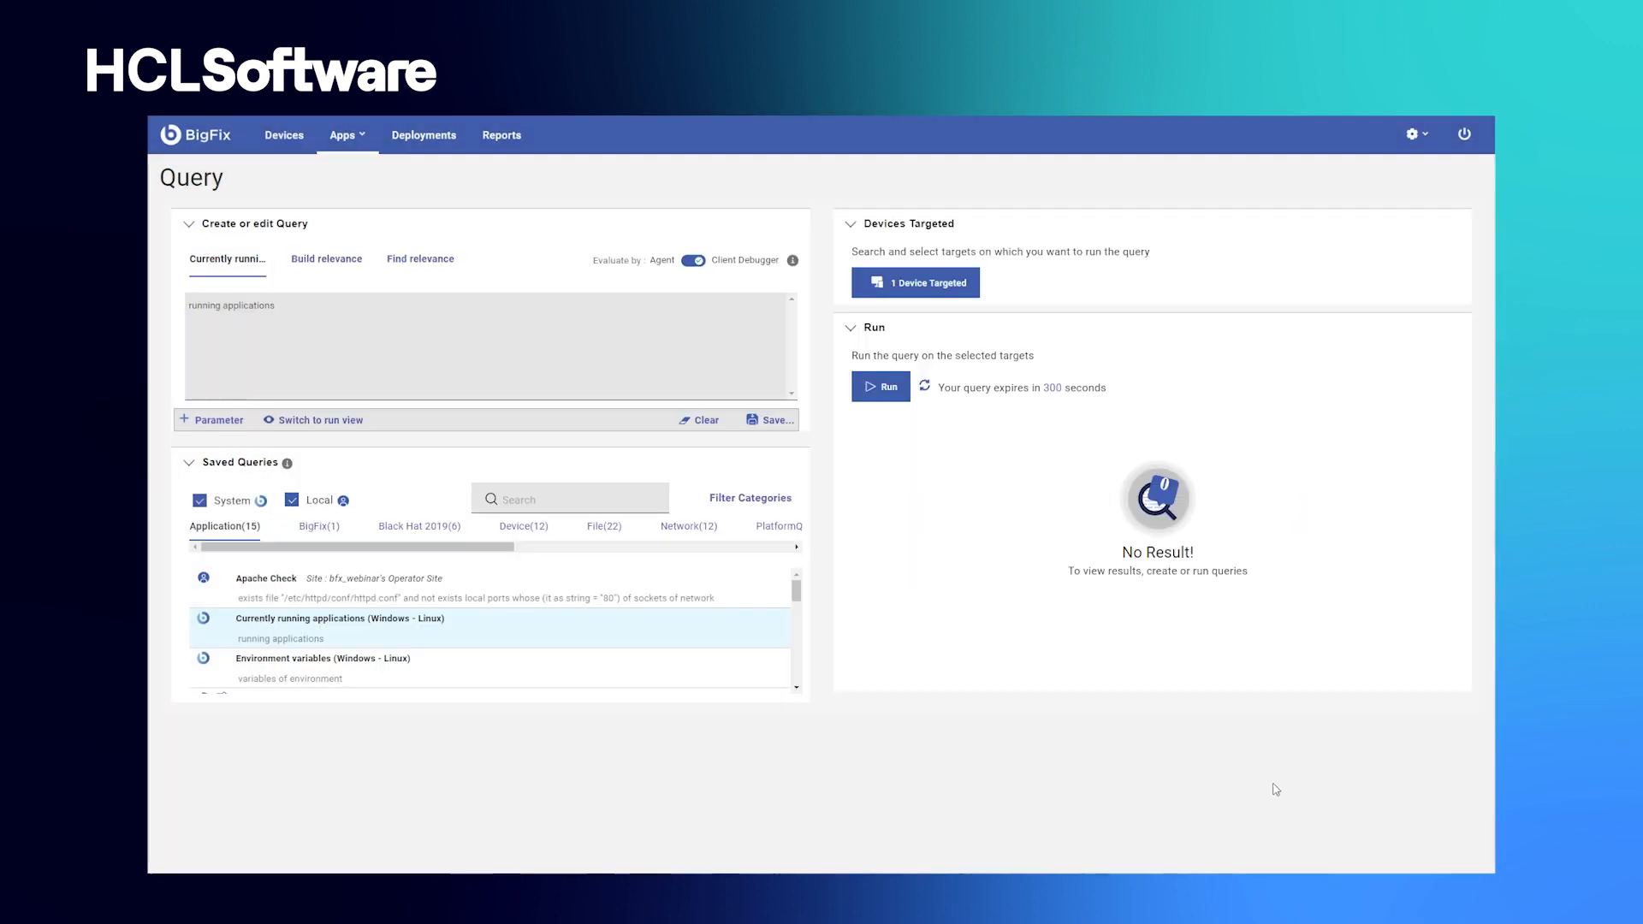
left_click(881, 386)
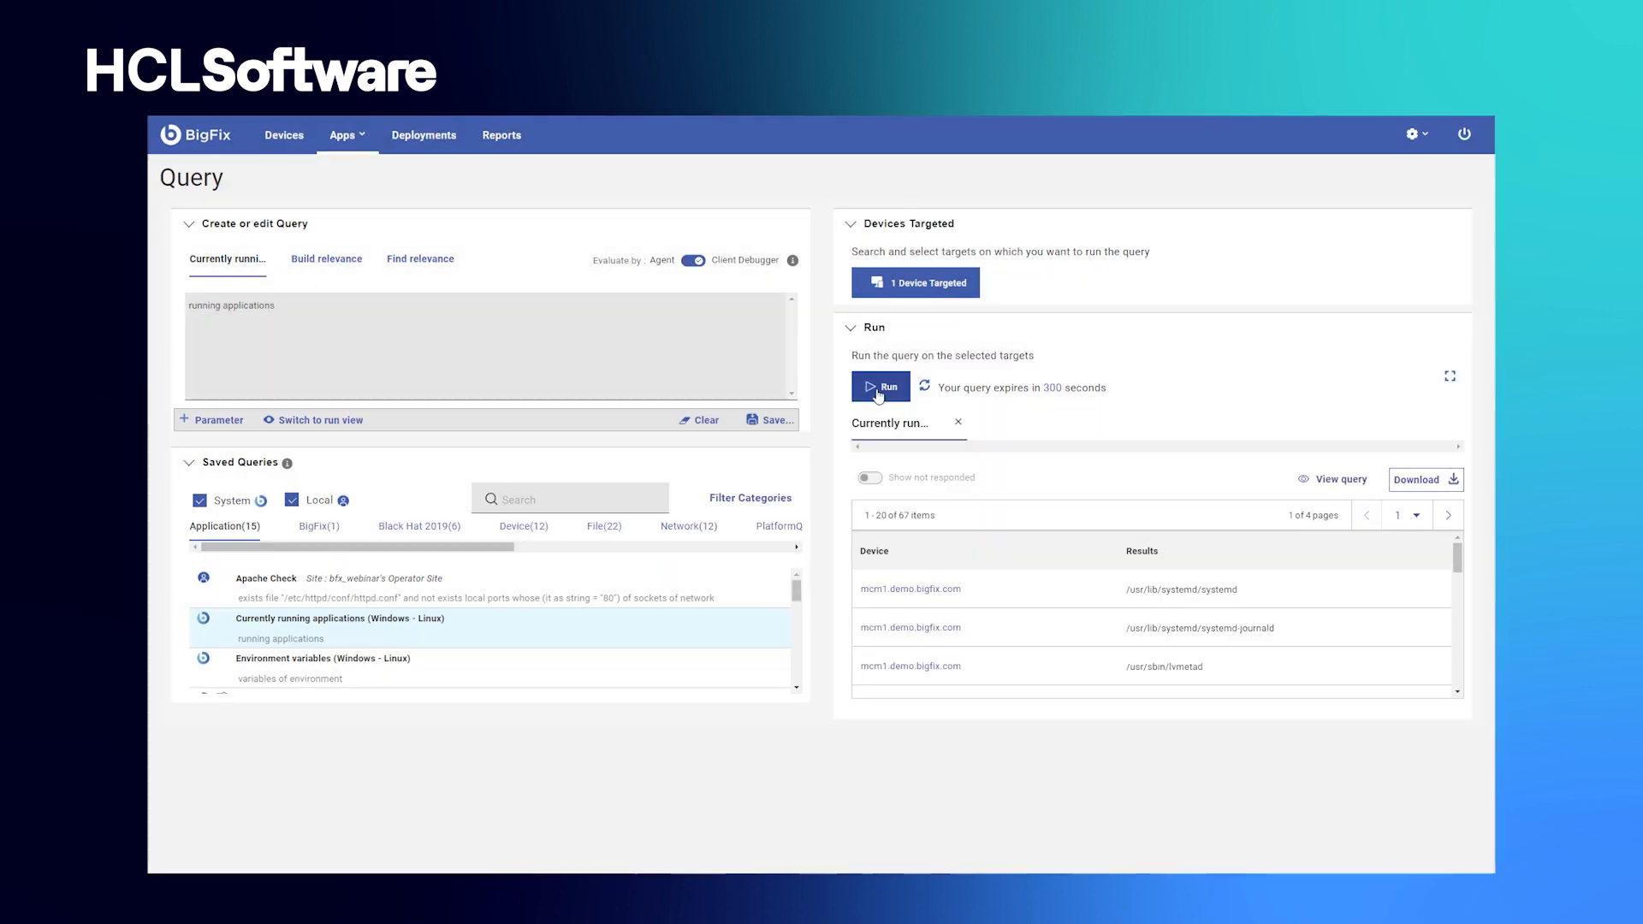
scroll("down", 3)
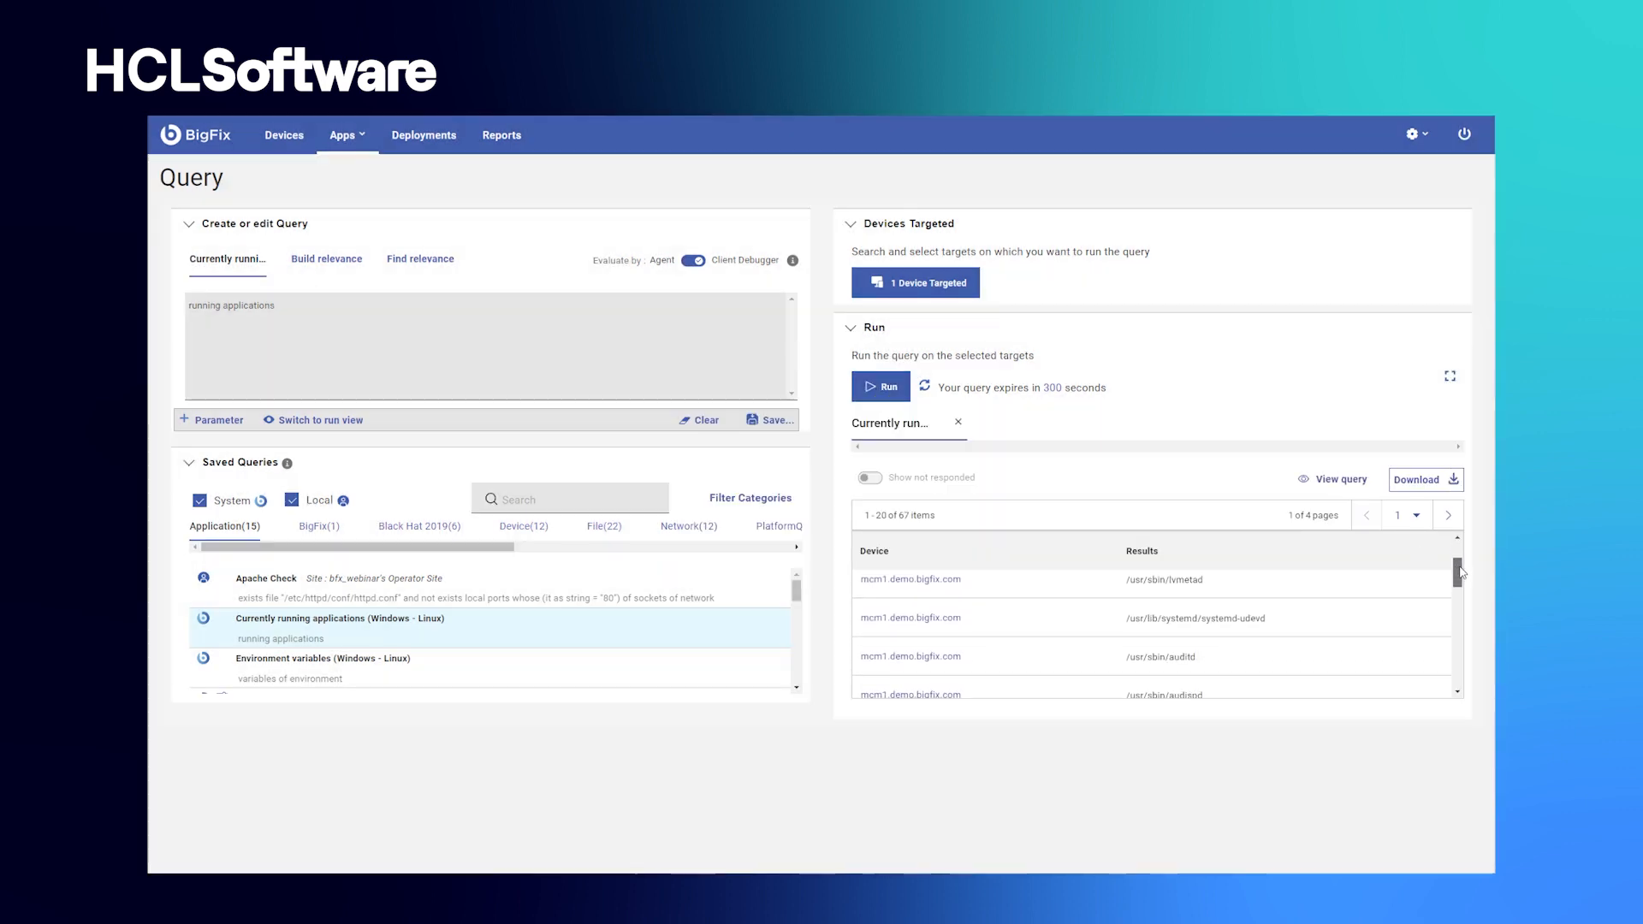
scroll("down", 3)
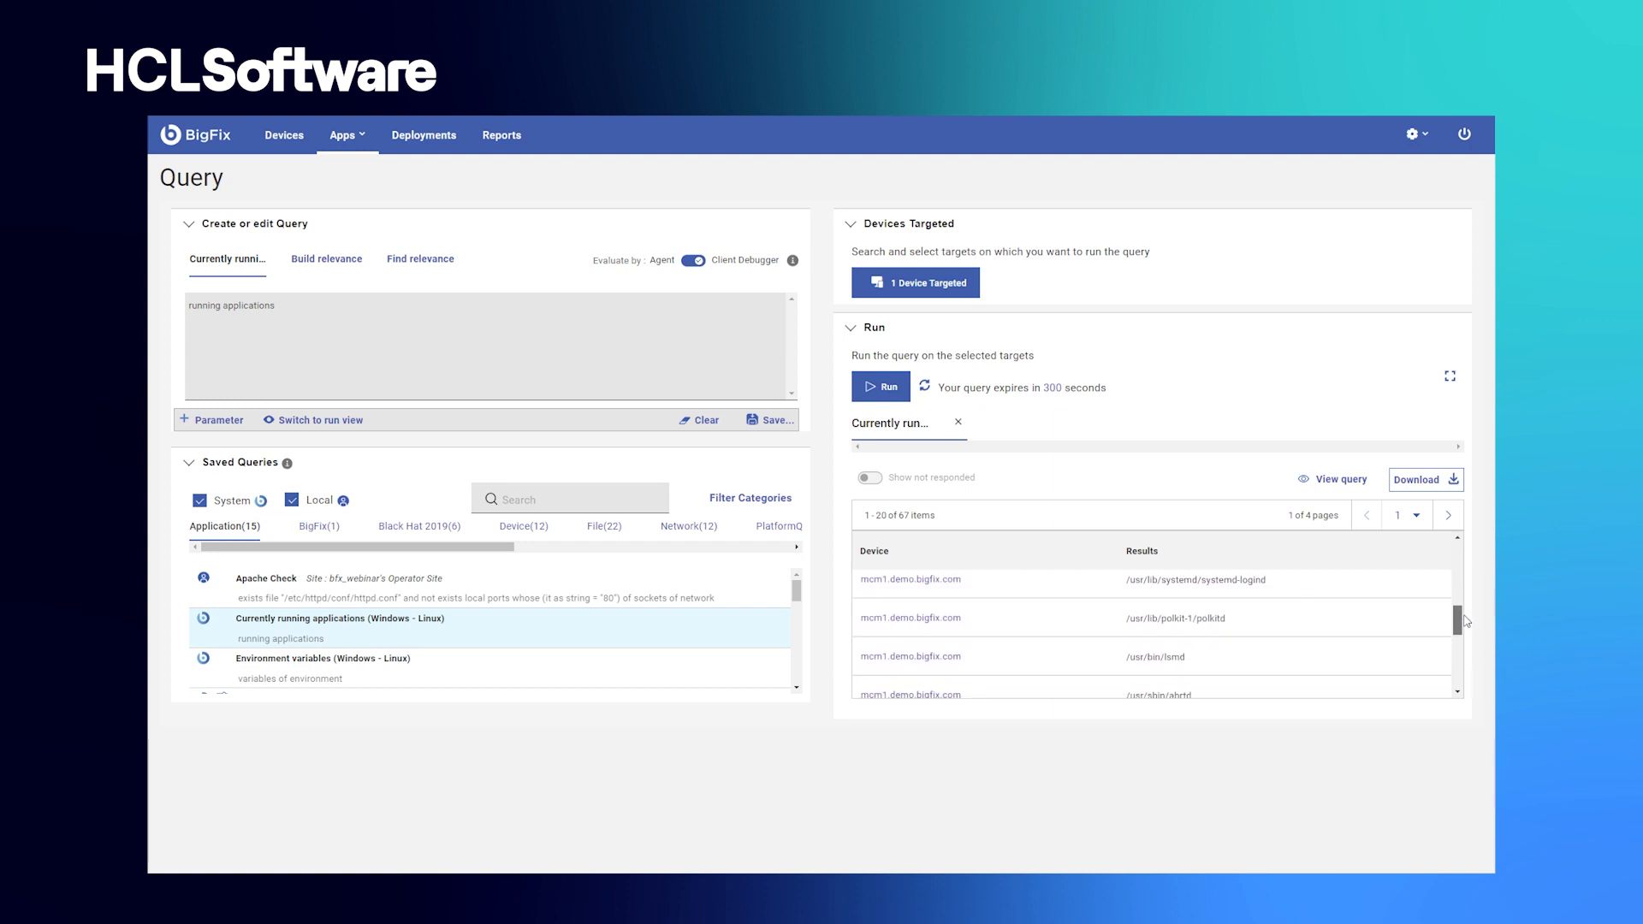
scroll("down", 3)
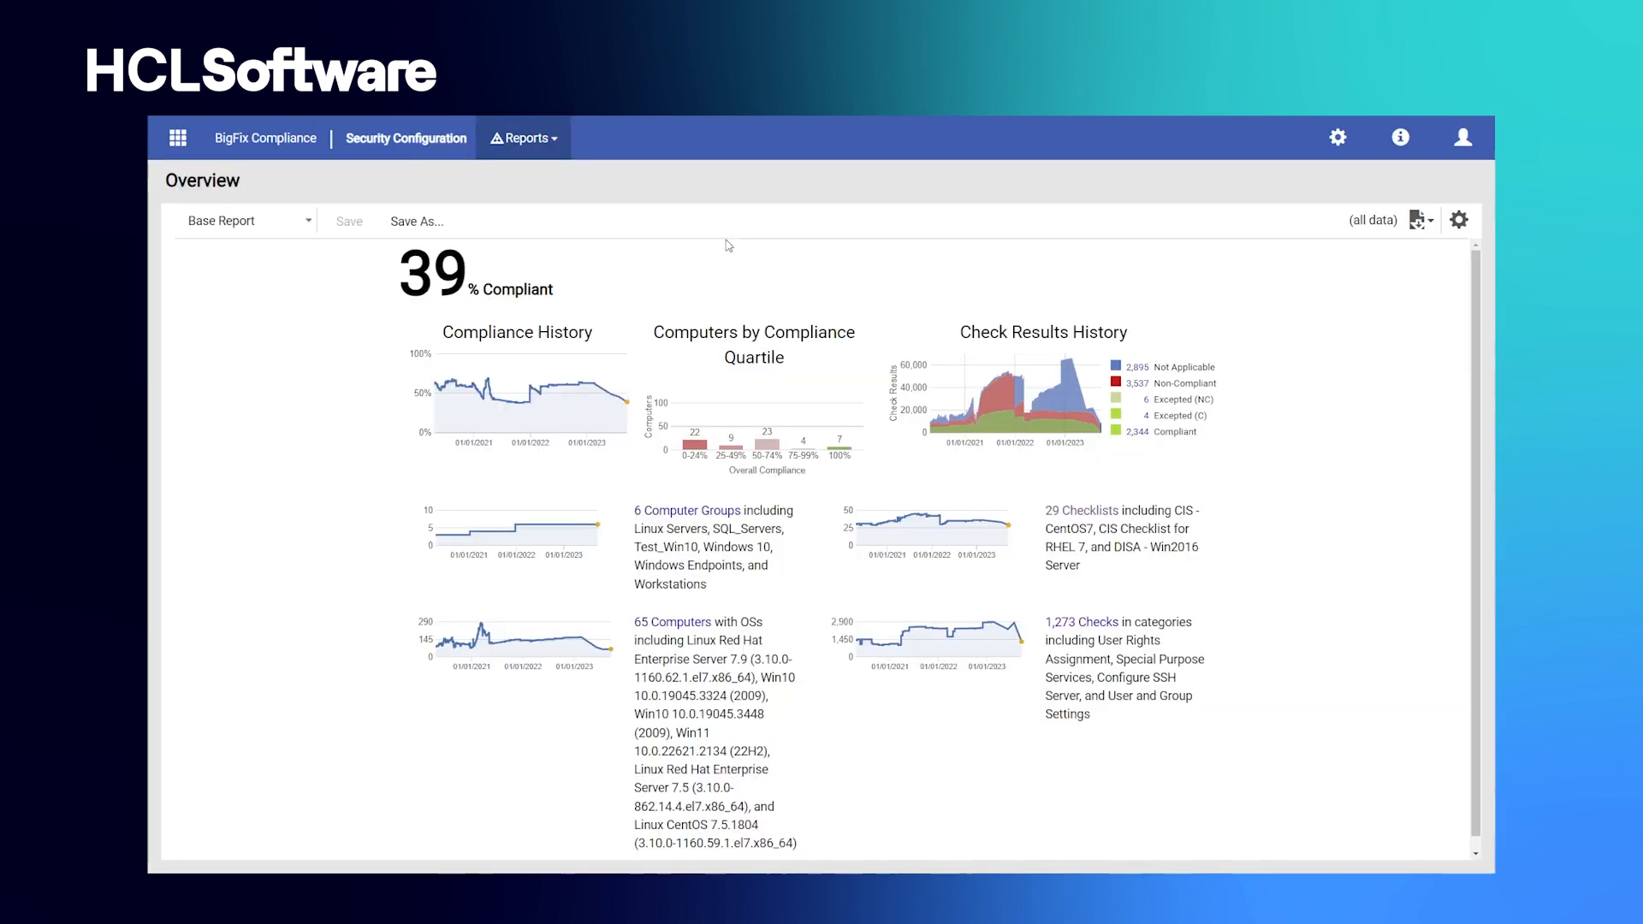
mouse_move(606, 391)
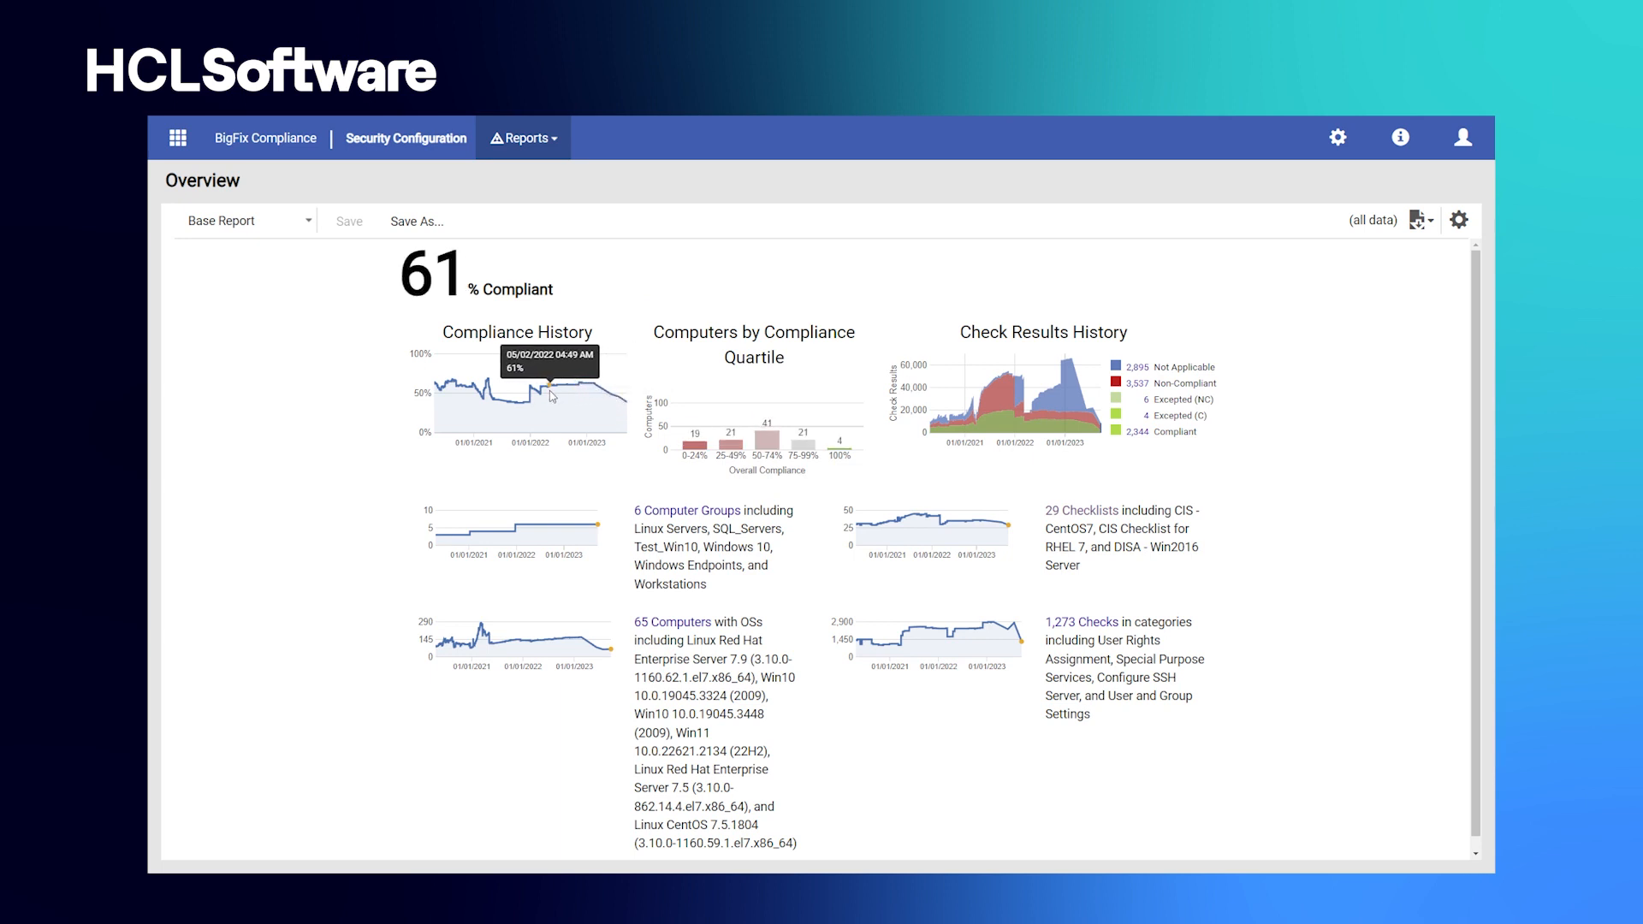
mouse_move(506, 403)
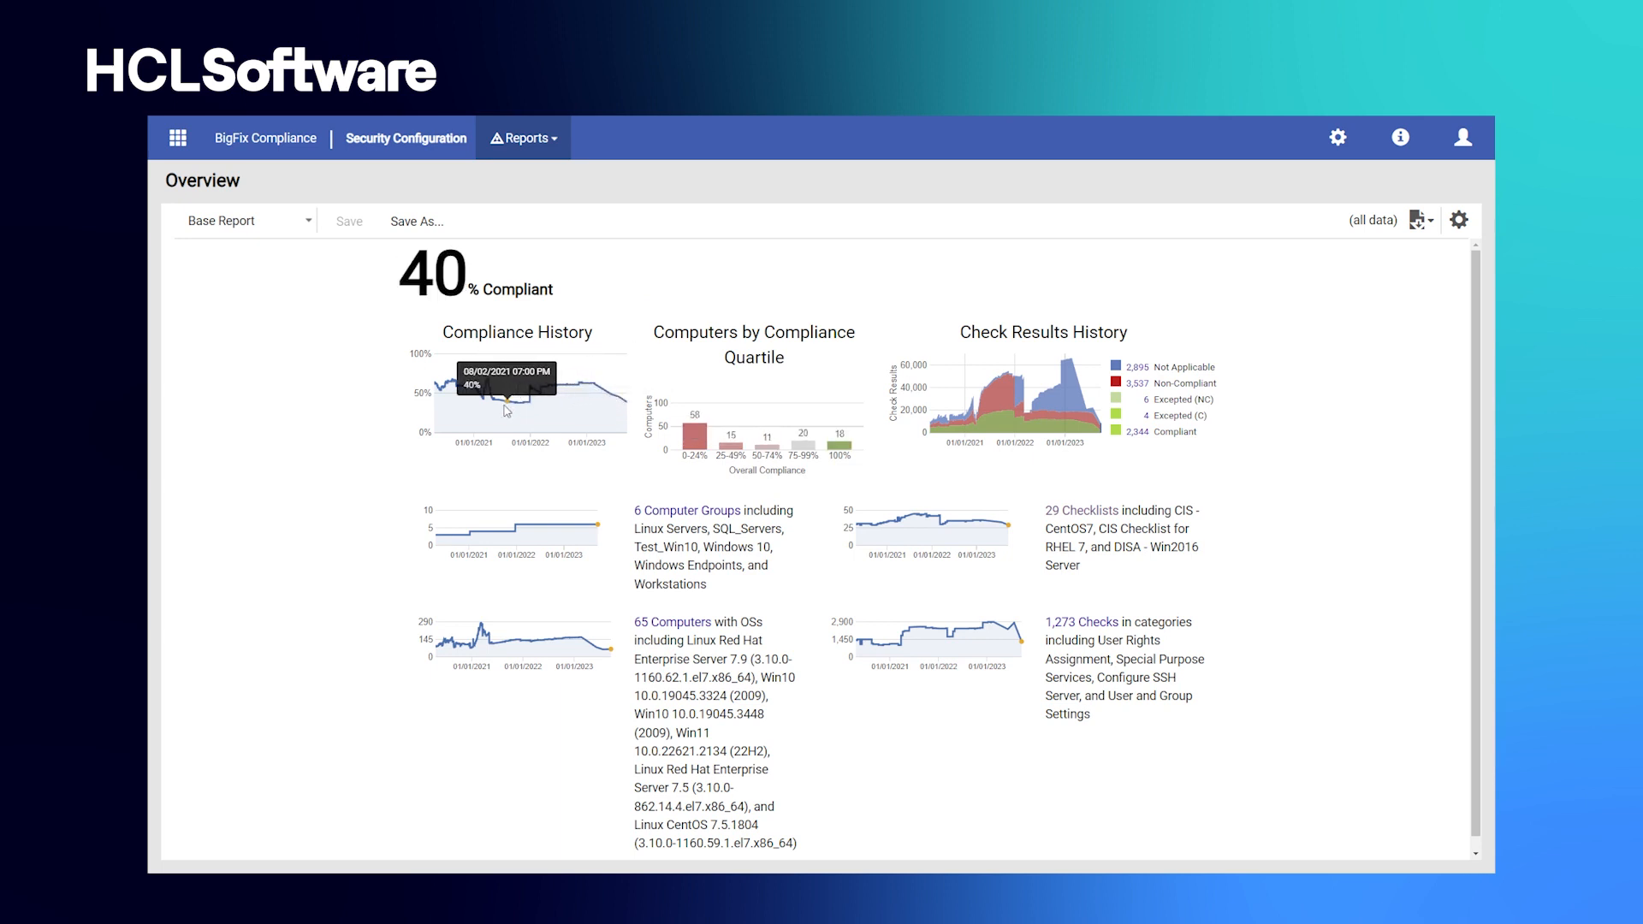
- Open the checklists compliance report, then the CIS Windows 2016 MS checklist's 378 checks
left_click(1079, 510)
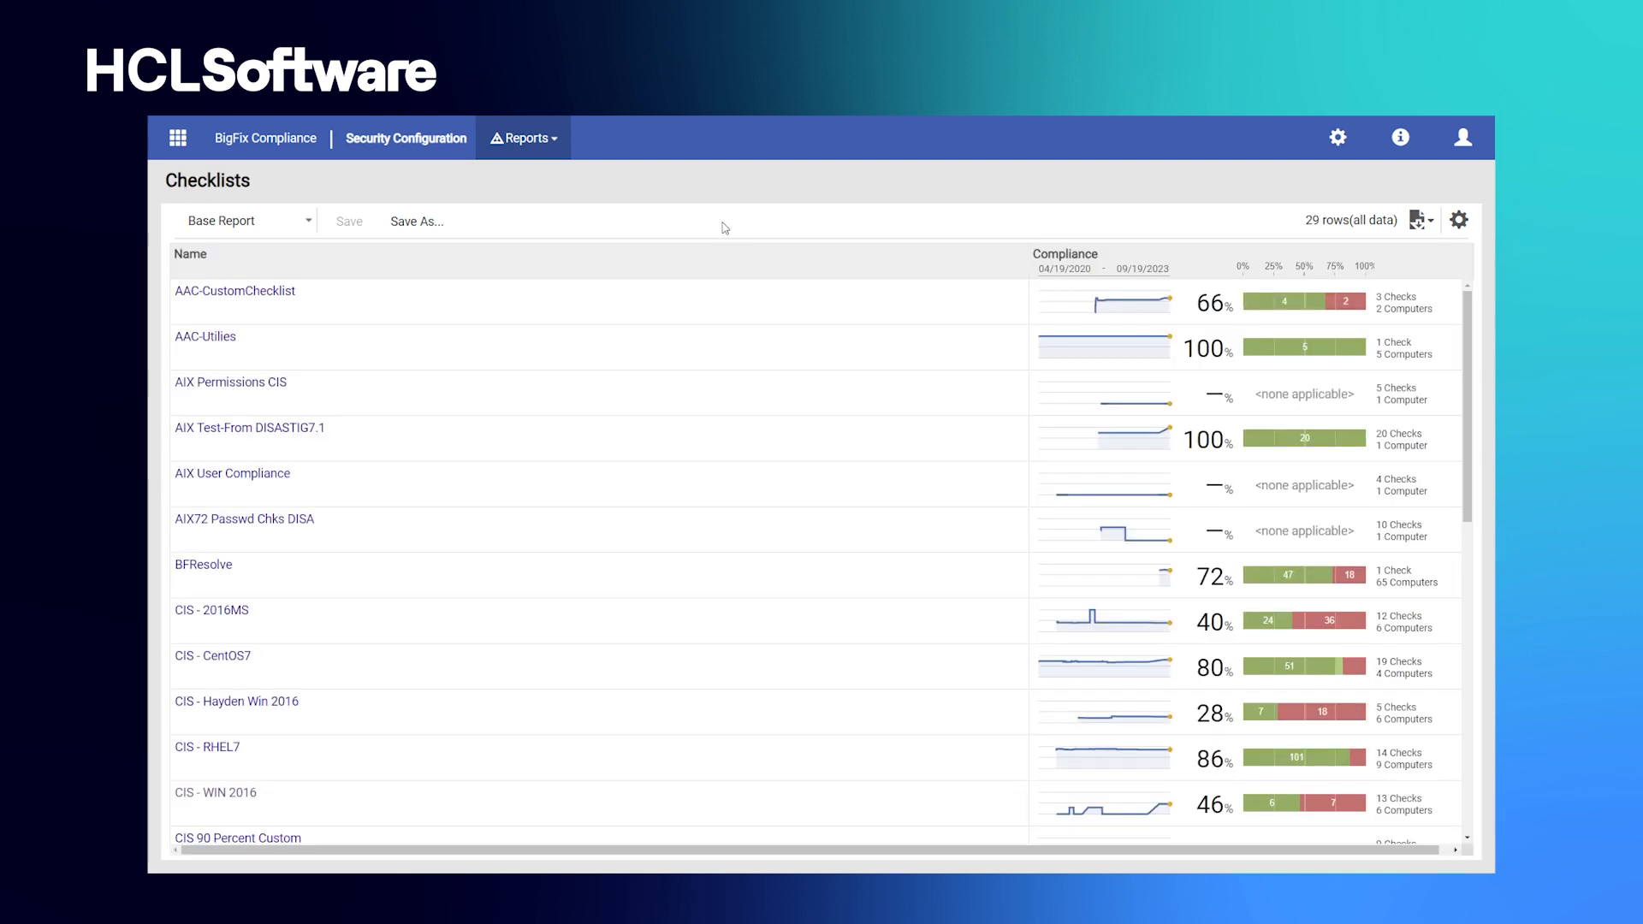
mouse_move(215, 793)
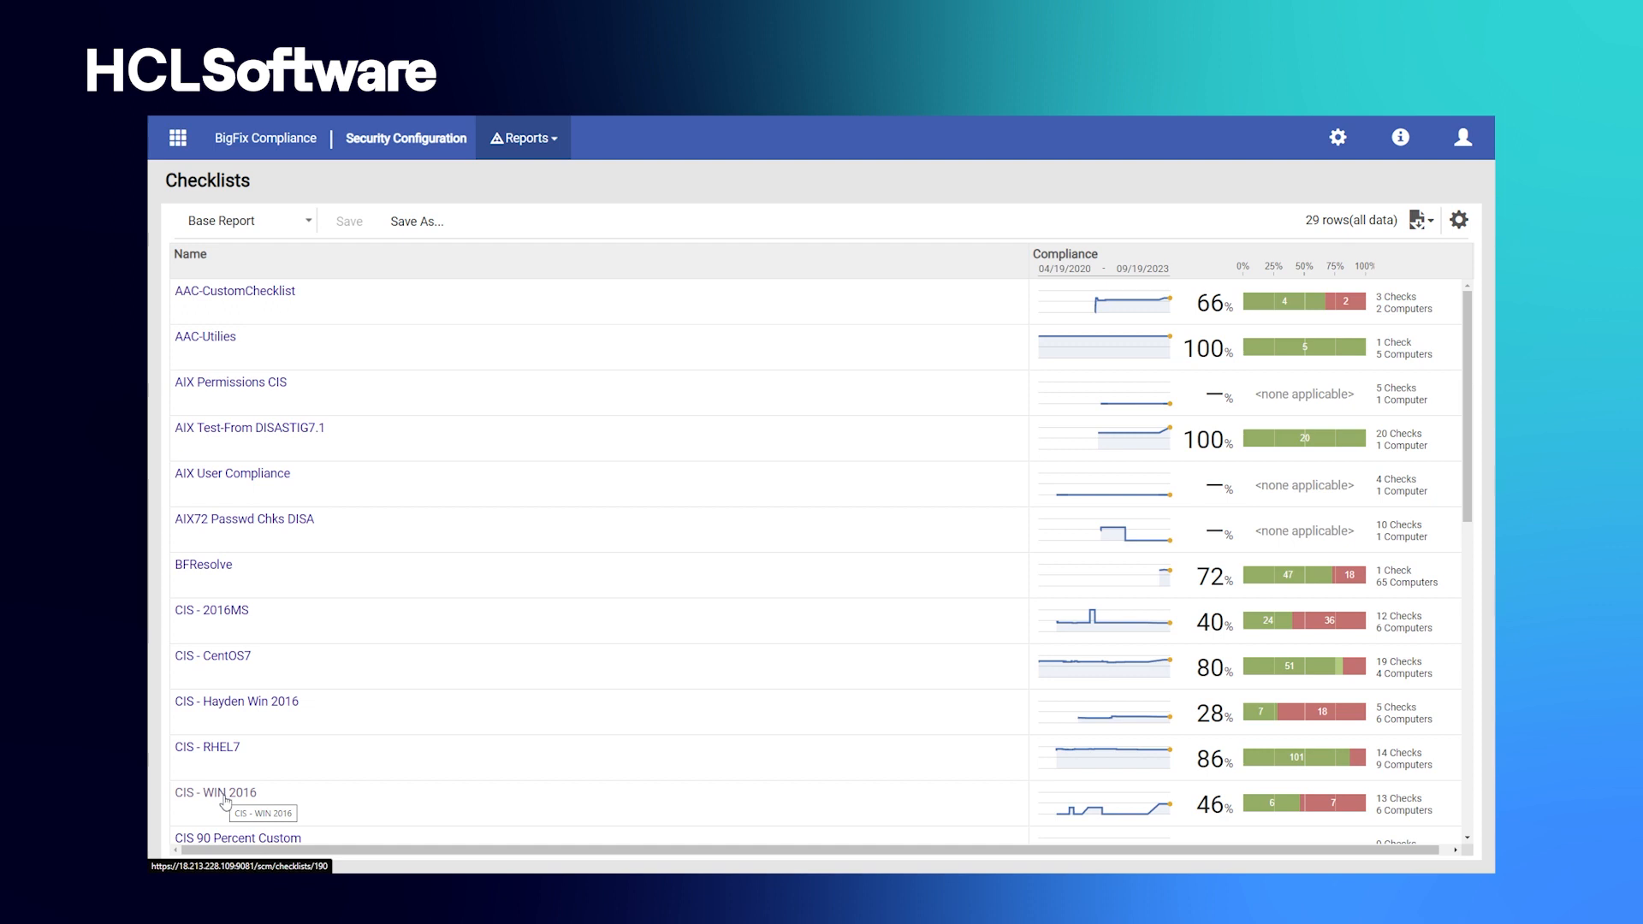
mouse_move(953, 768)
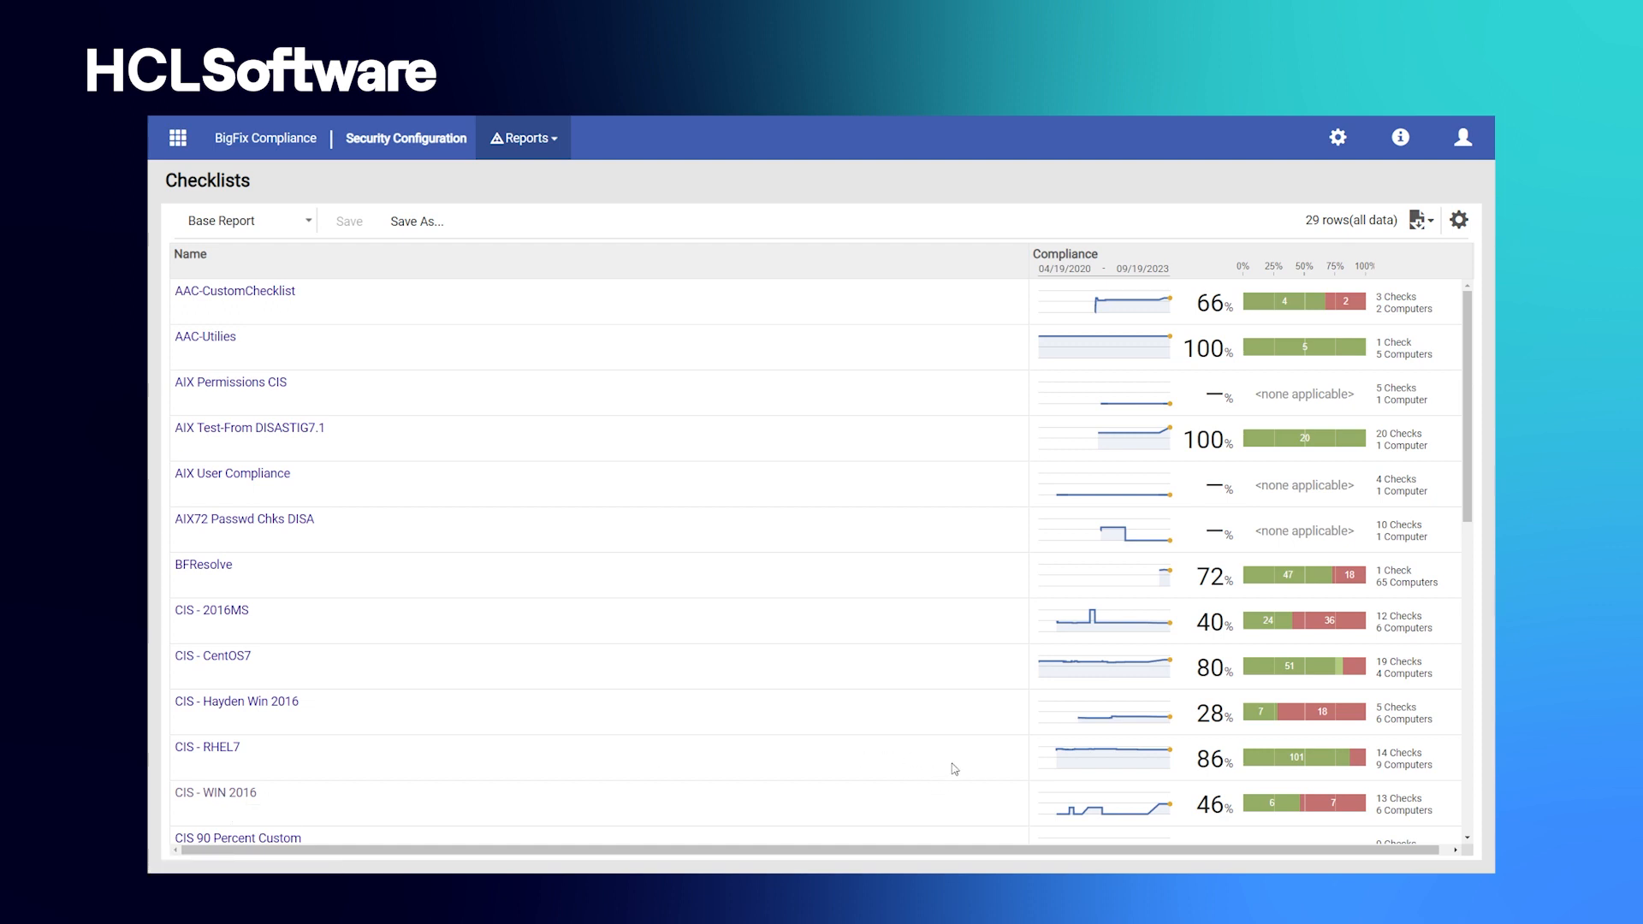
mouse_move(1115, 760)
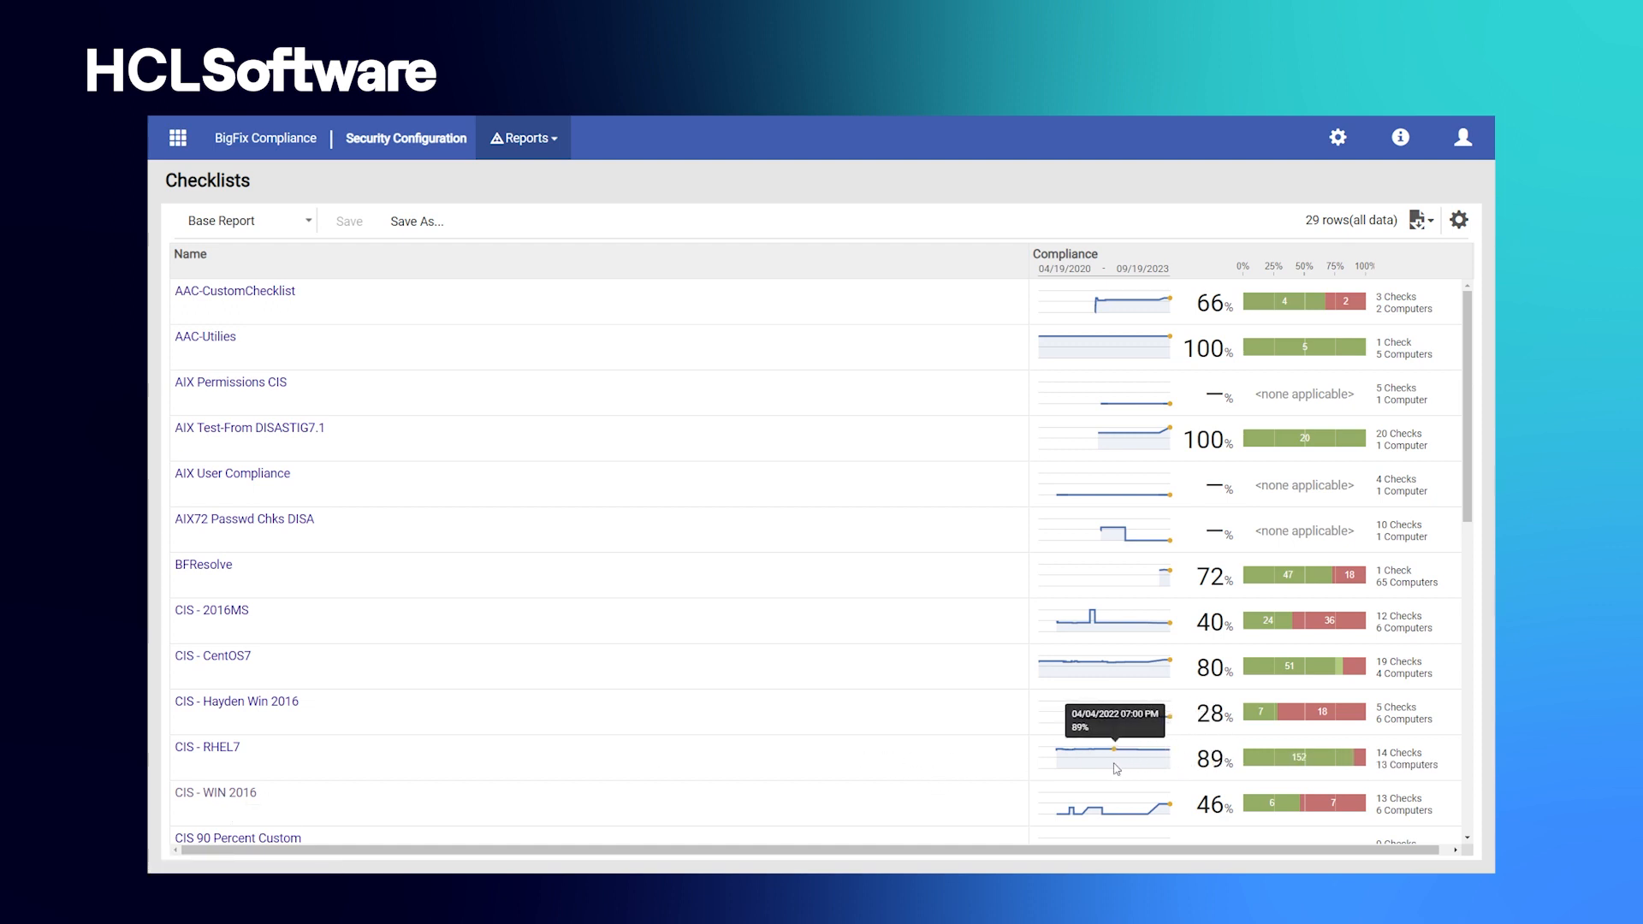
mouse_move(1067, 769)
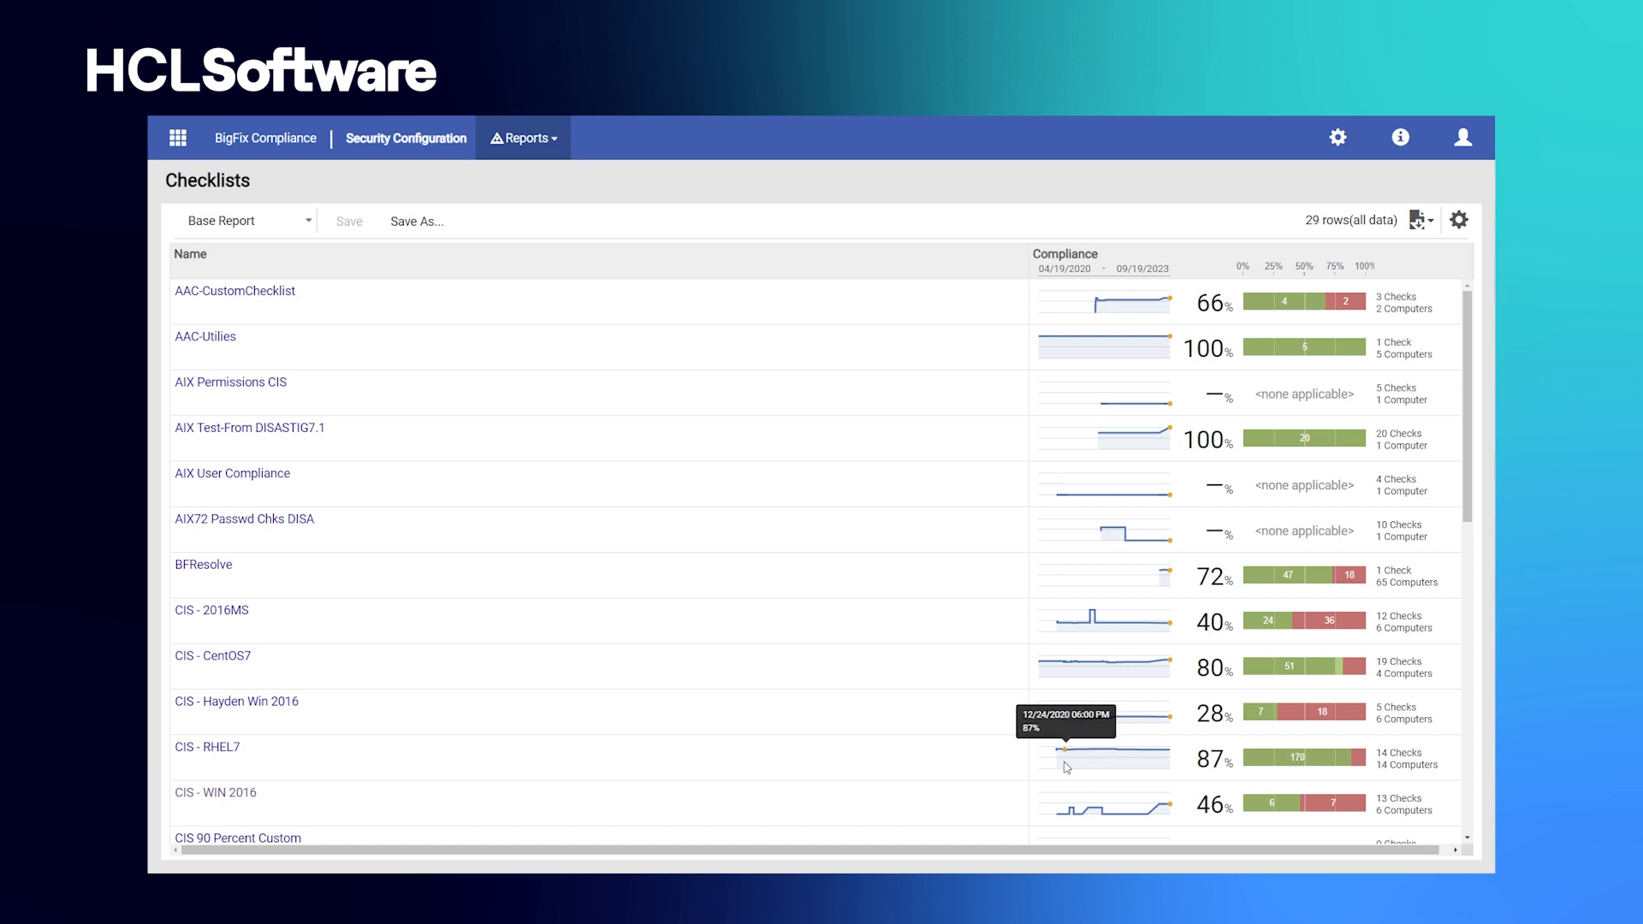
mouse_move(1167, 771)
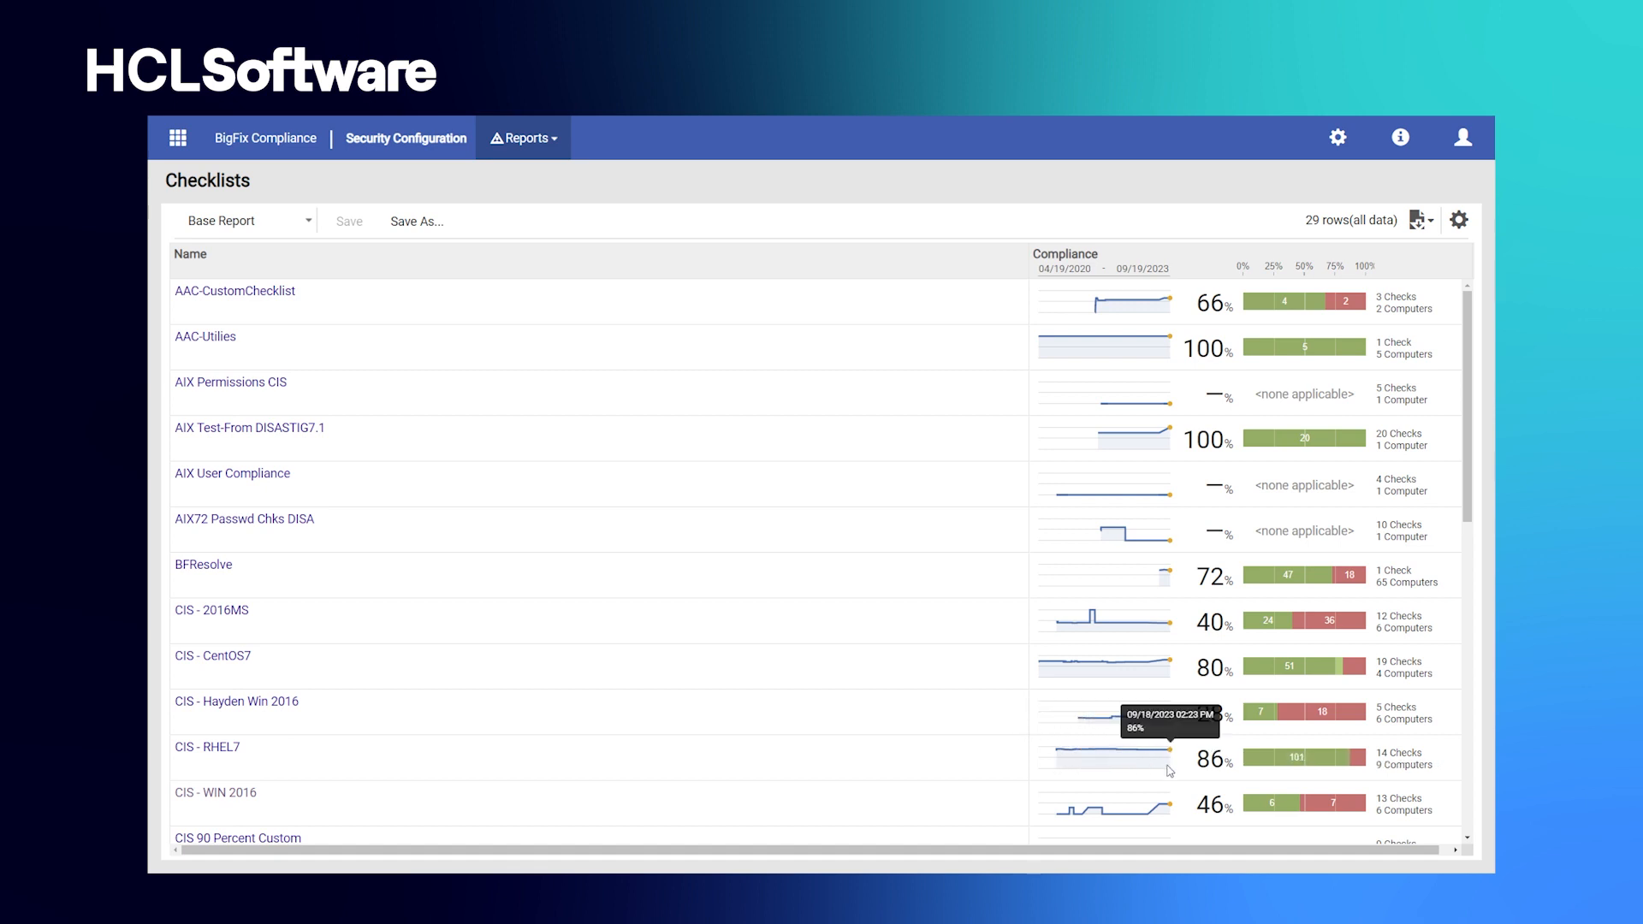
left_click(214, 792)
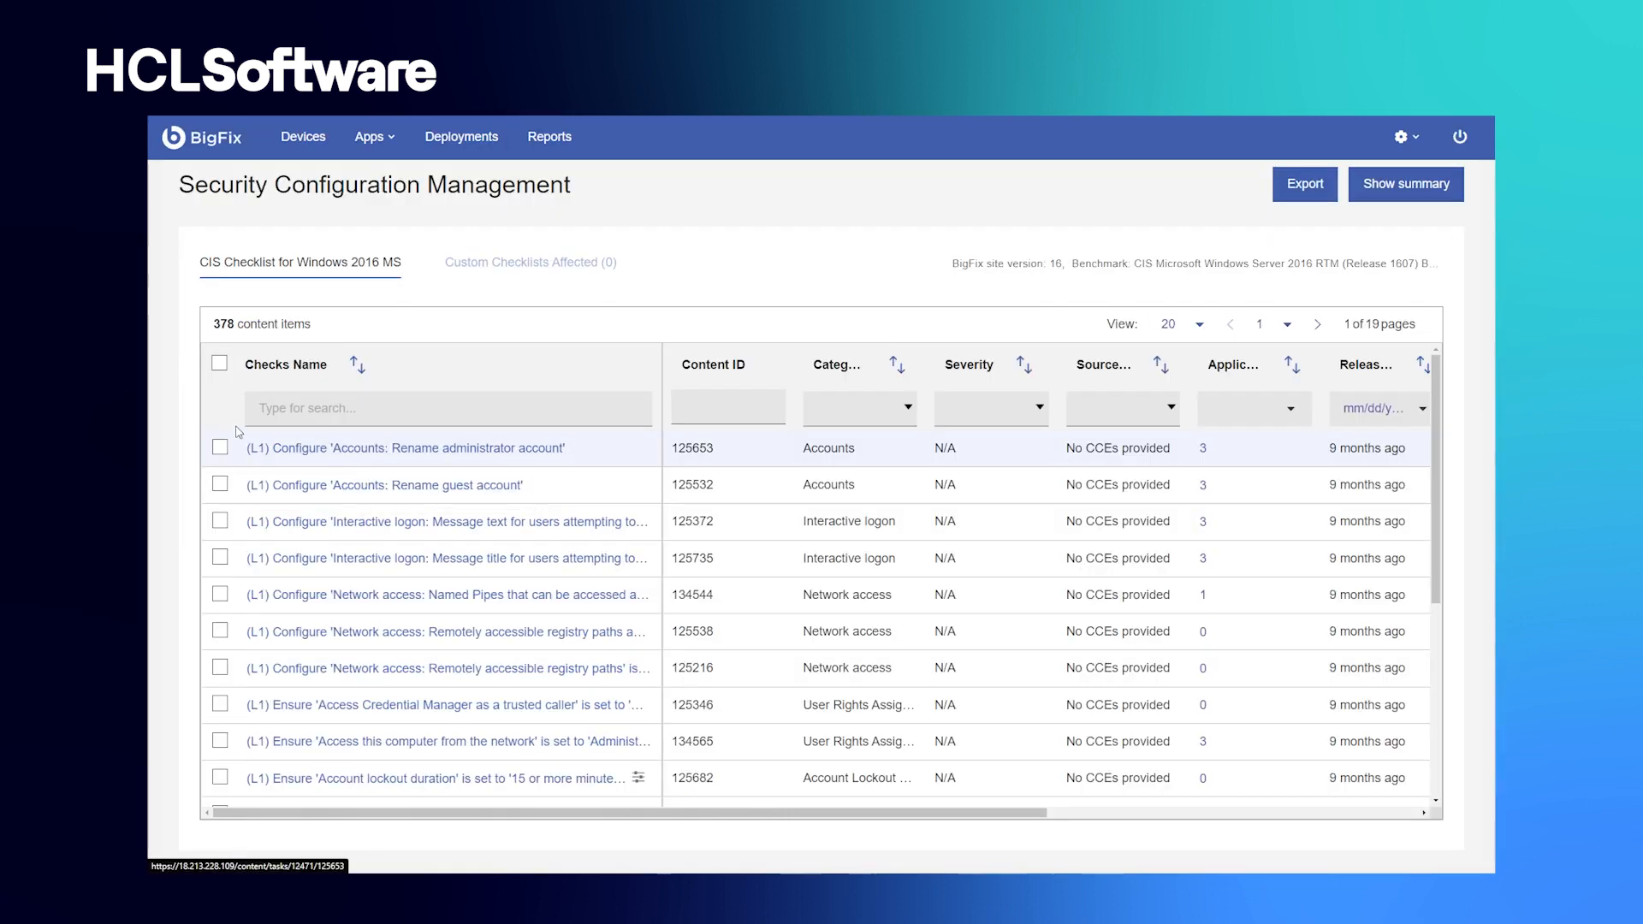
- Select CIS Windows 2016 MS checks to deploy and move on to target selection
left_click(219, 527)
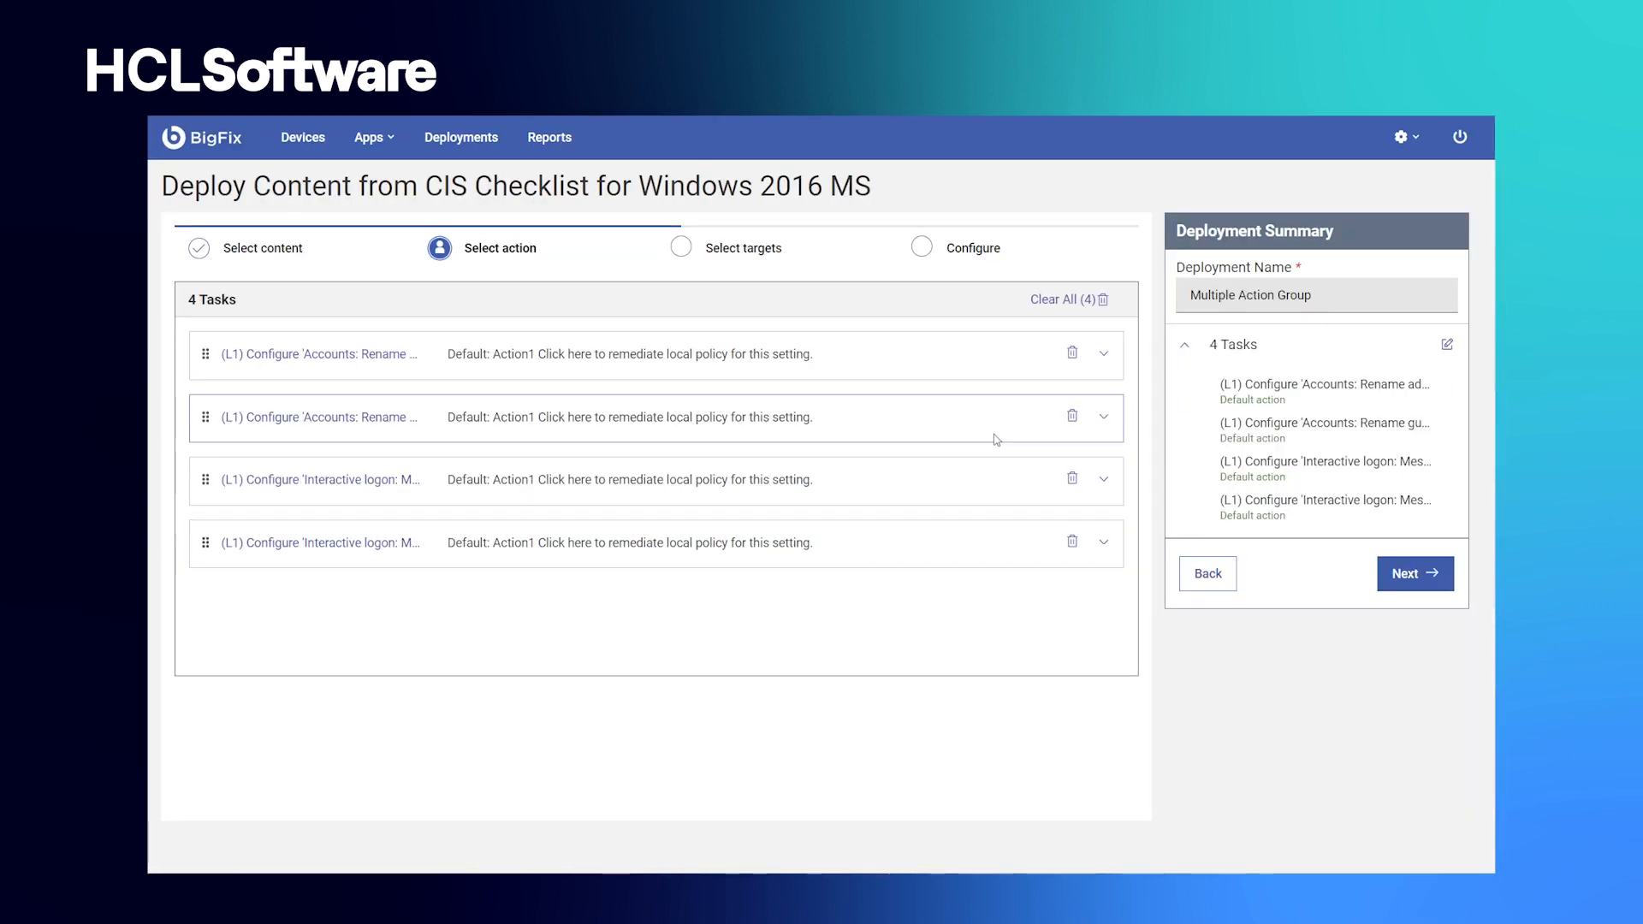
left_click(1102, 353)
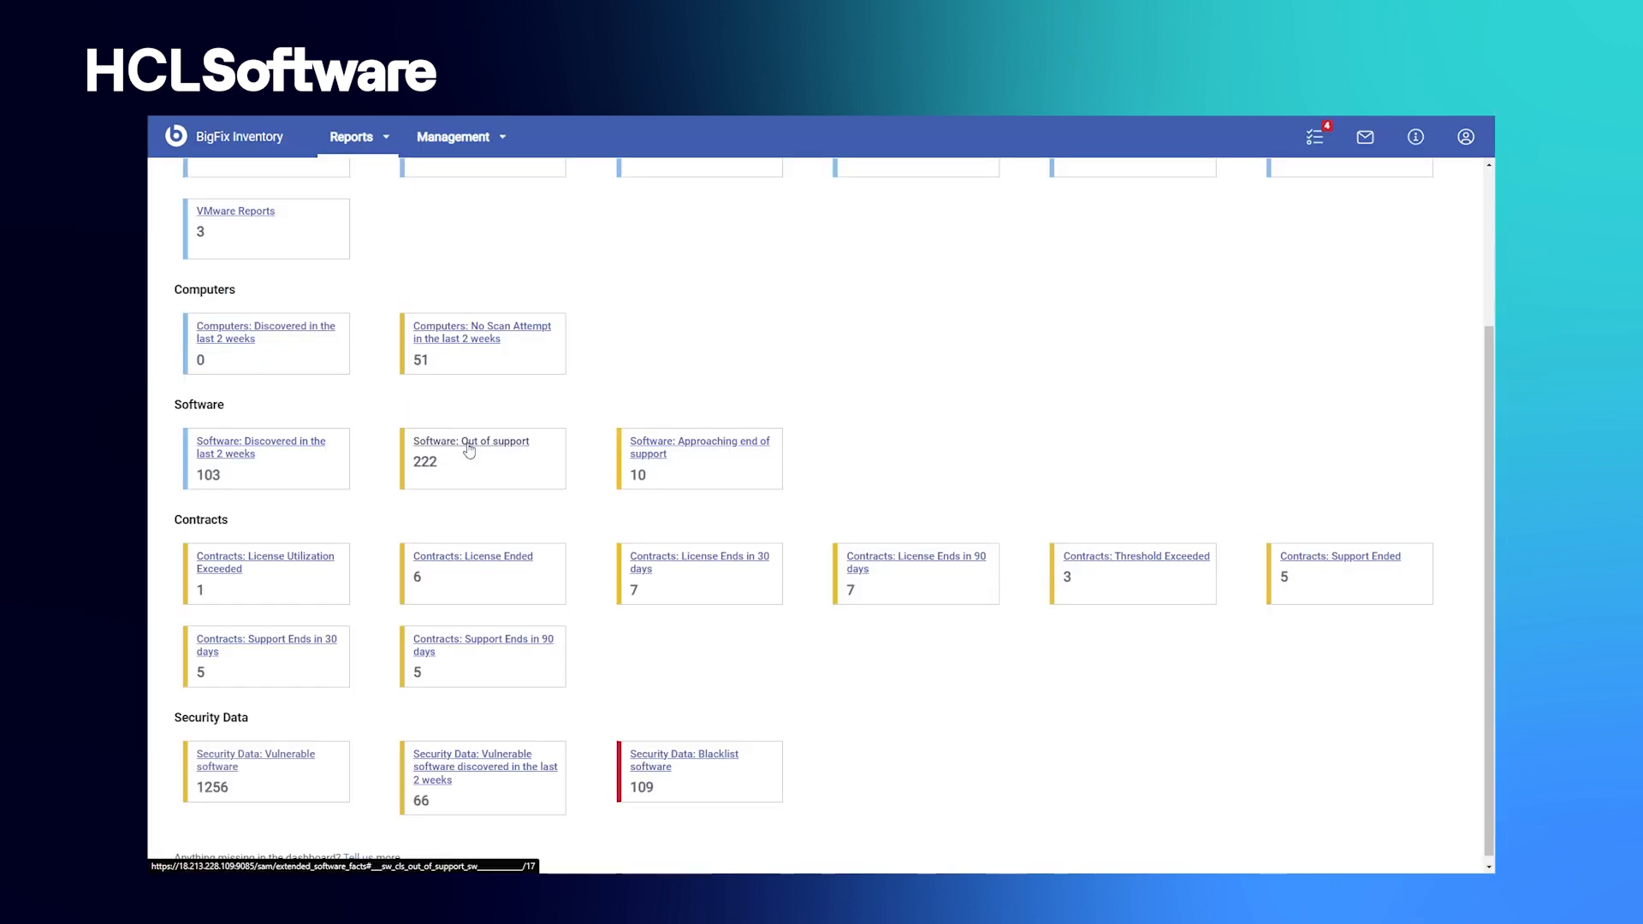
- Open the 'Software: Out of support' report and sort by End of Support, newest first
left_click(471, 442)
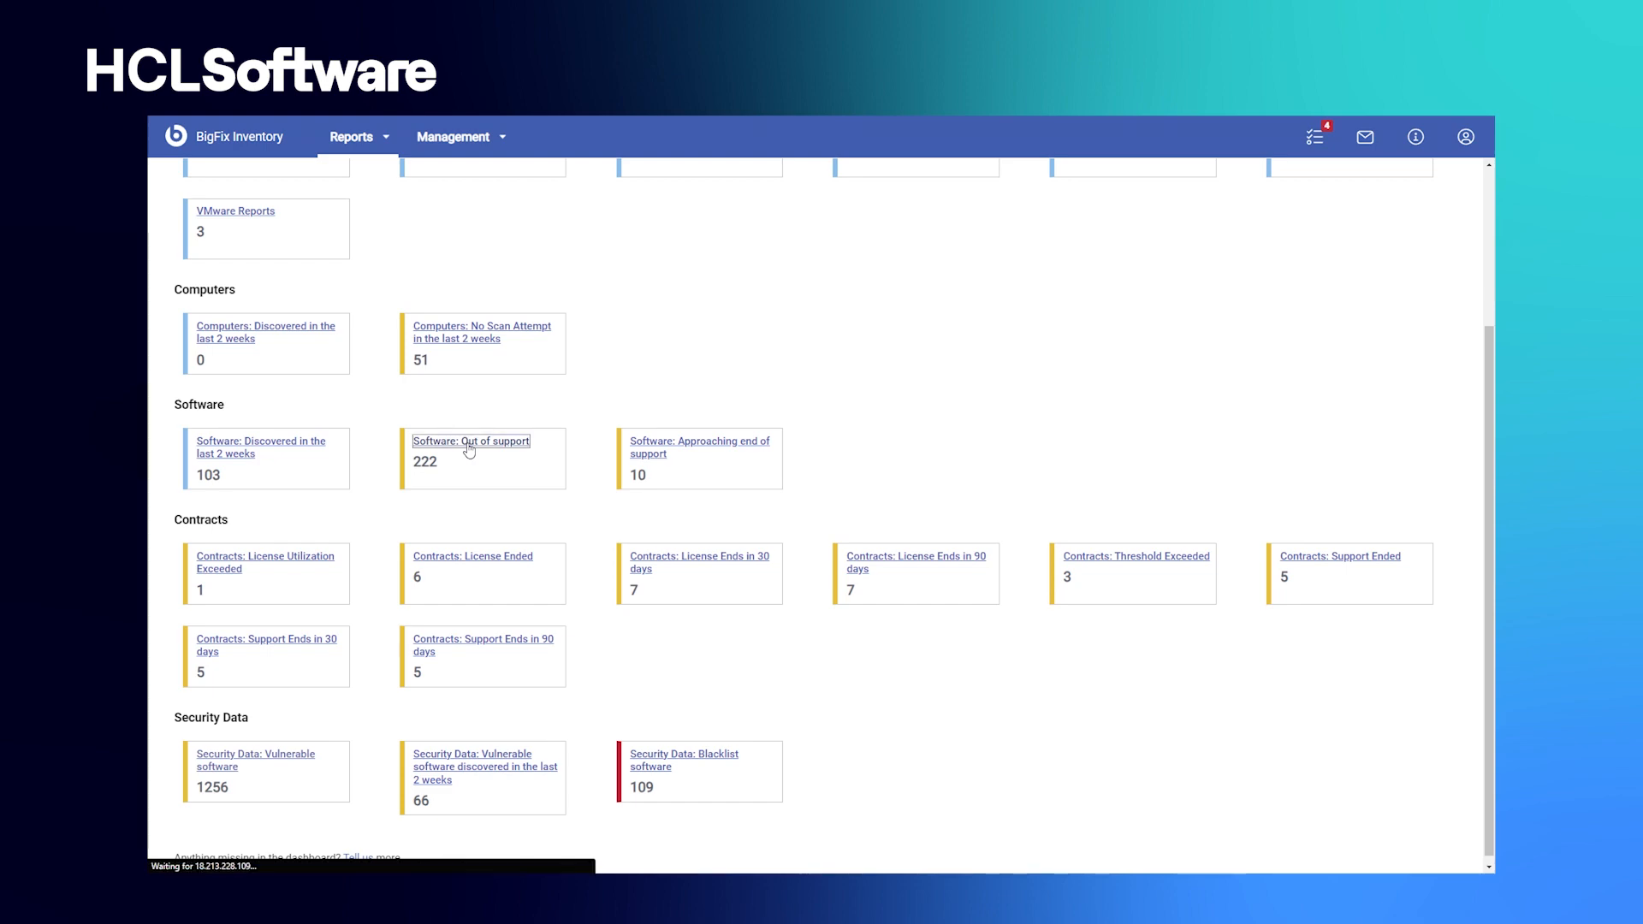
left_click(471, 441)
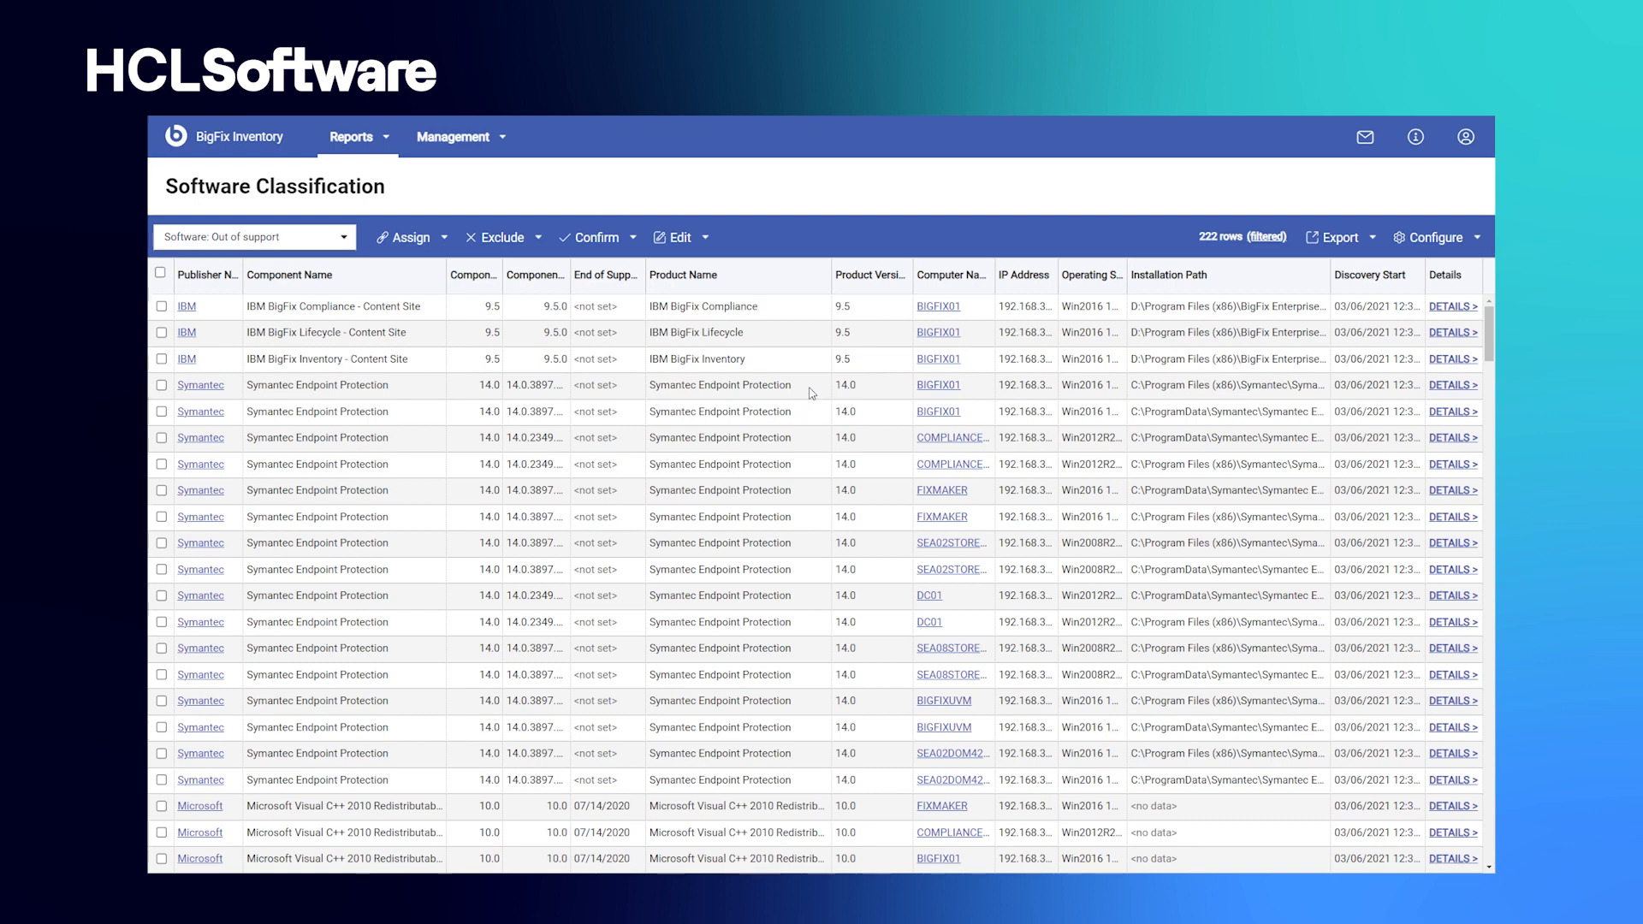
scroll("down", 3)
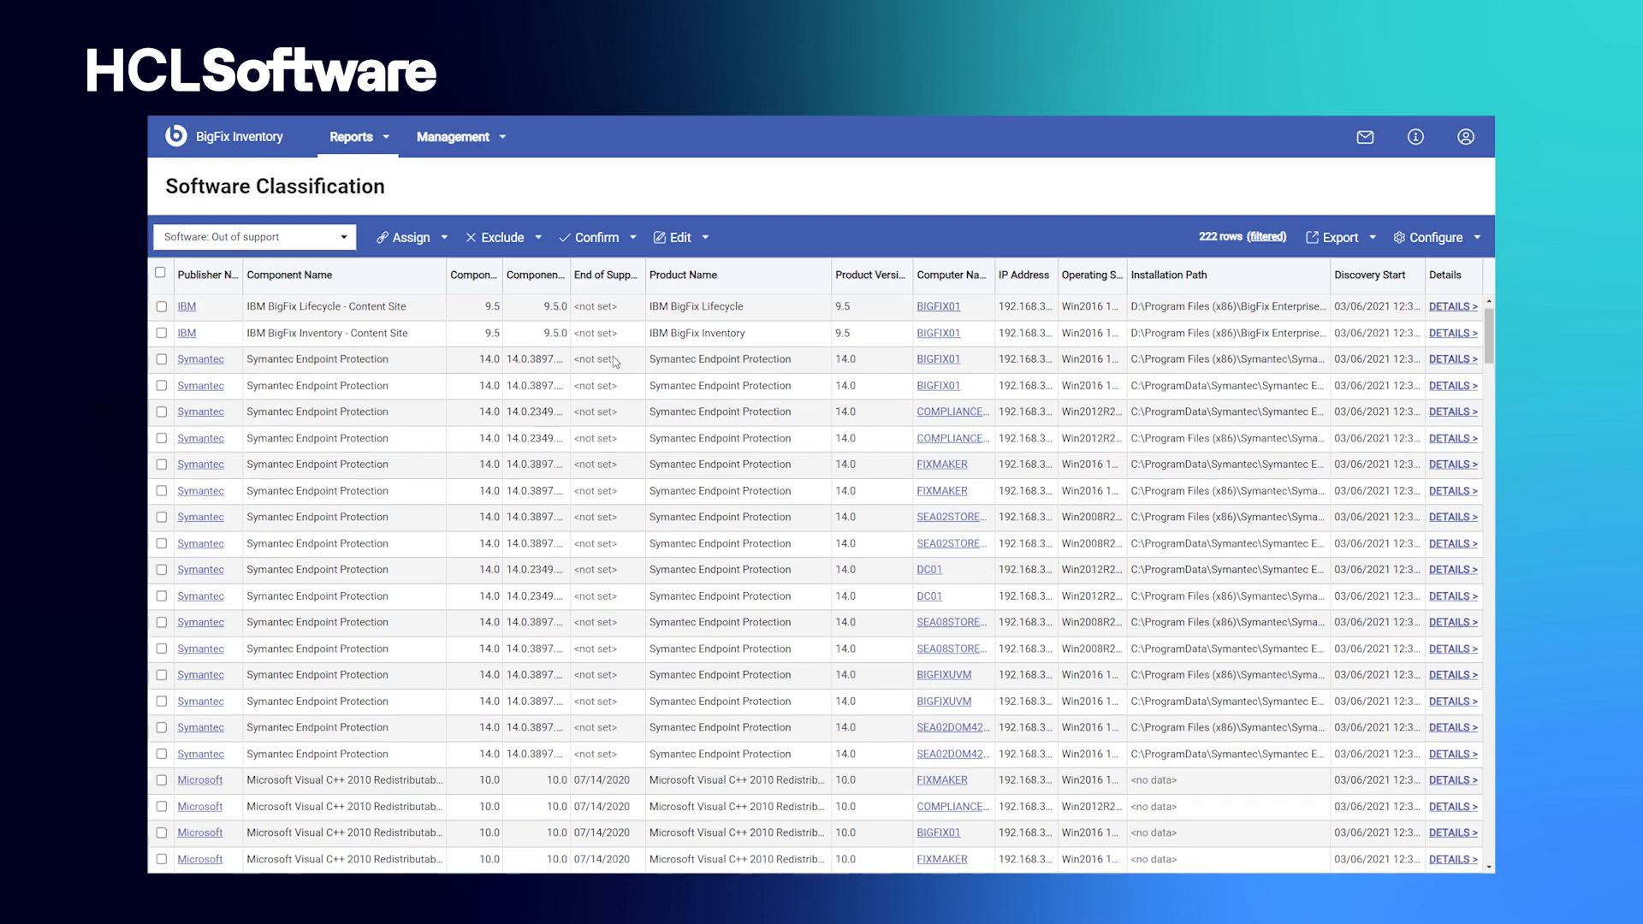
scroll("down", 3)
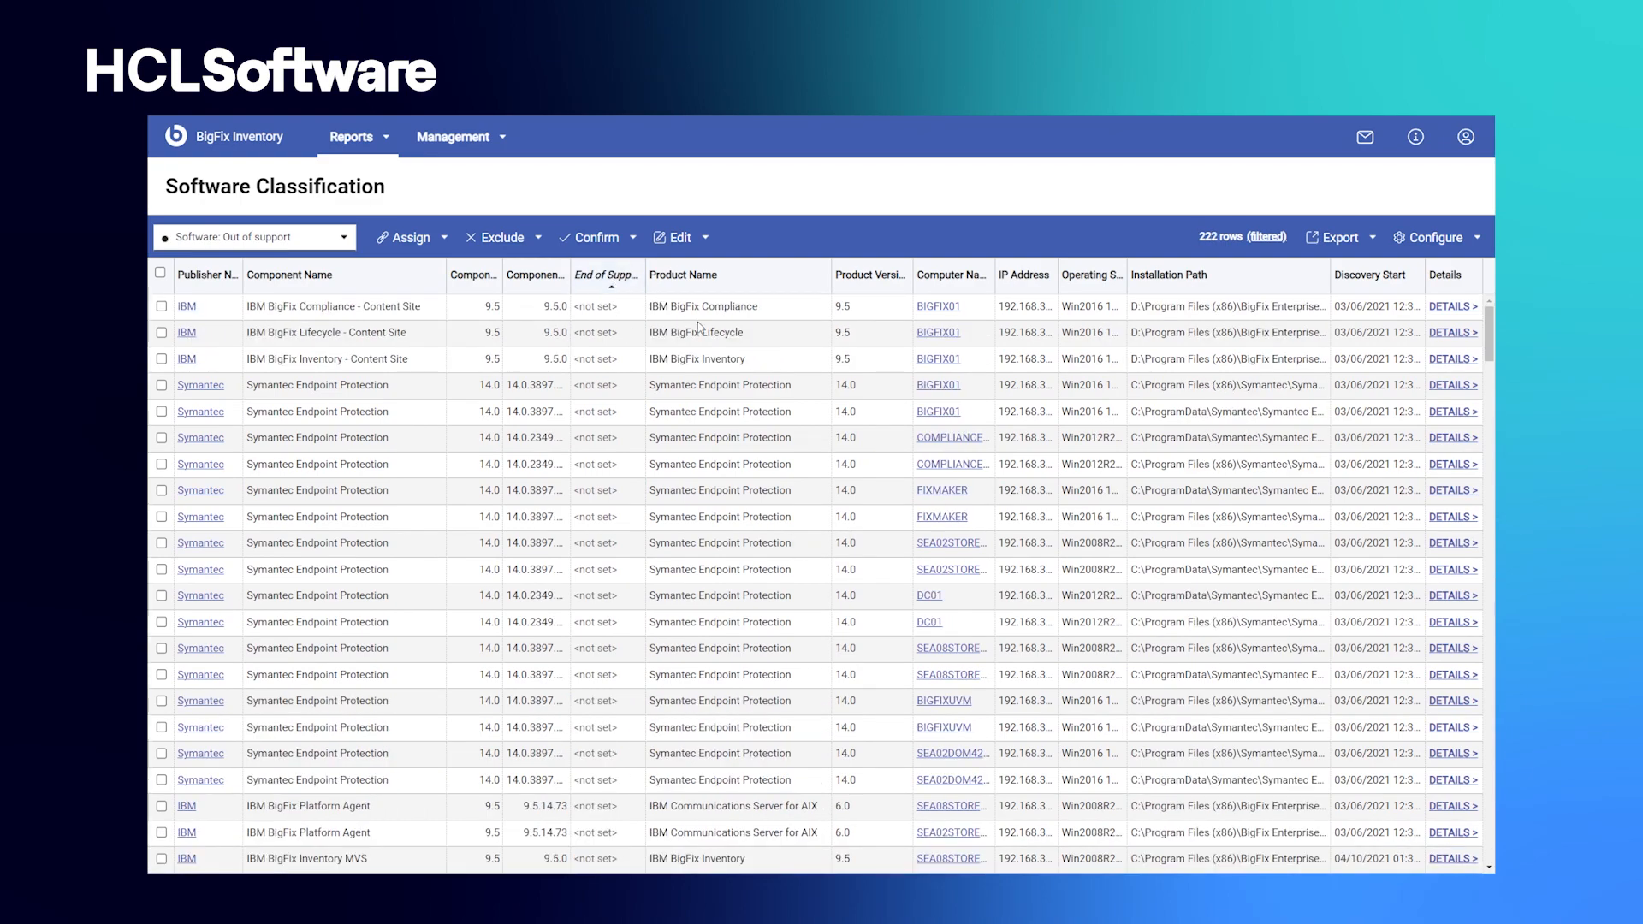
left_click(605, 275)
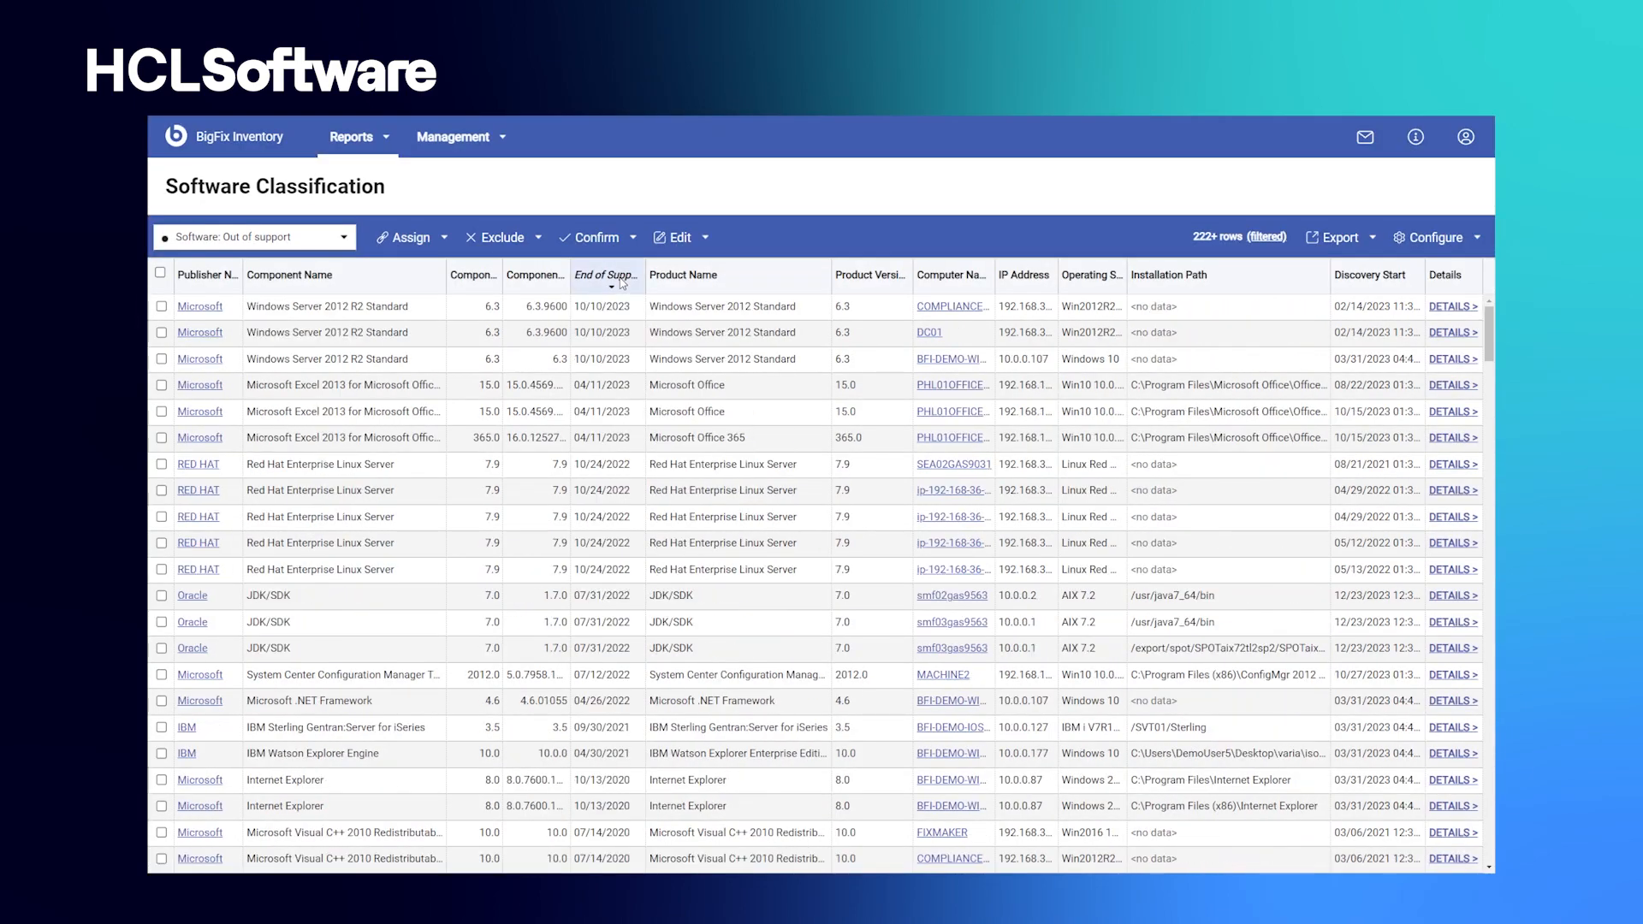
left_click(606, 275)
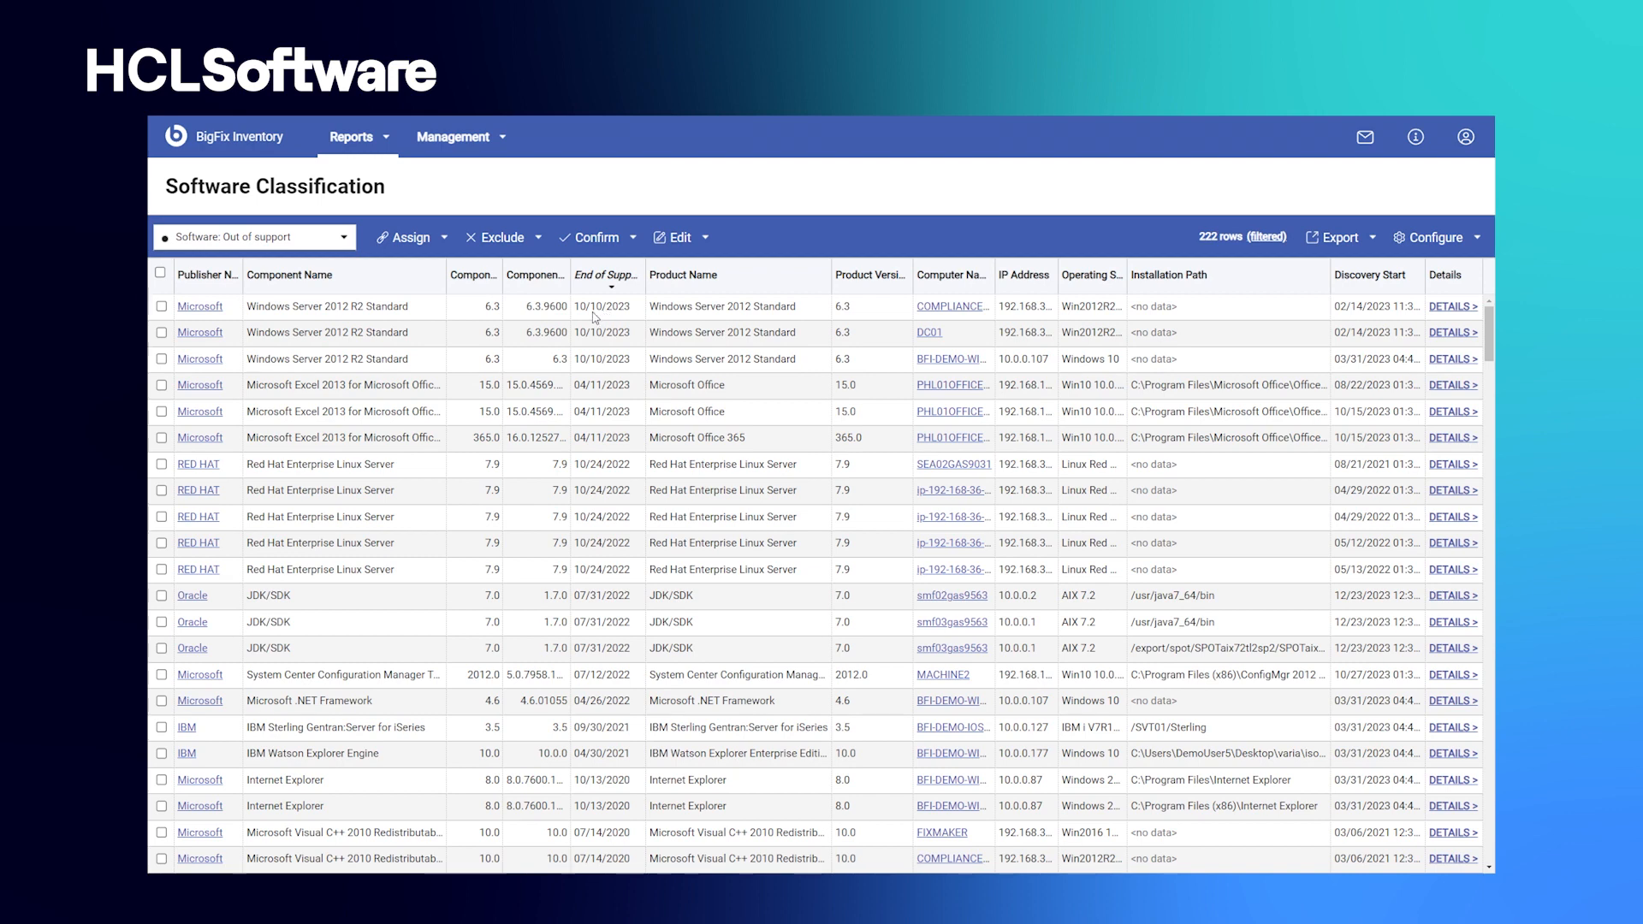
mouse_move(286, 323)
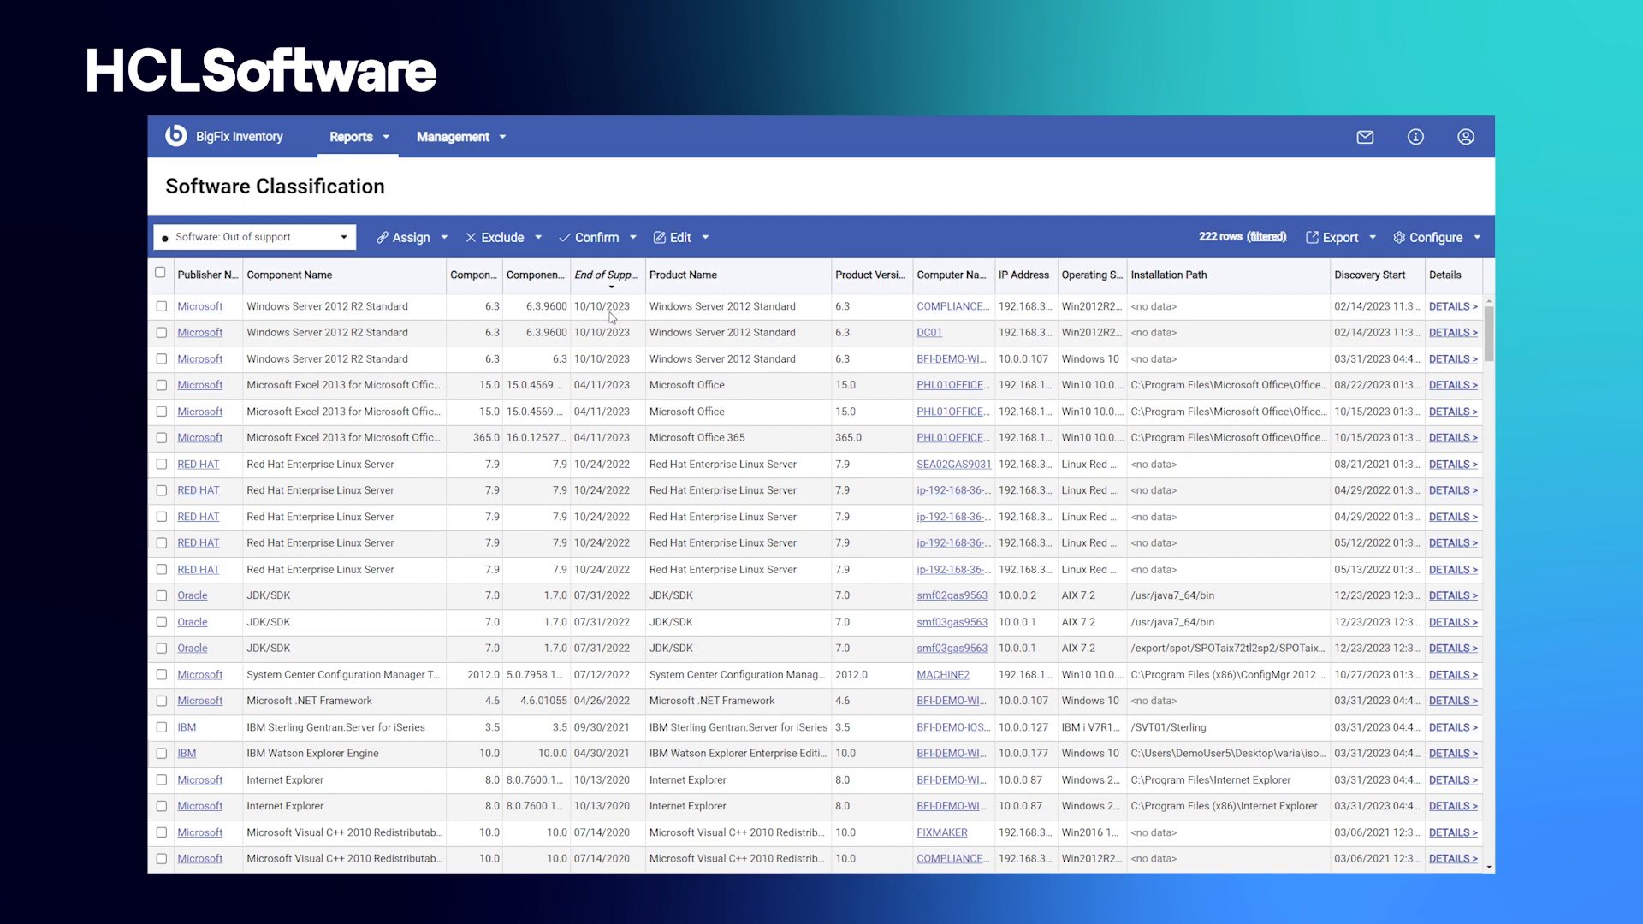
mouse_move(471, 375)
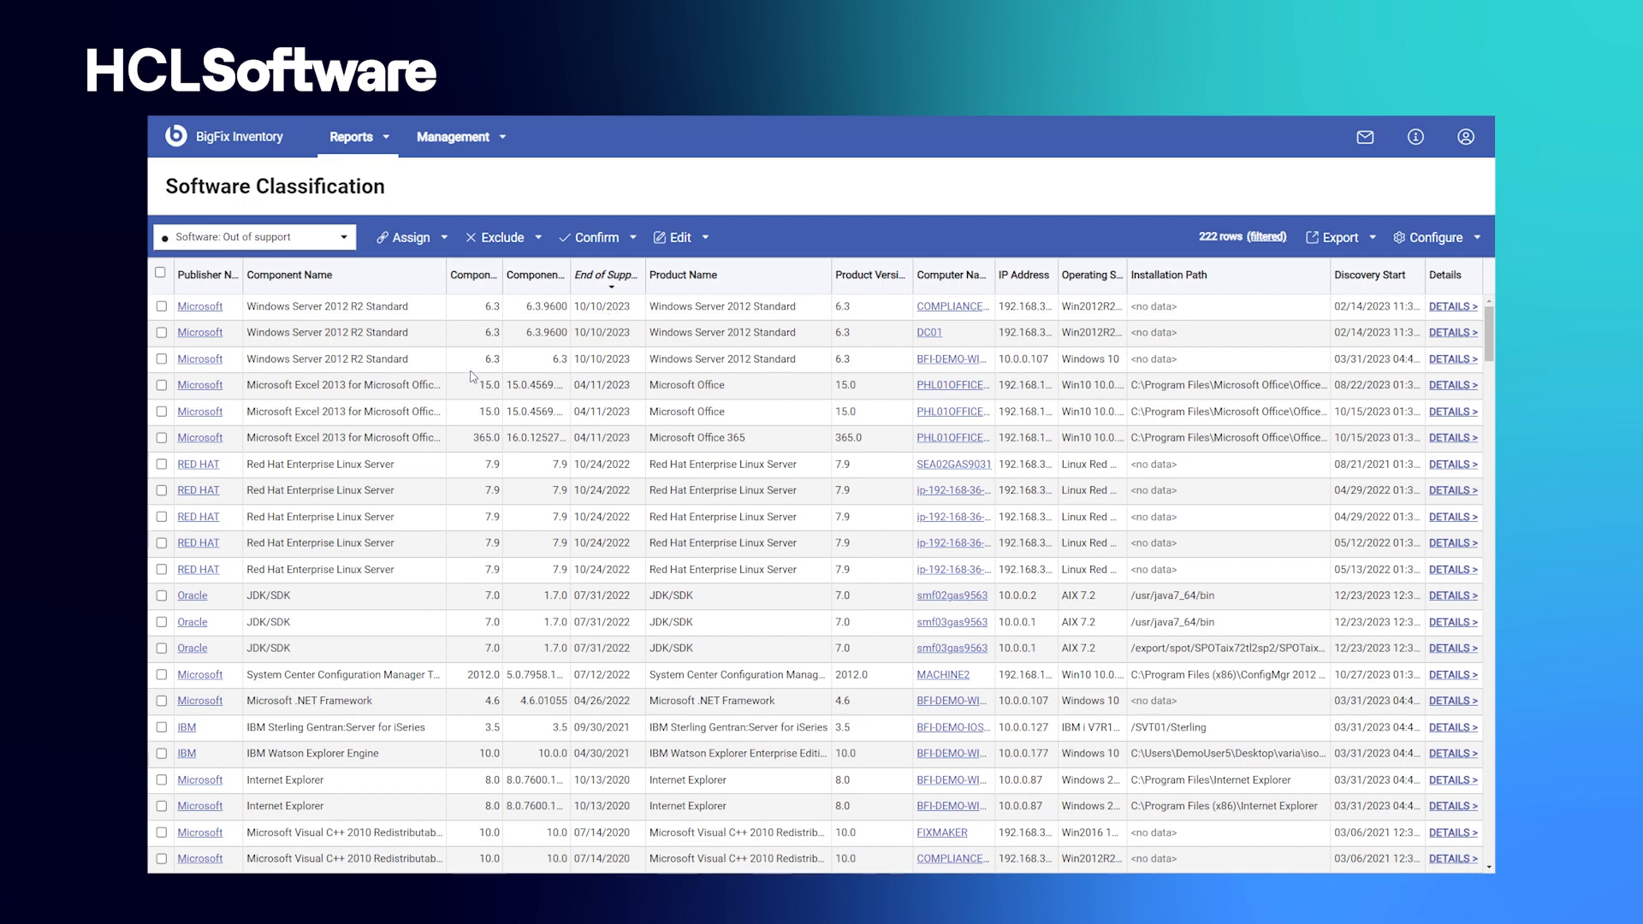
- Open the Software Installations report and sort installations by Total Runs
left_click(354, 136)
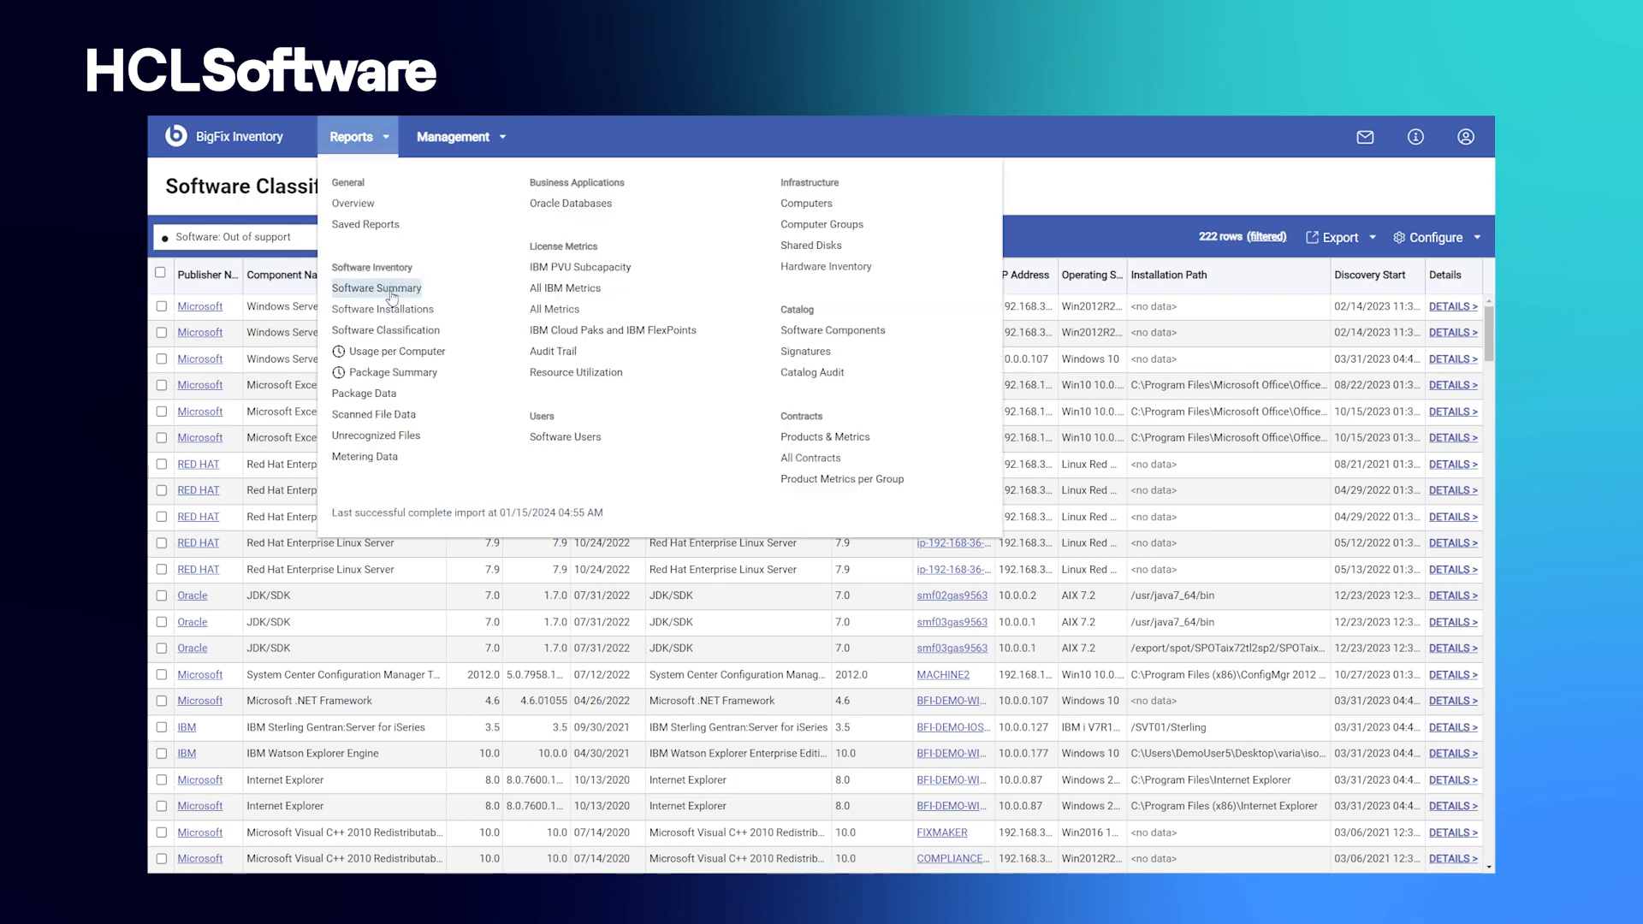
left_click(382, 308)
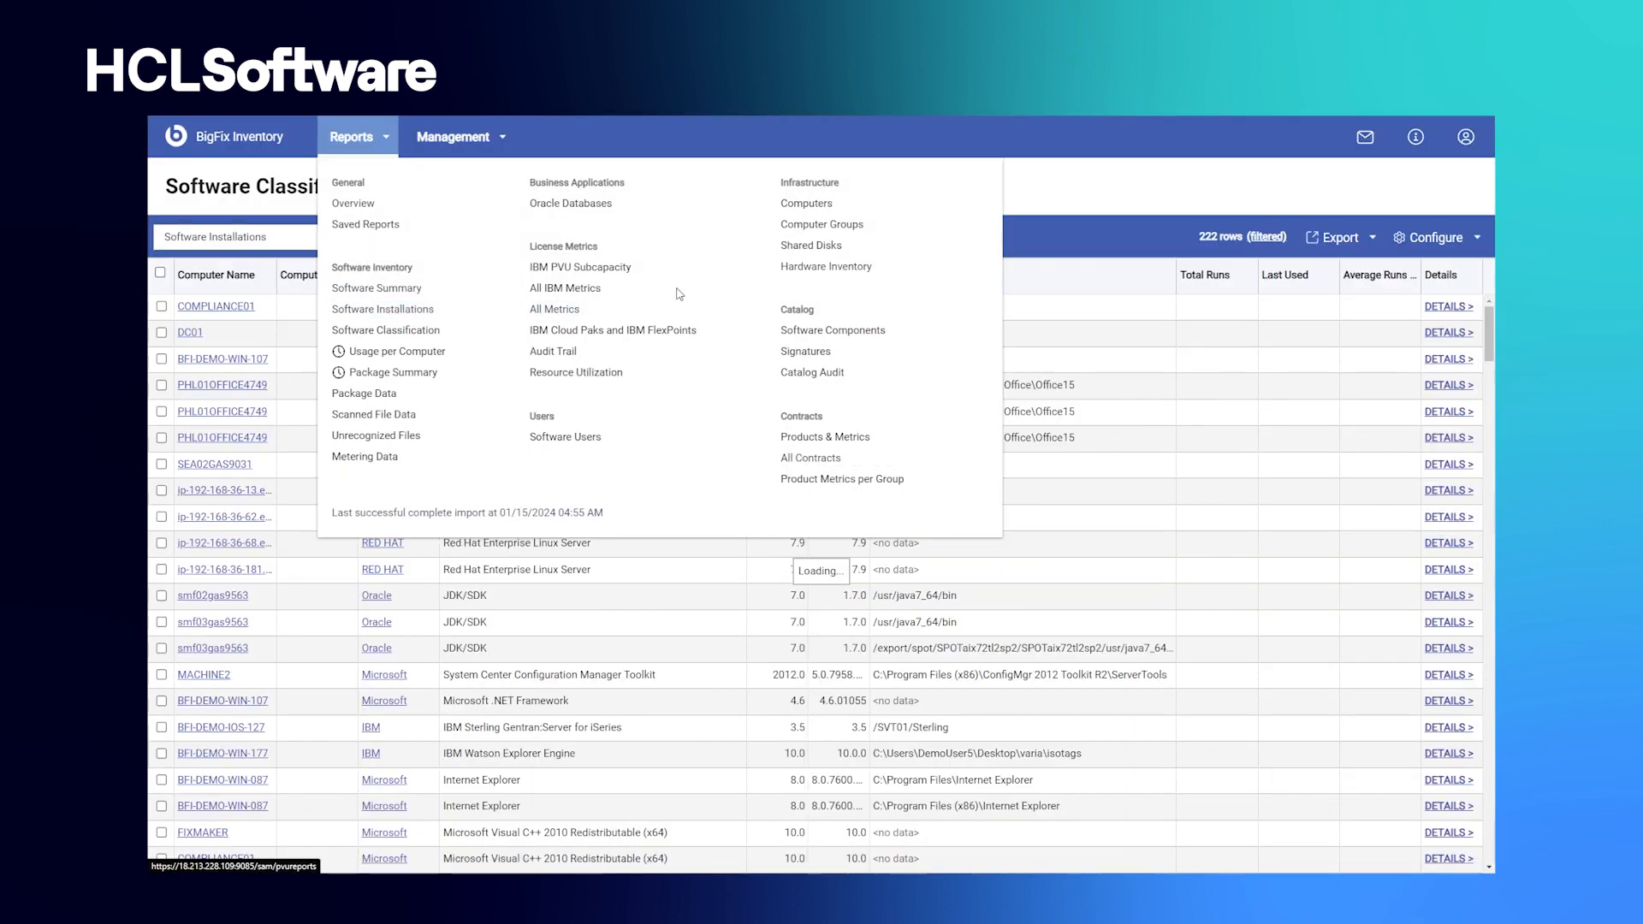
left_click(383, 330)
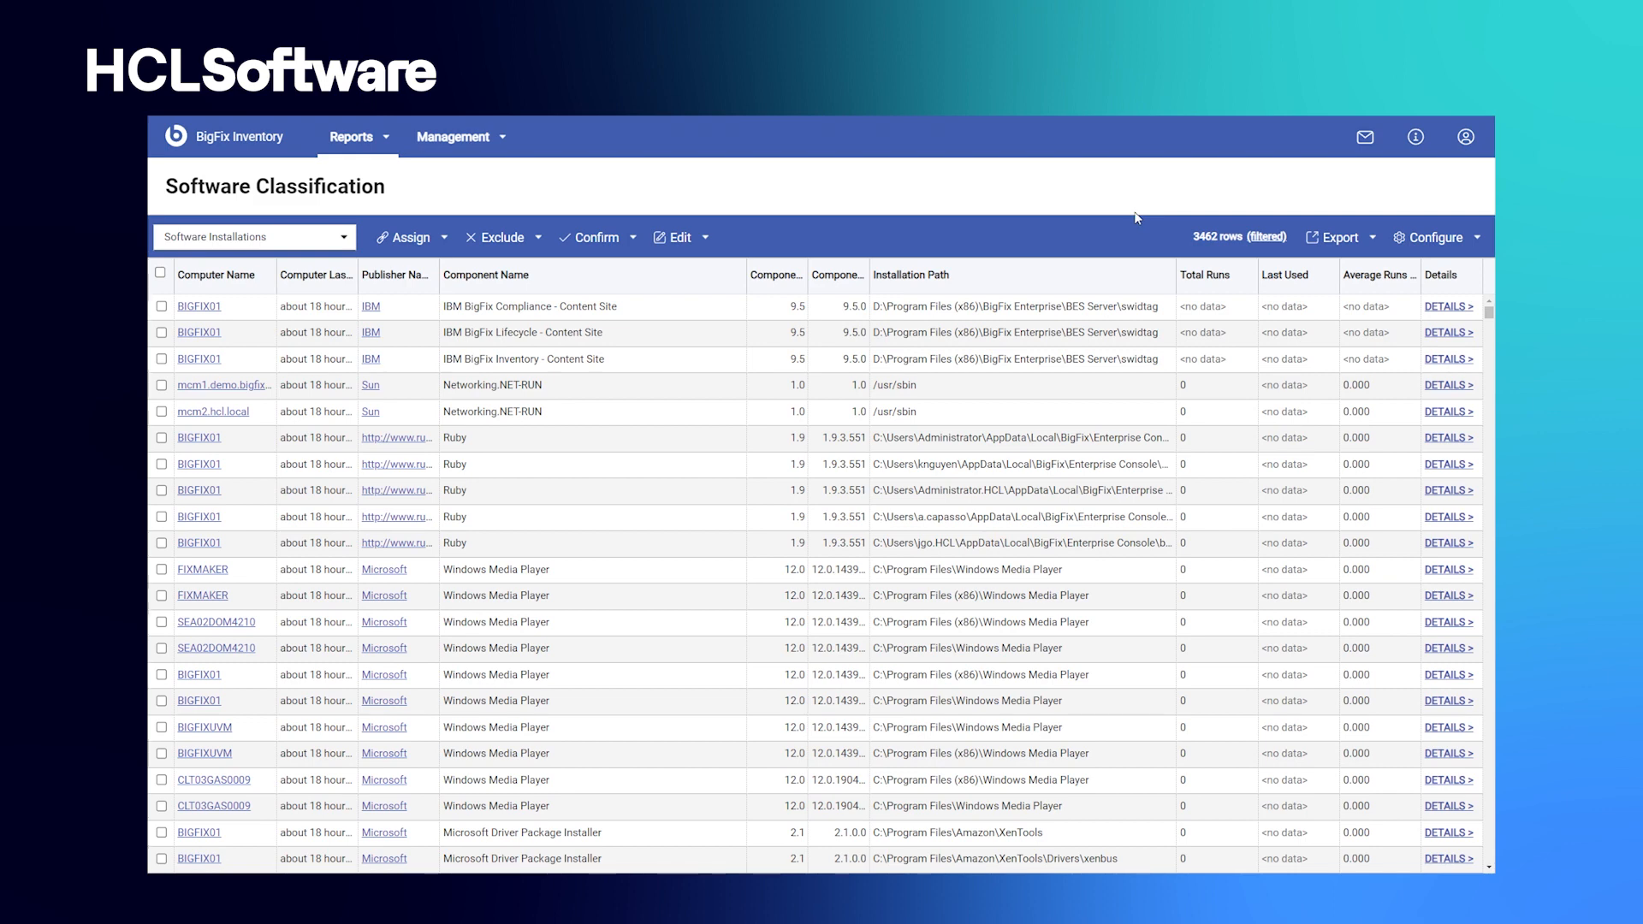
mouse_move(1140, 517)
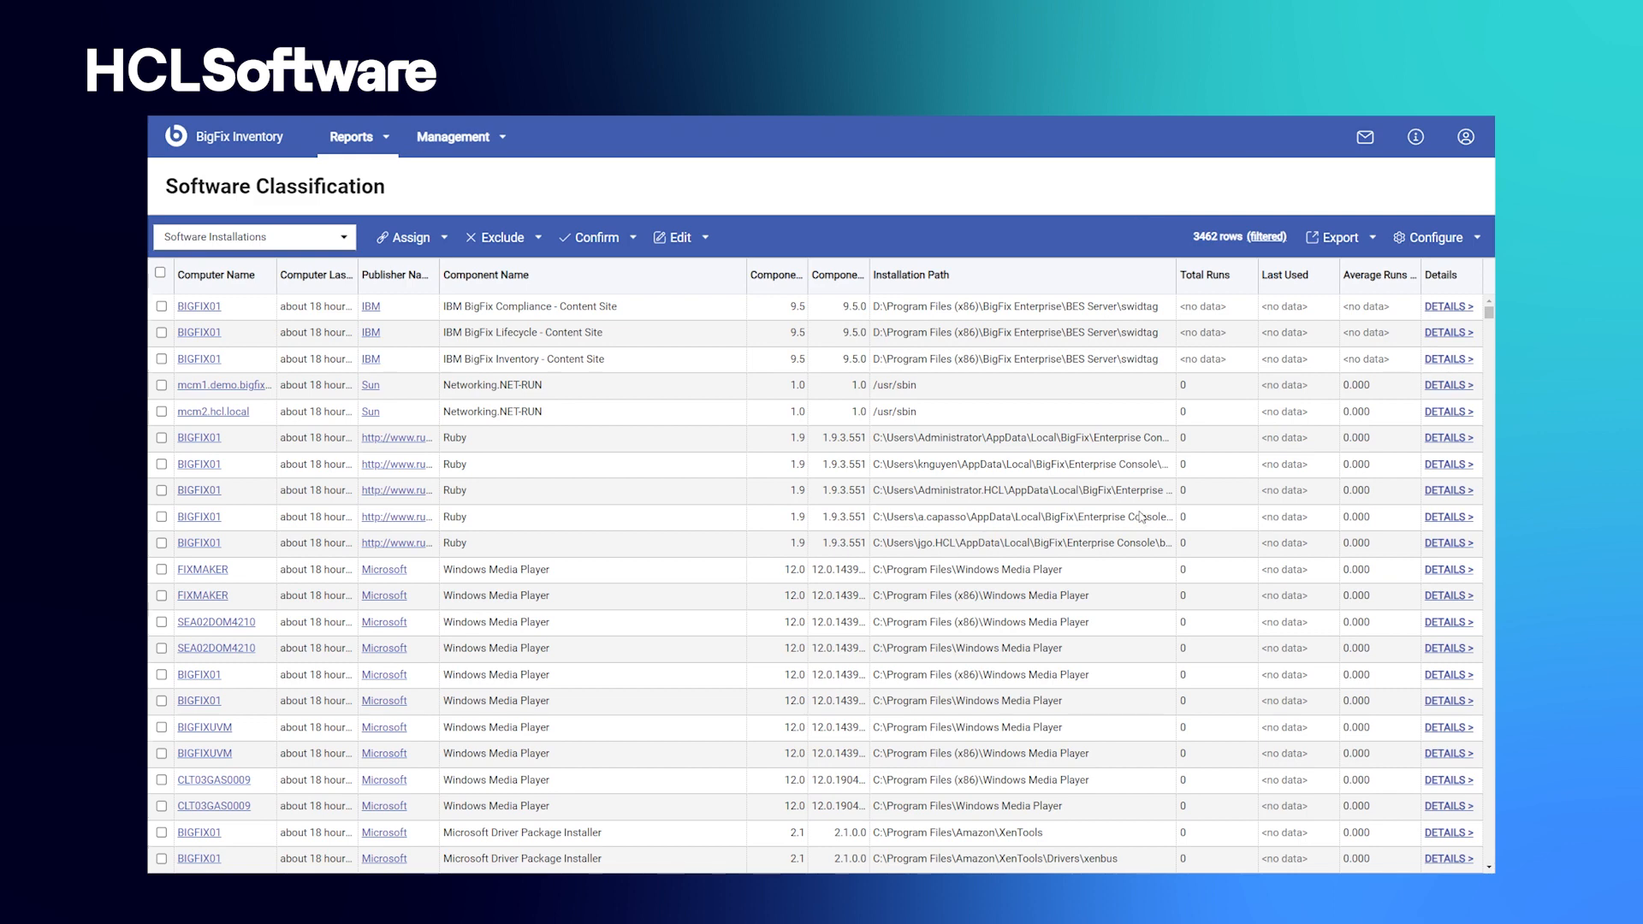
mouse_move(1212, 284)
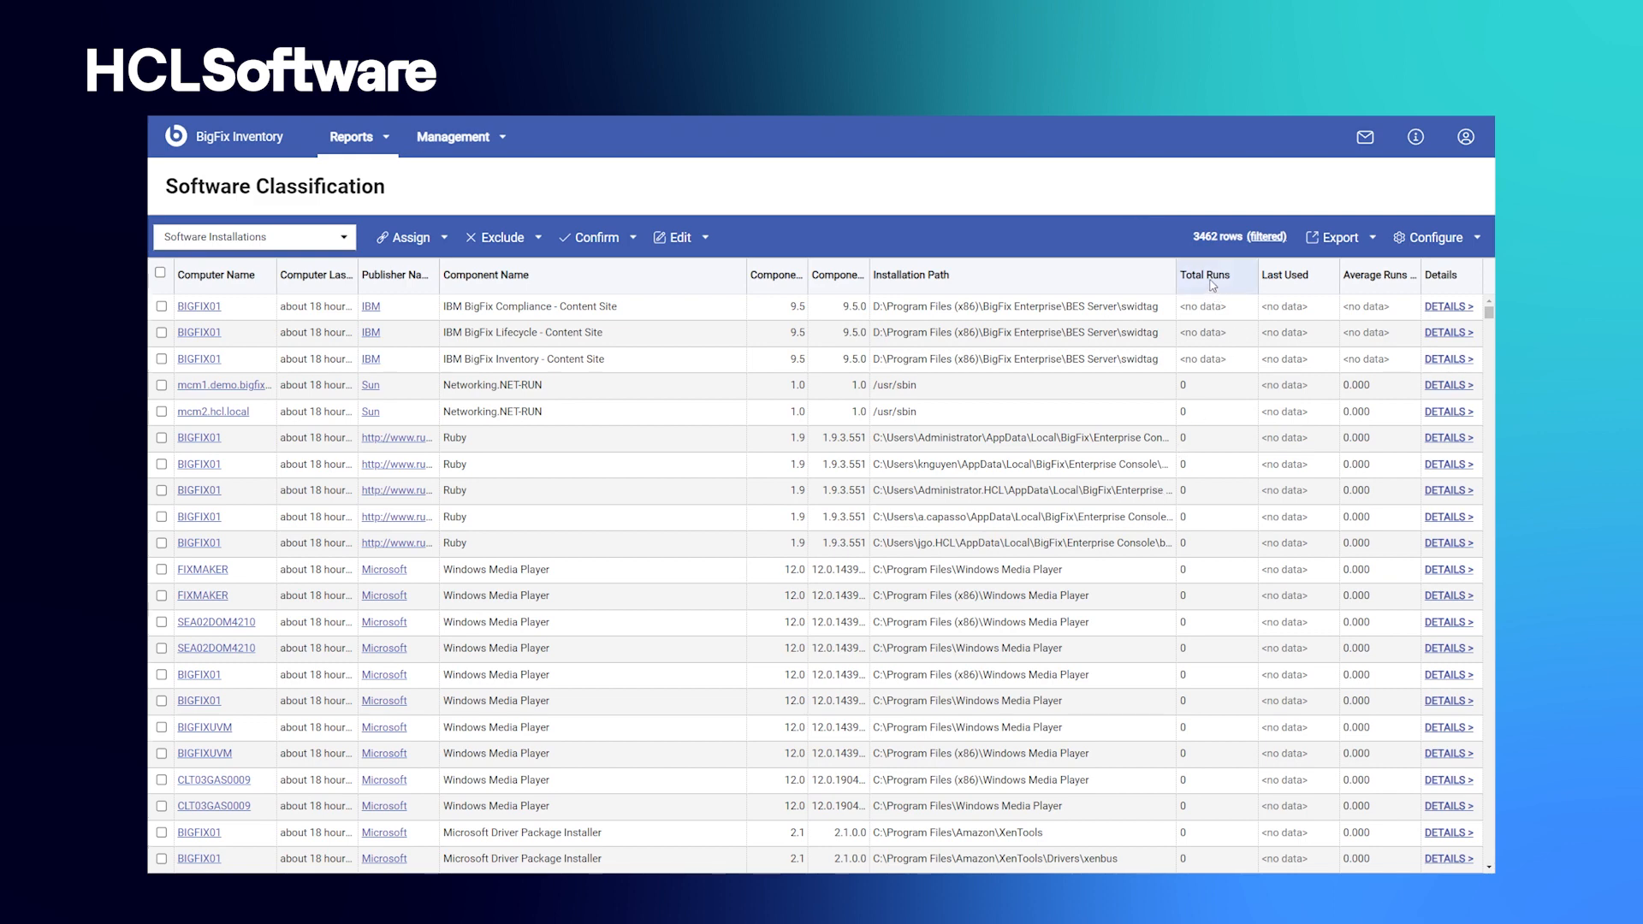
left_click(1203, 275)
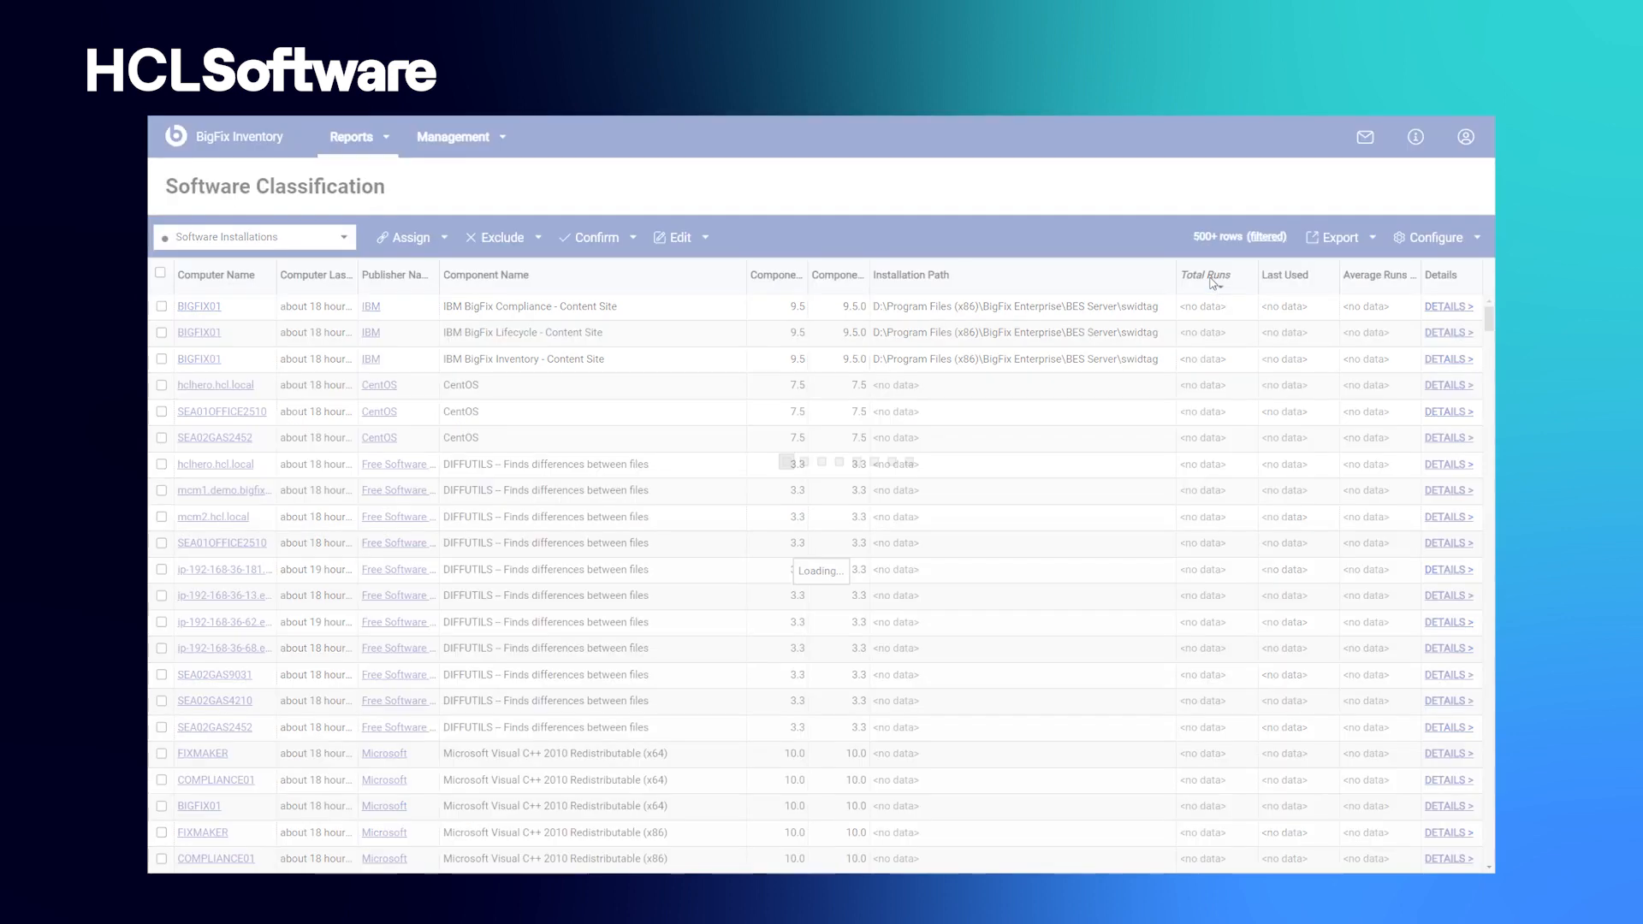
left_click(1203, 274)
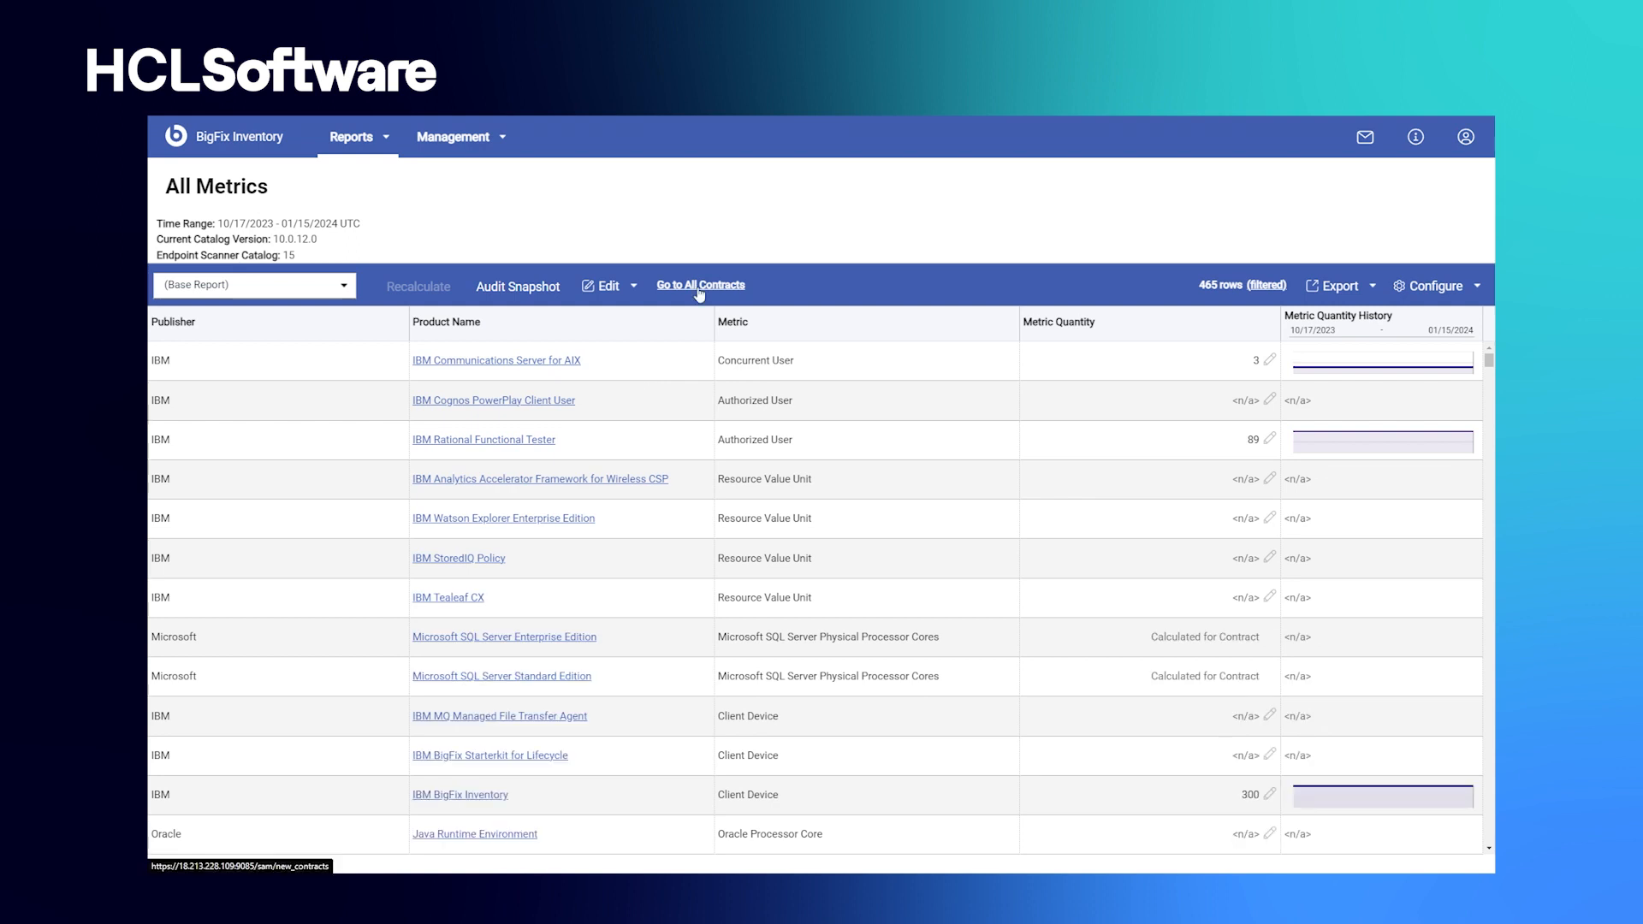
- Open the All Contracts report listing the 43 license contracts
left_click(699, 284)
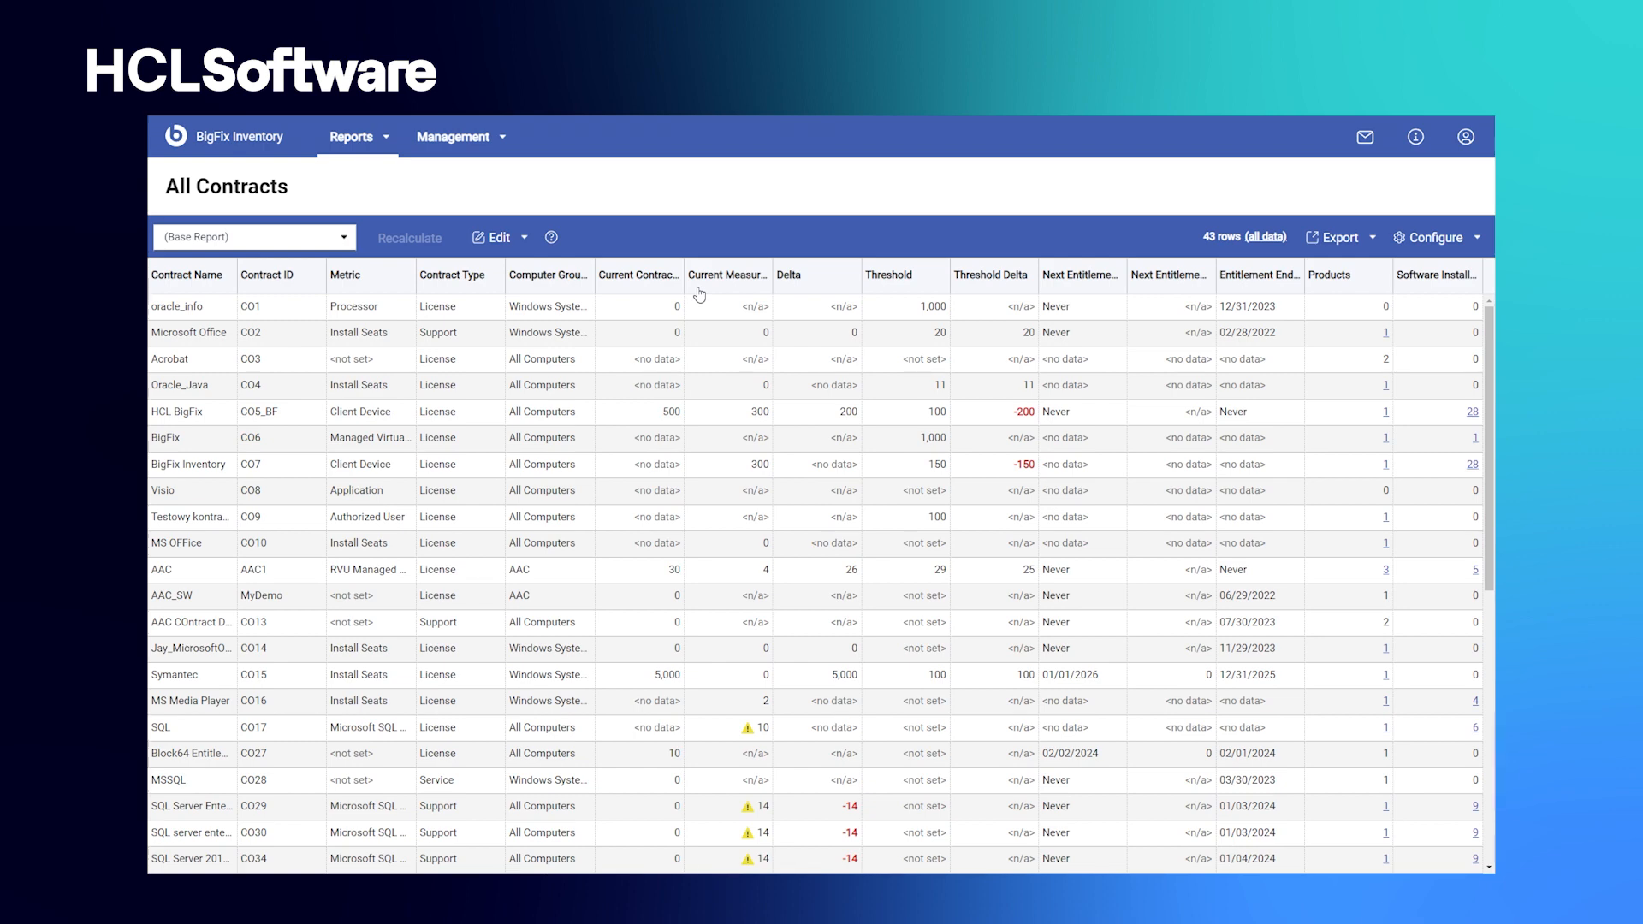
mouse_move(691, 387)
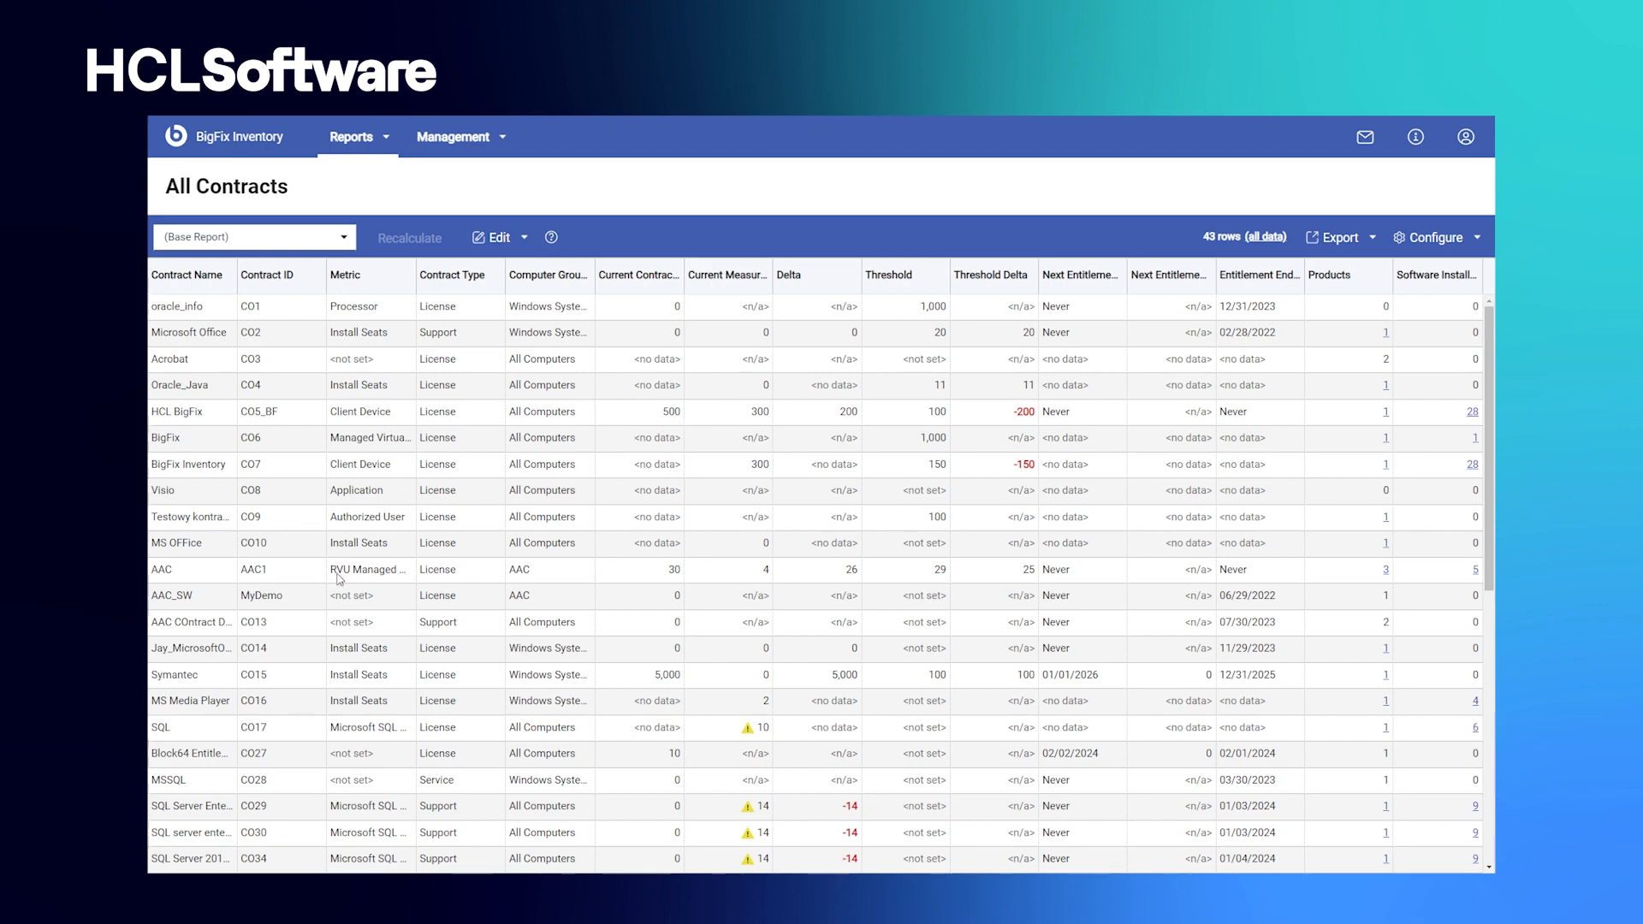
mouse_move(367, 305)
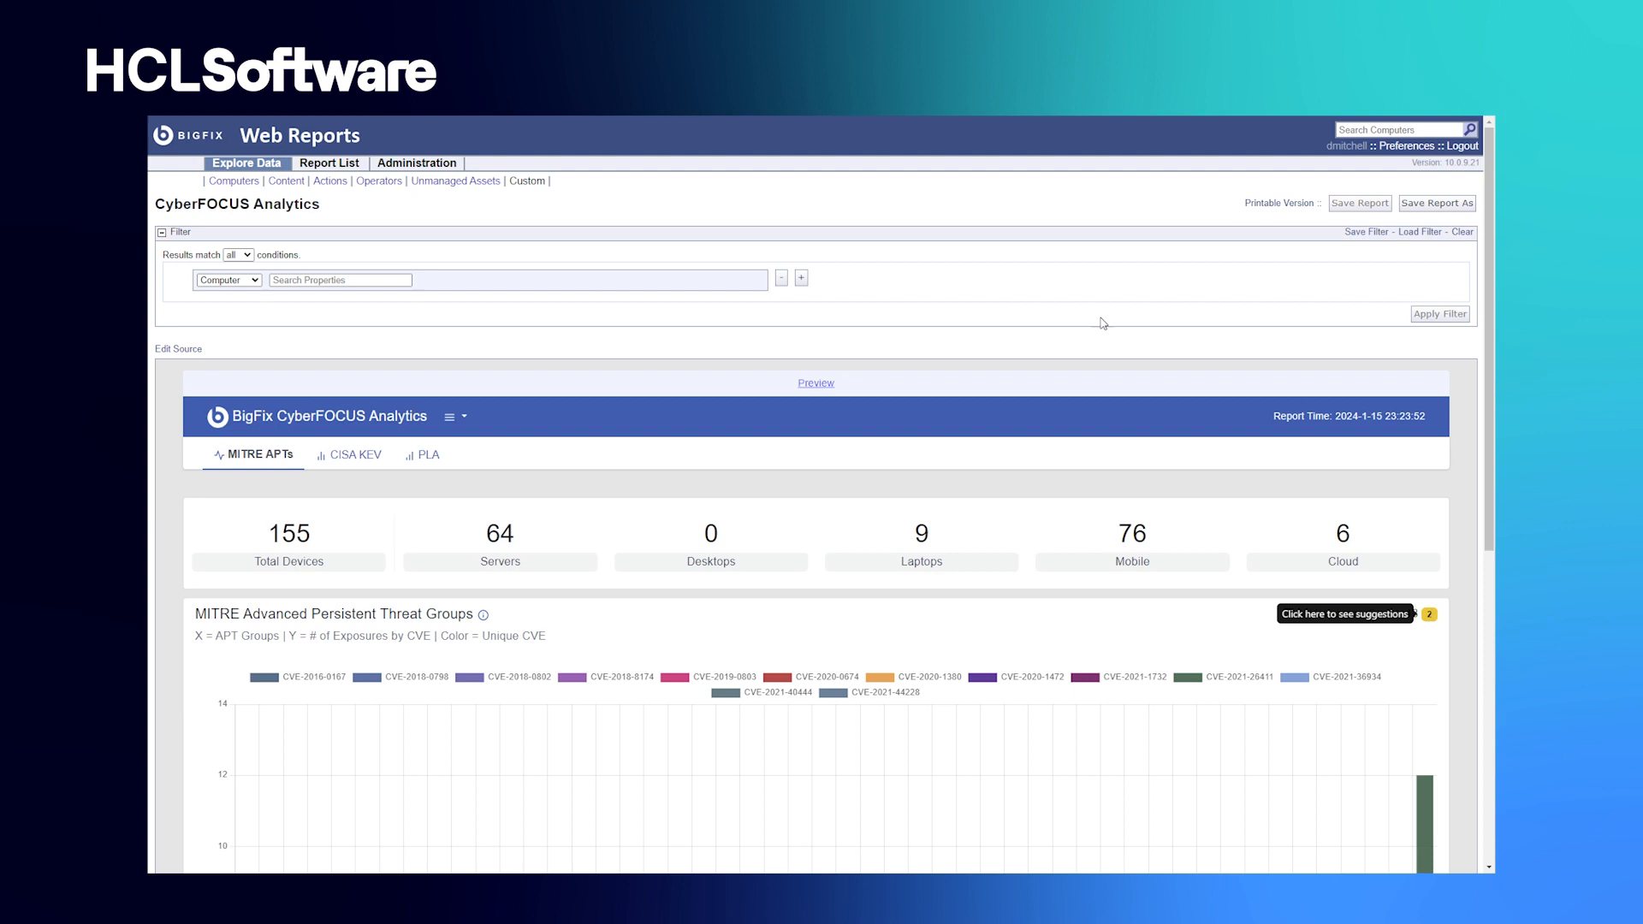
scroll("down", 3)
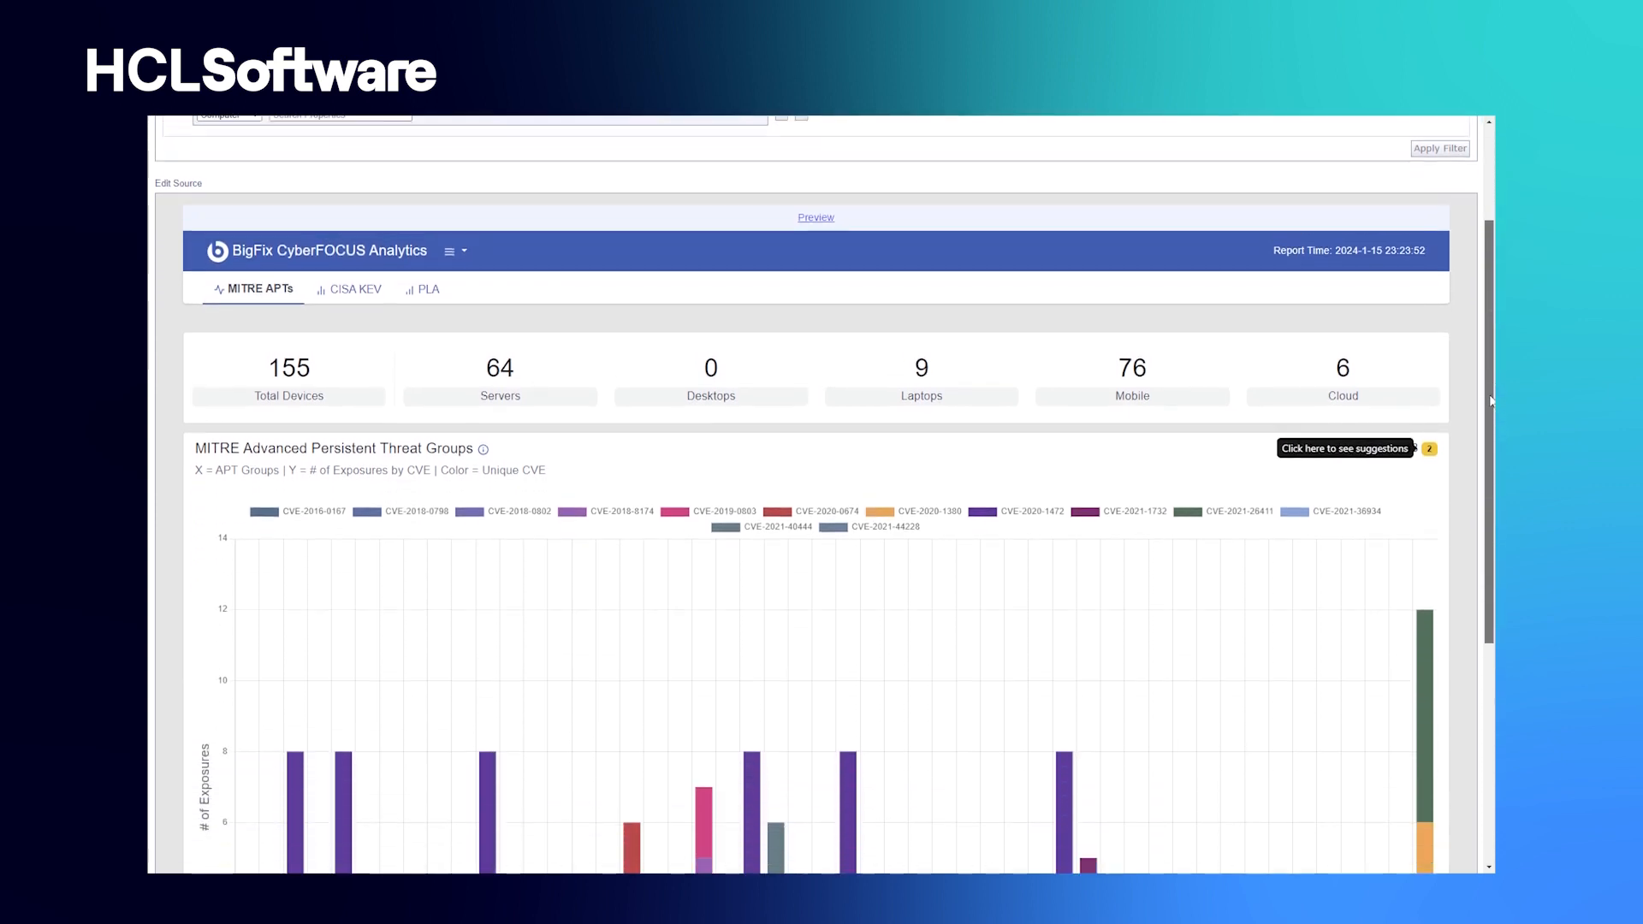
scroll("down", 3)
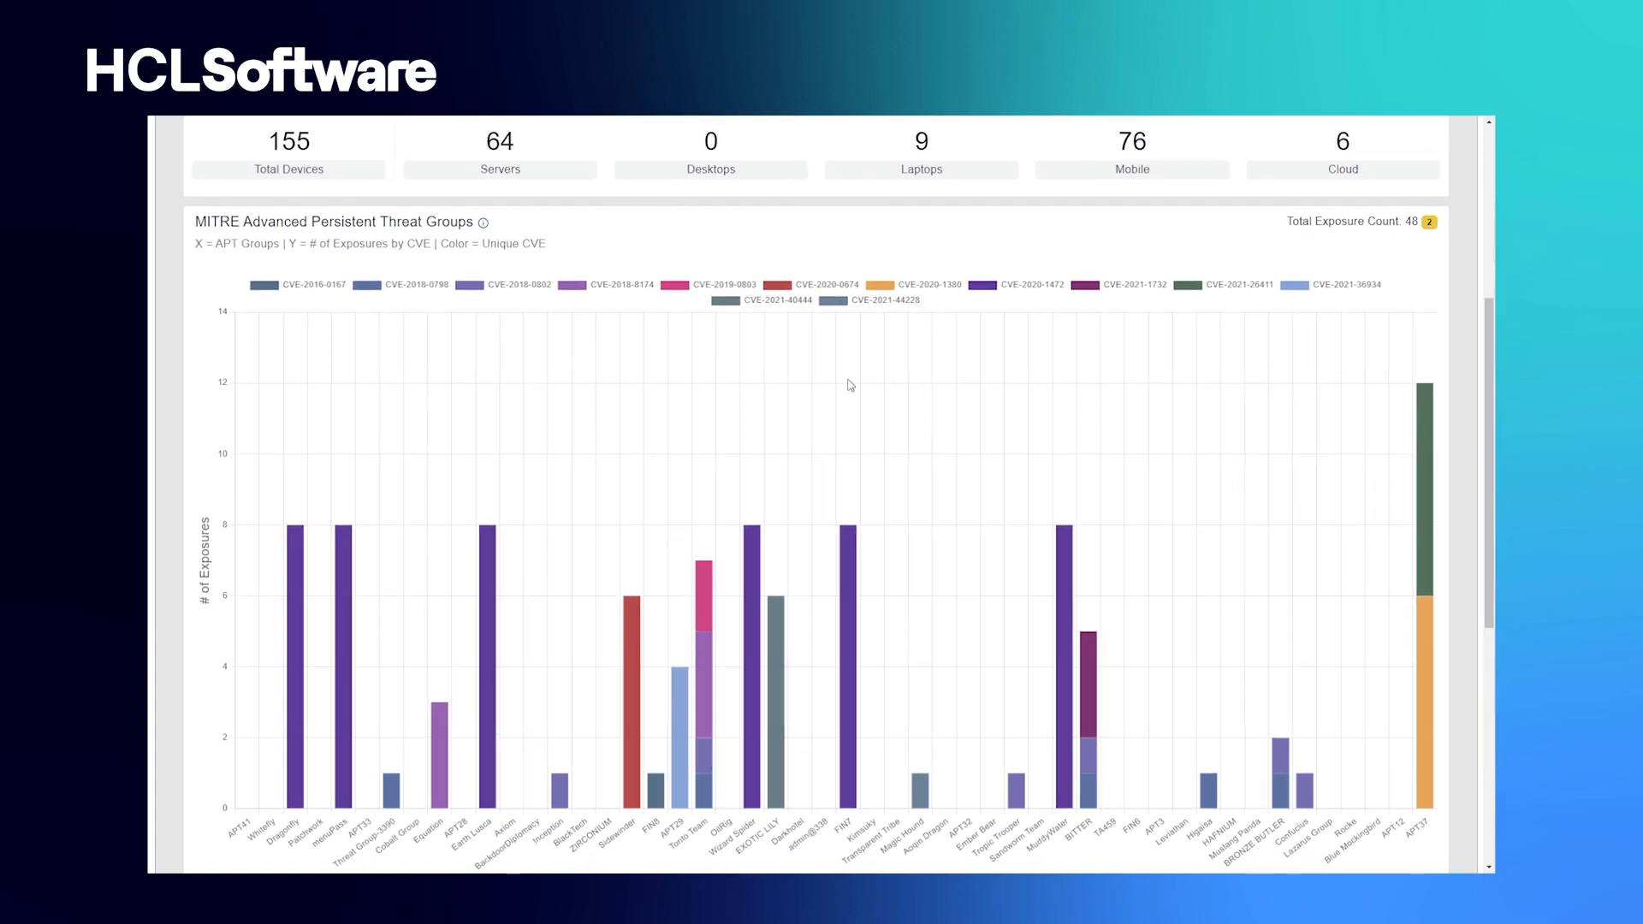
mouse_move(214, 597)
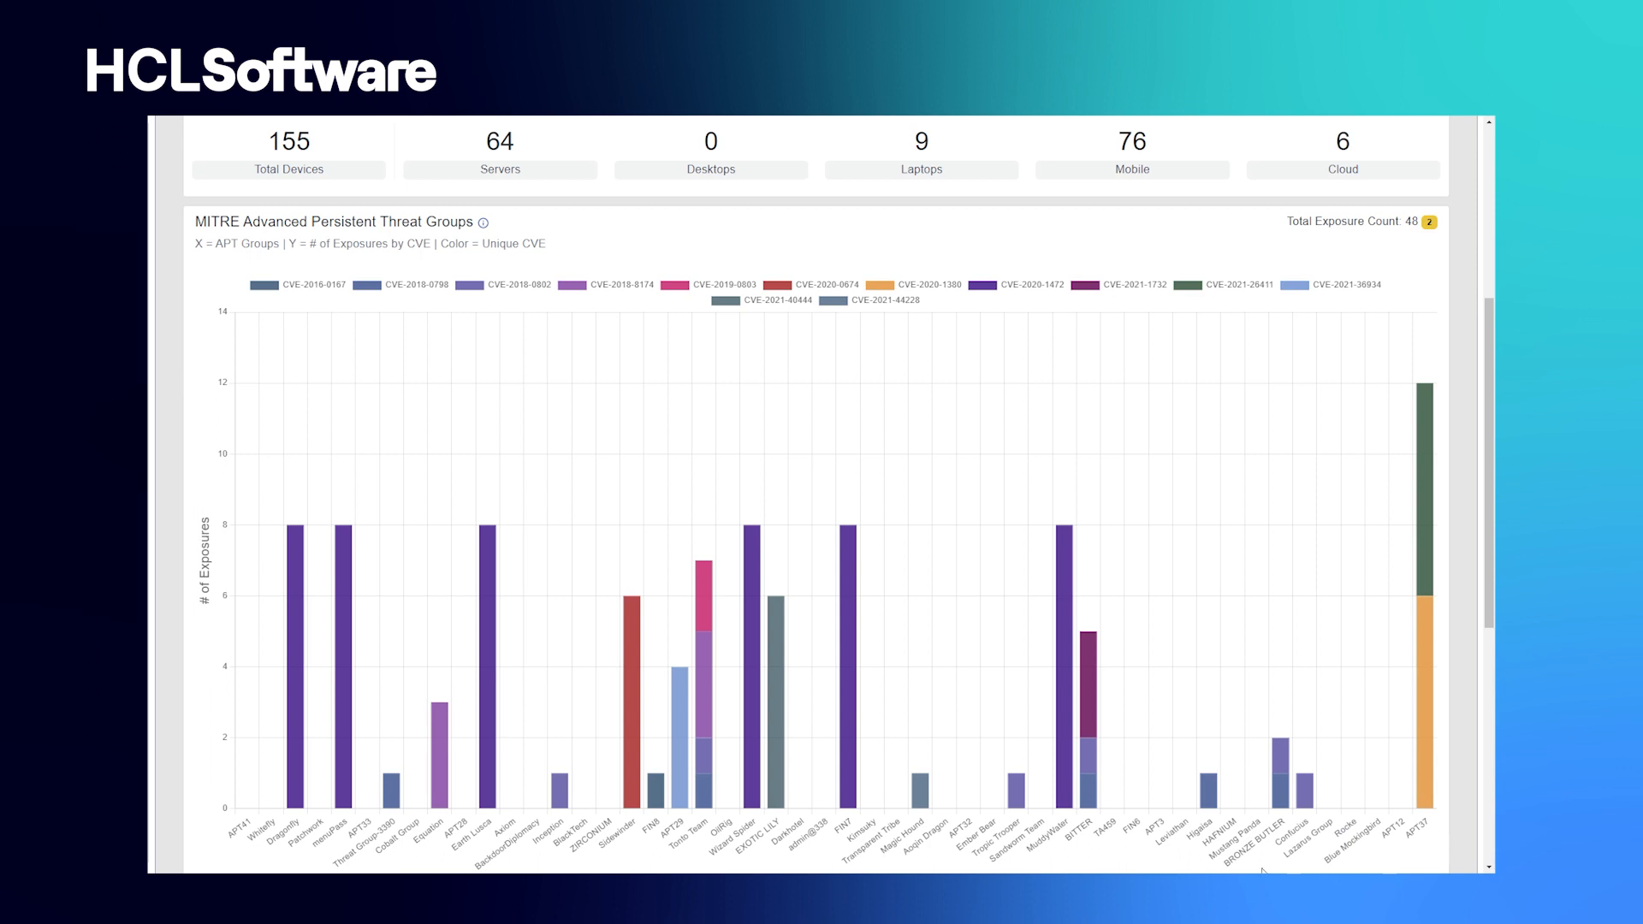
mouse_move(843, 691)
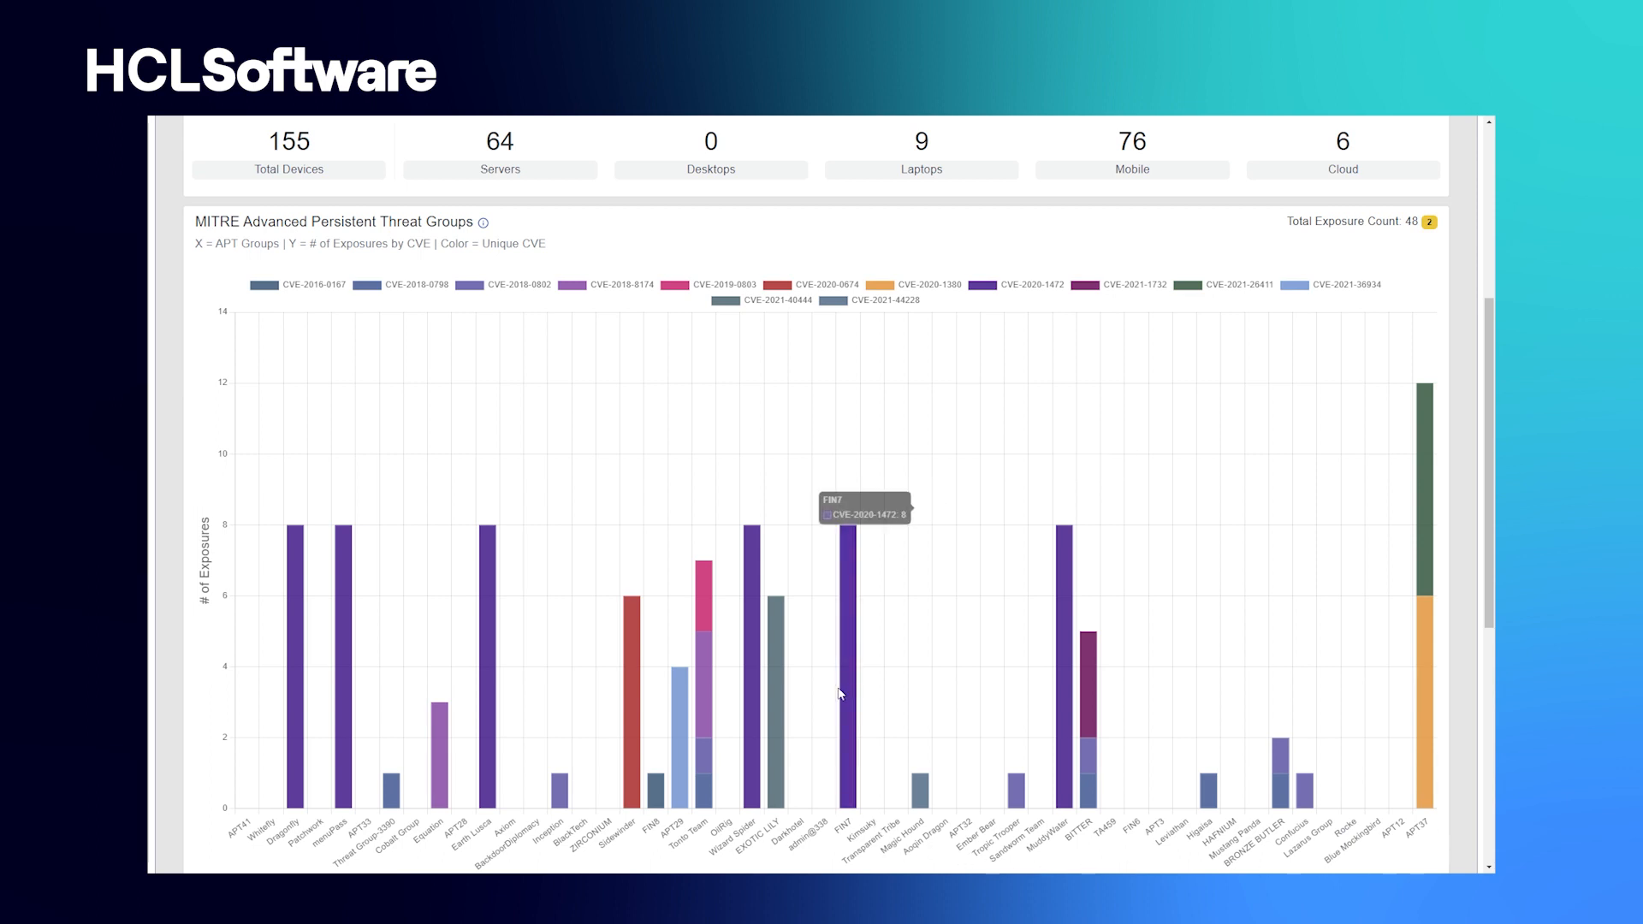
mouse_move(848, 654)
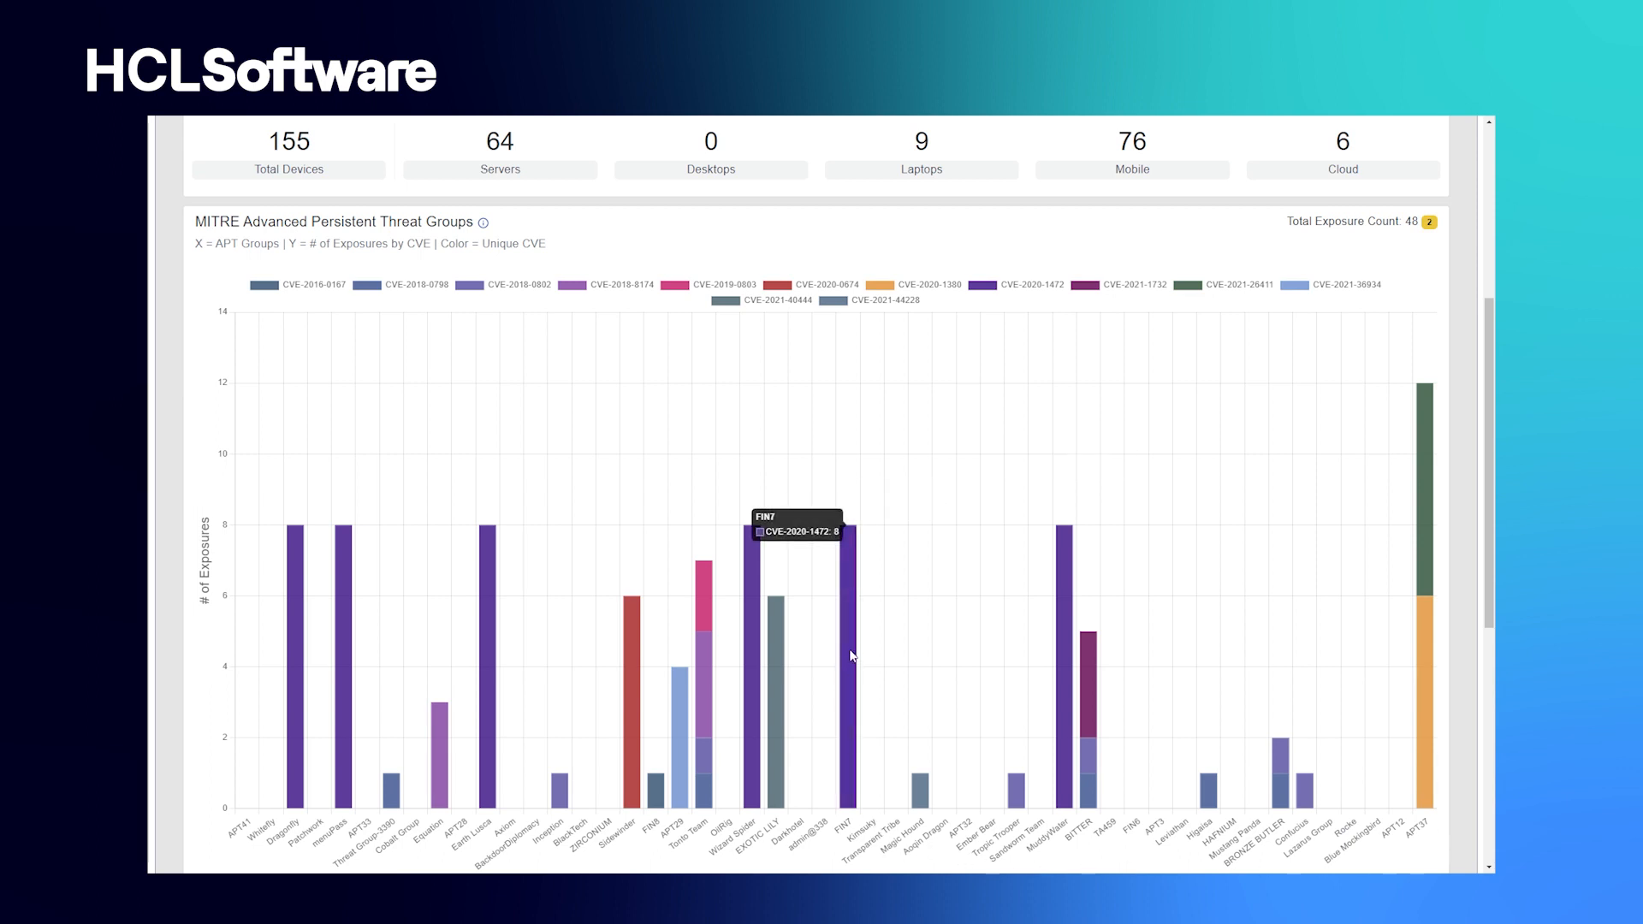
scroll("down", 3)
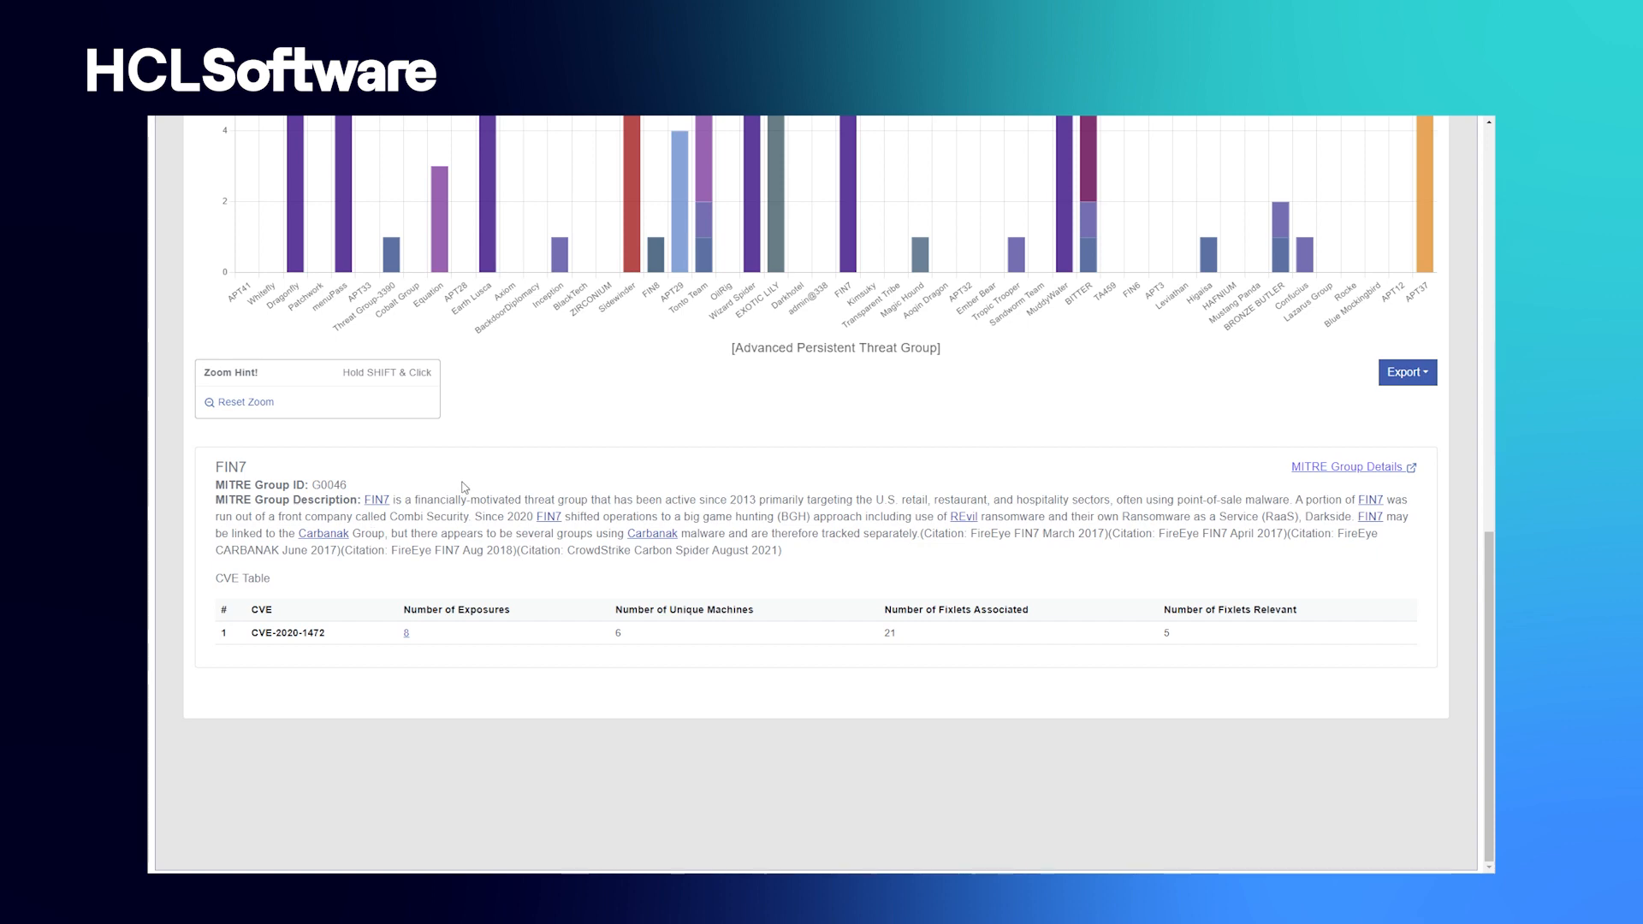
- List CVE-2020-1472's fixlets, then view and dismiss the most-exposed CVE suggestions
left_click(406, 631)
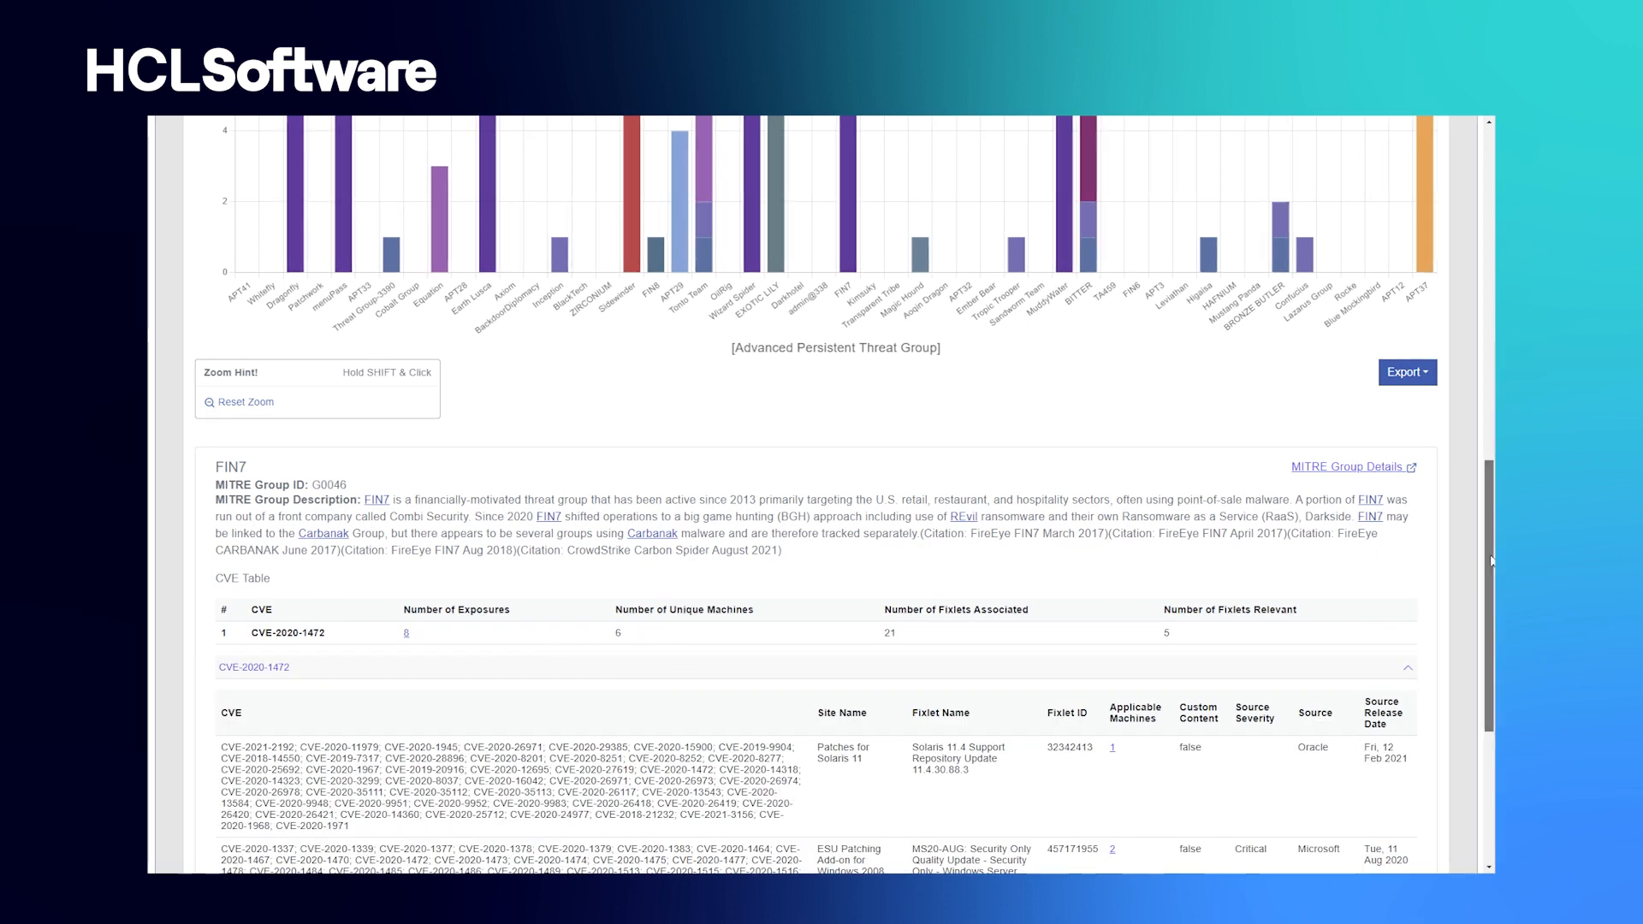
scroll("down", 3)
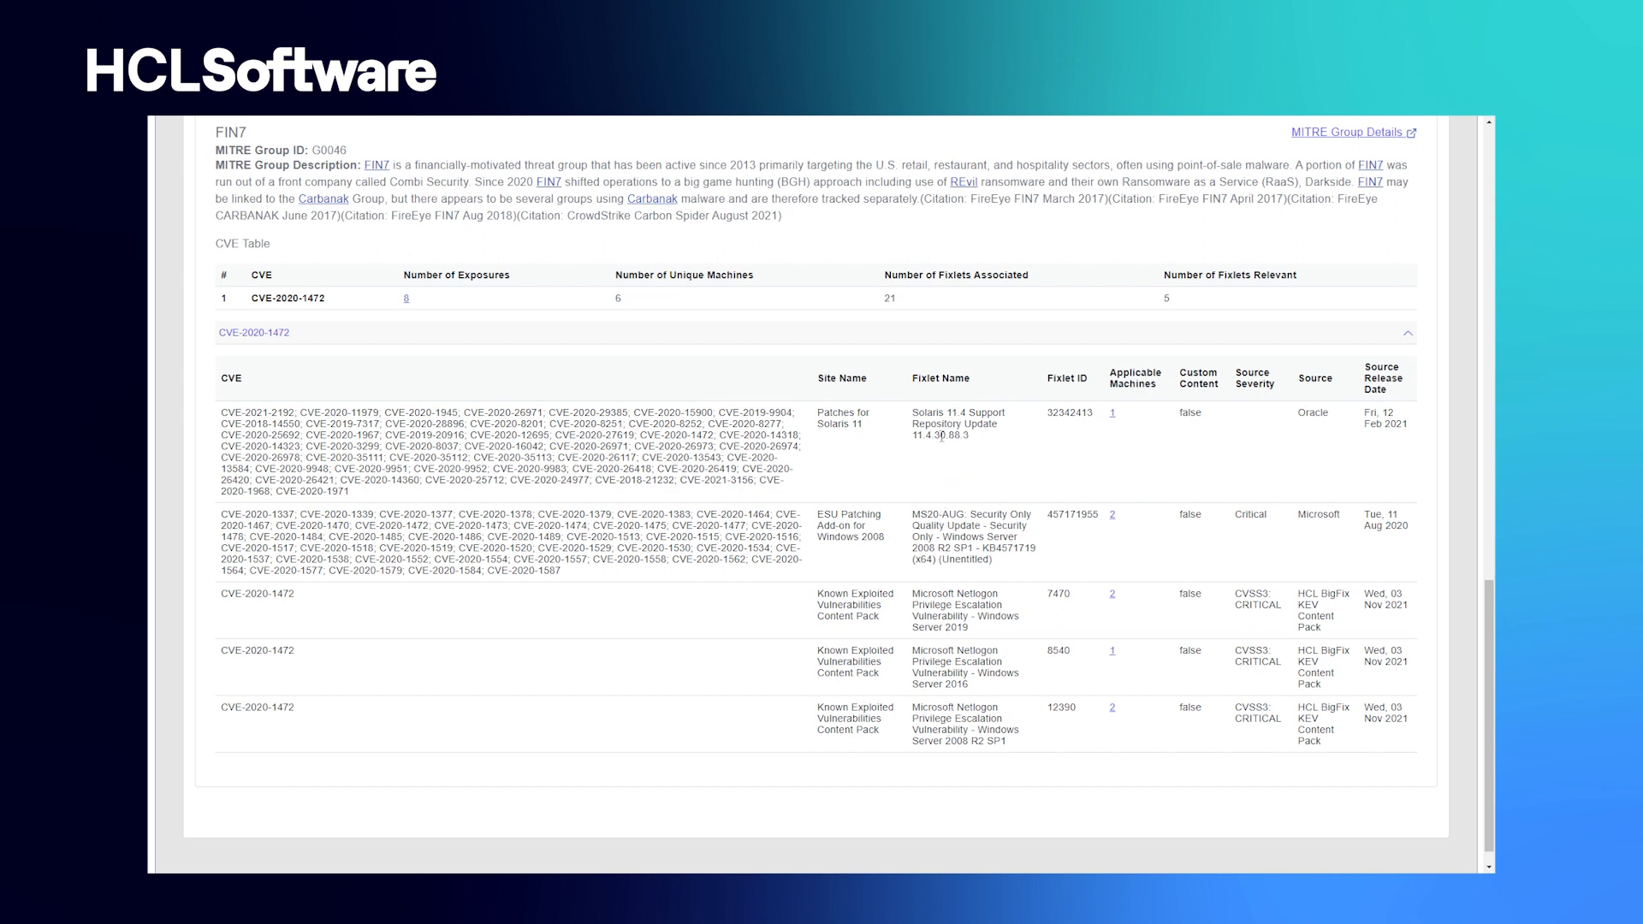
mouse_move(1455, 616)
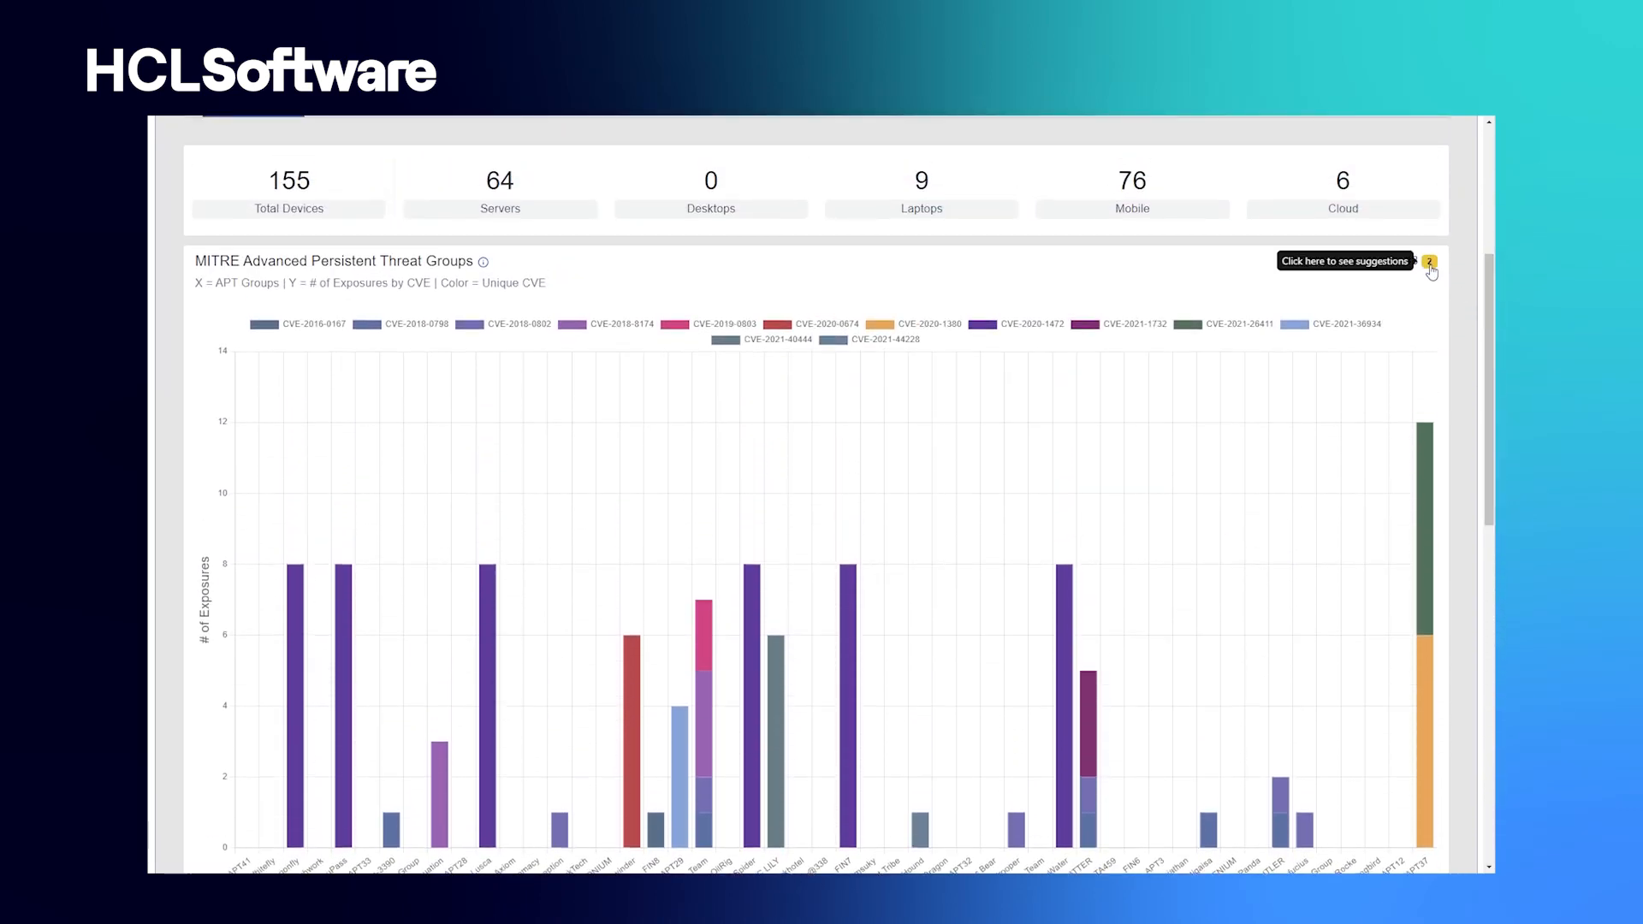
left_click(1428, 261)
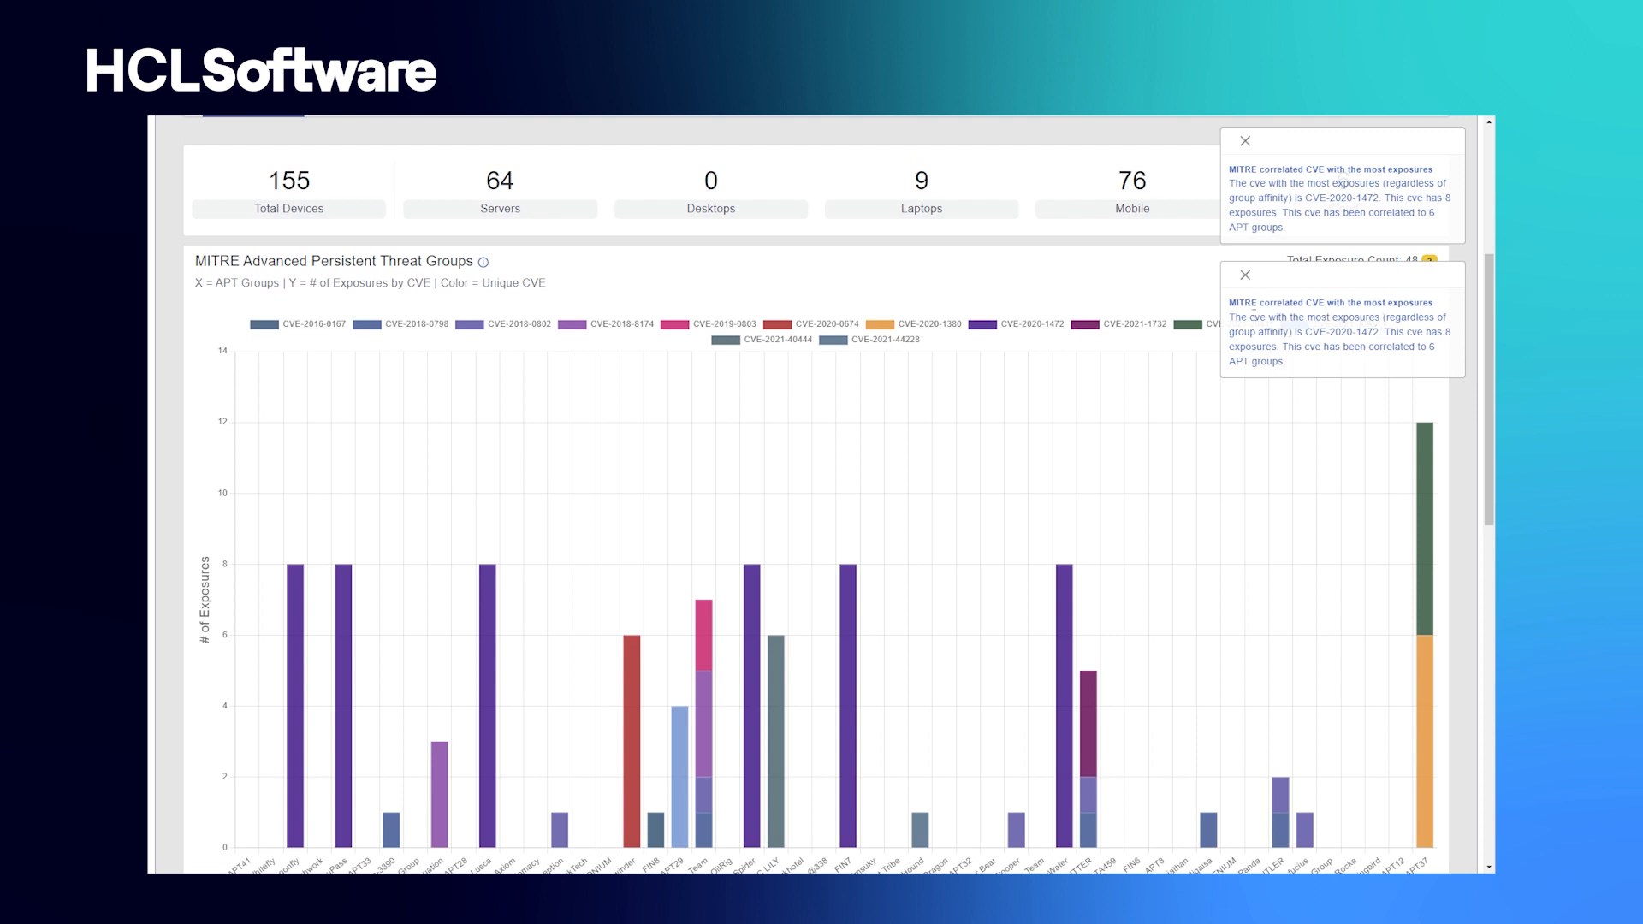
double_click(1342, 332)
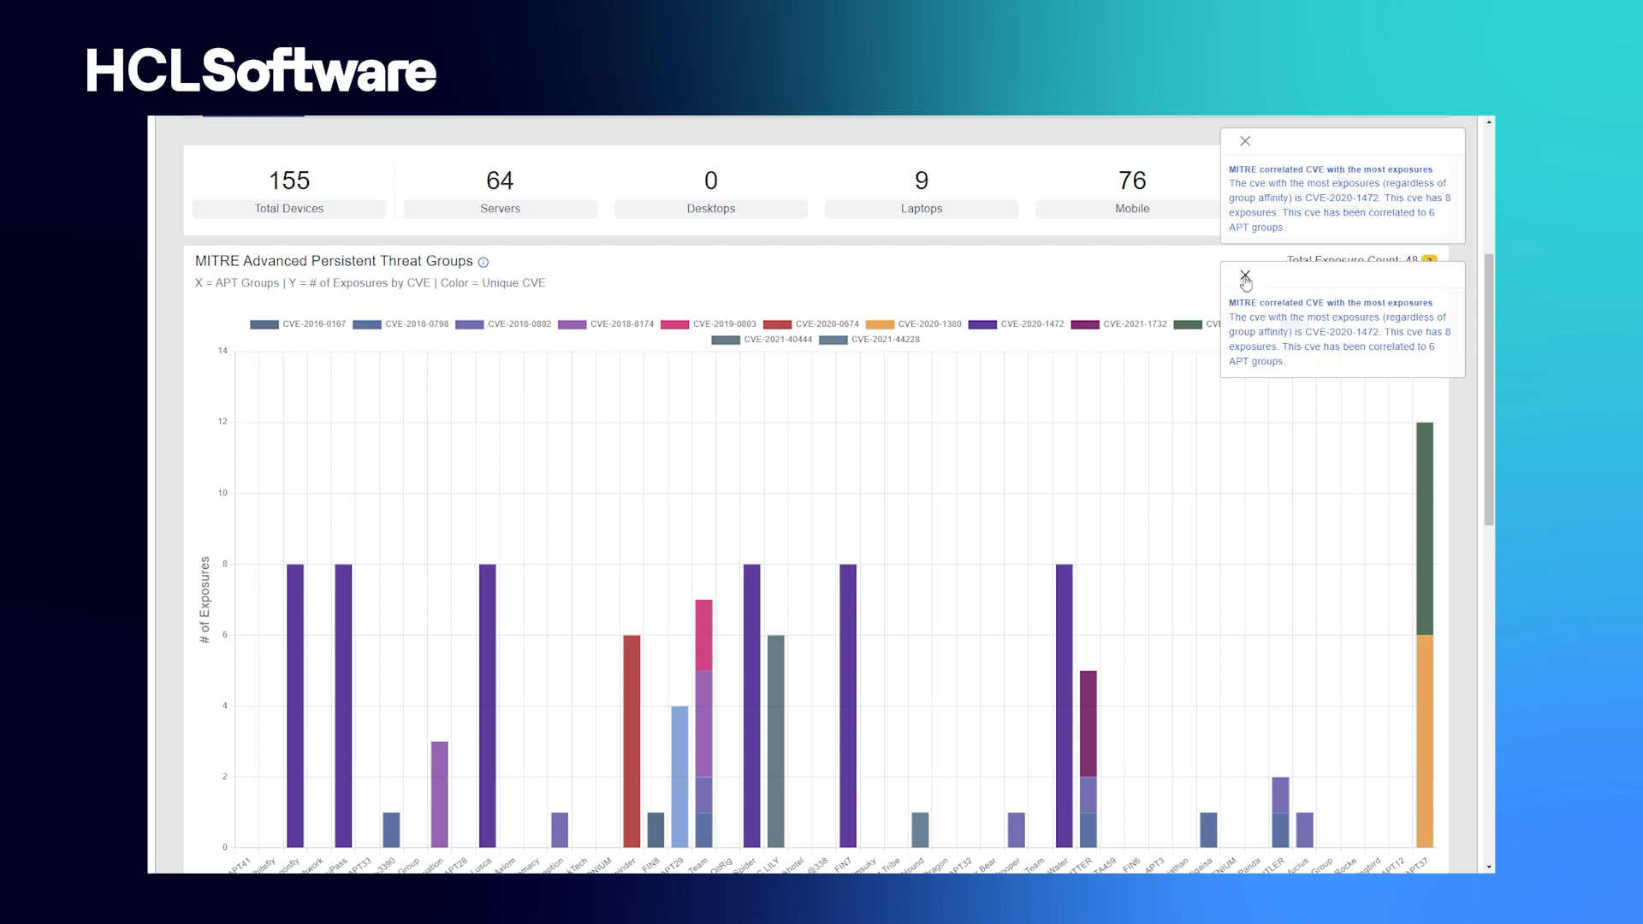
left_click(1244, 280)
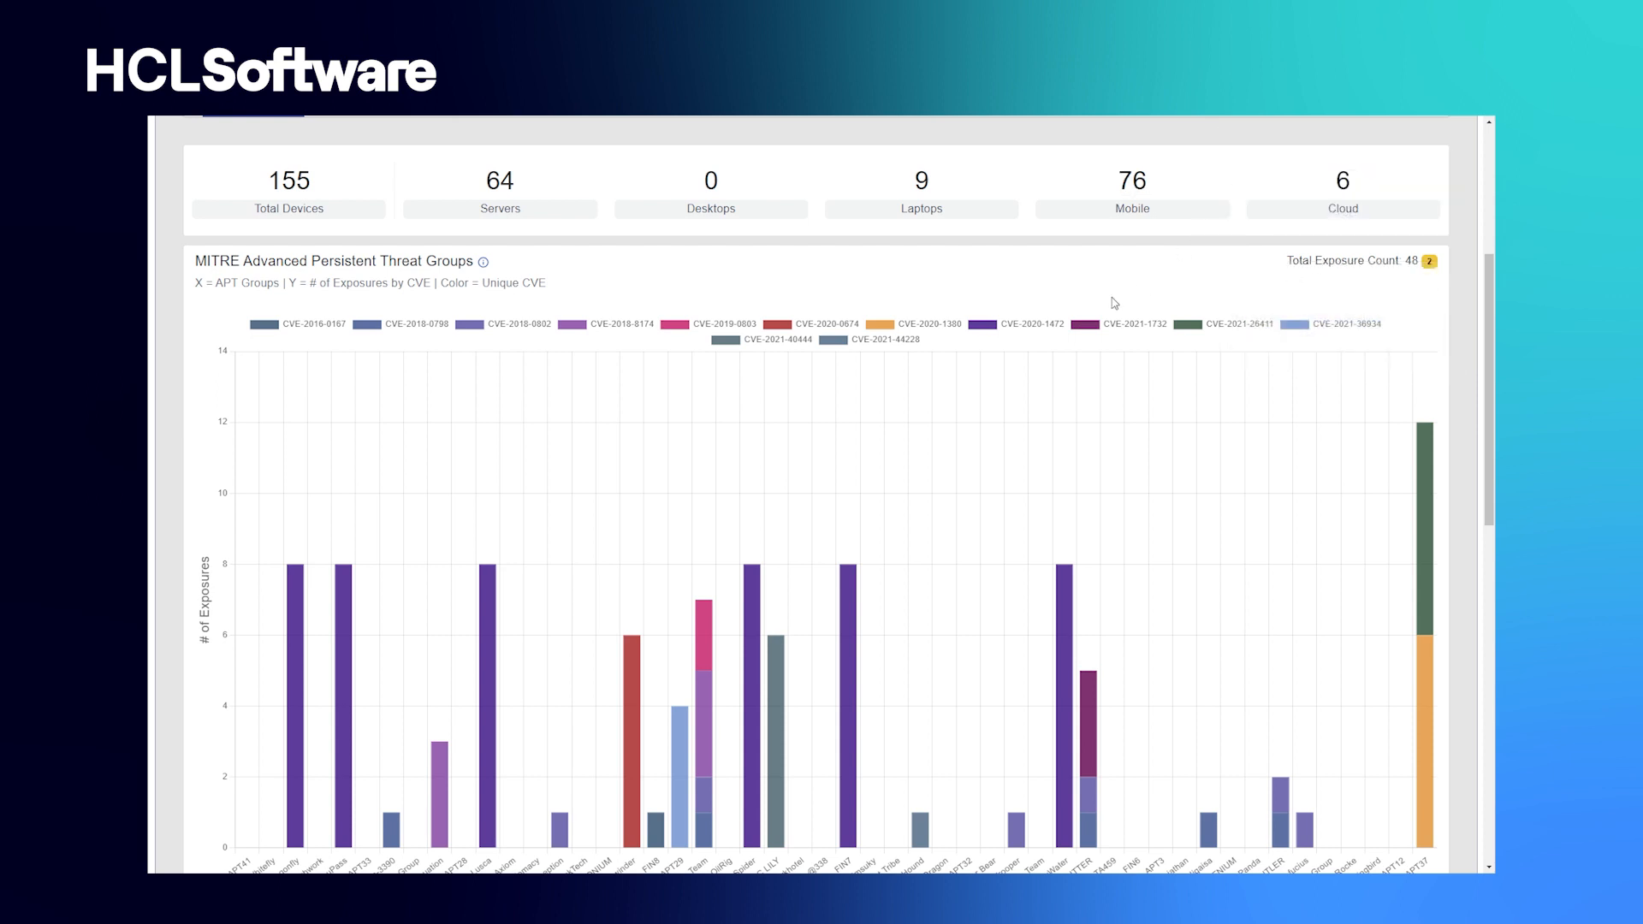
mouse_move(1045, 288)
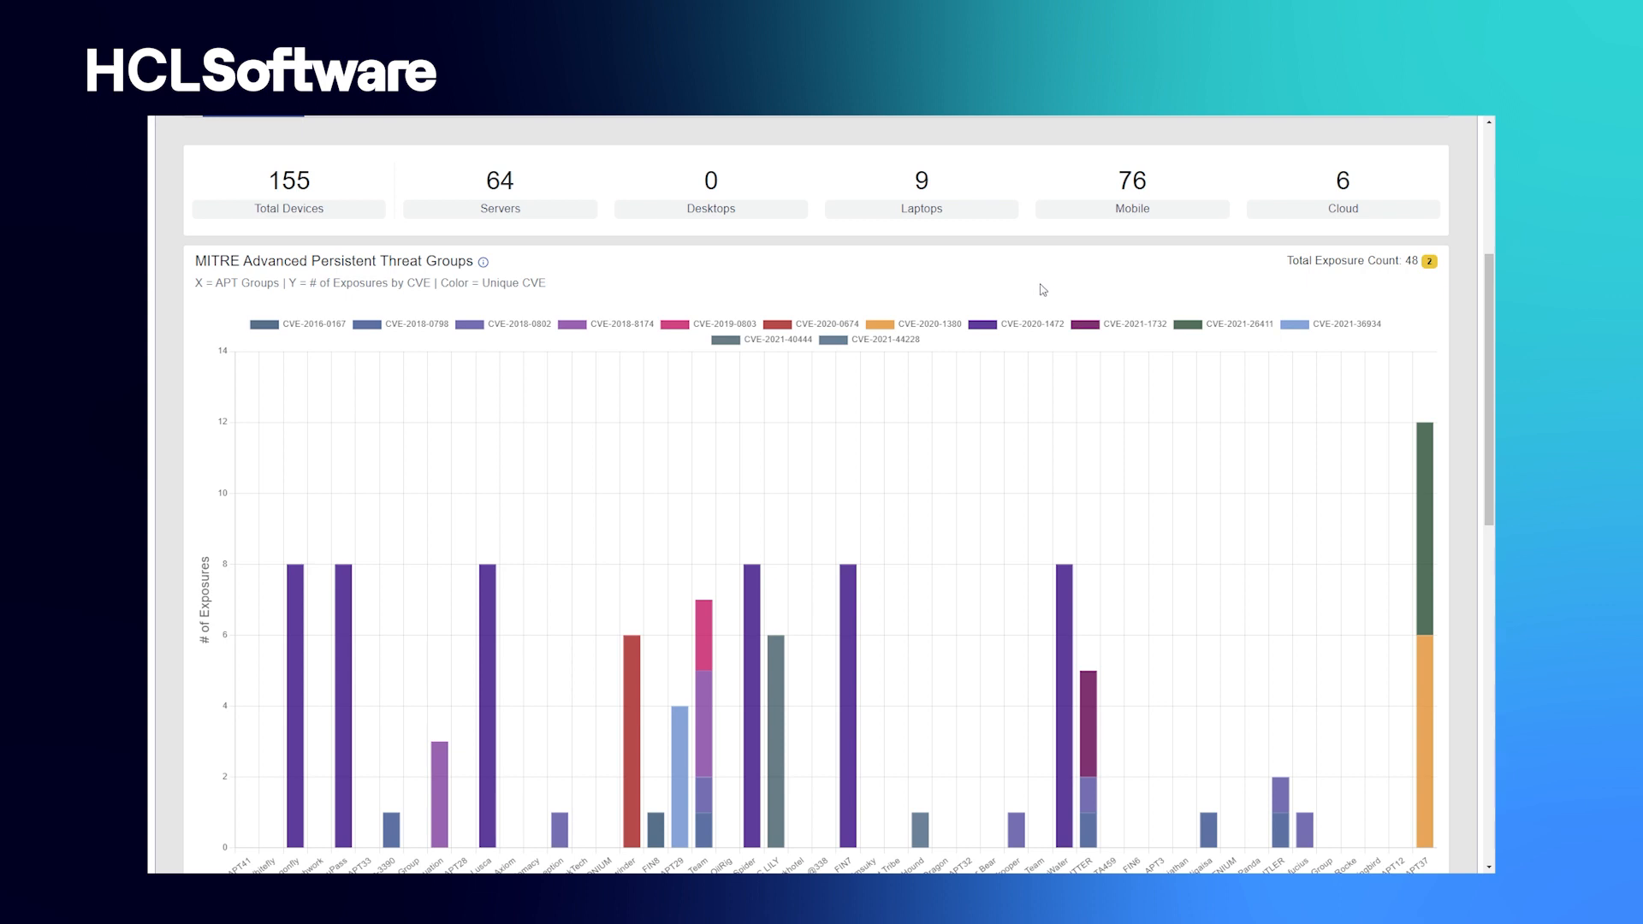
- Hide CVE-2020-1472, CVE-2018-8174 and CVE-2021-1732 from the MITRE APT exposure chart
left_click(1031, 324)
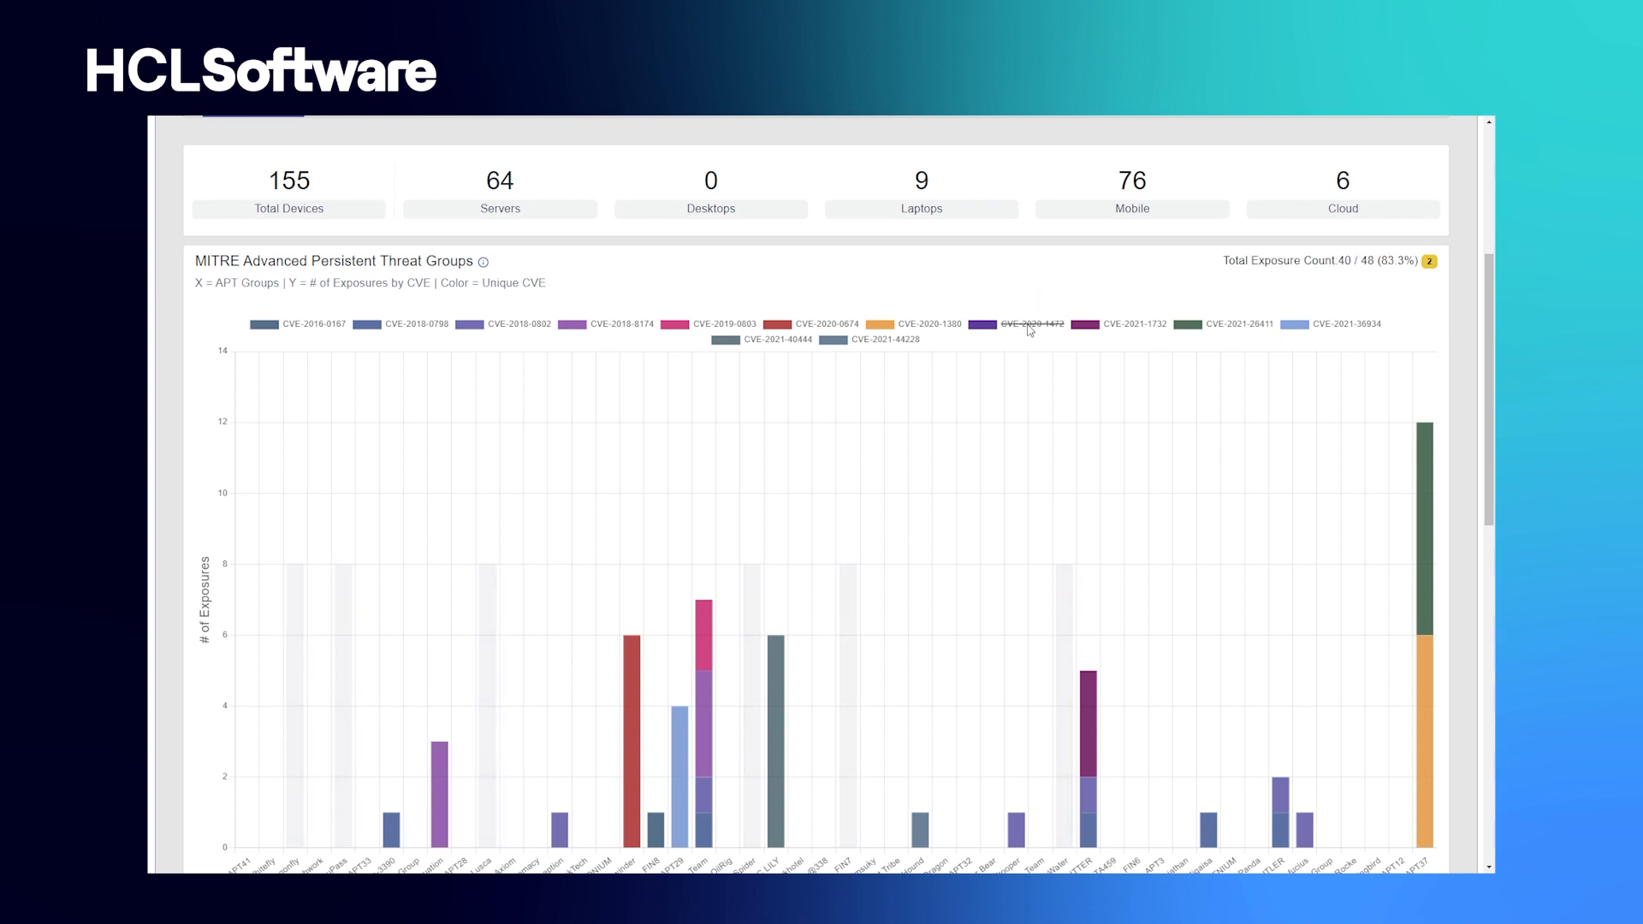
mouse_move(409, 673)
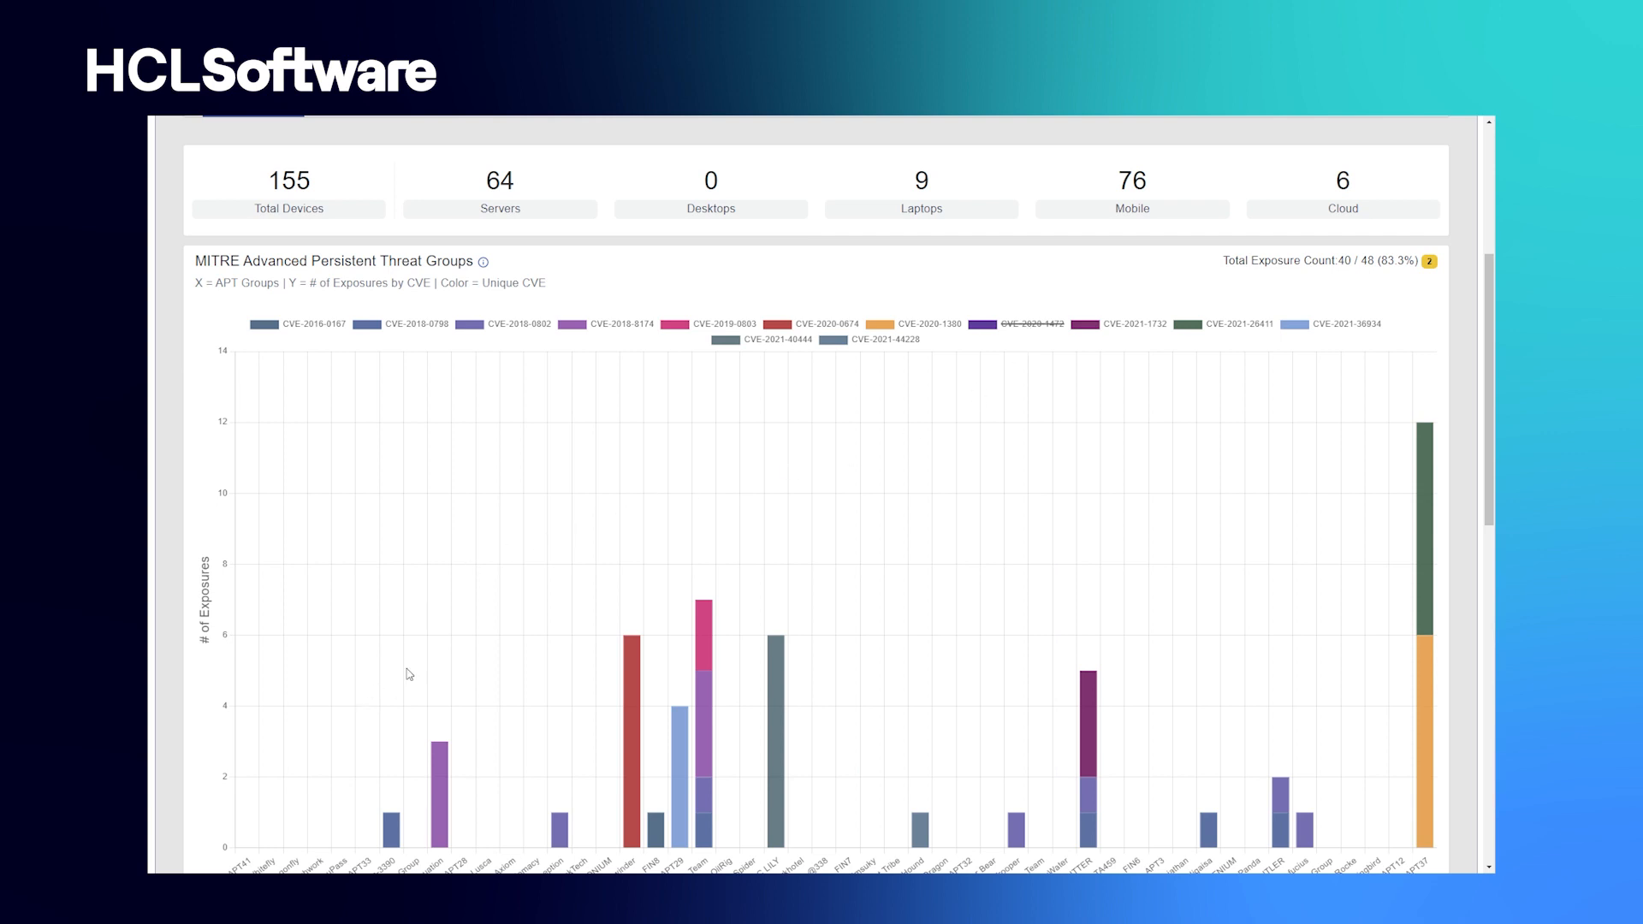
mouse_move(1344, 281)
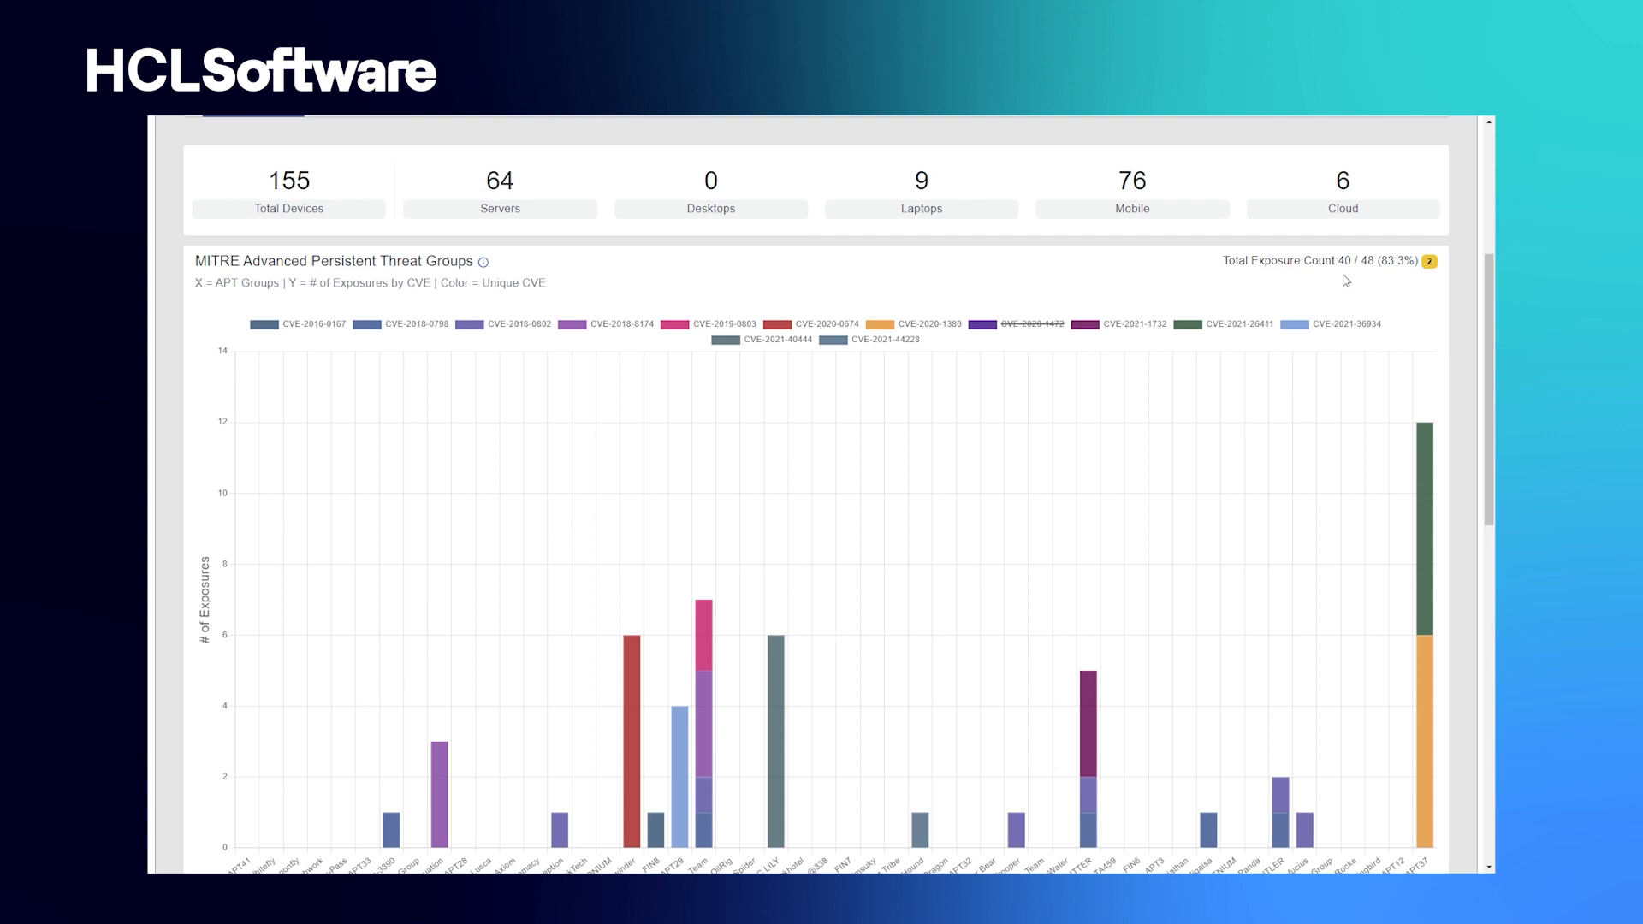
mouse_move(1391, 285)
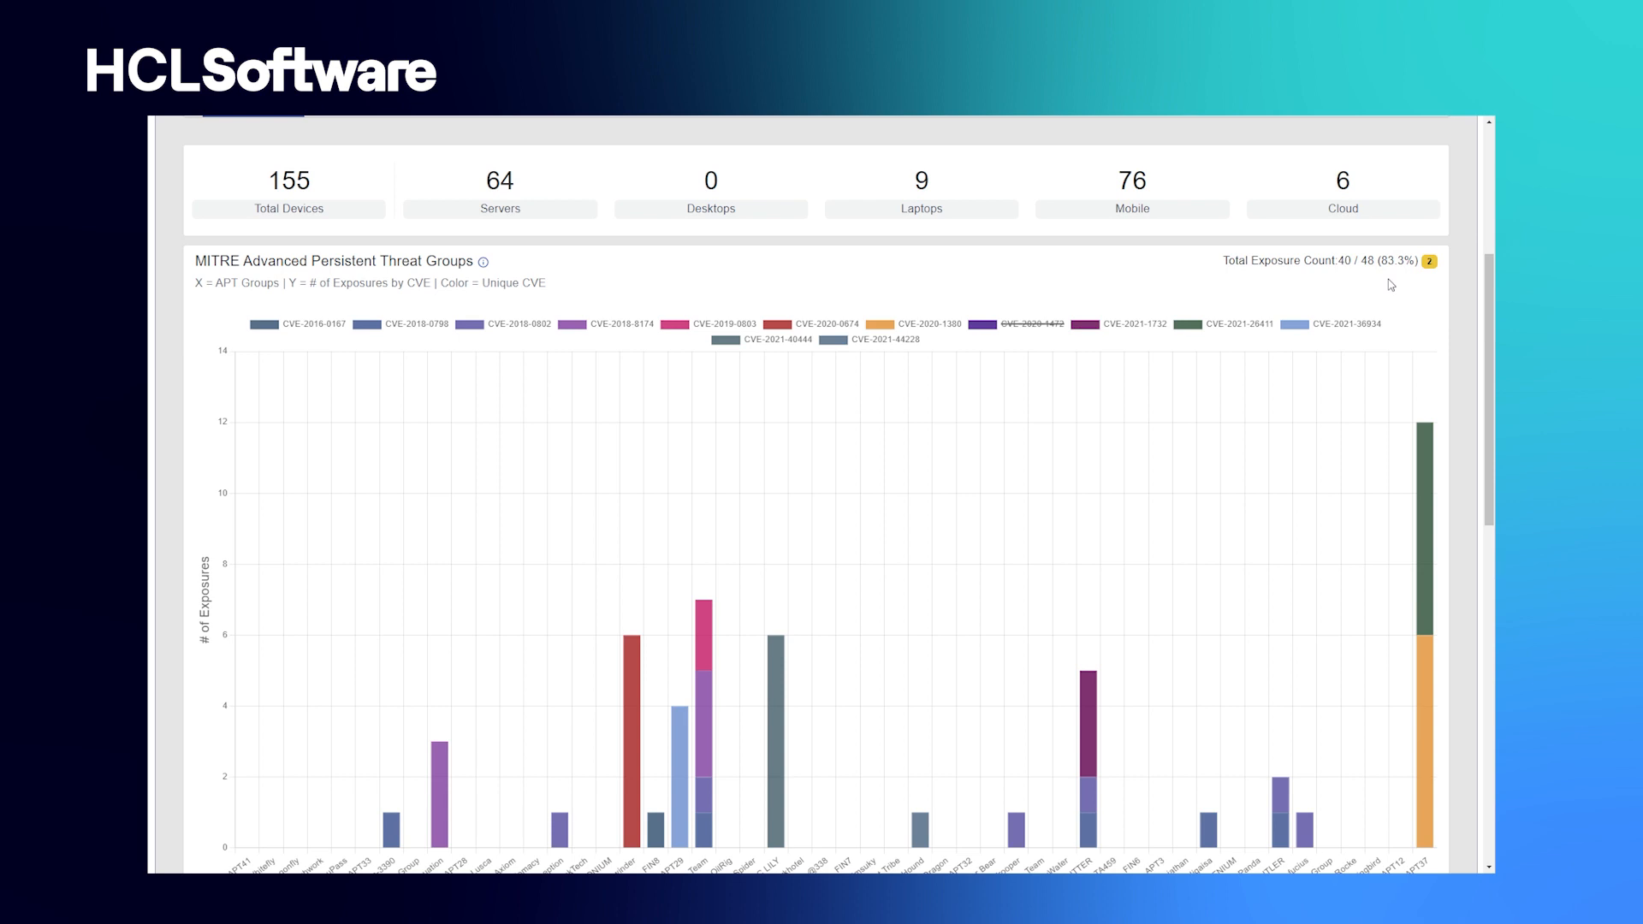
left_click(617, 324)
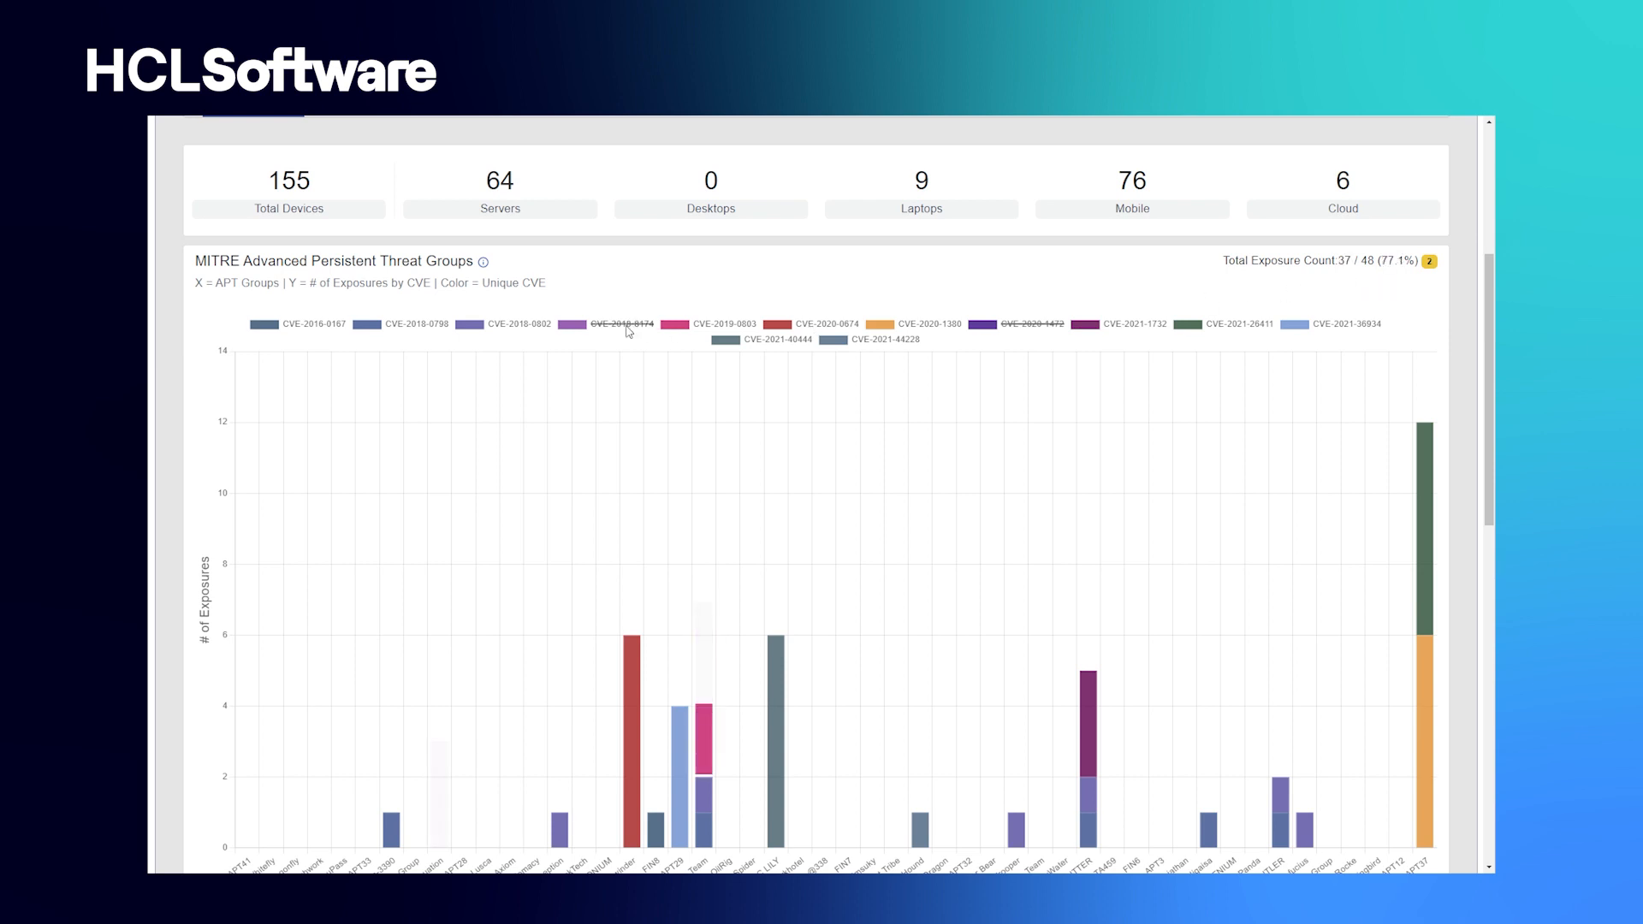
left_click(1343, 323)
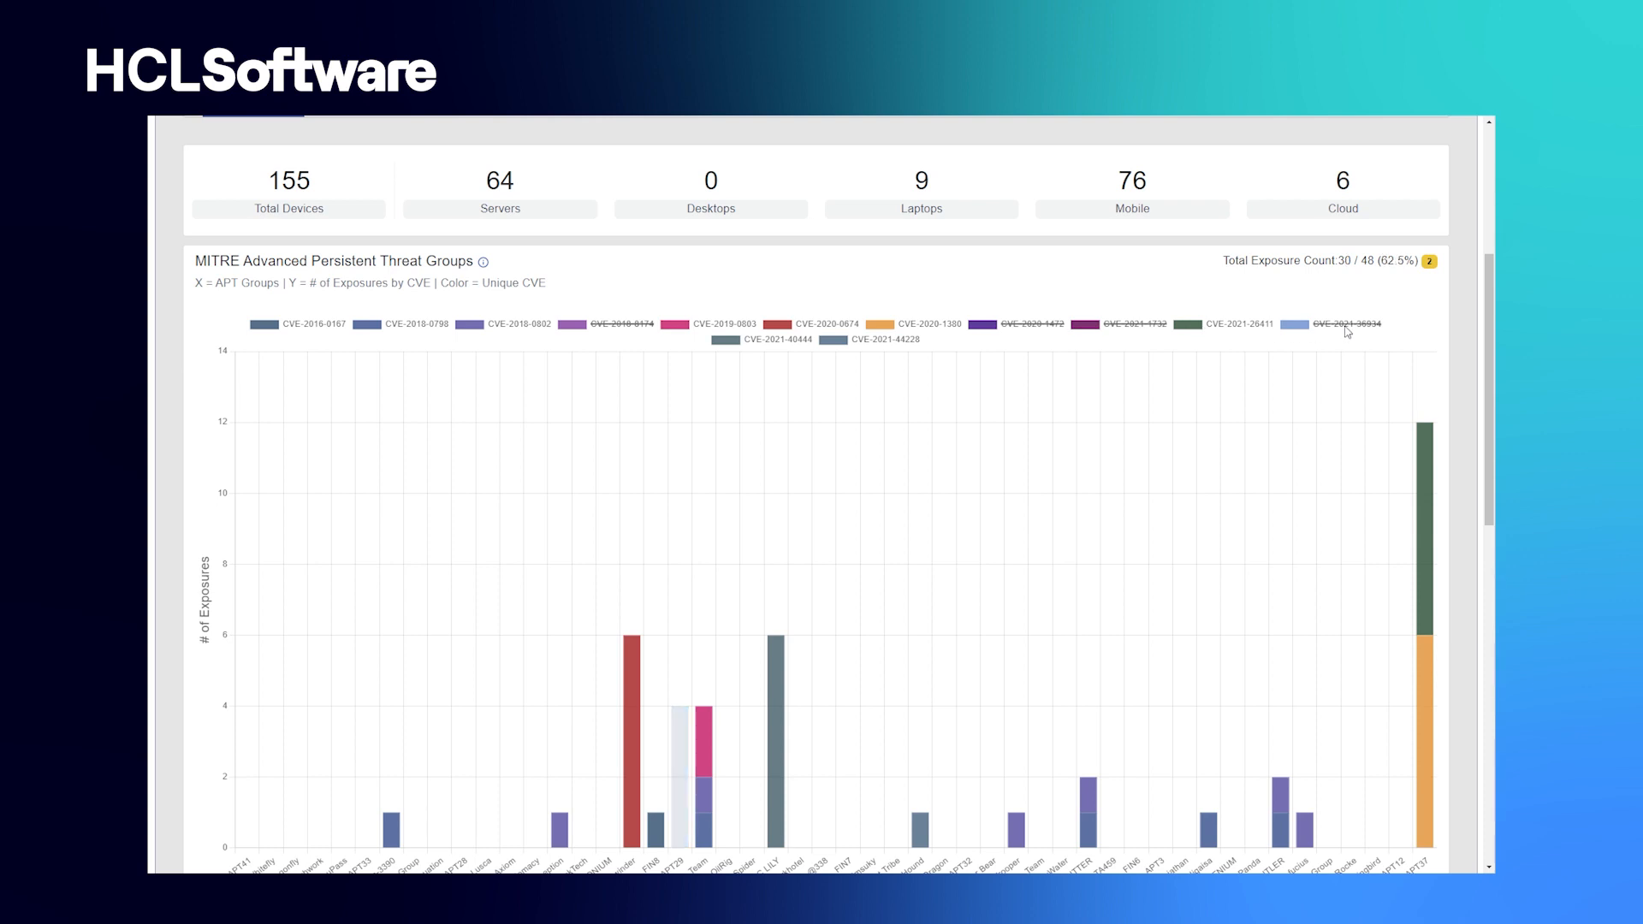
scroll("up", 3)
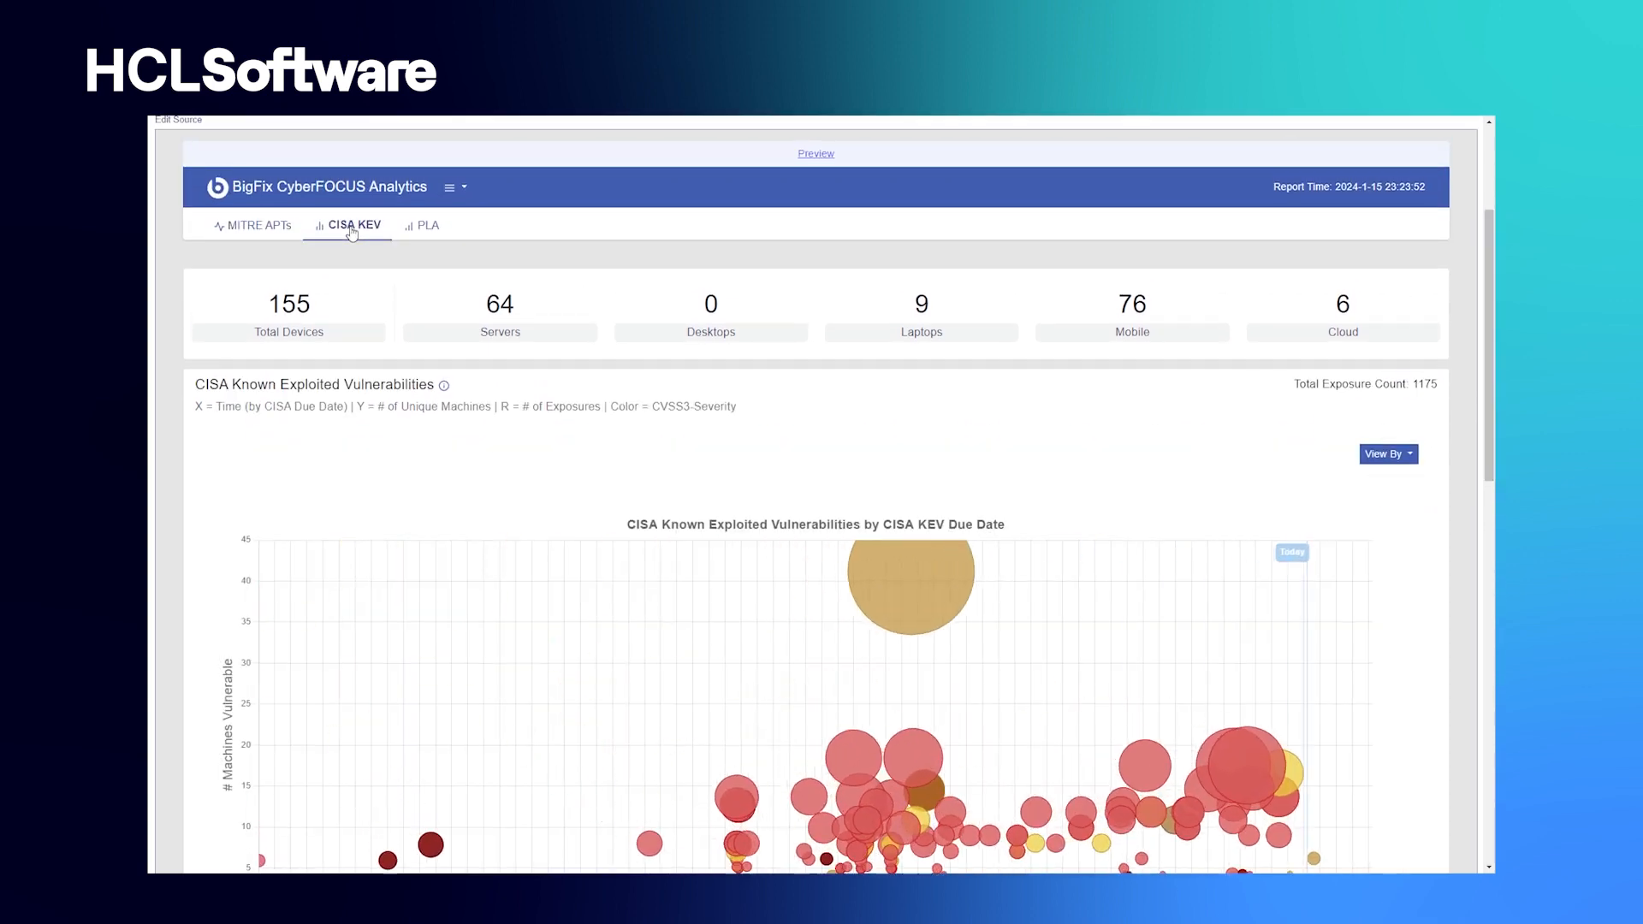
scroll("down", 3)
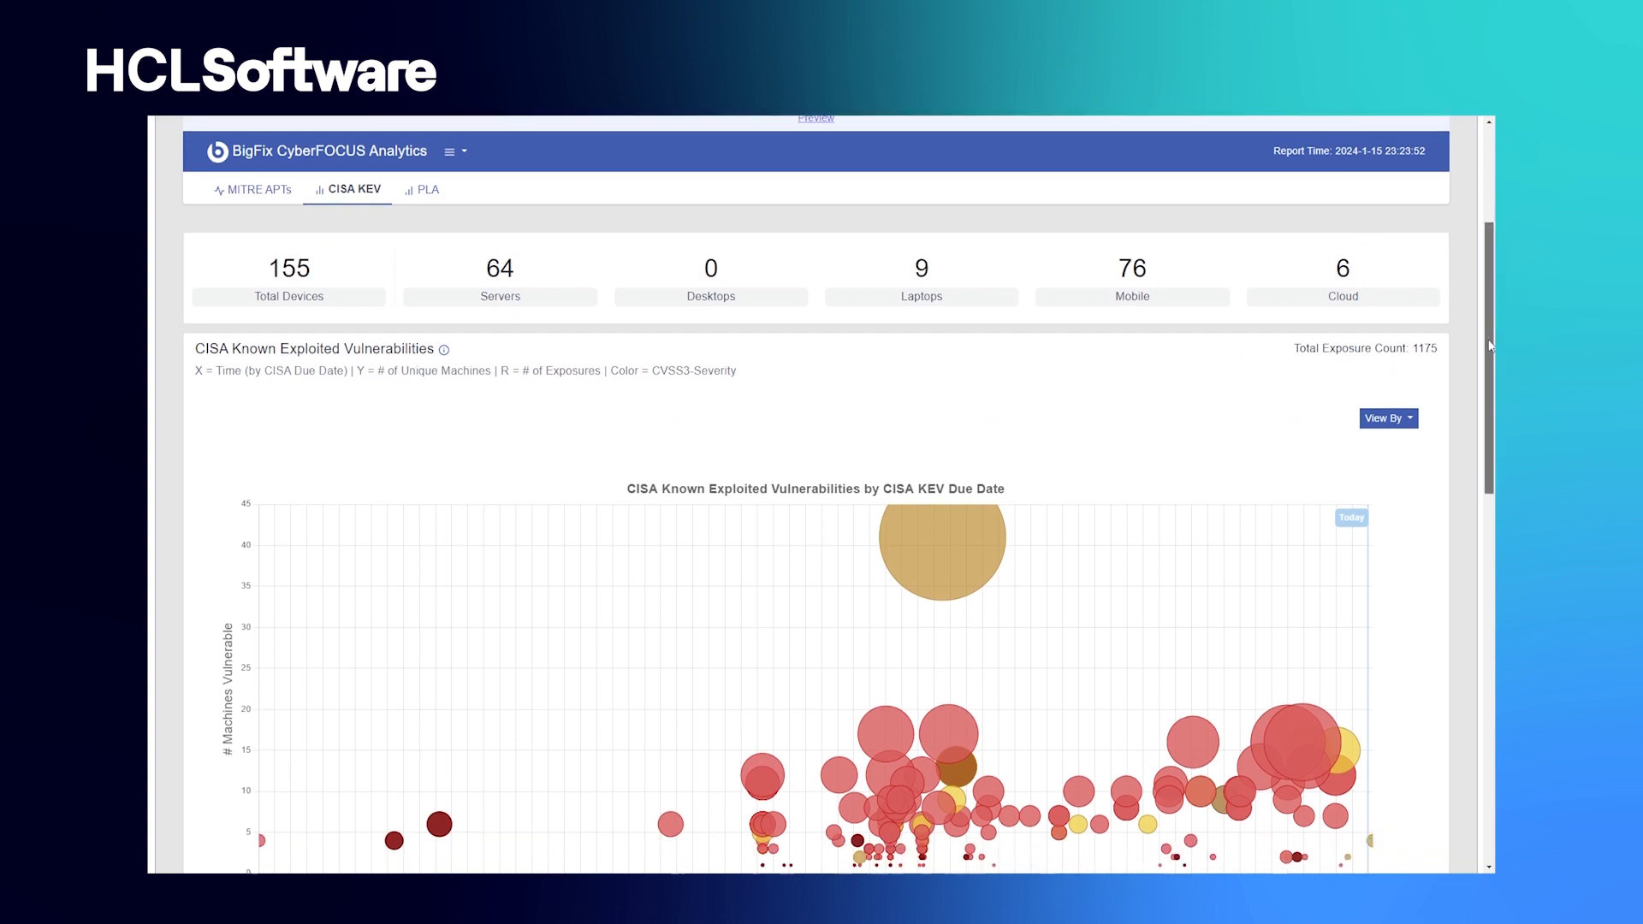
scroll("down", 3)
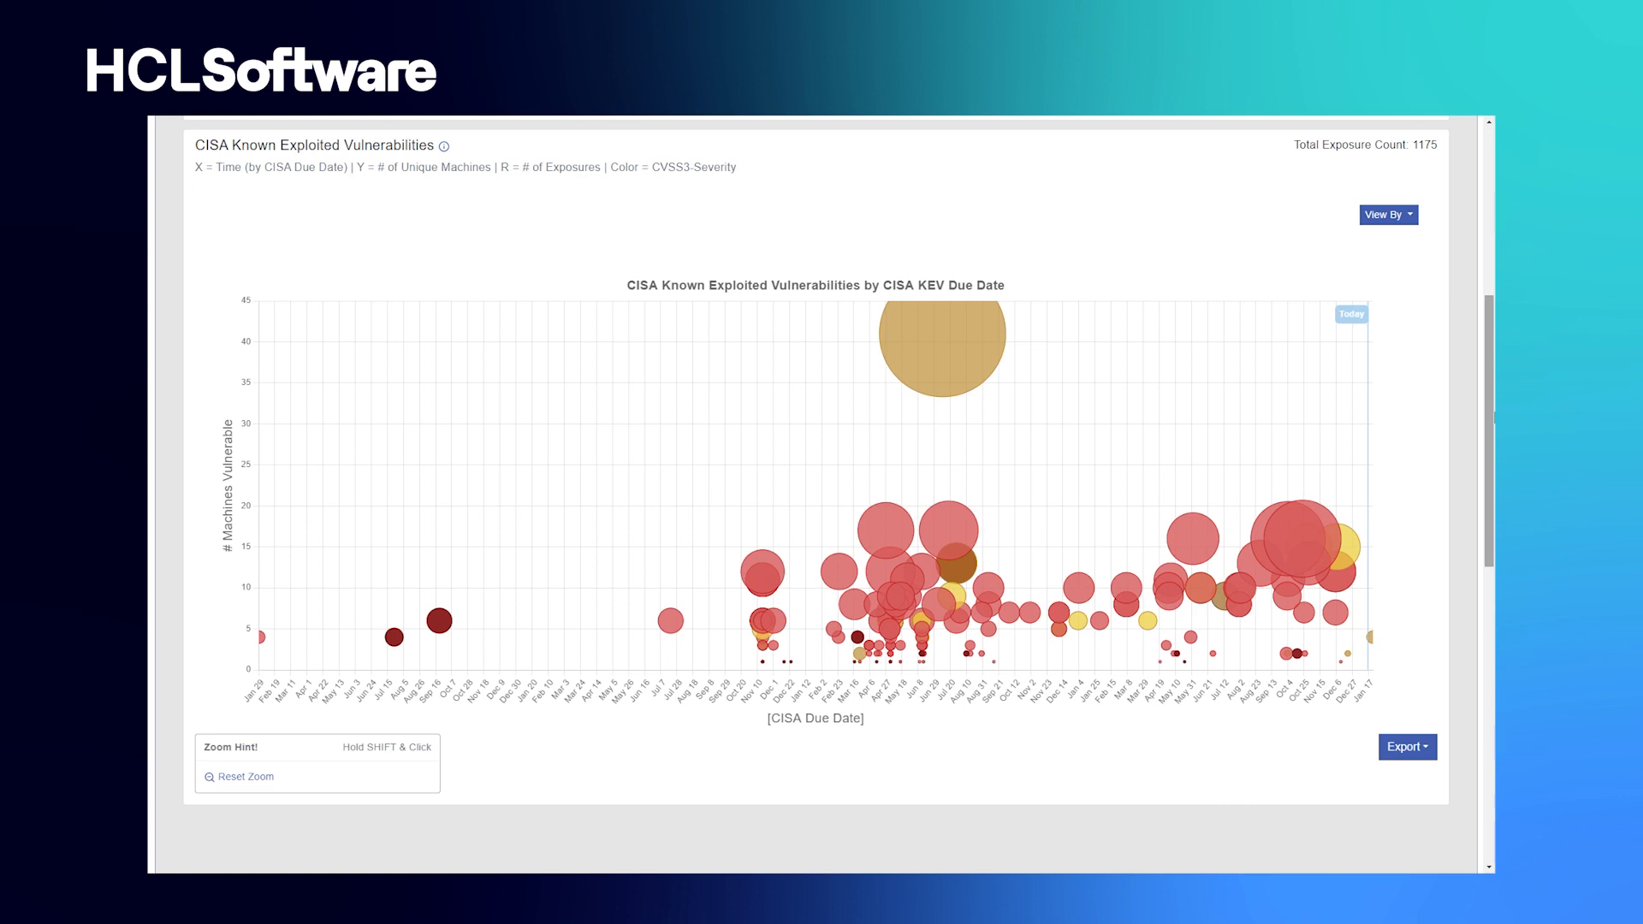
mouse_move(1437, 224)
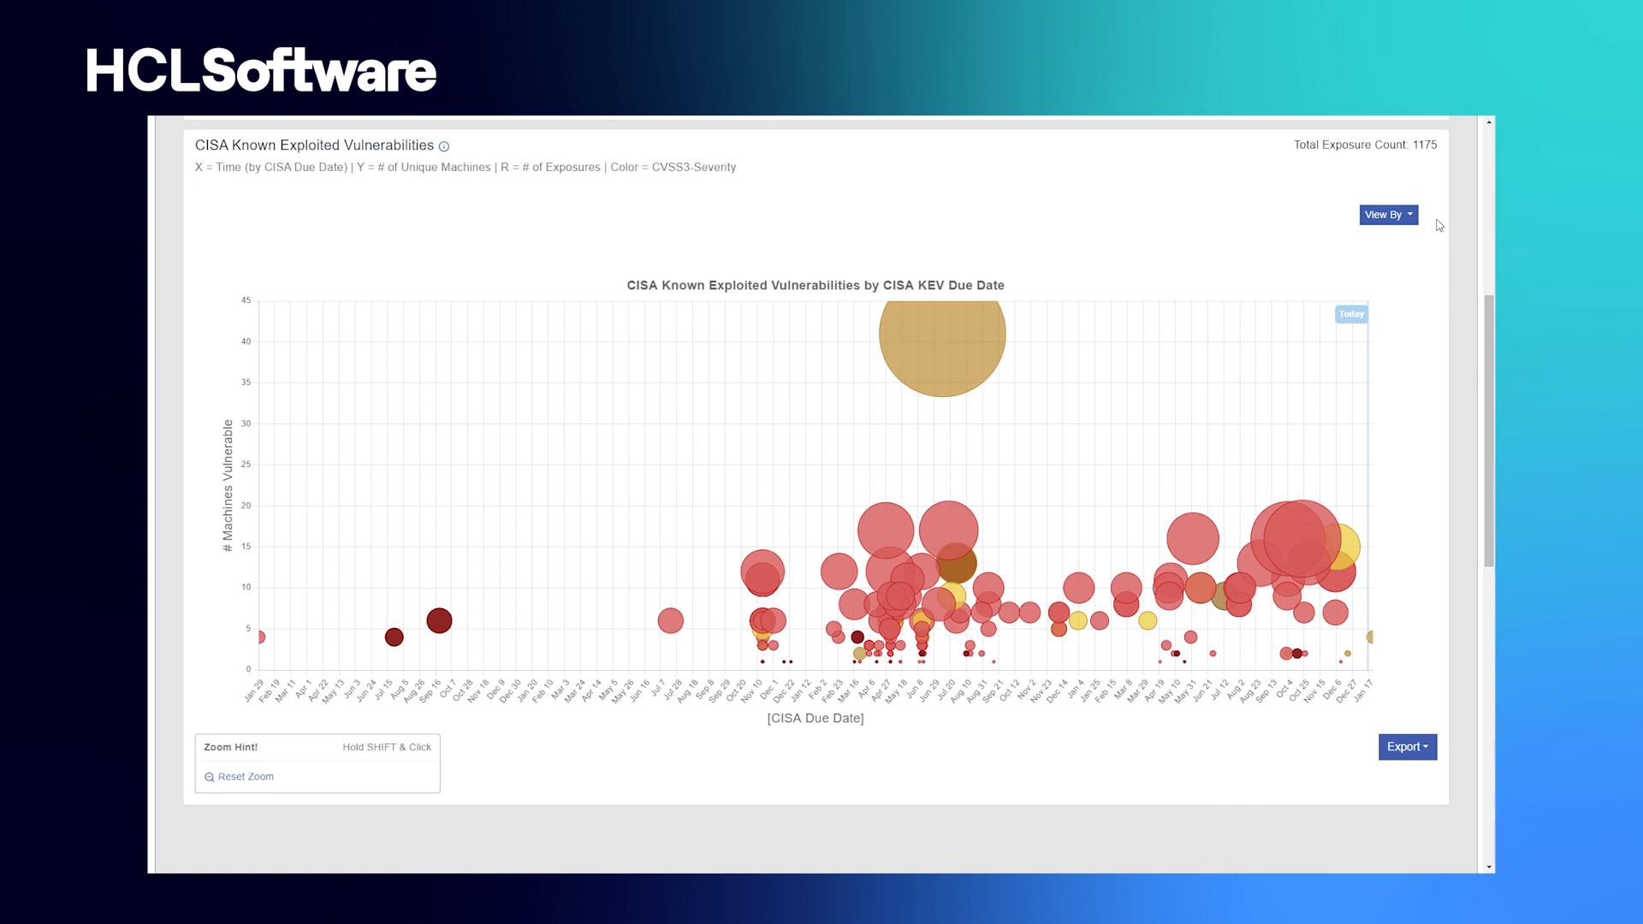
mouse_move(1395, 242)
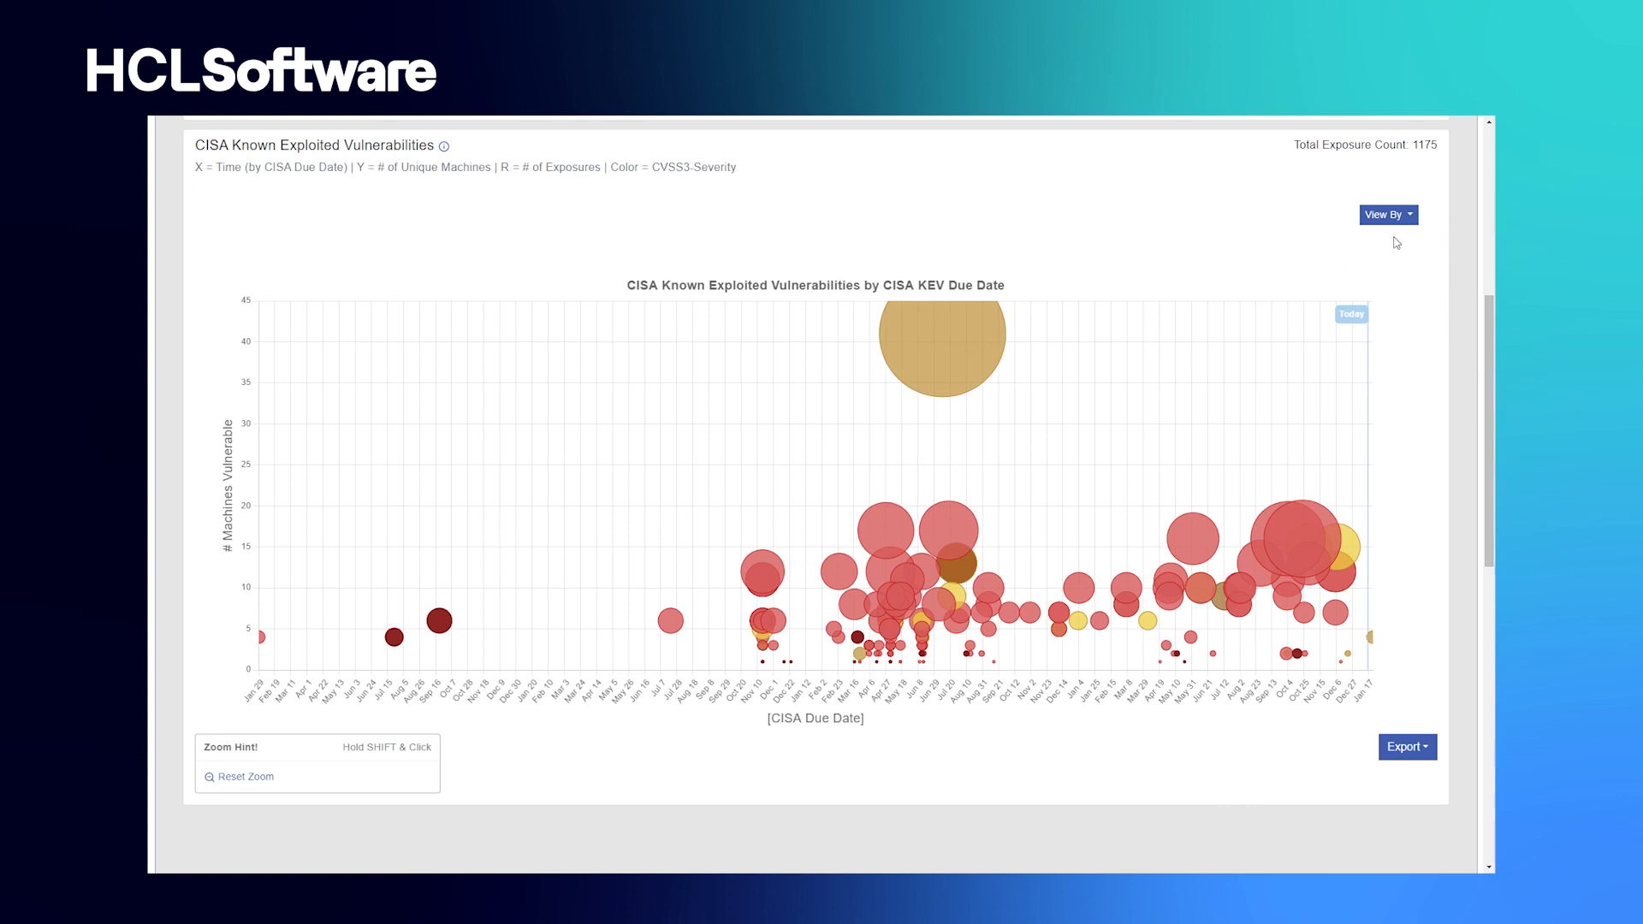
- Set the CISA KEV chart's View By axis to CVE Release Date
left_click(1387, 215)
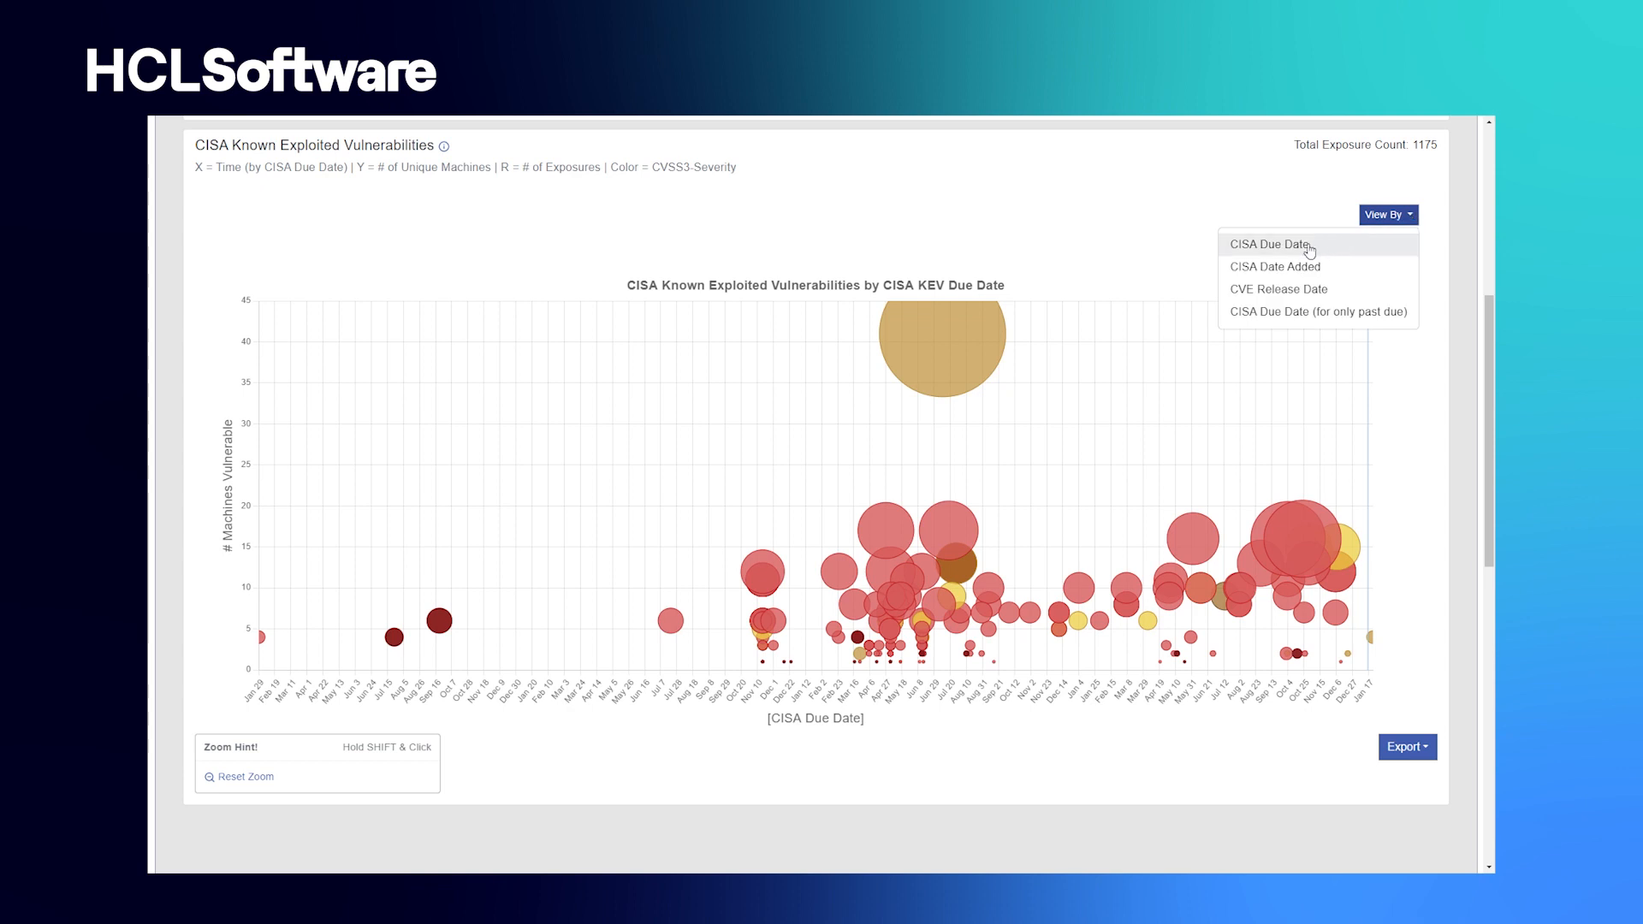
mouse_move(1239, 253)
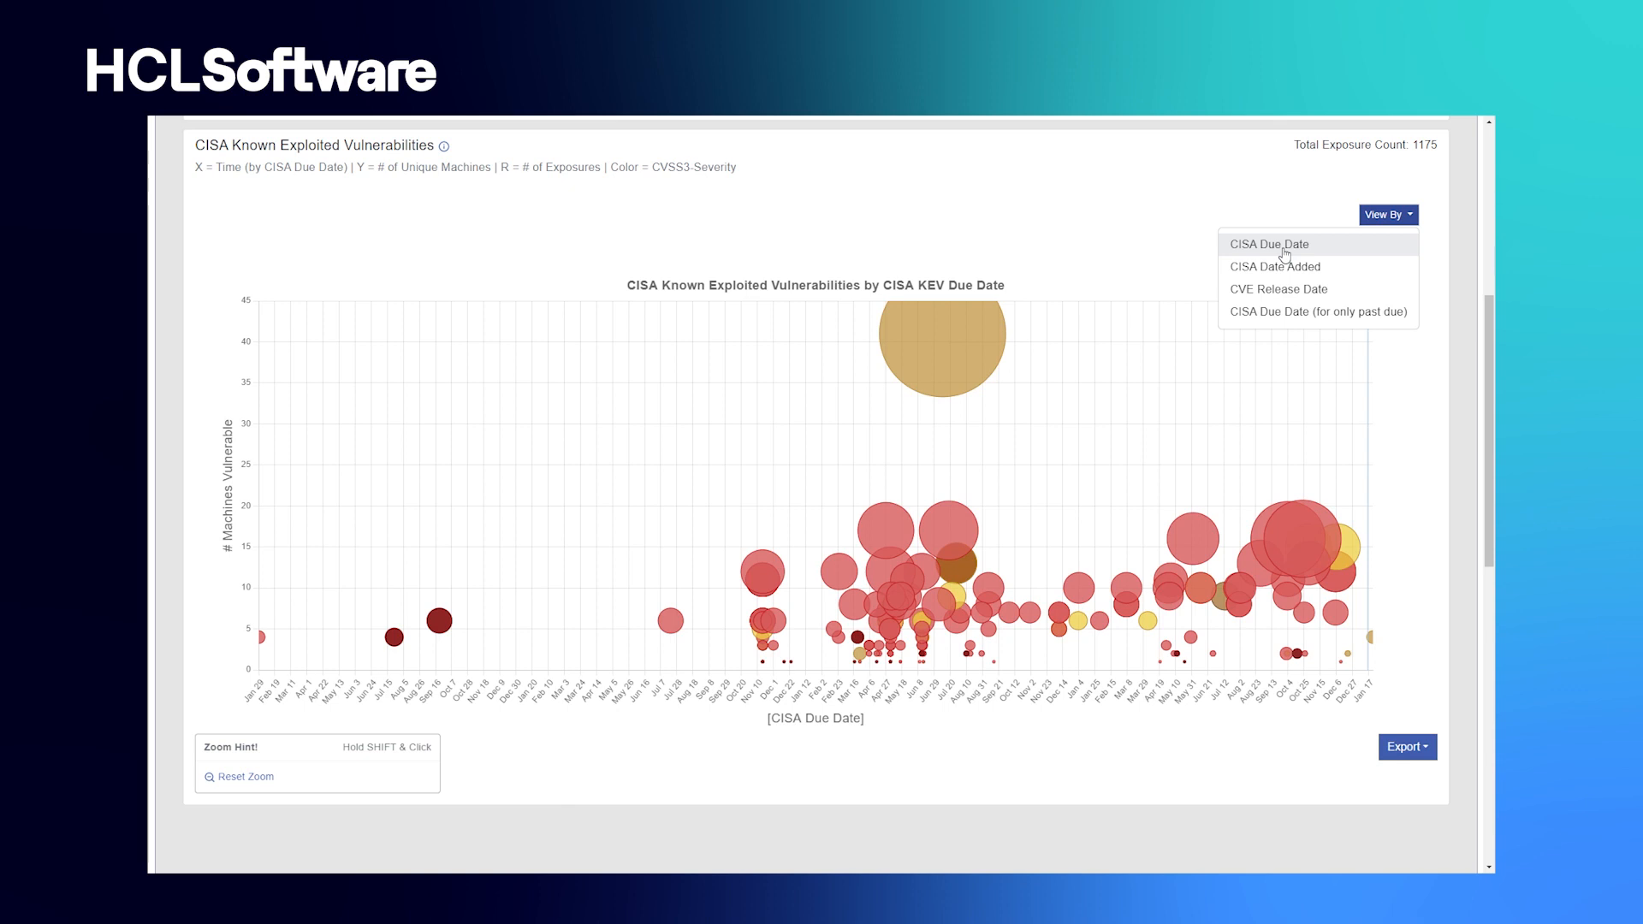
mouse_move(1274, 266)
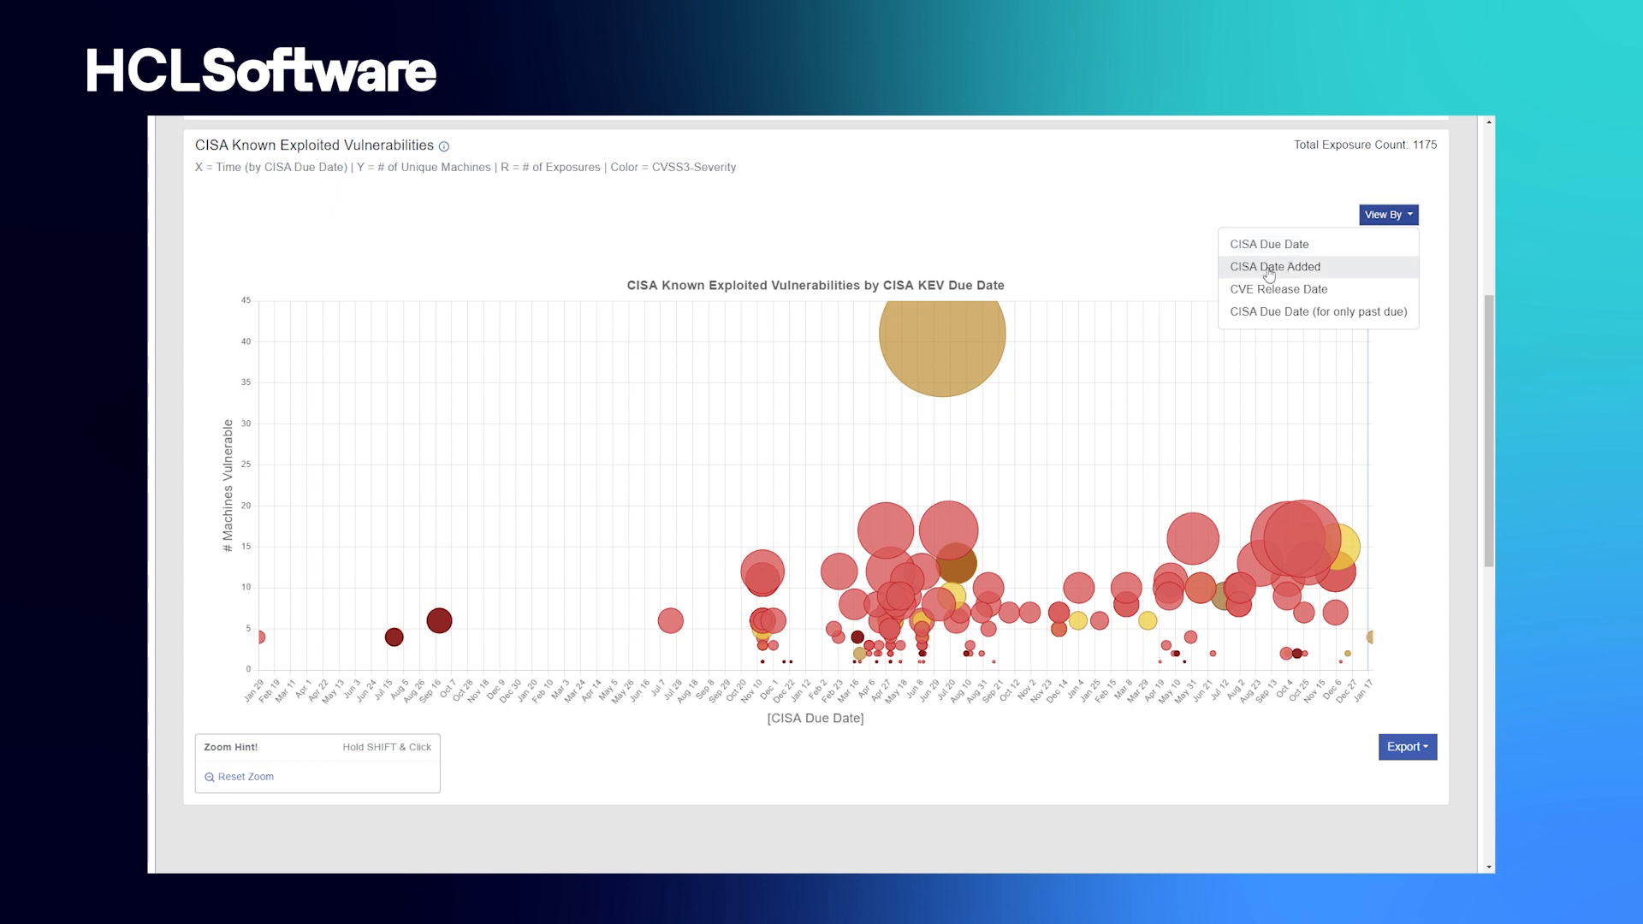
mouse_move(1304, 276)
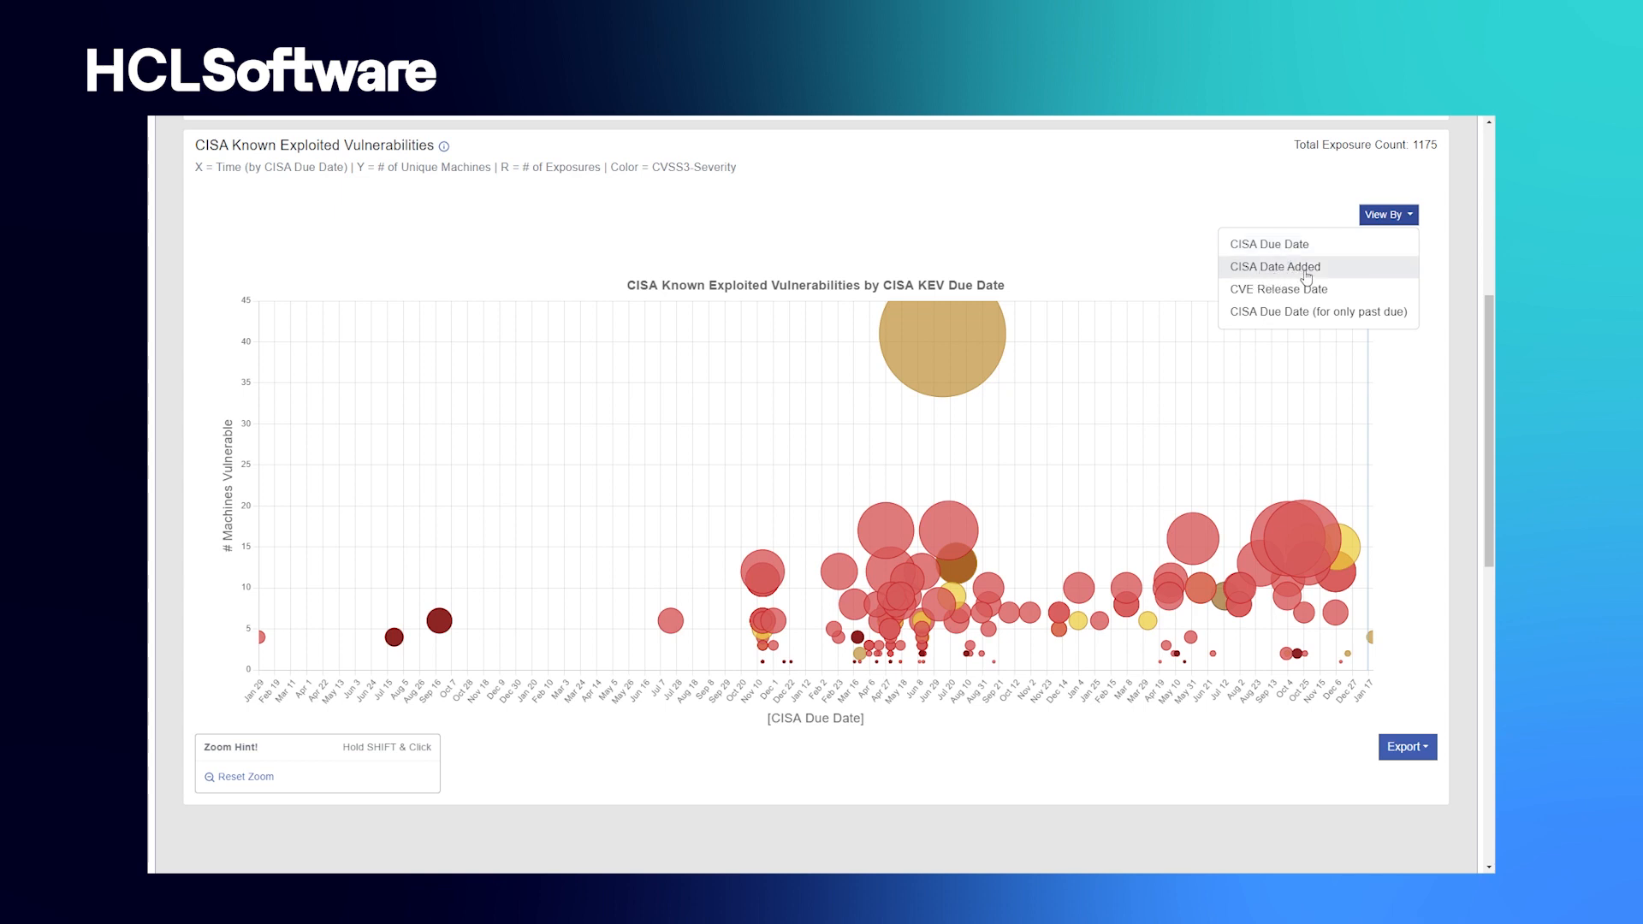
mouse_move(1277, 289)
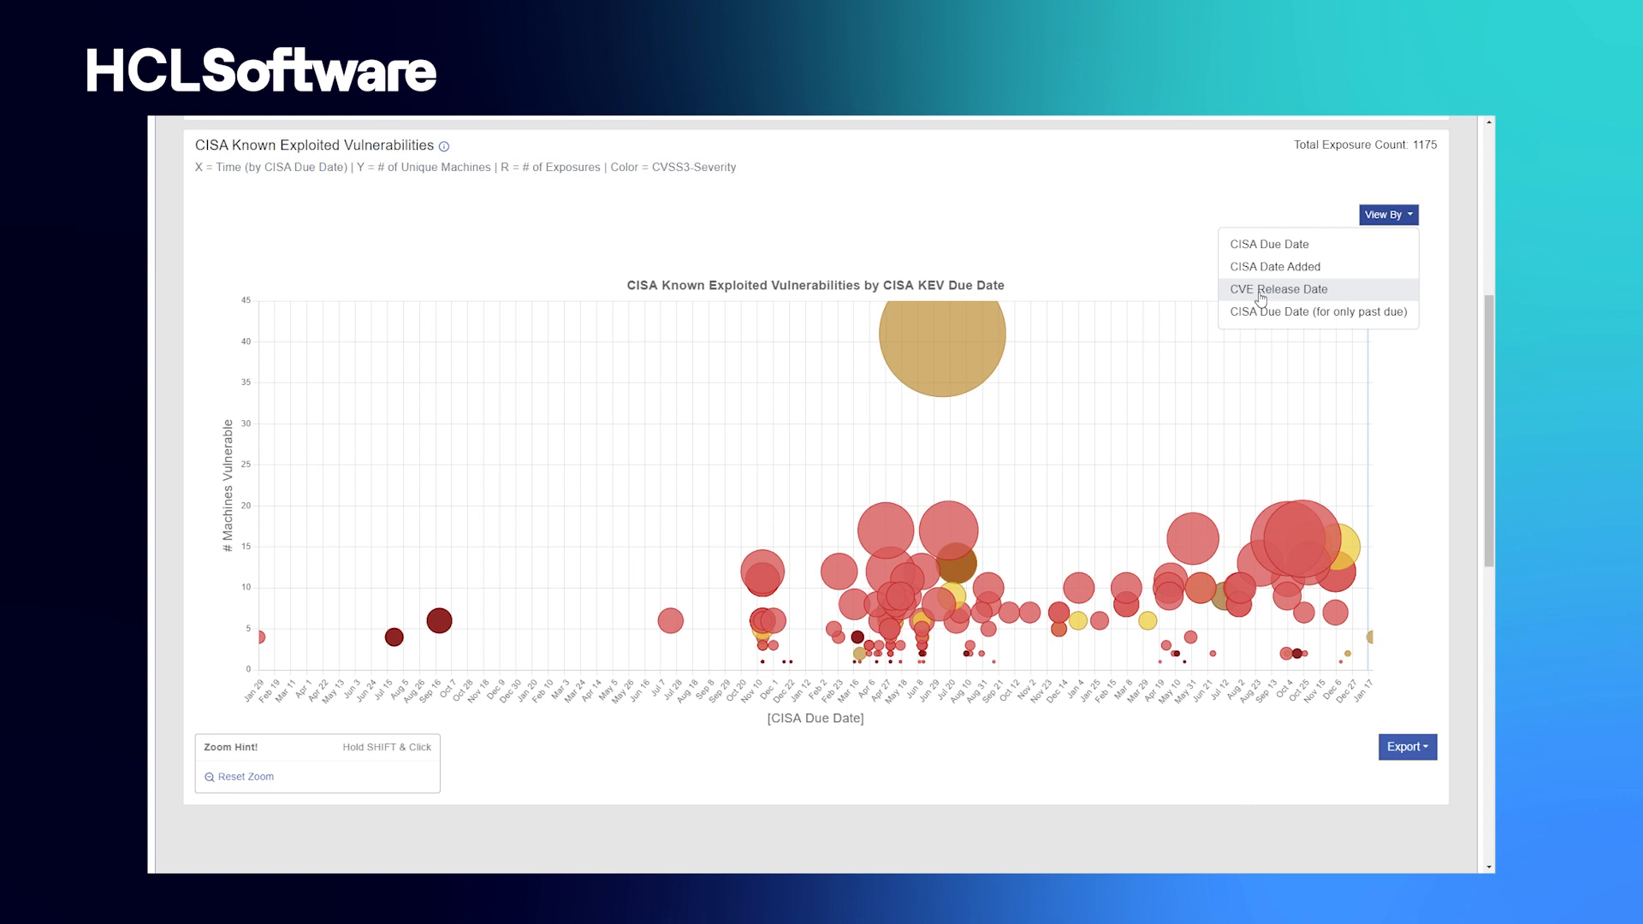
left_click(1275, 289)
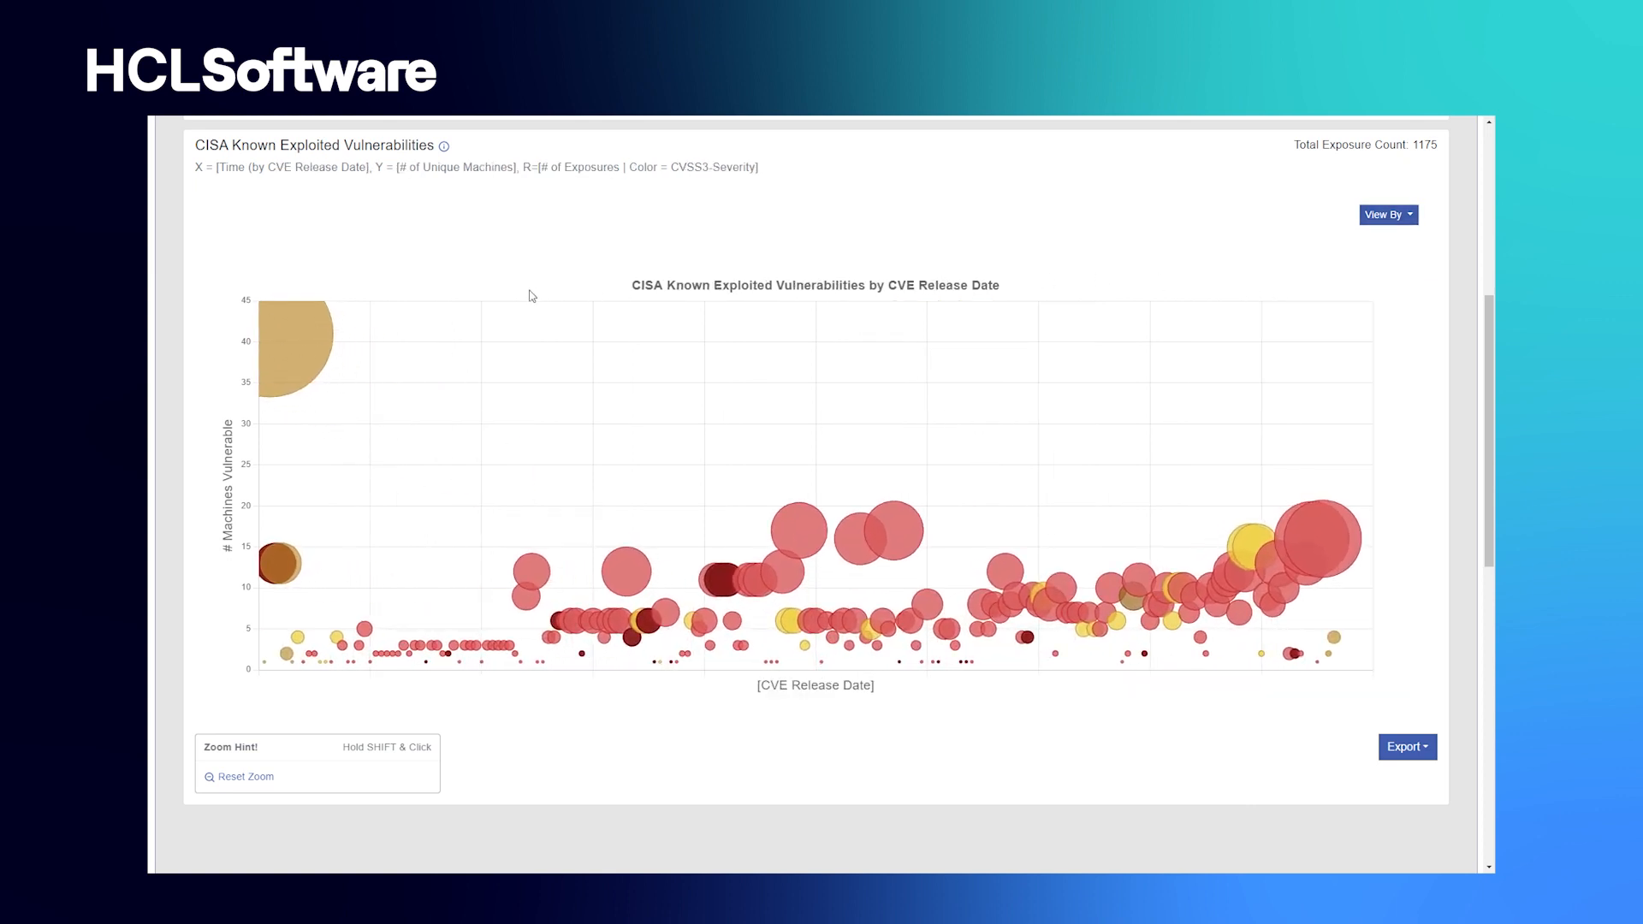
- Show CVE-2013-3900's detail card with 41 exposures and 28 associated fixlets
left_click(297, 350)
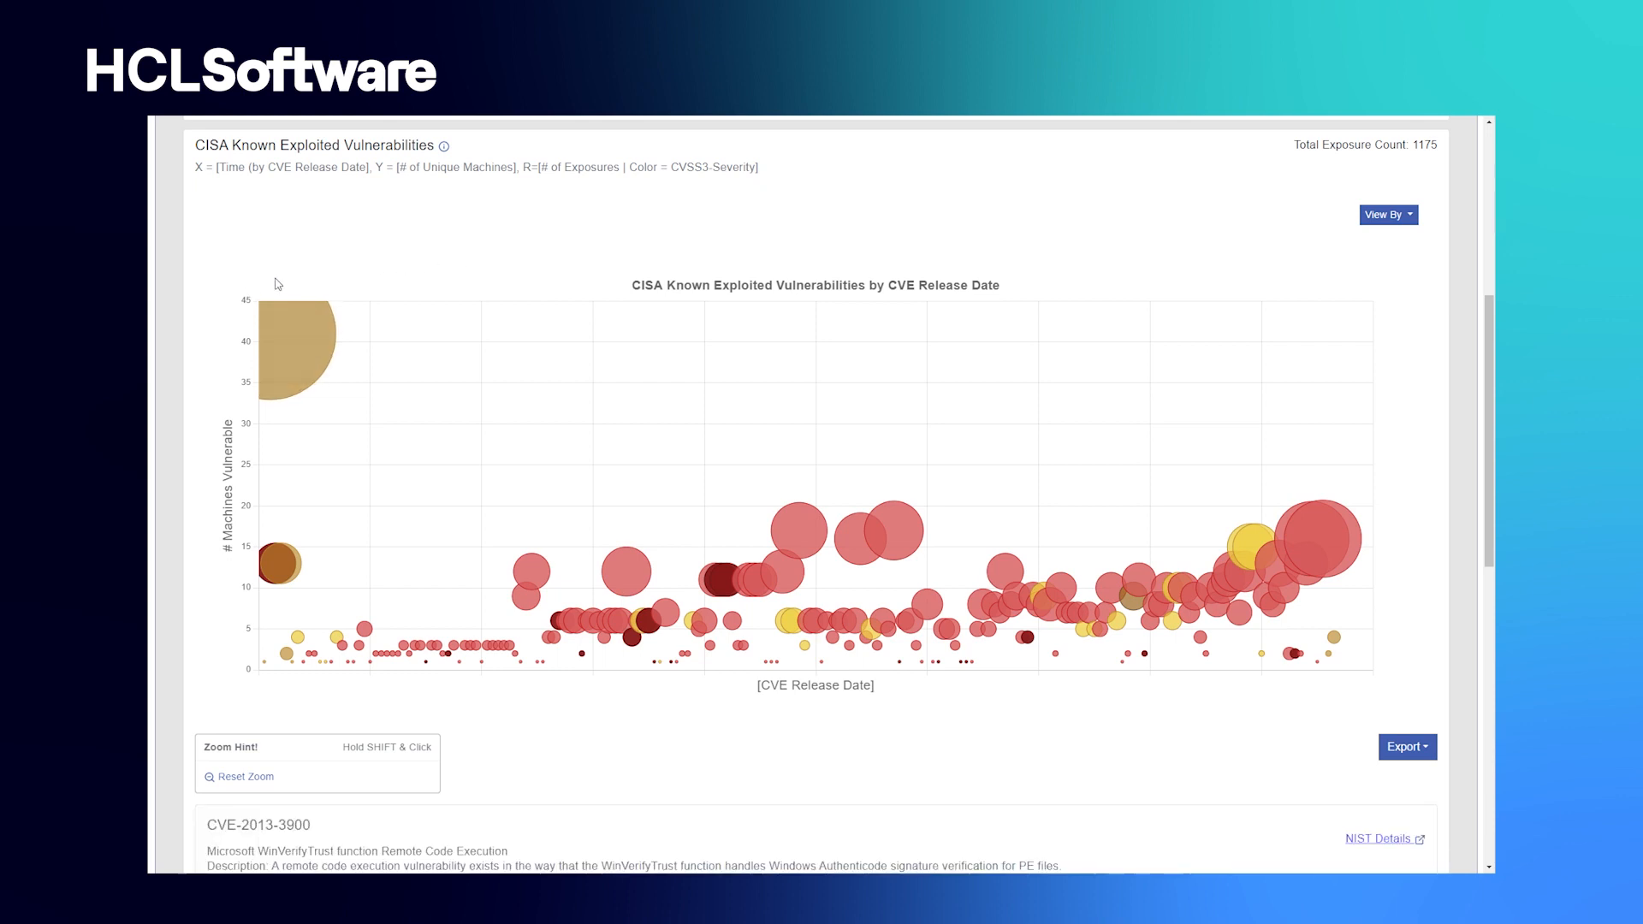
mouse_move(1352, 334)
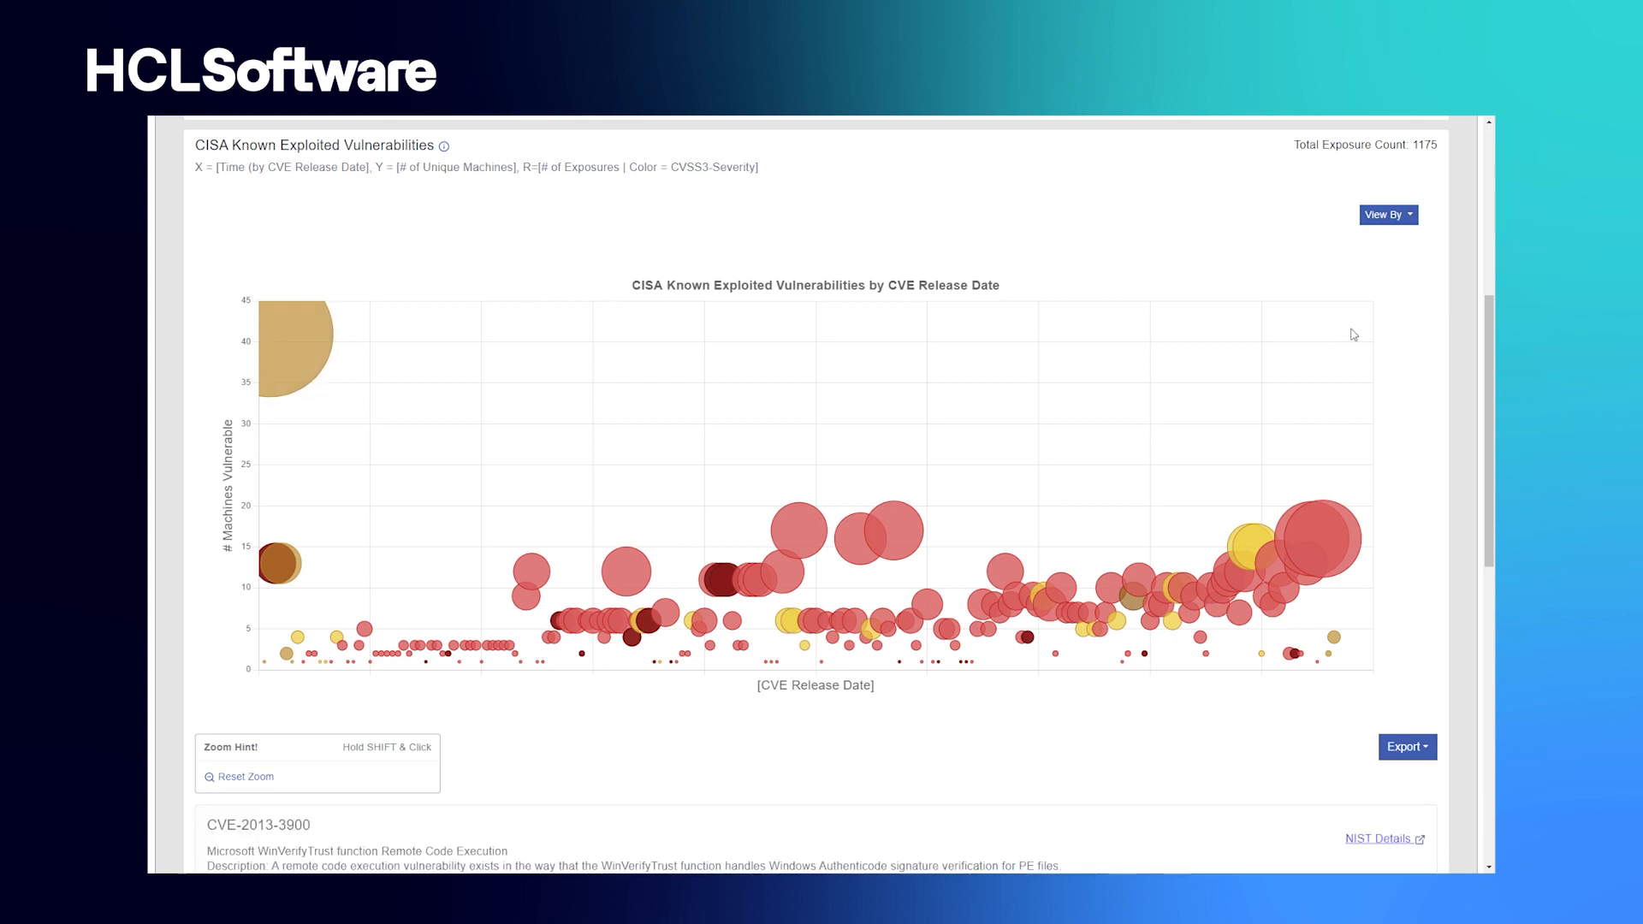
mouse_move(743, 392)
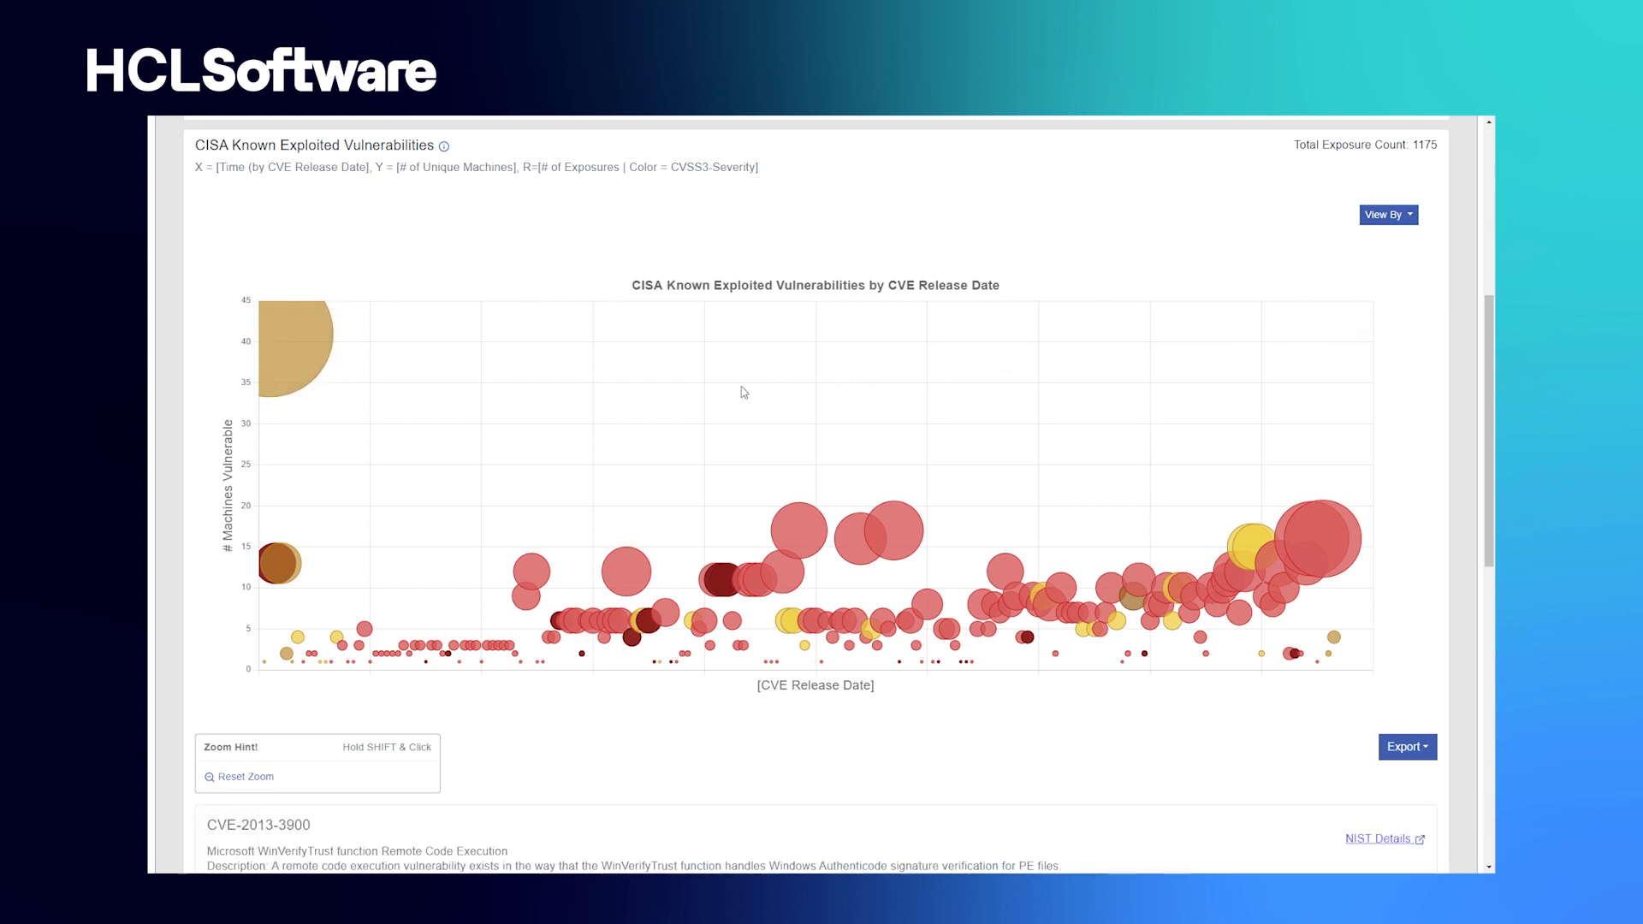
mouse_move(409, 360)
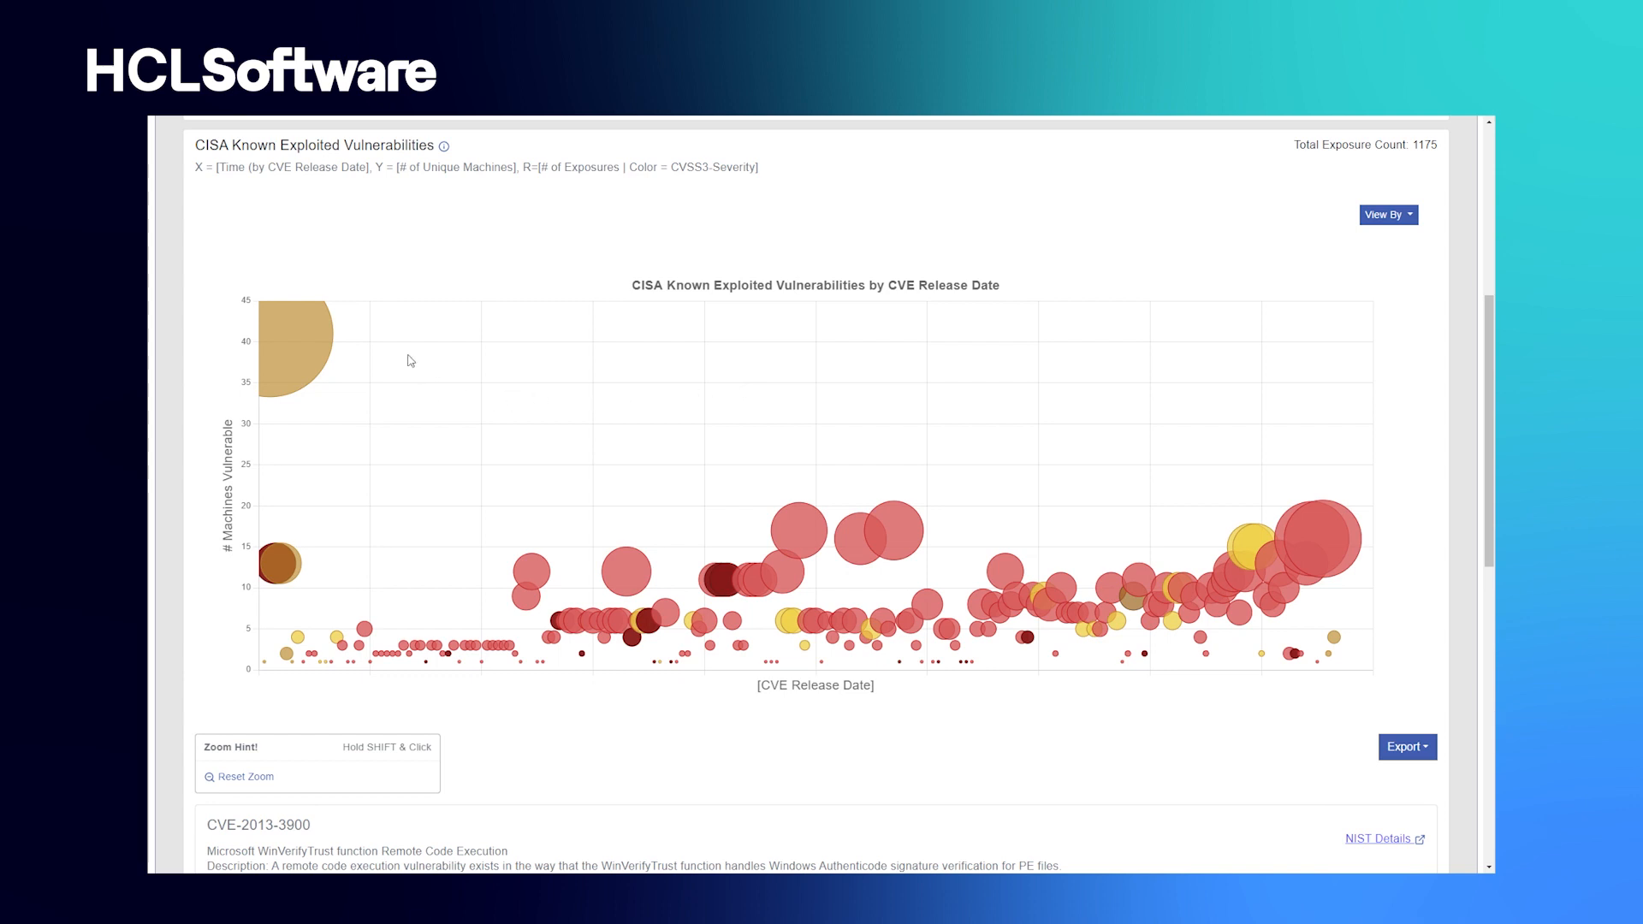
mouse_move(291, 359)
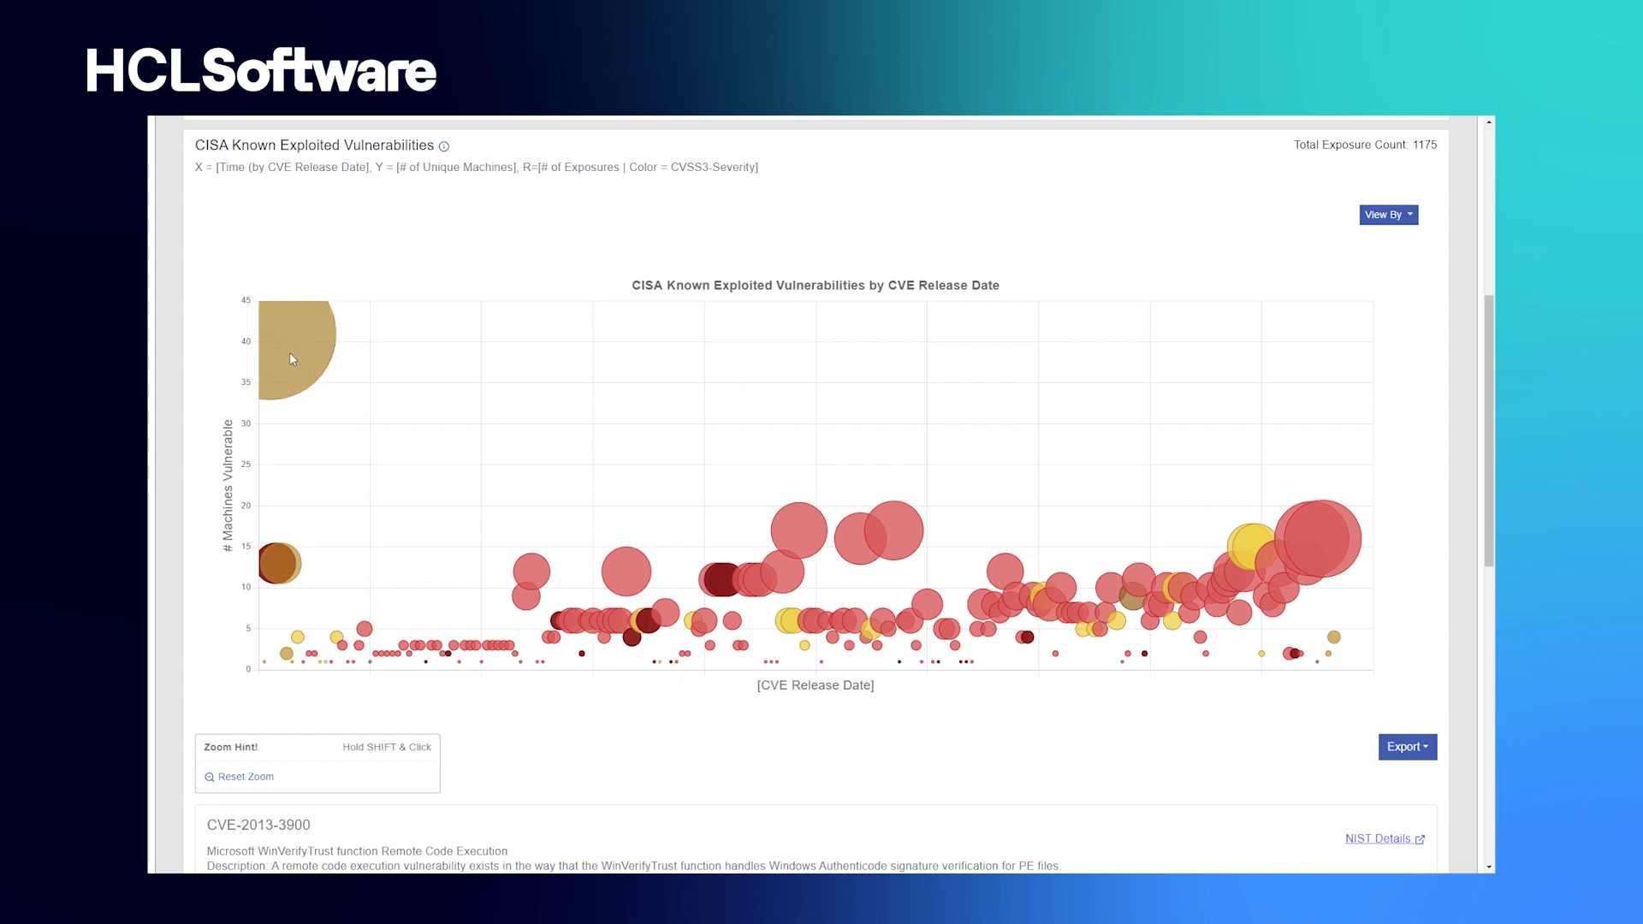
mouse_move(215, 437)
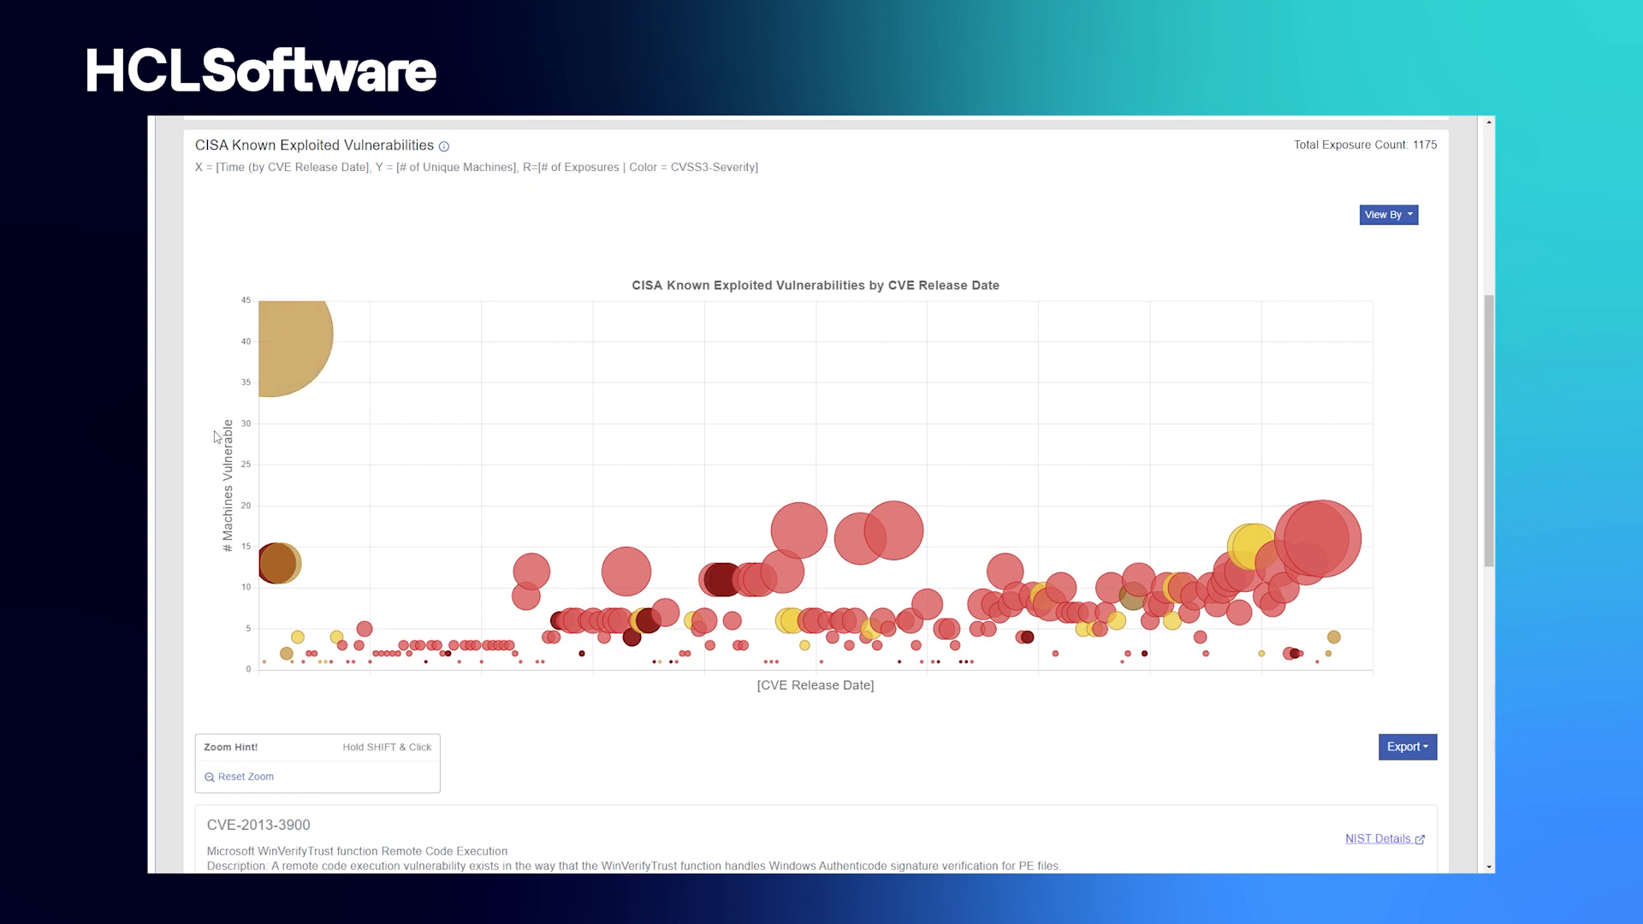
mouse_move(213, 594)
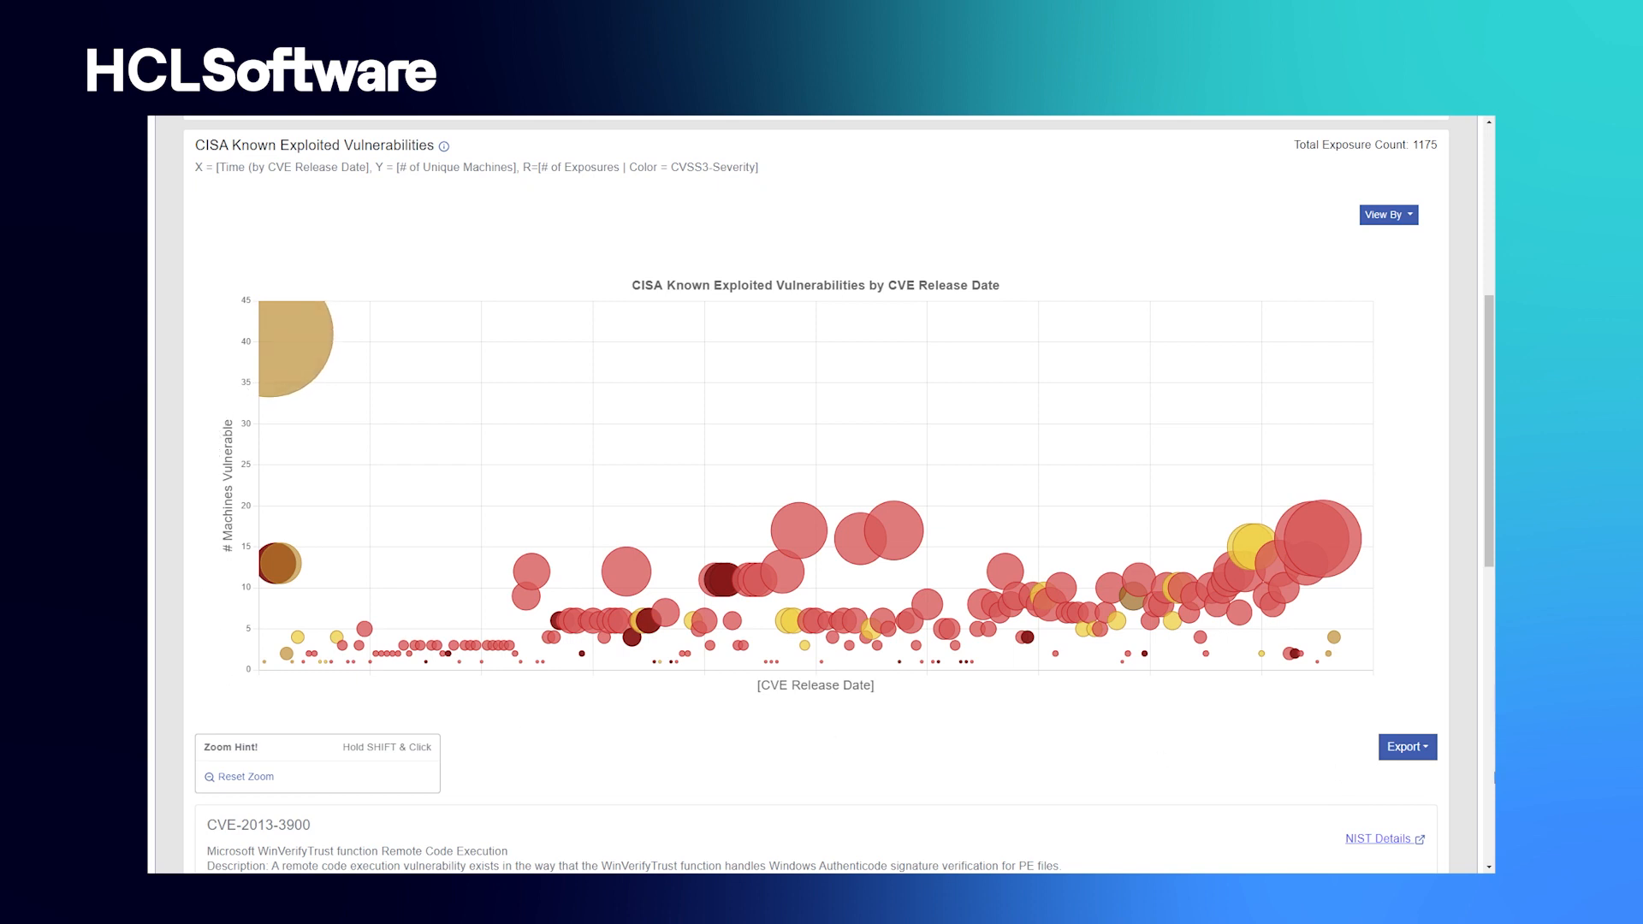
scroll("down", 3)
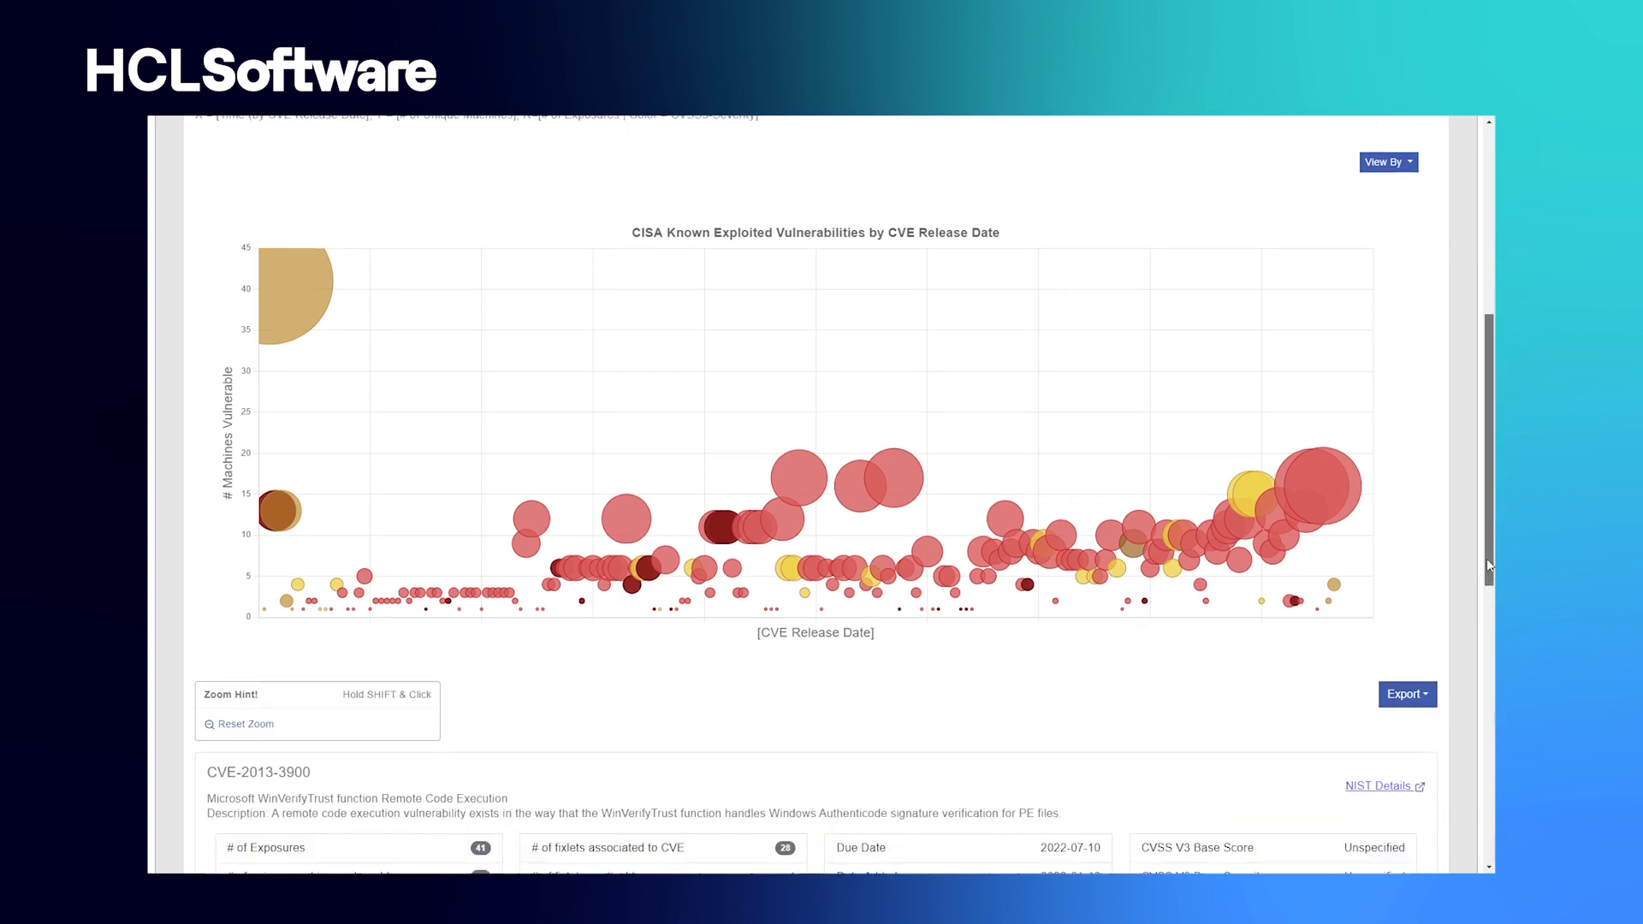
scroll("down", 3)
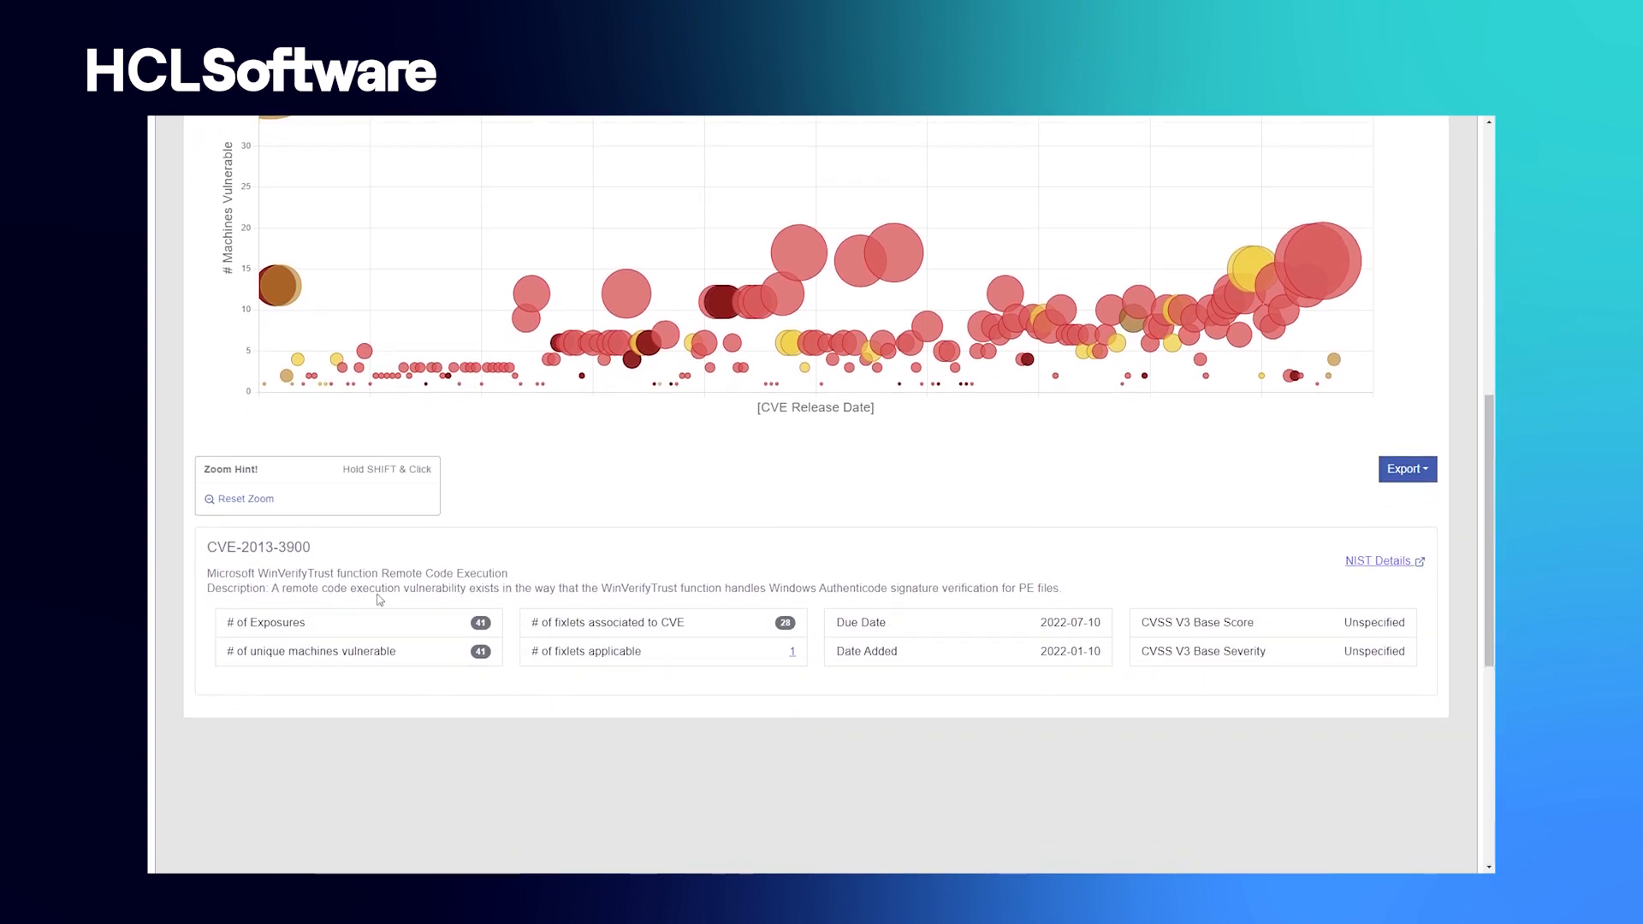
mouse_move(379, 599)
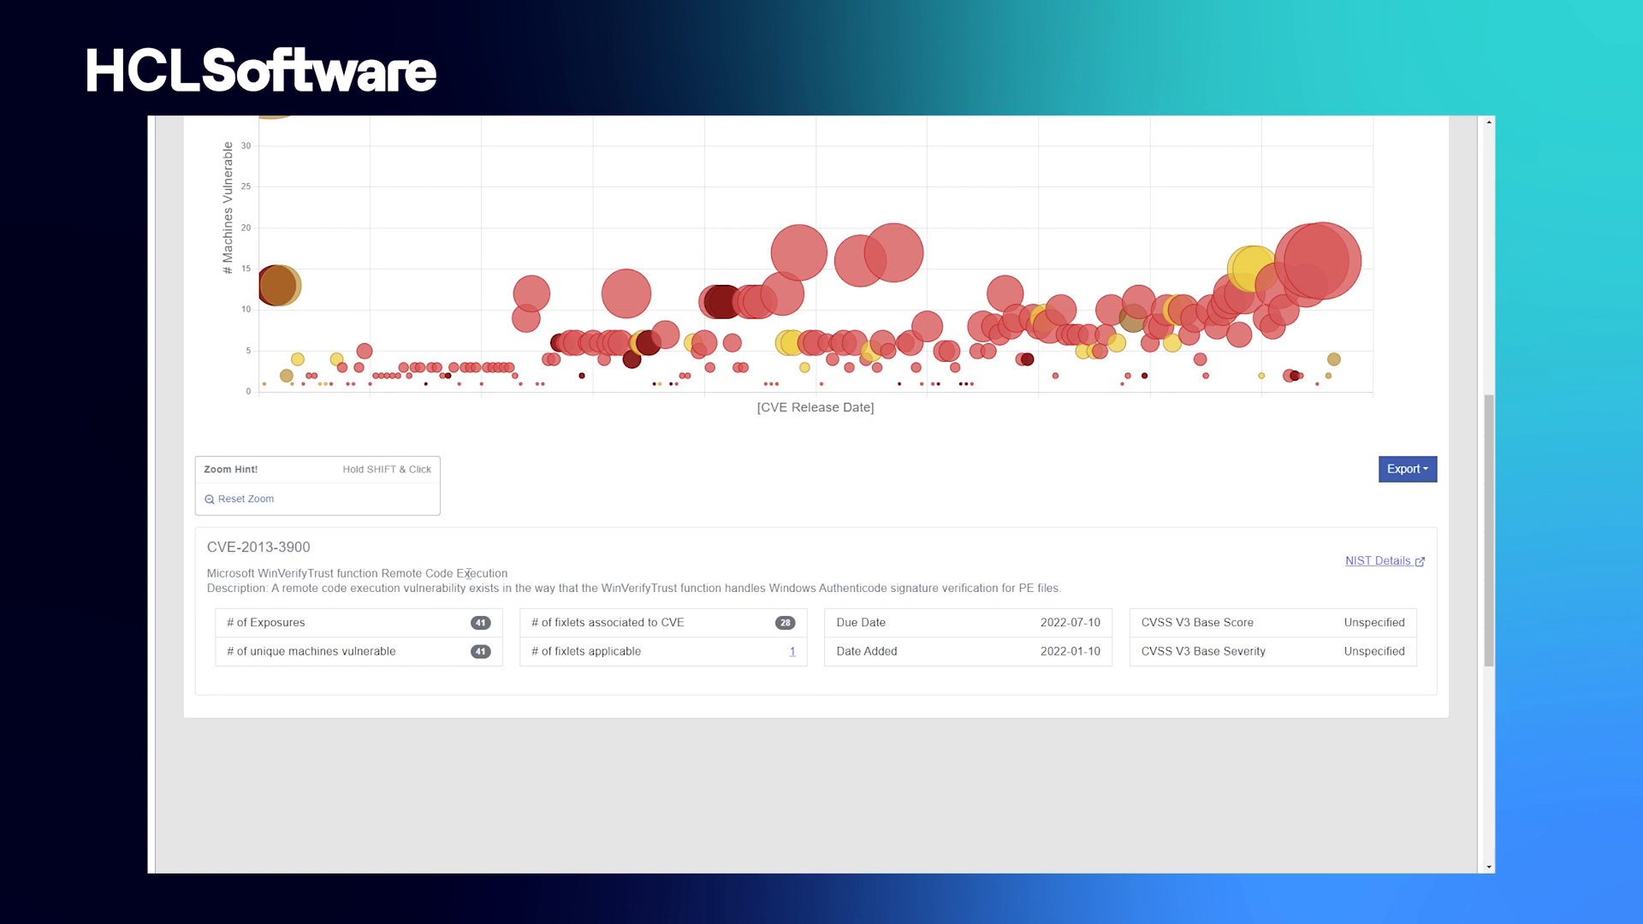
- Expand CVE-2013-3900's applicable fixlet table, then return to the CISA KEV summary
left_click(784, 621)
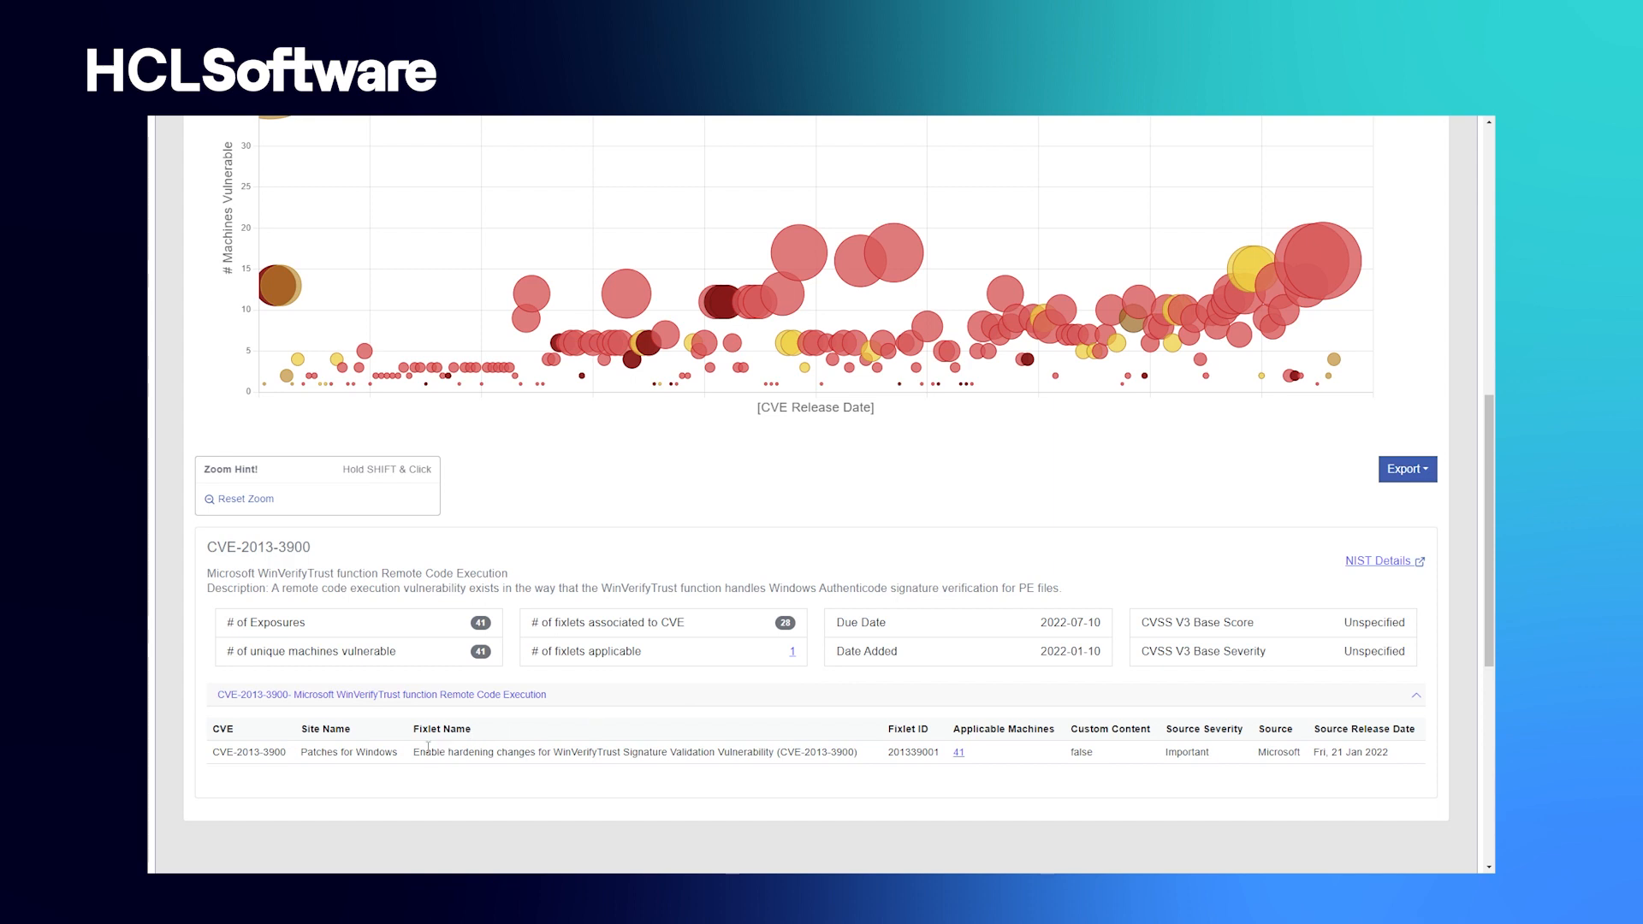
mouse_move(571, 767)
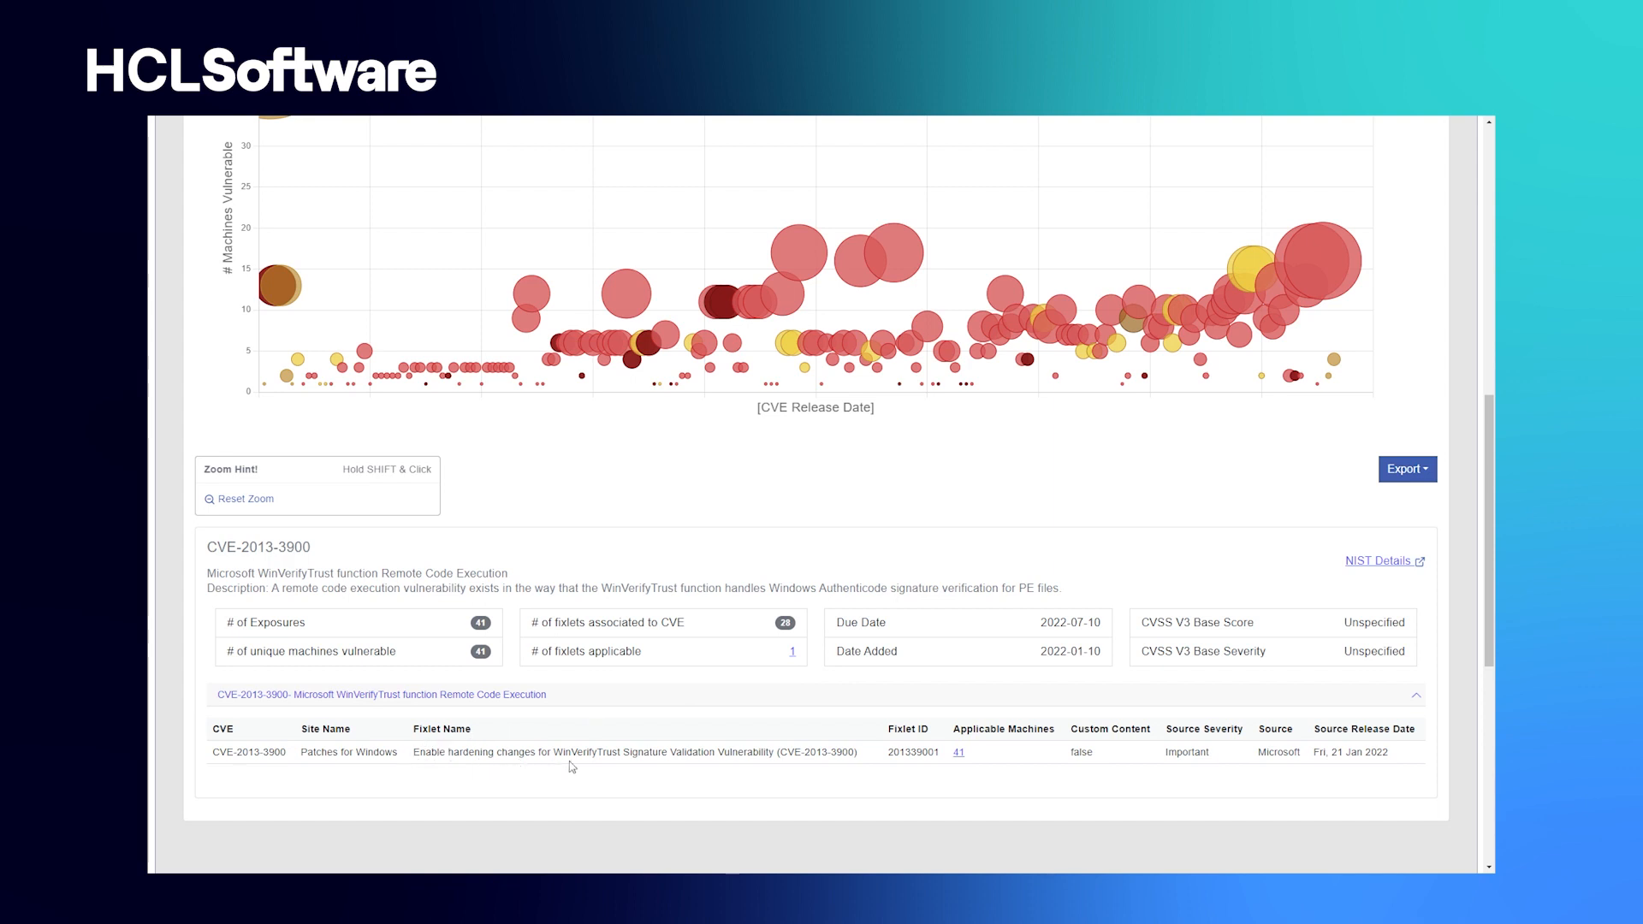
mouse_move(957, 755)
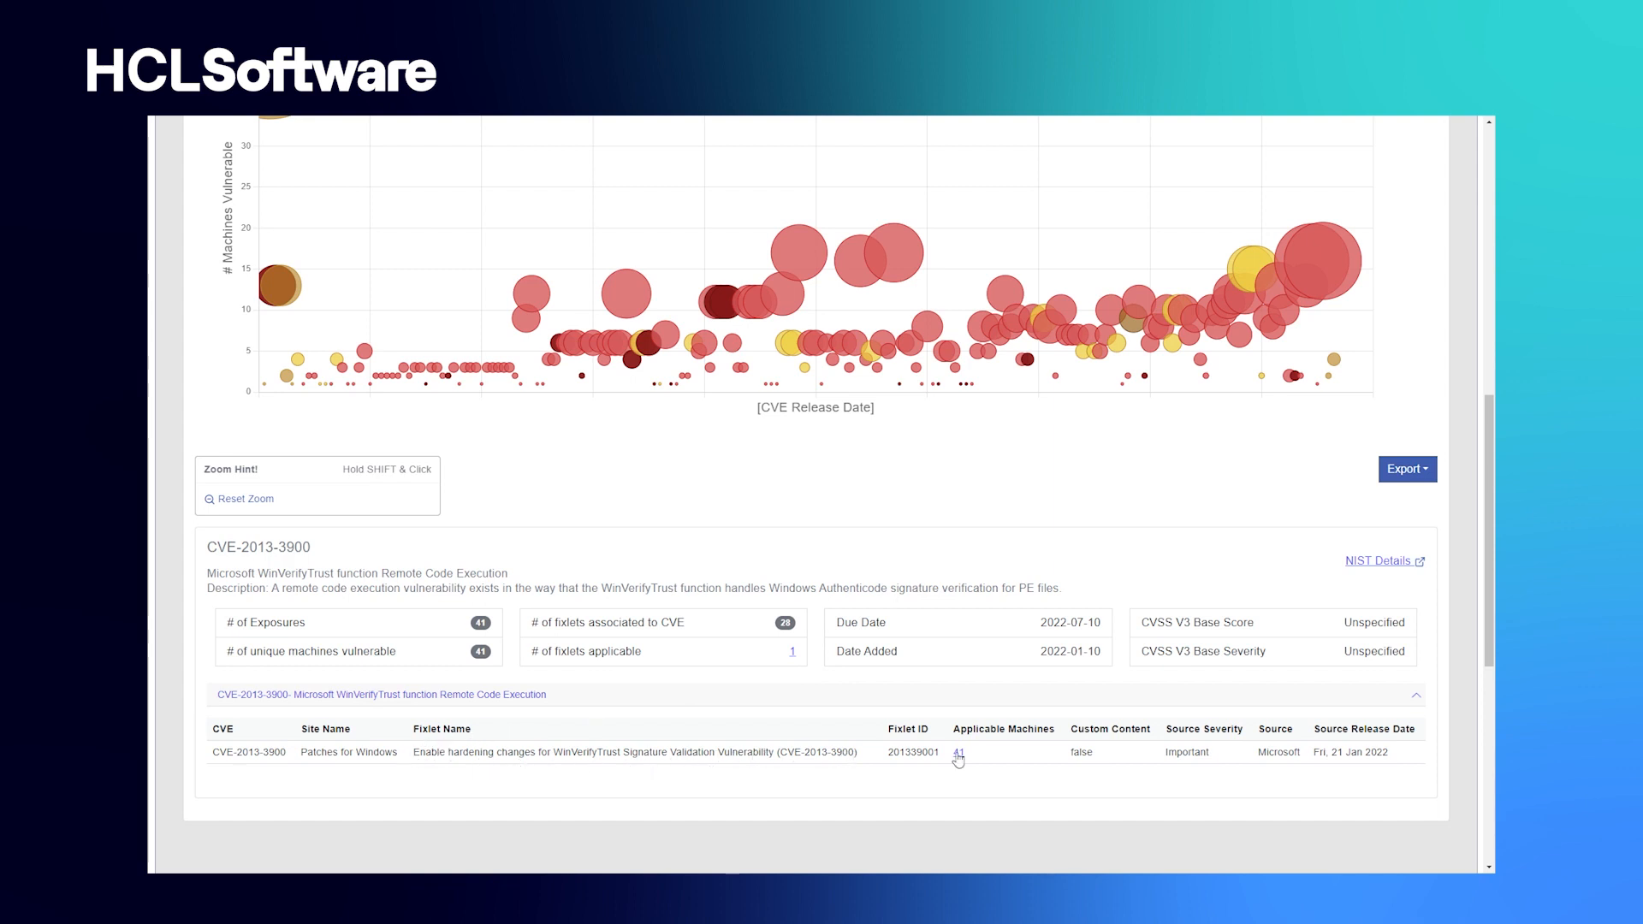
mouse_move(1233, 607)
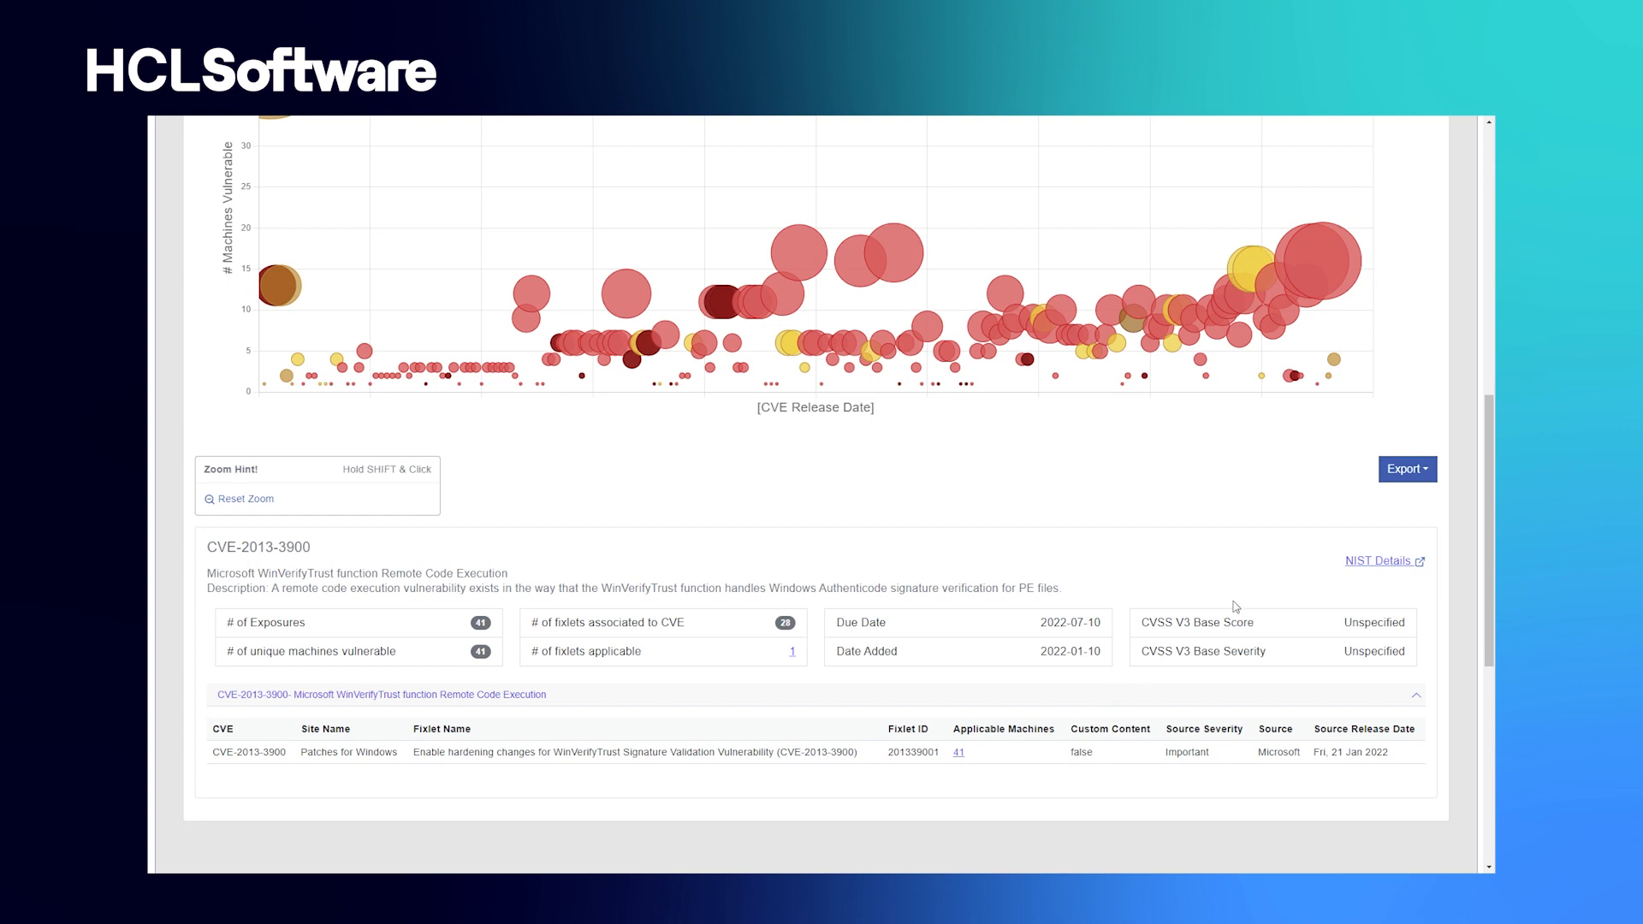
mouse_move(1382, 560)
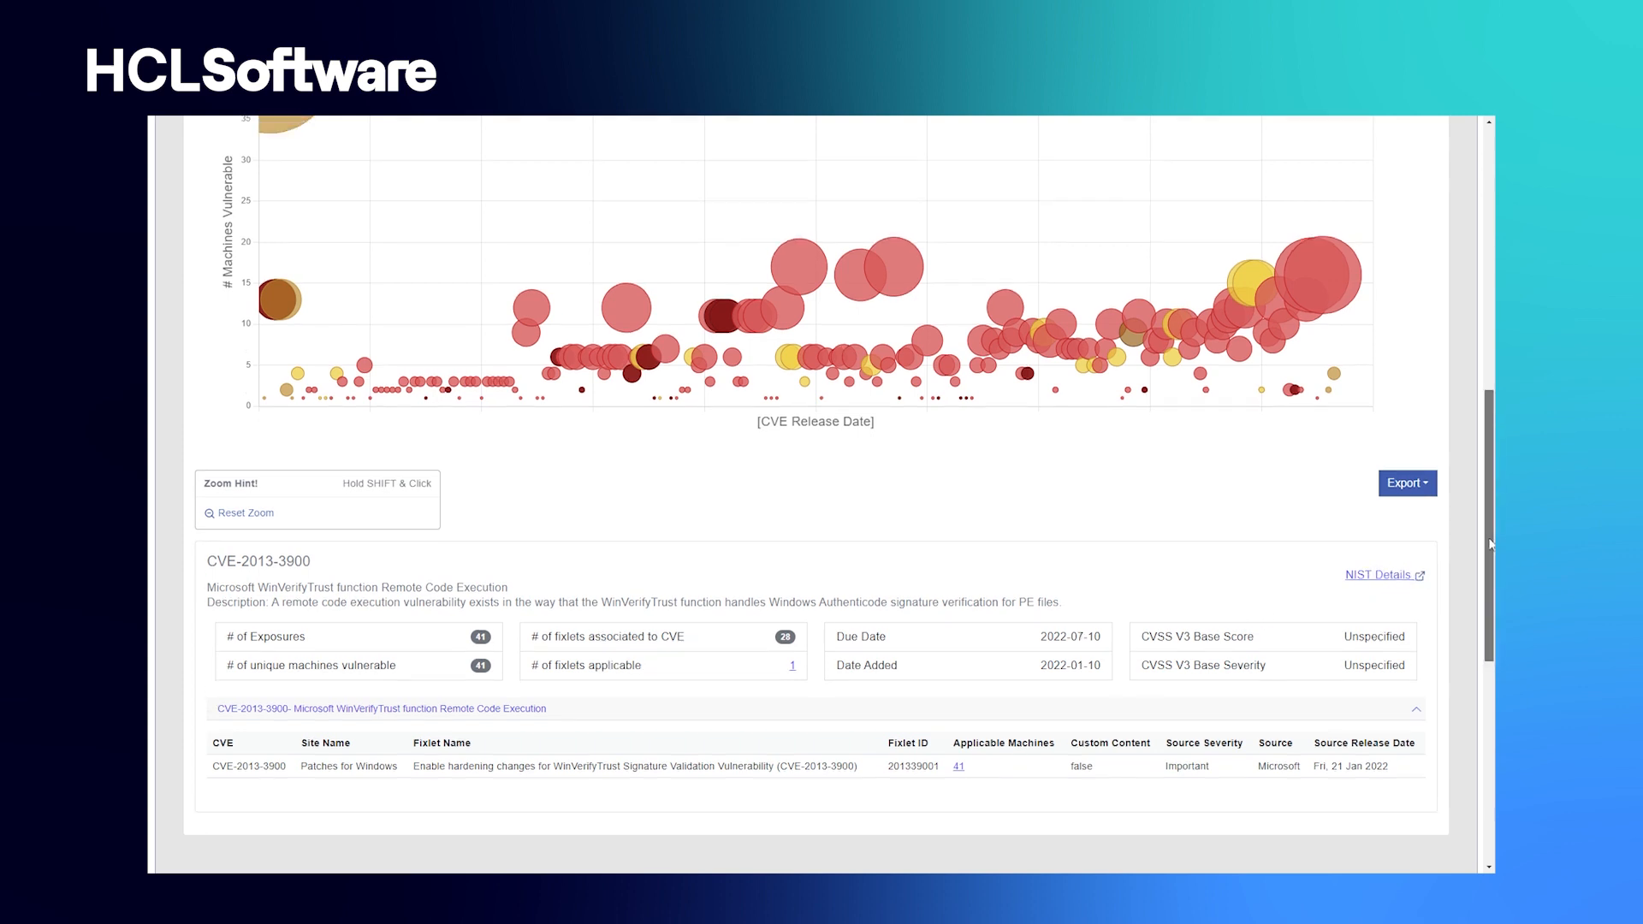
scroll("up", 3)
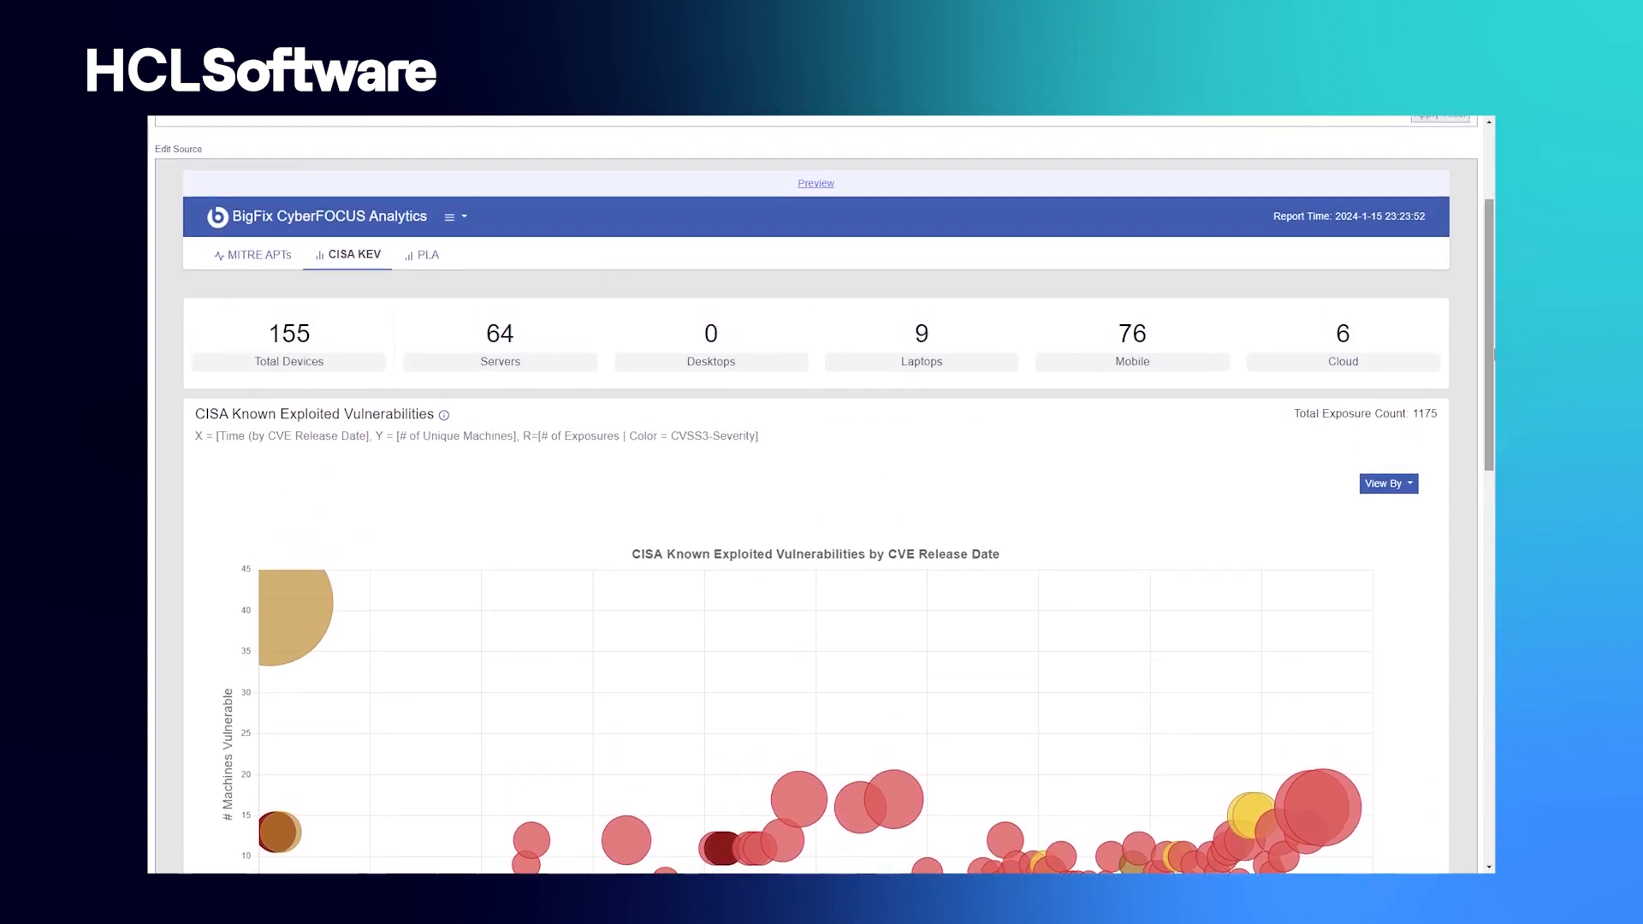
- Chart remediation for all ten PLAs, with Win Critical Workstation Patches targeted at 58 days
left_click(426, 255)
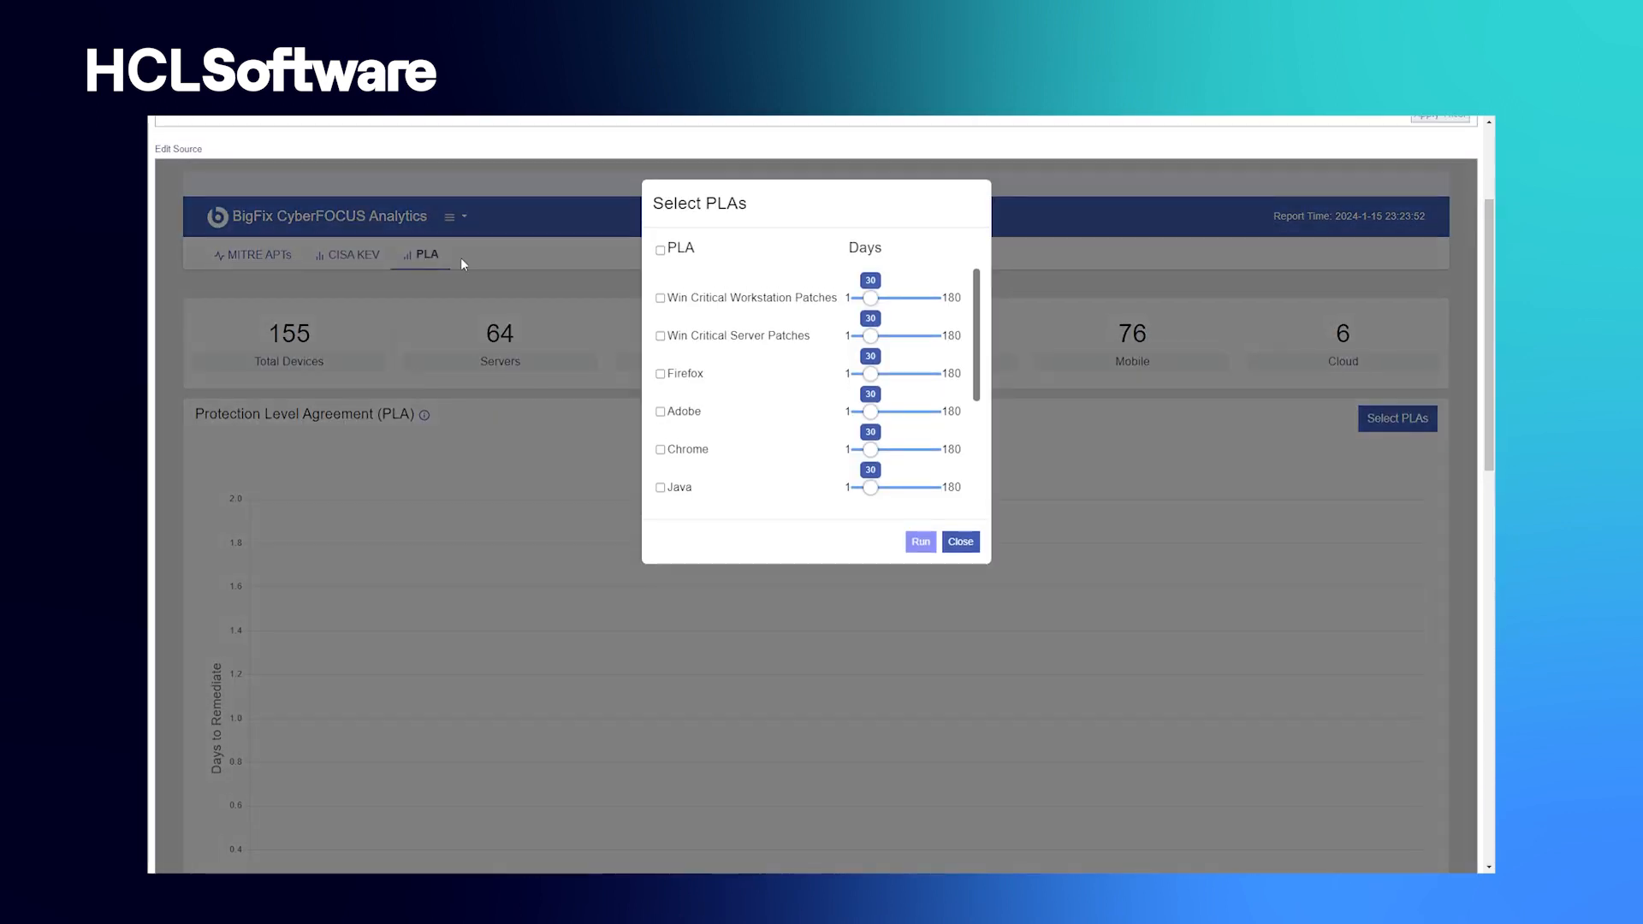
mouse_move(765, 289)
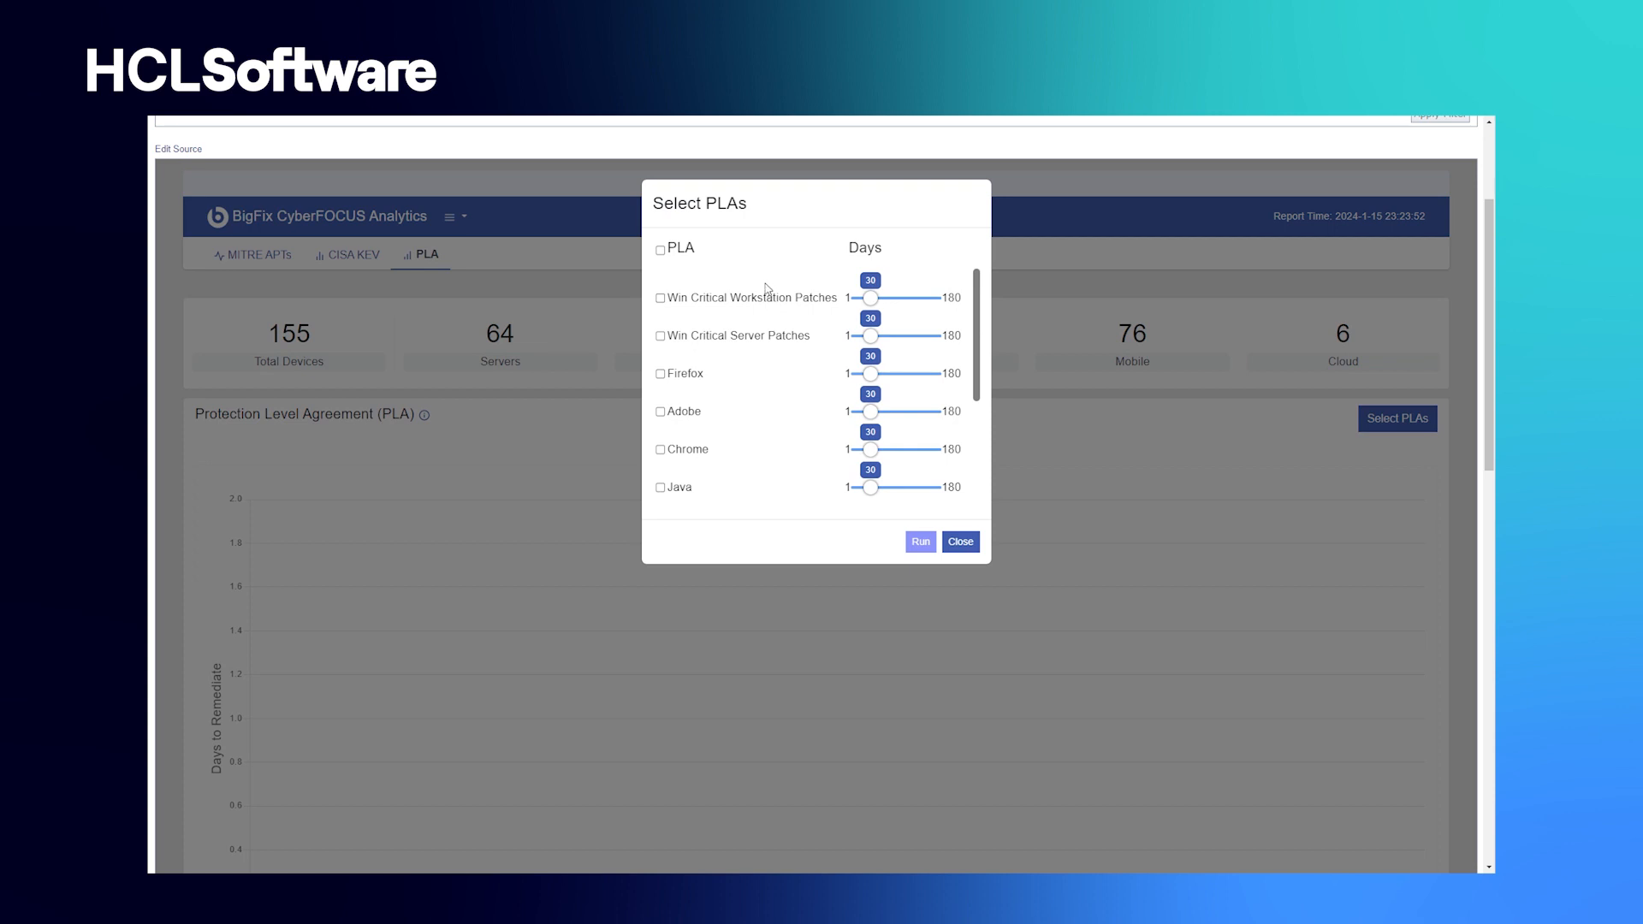
mouse_move(659, 257)
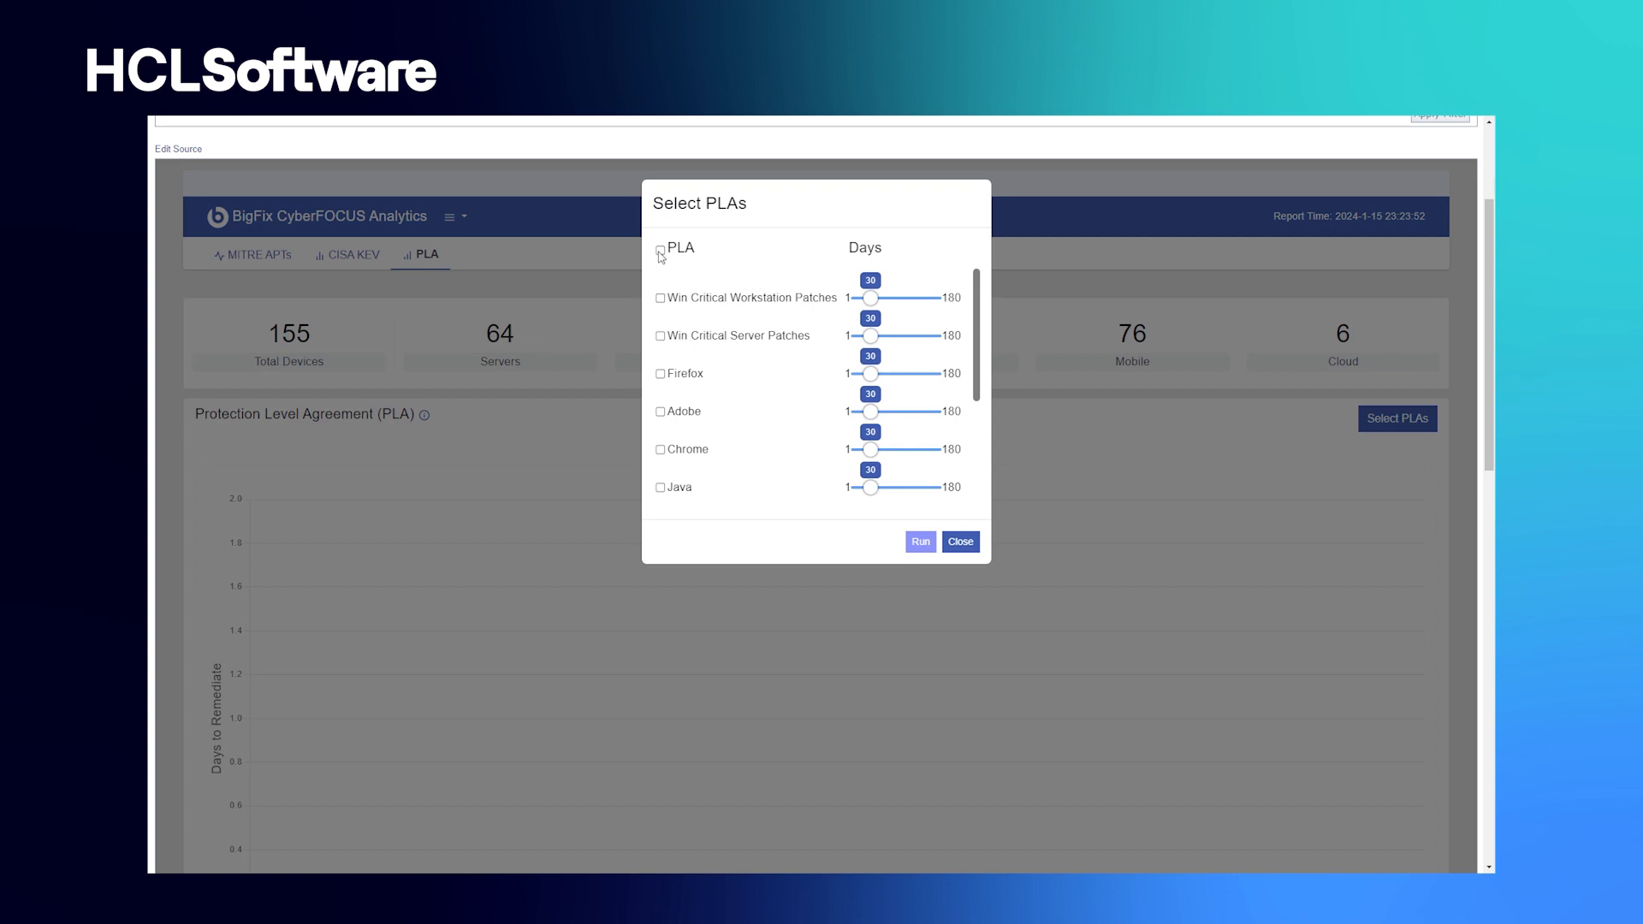
left_click(659, 248)
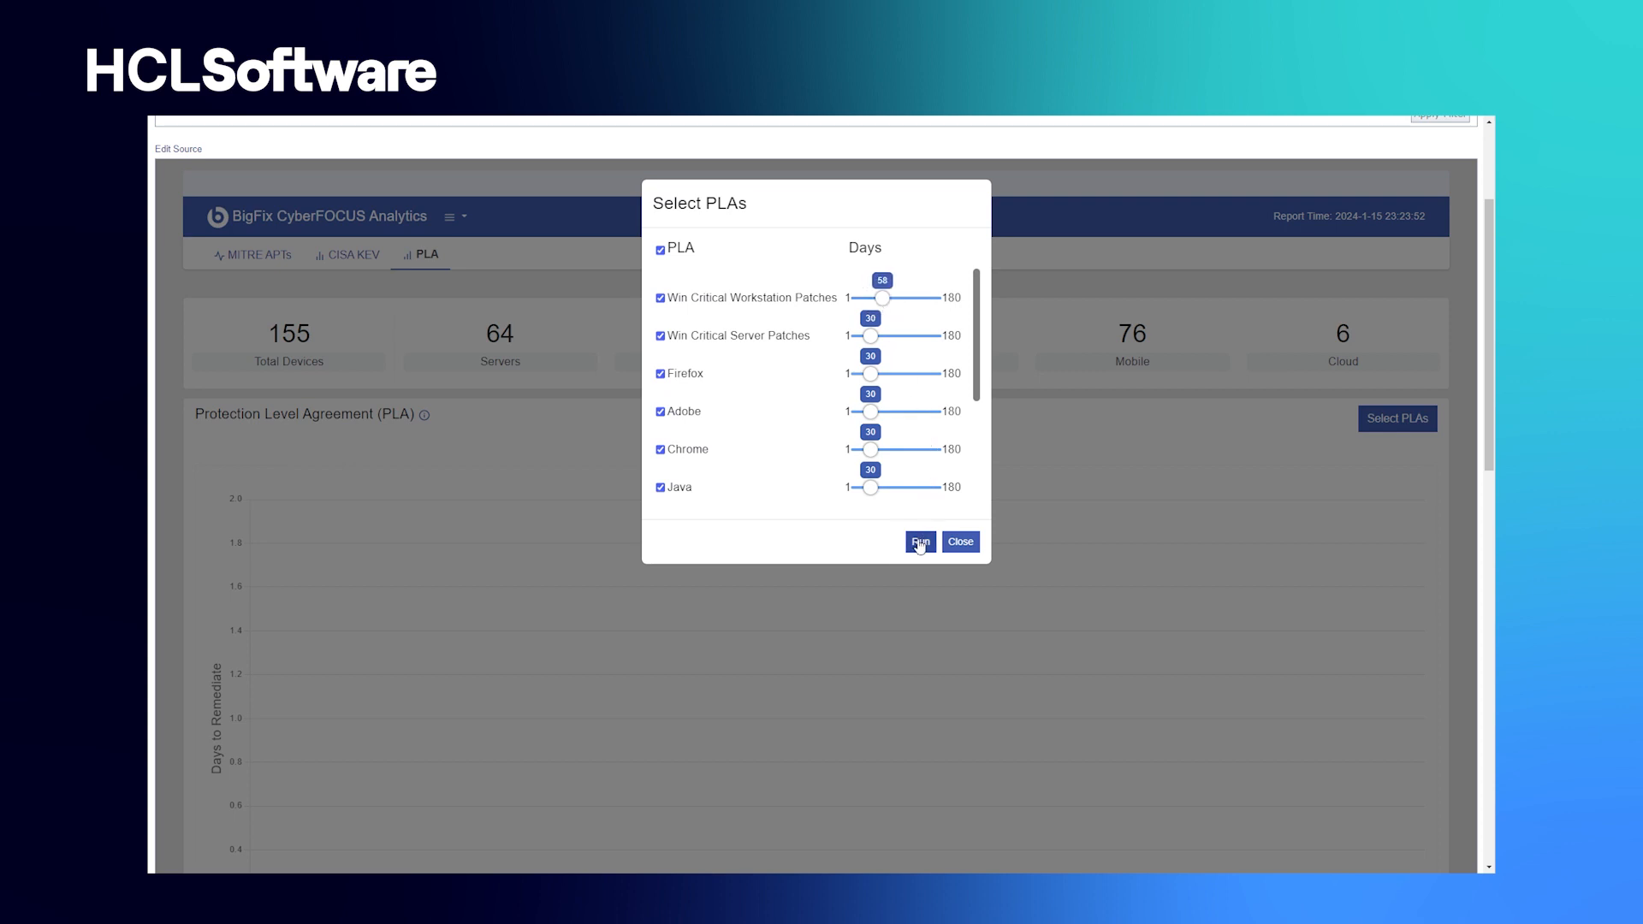
left_click(918, 541)
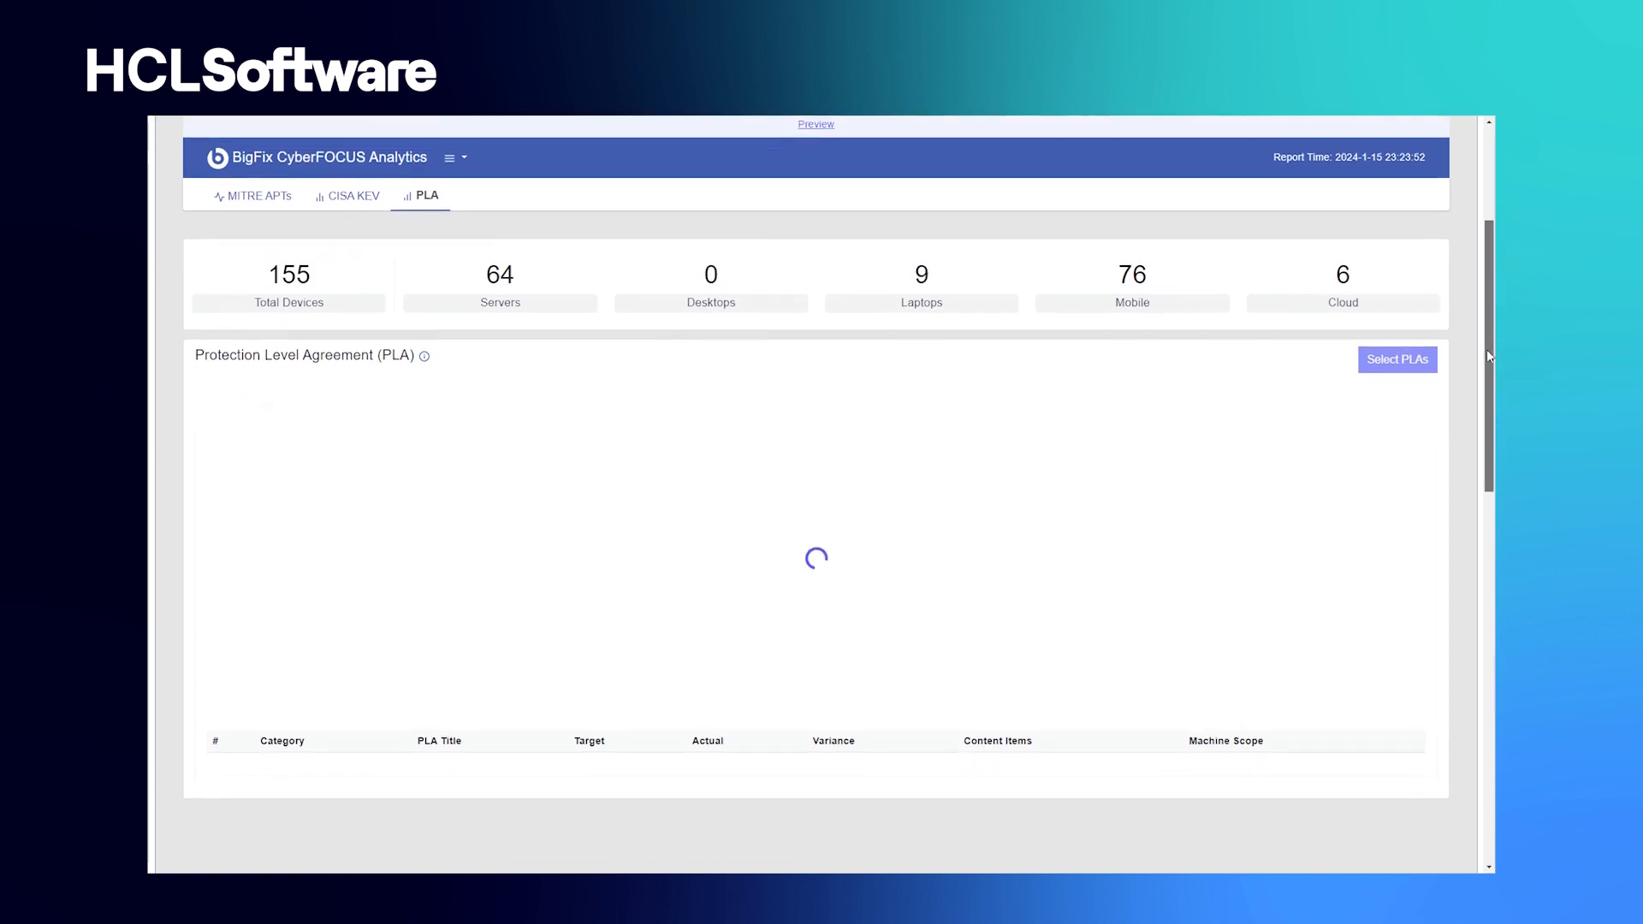
scroll("down", 3)
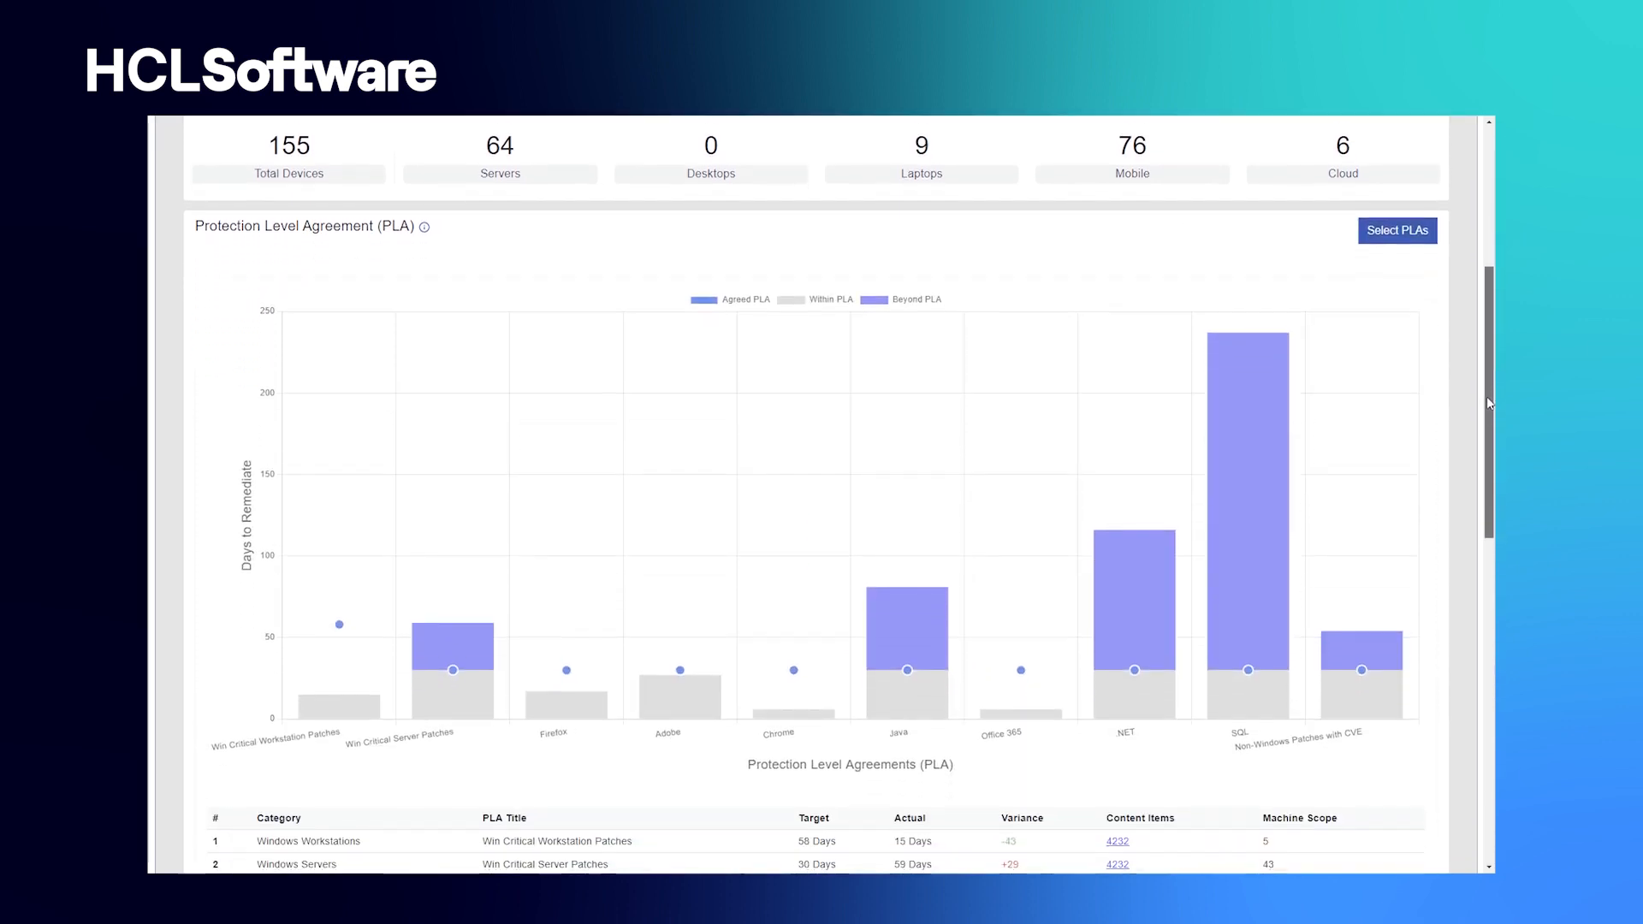
scroll("down", 3)
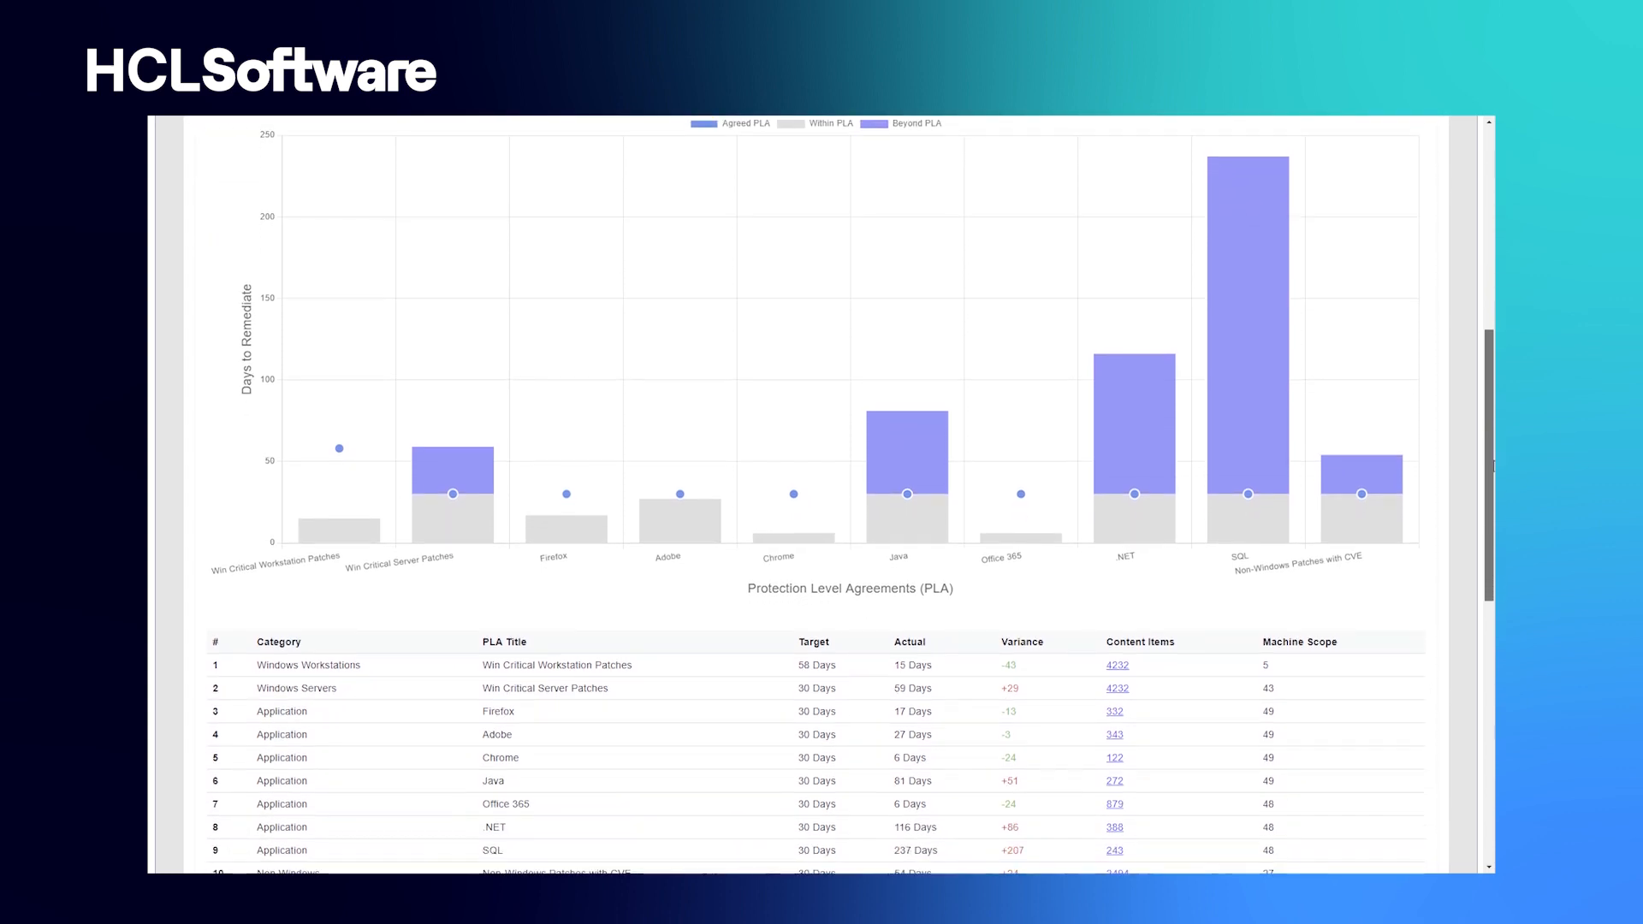
scroll("down", 3)
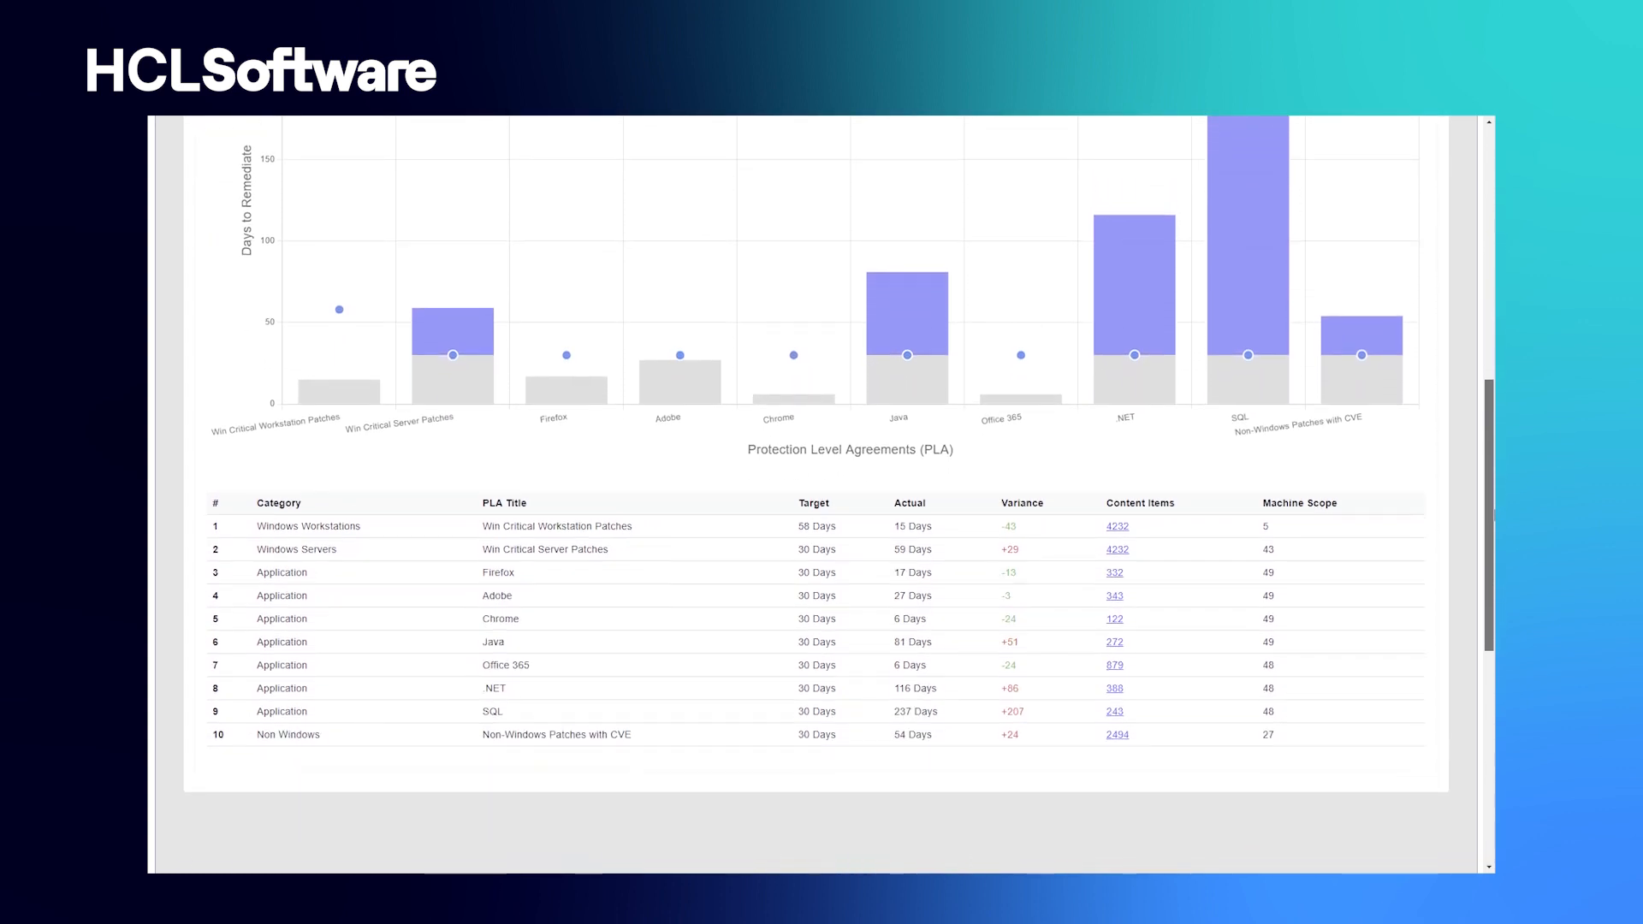
scroll("up", 3)
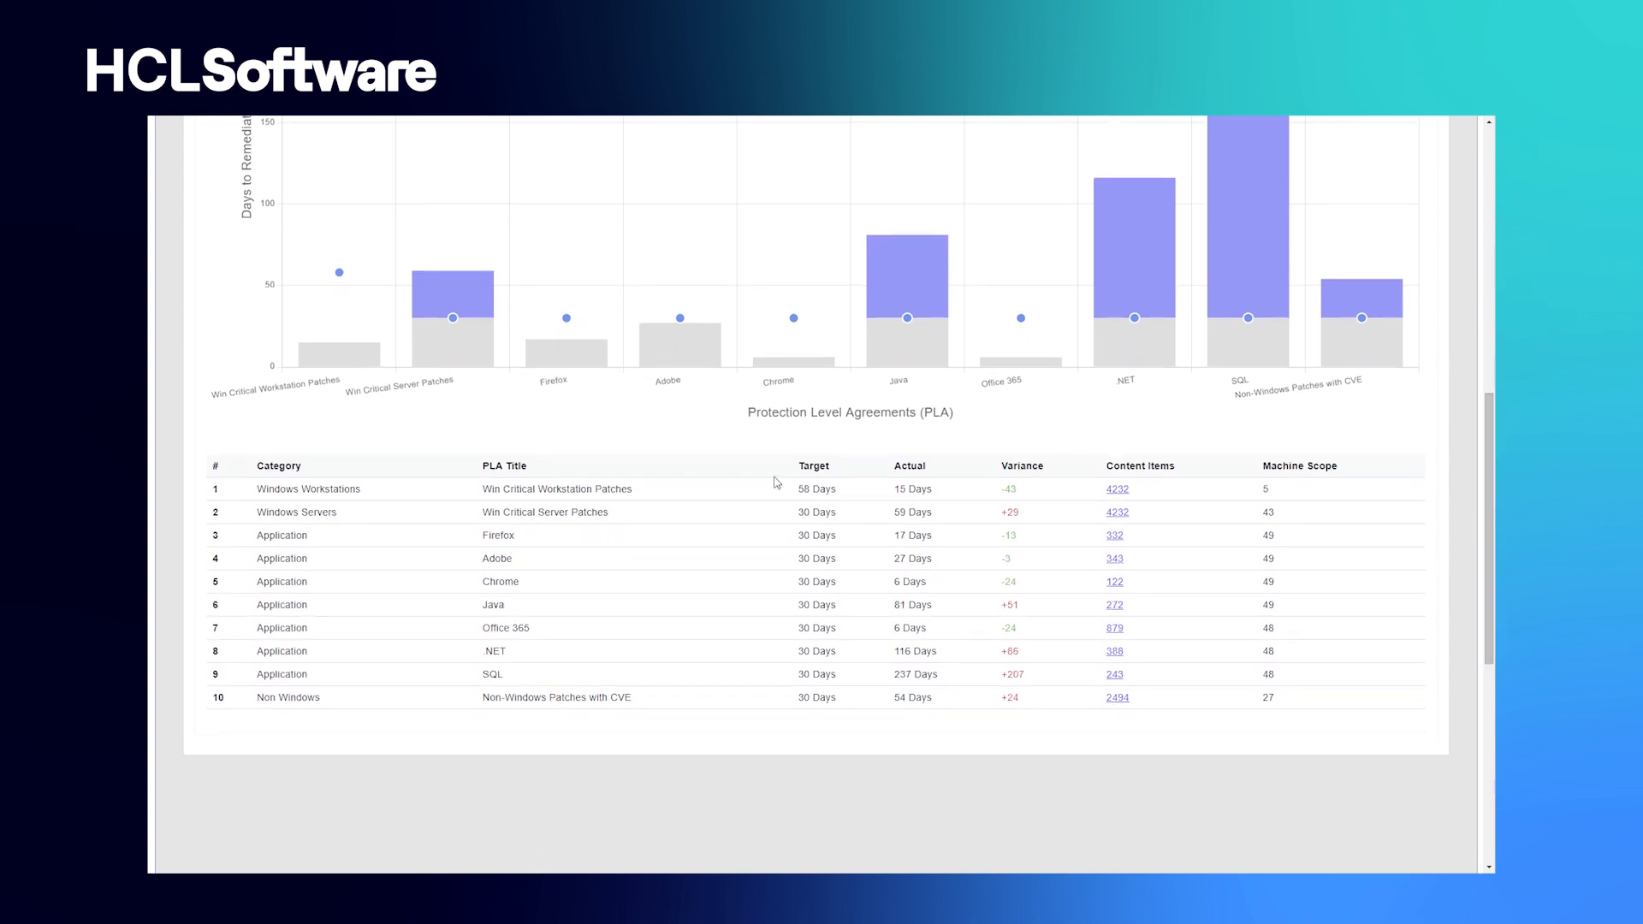
mouse_move(493, 489)
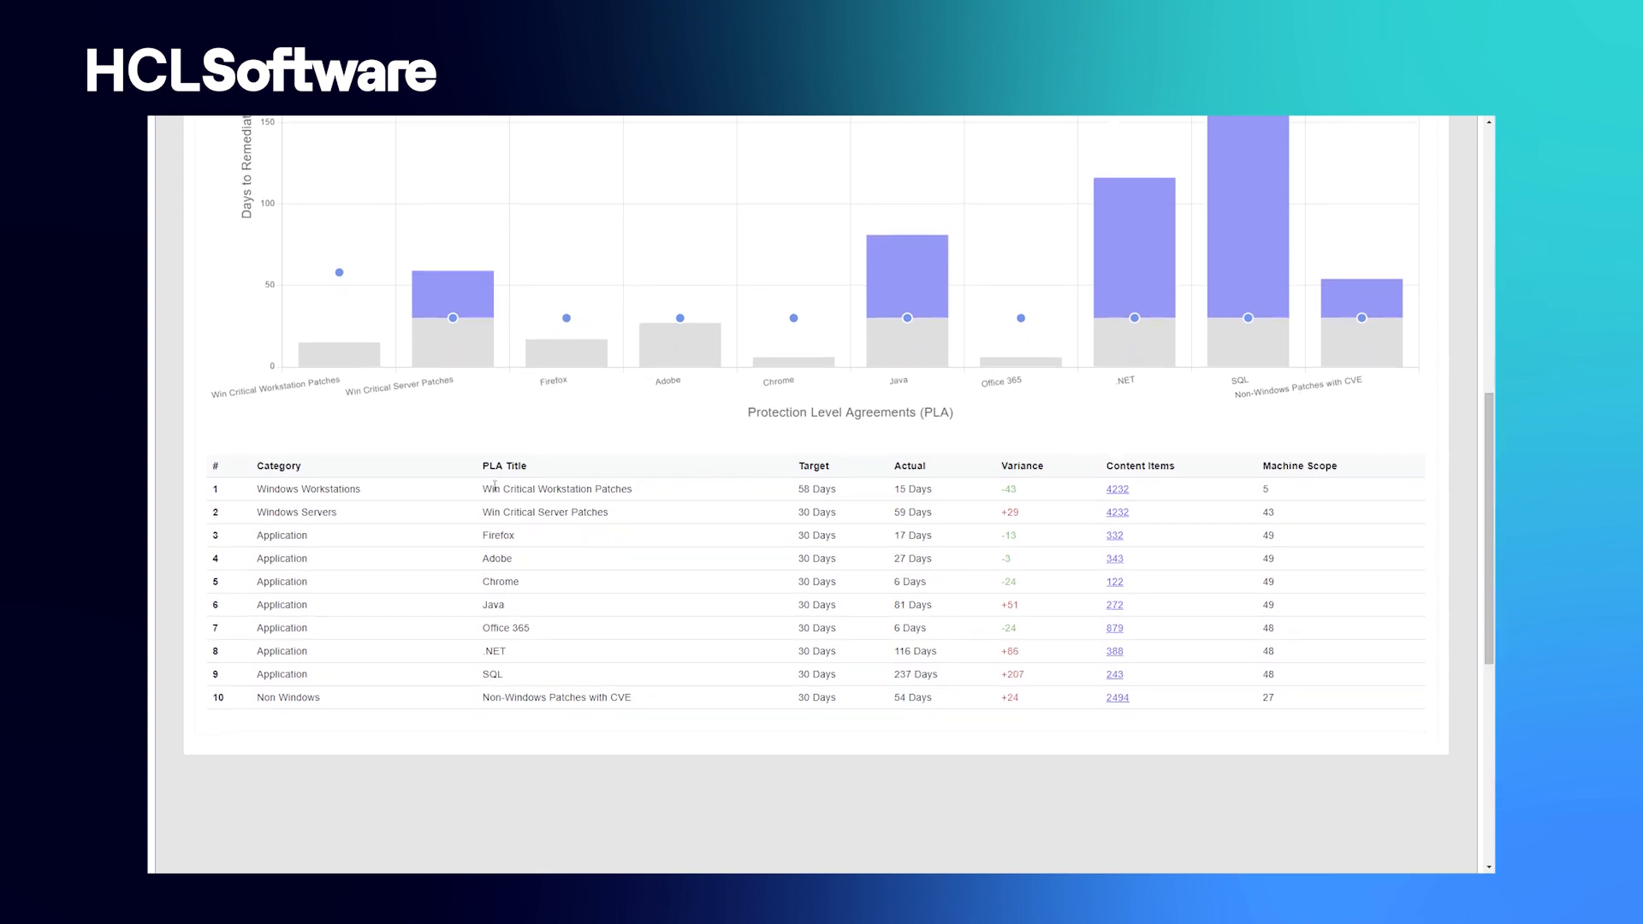
mouse_move(476, 499)
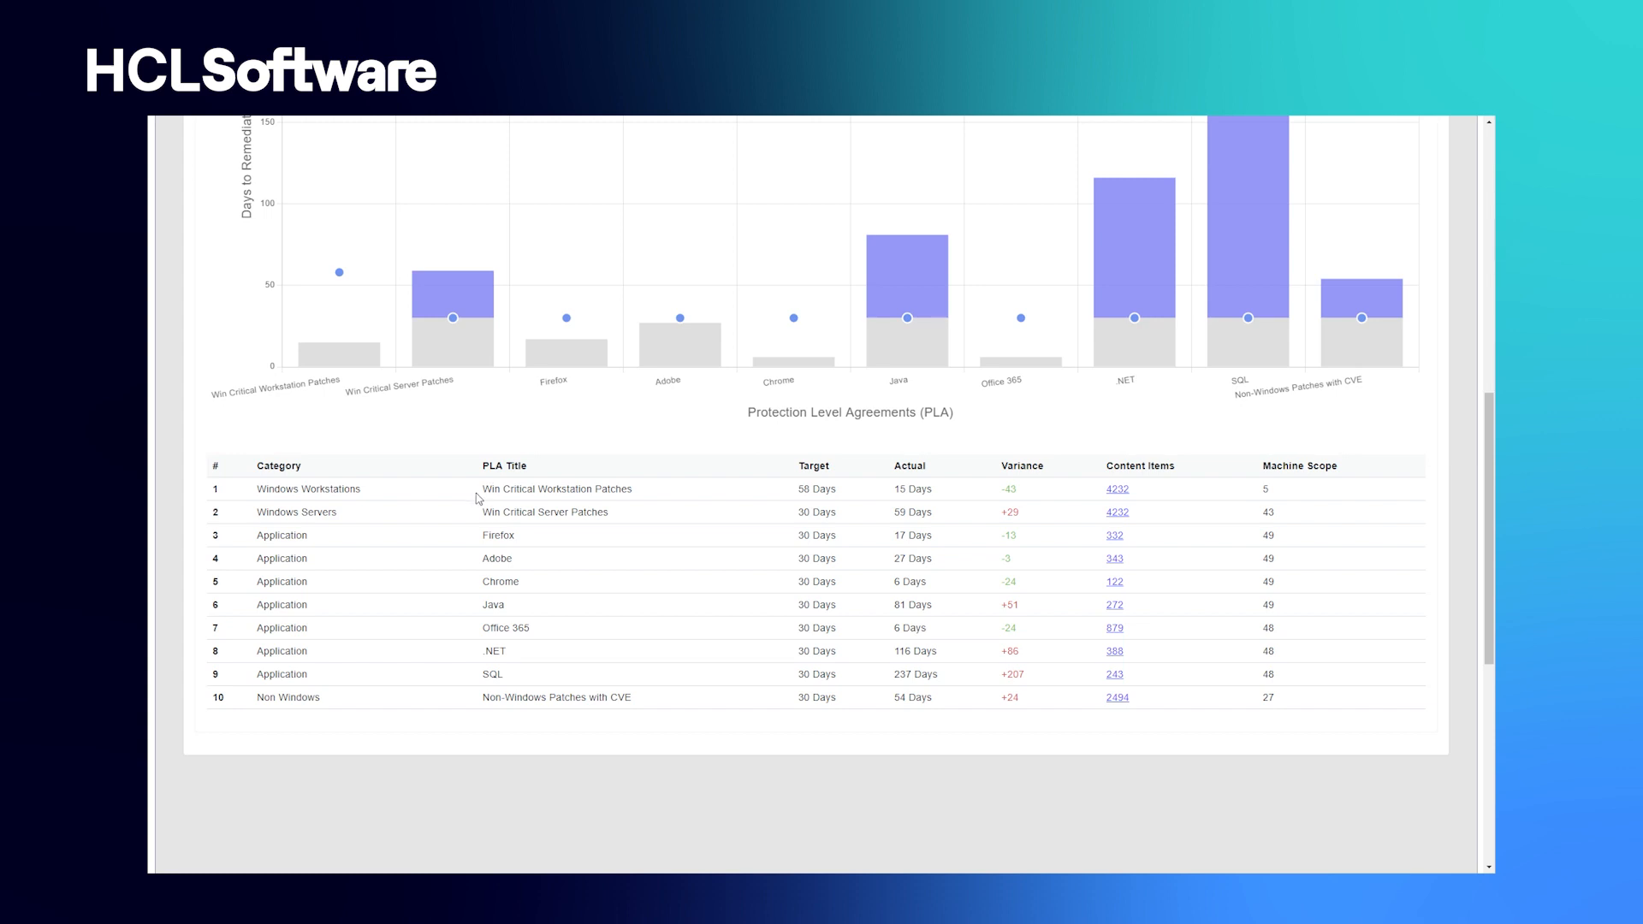
mouse_move(582, 502)
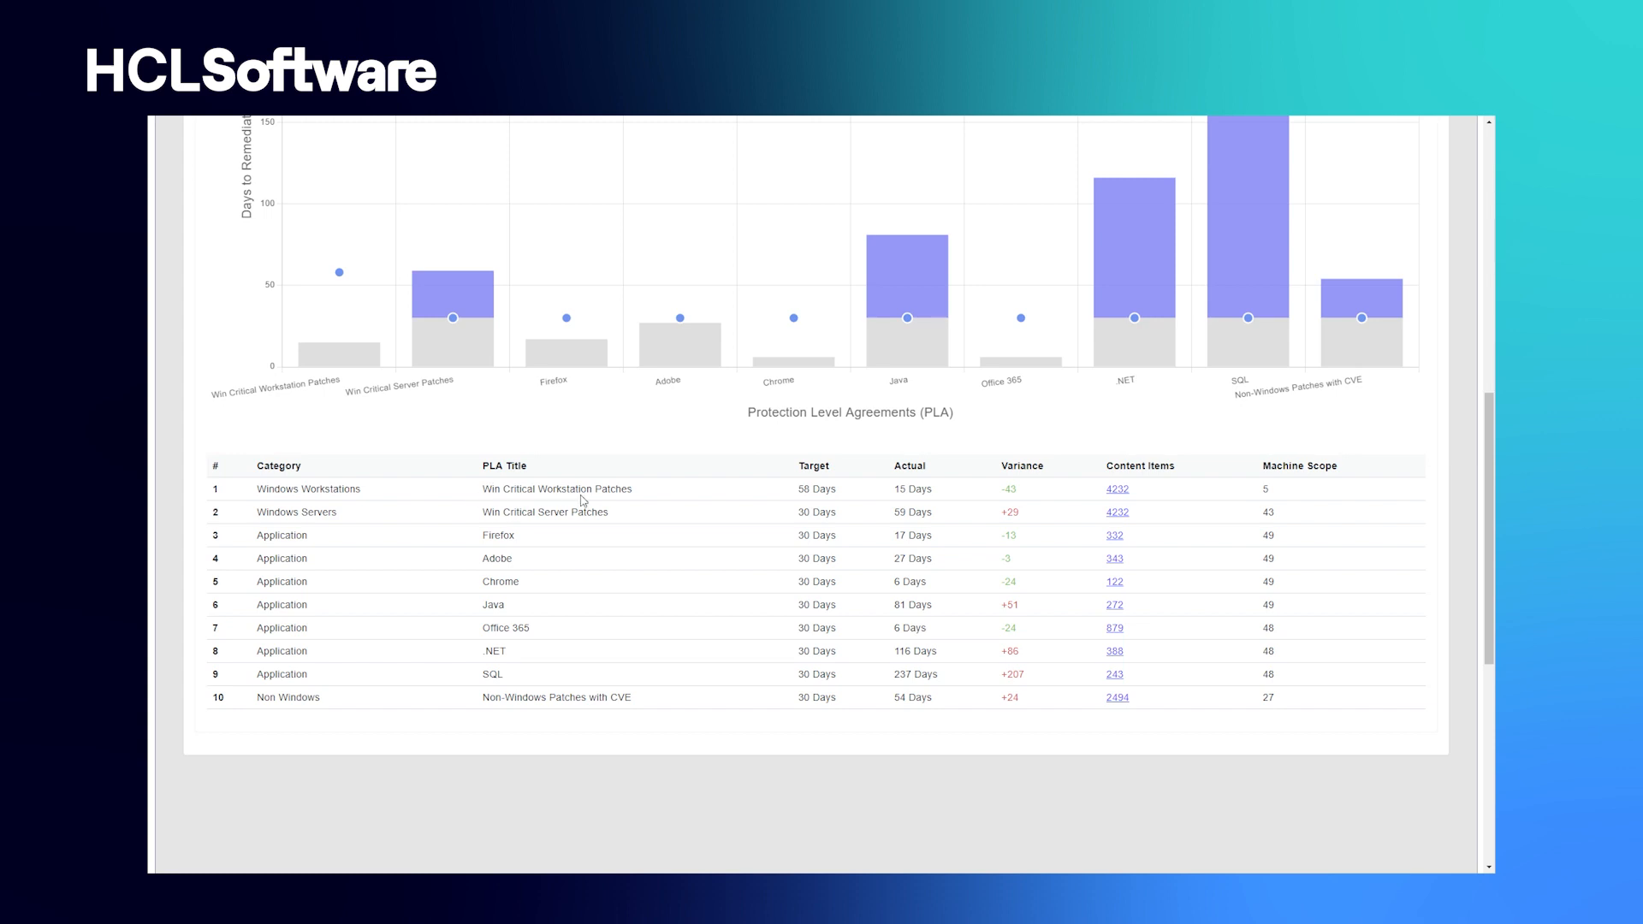
mouse_move(798, 484)
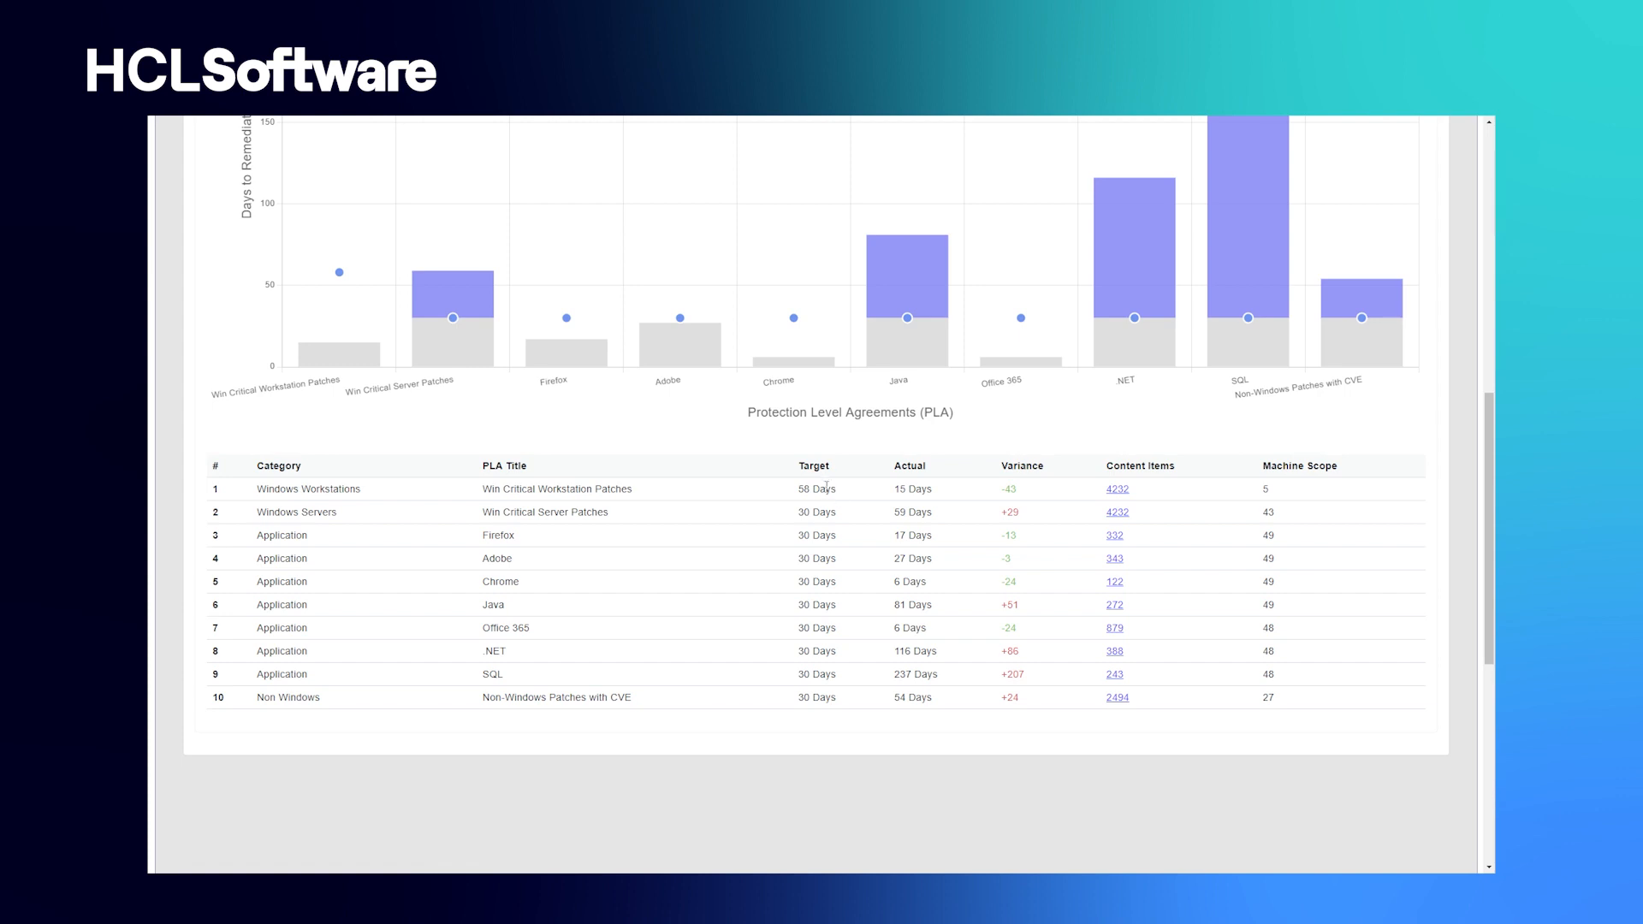
mouse_move(924, 502)
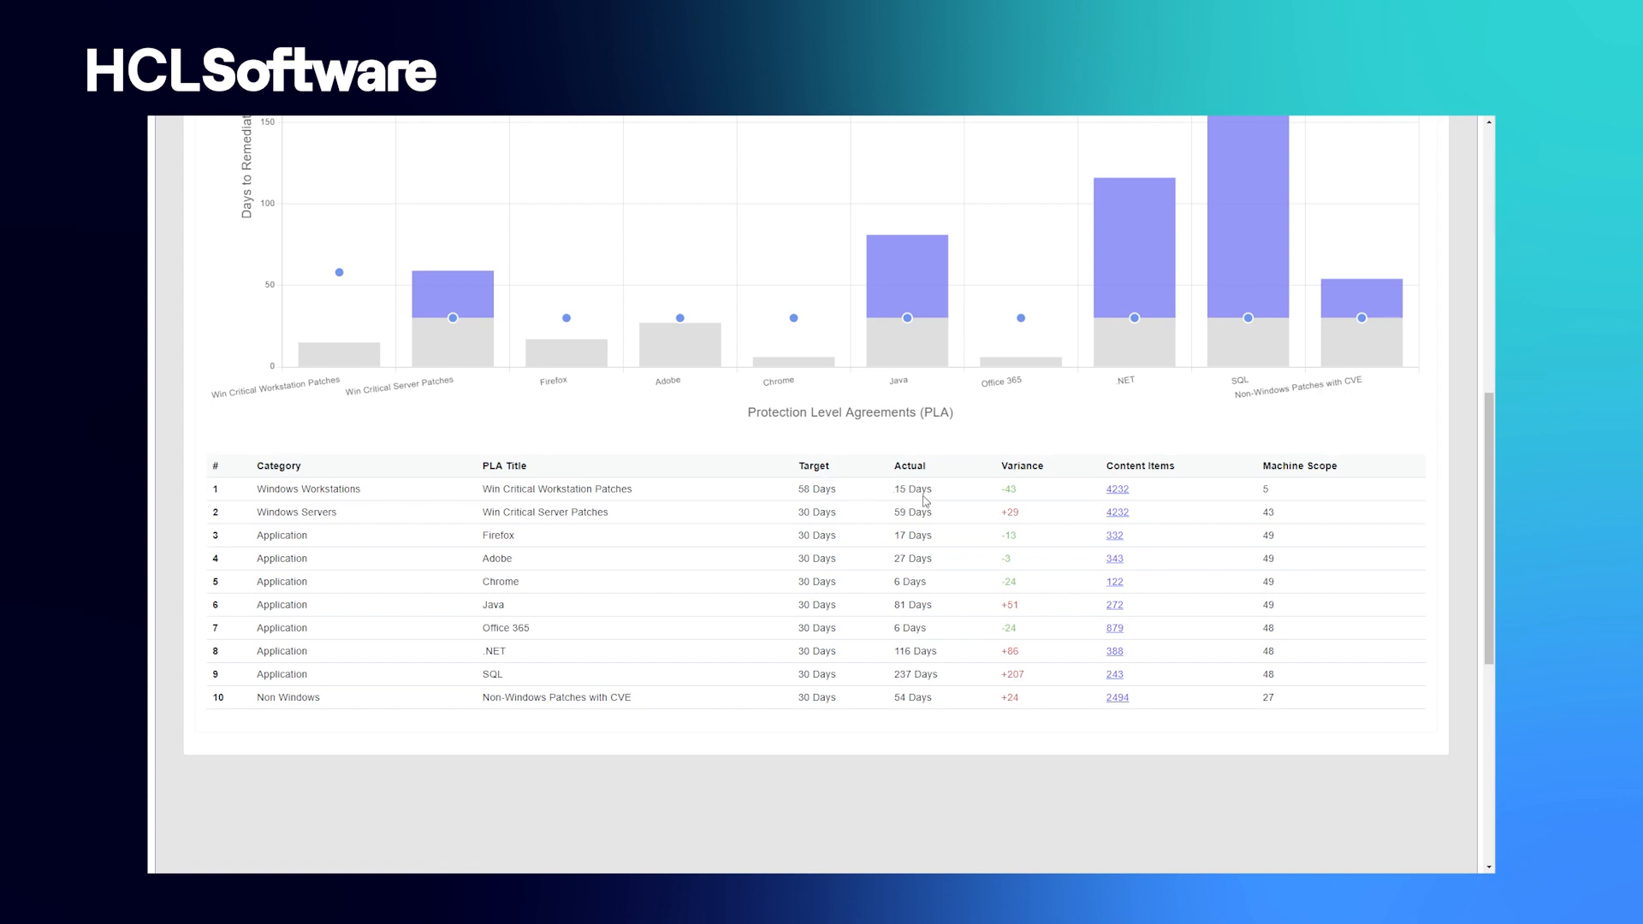
mouse_move(1009, 502)
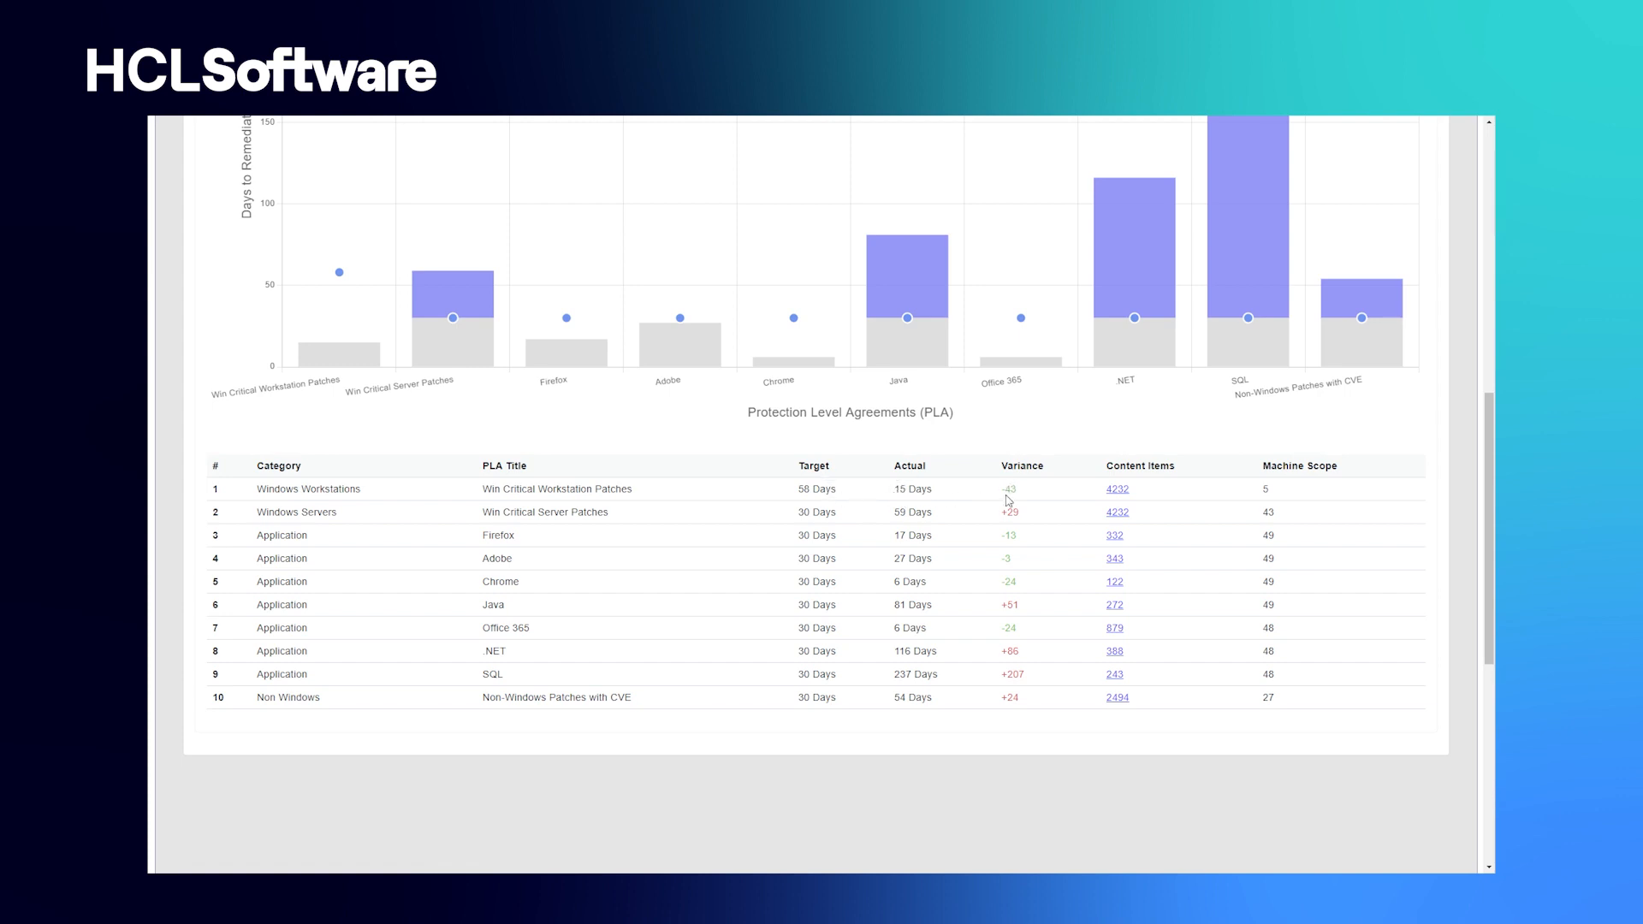
mouse_move(678, 515)
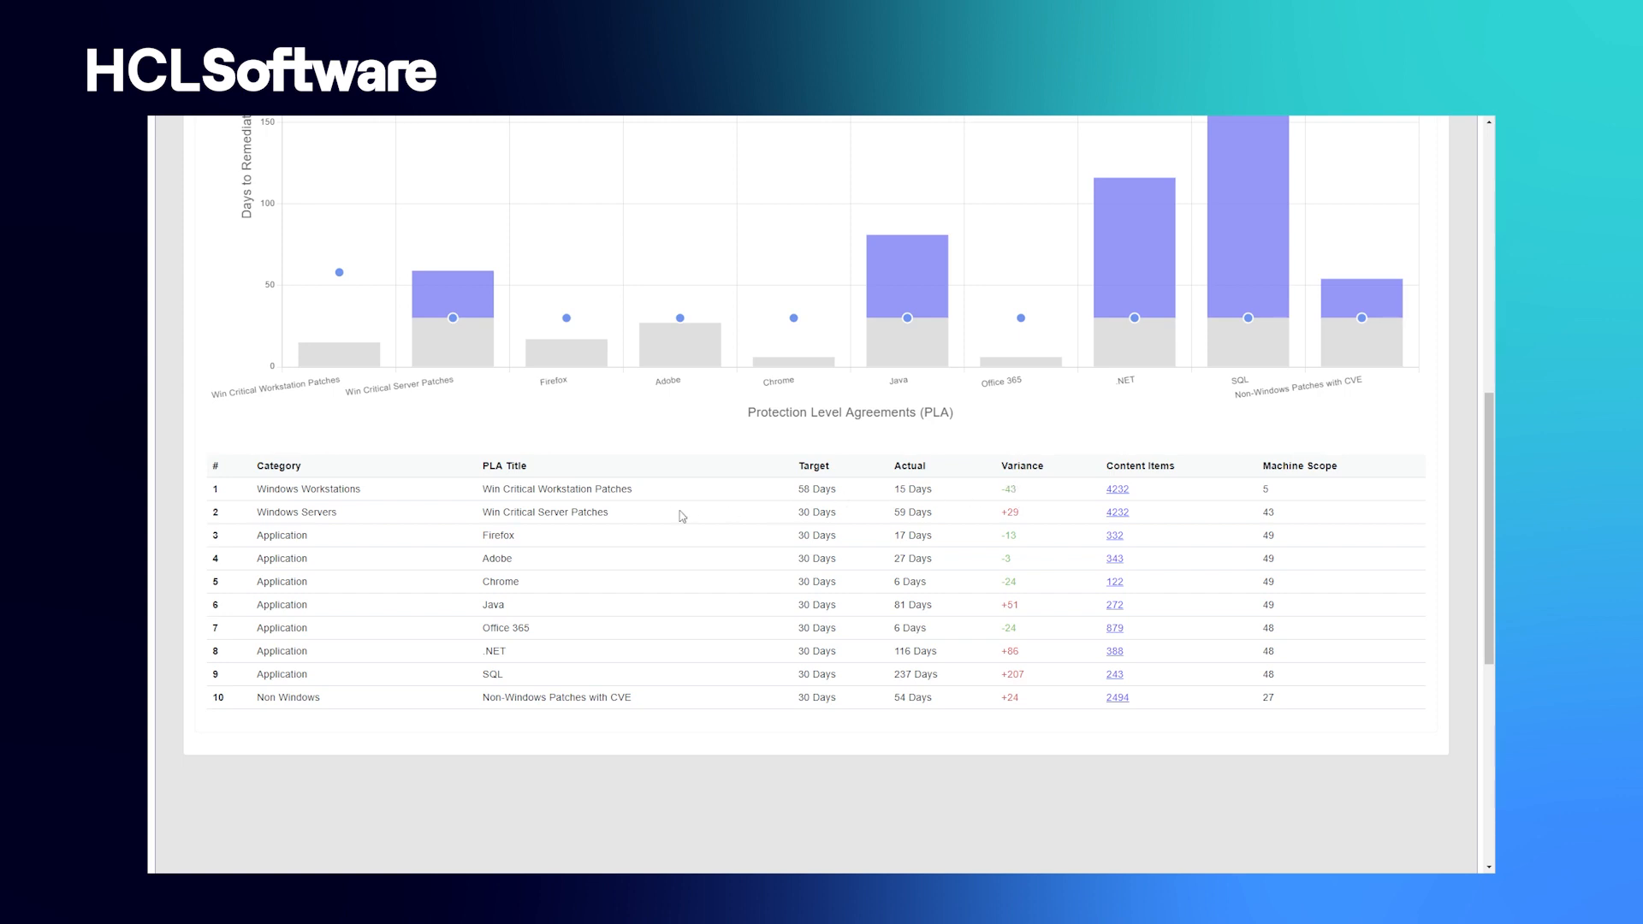
mouse_move(482, 512)
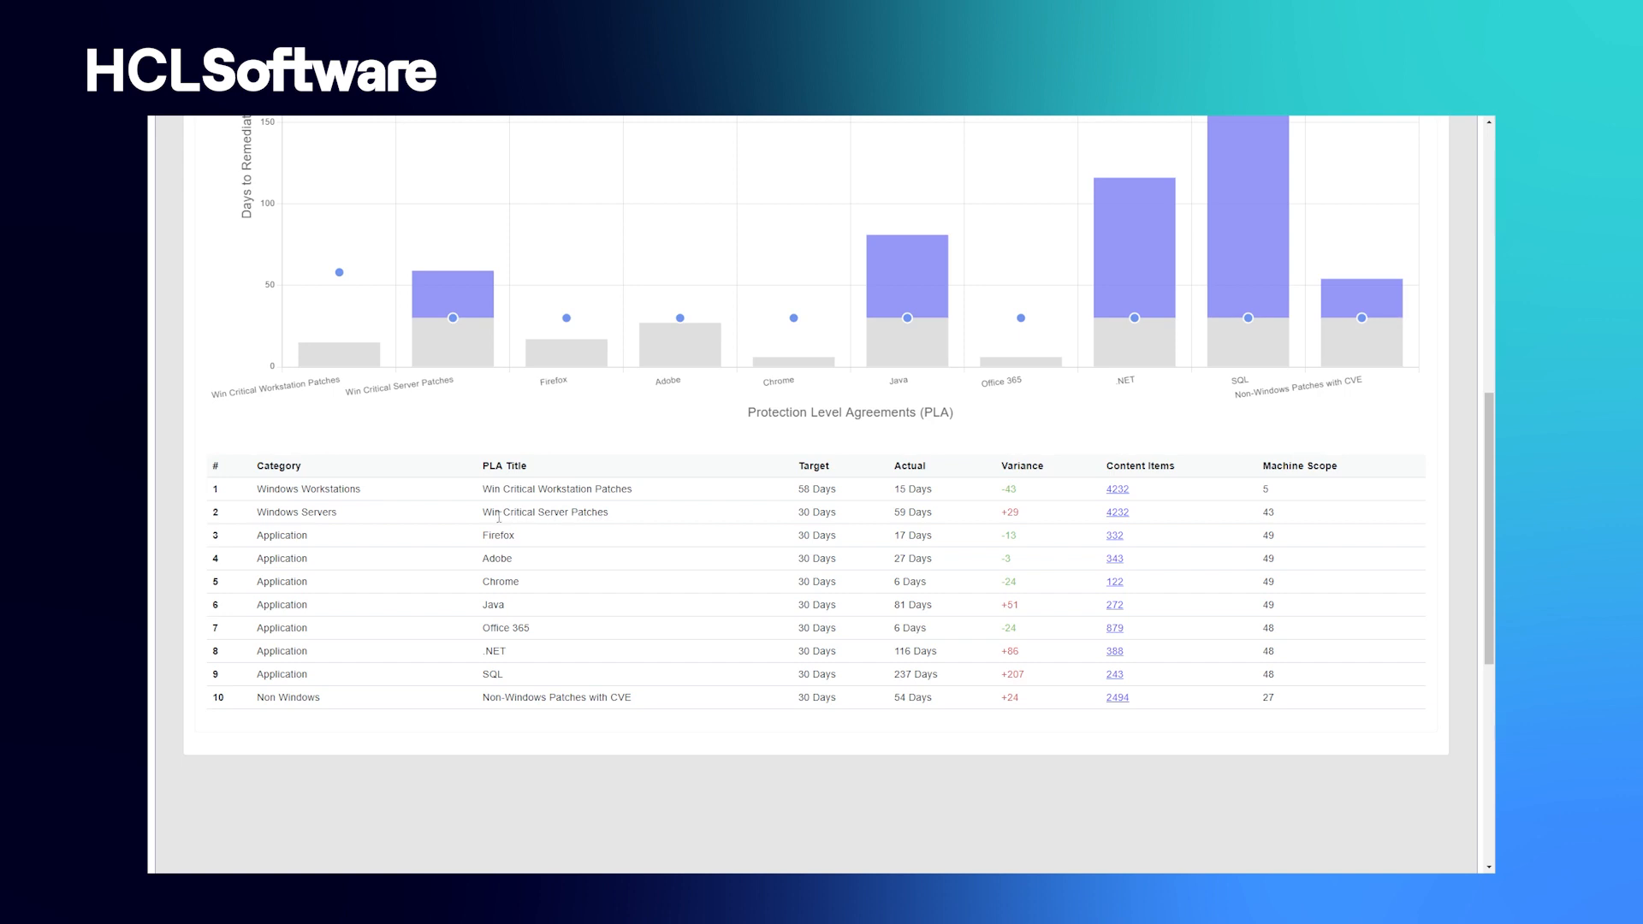
mouse_move(775, 521)
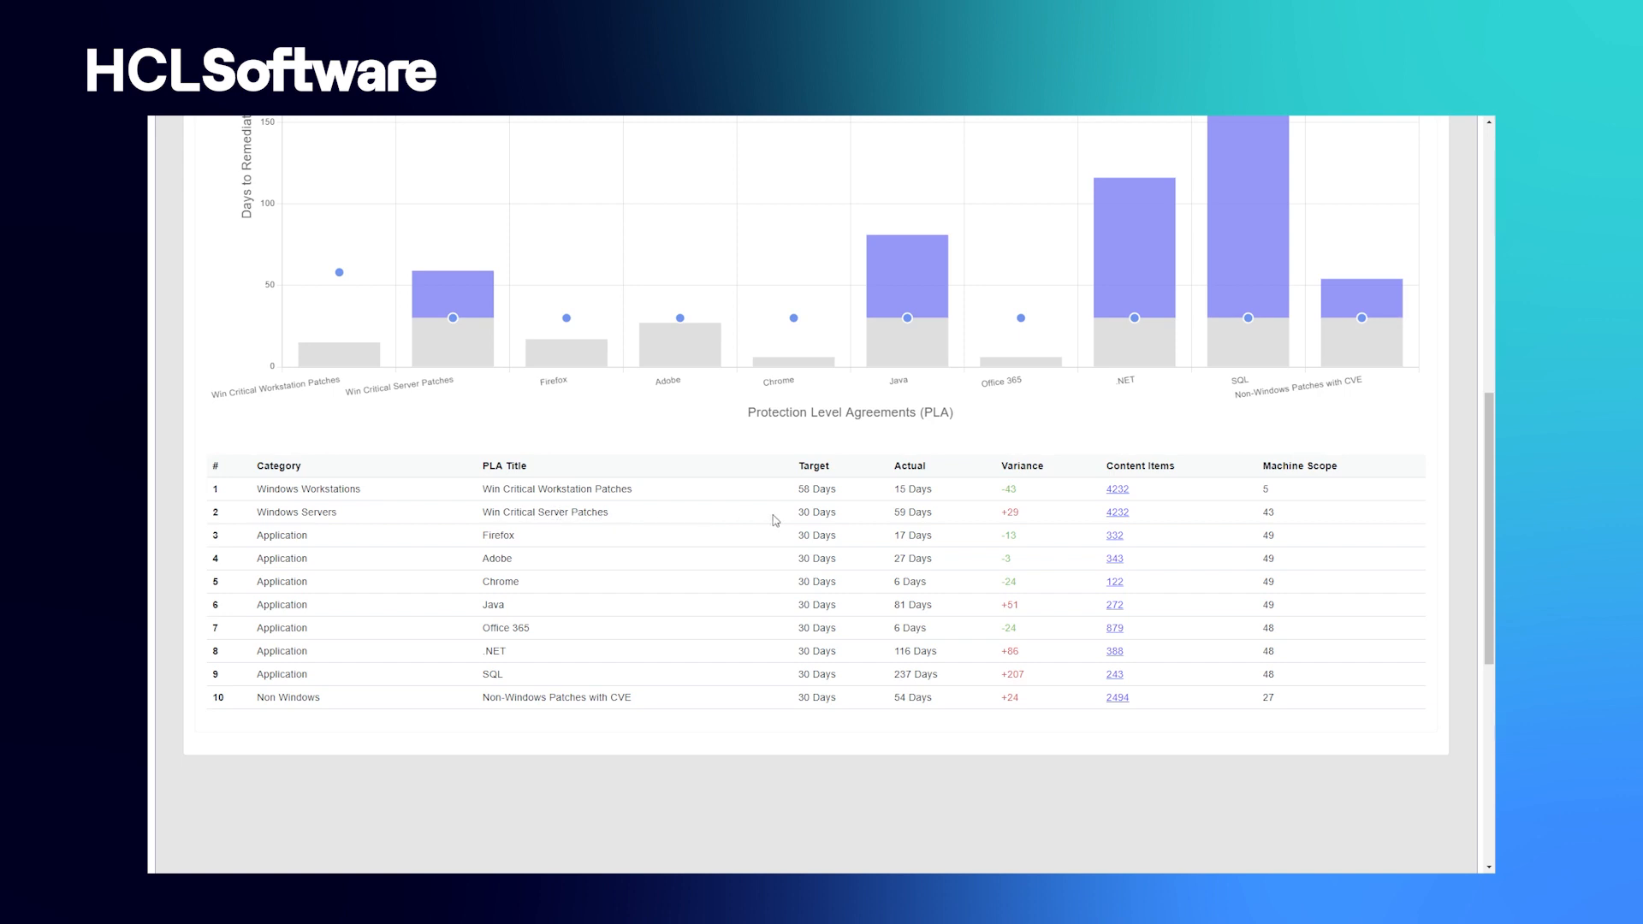
mouse_move(809, 505)
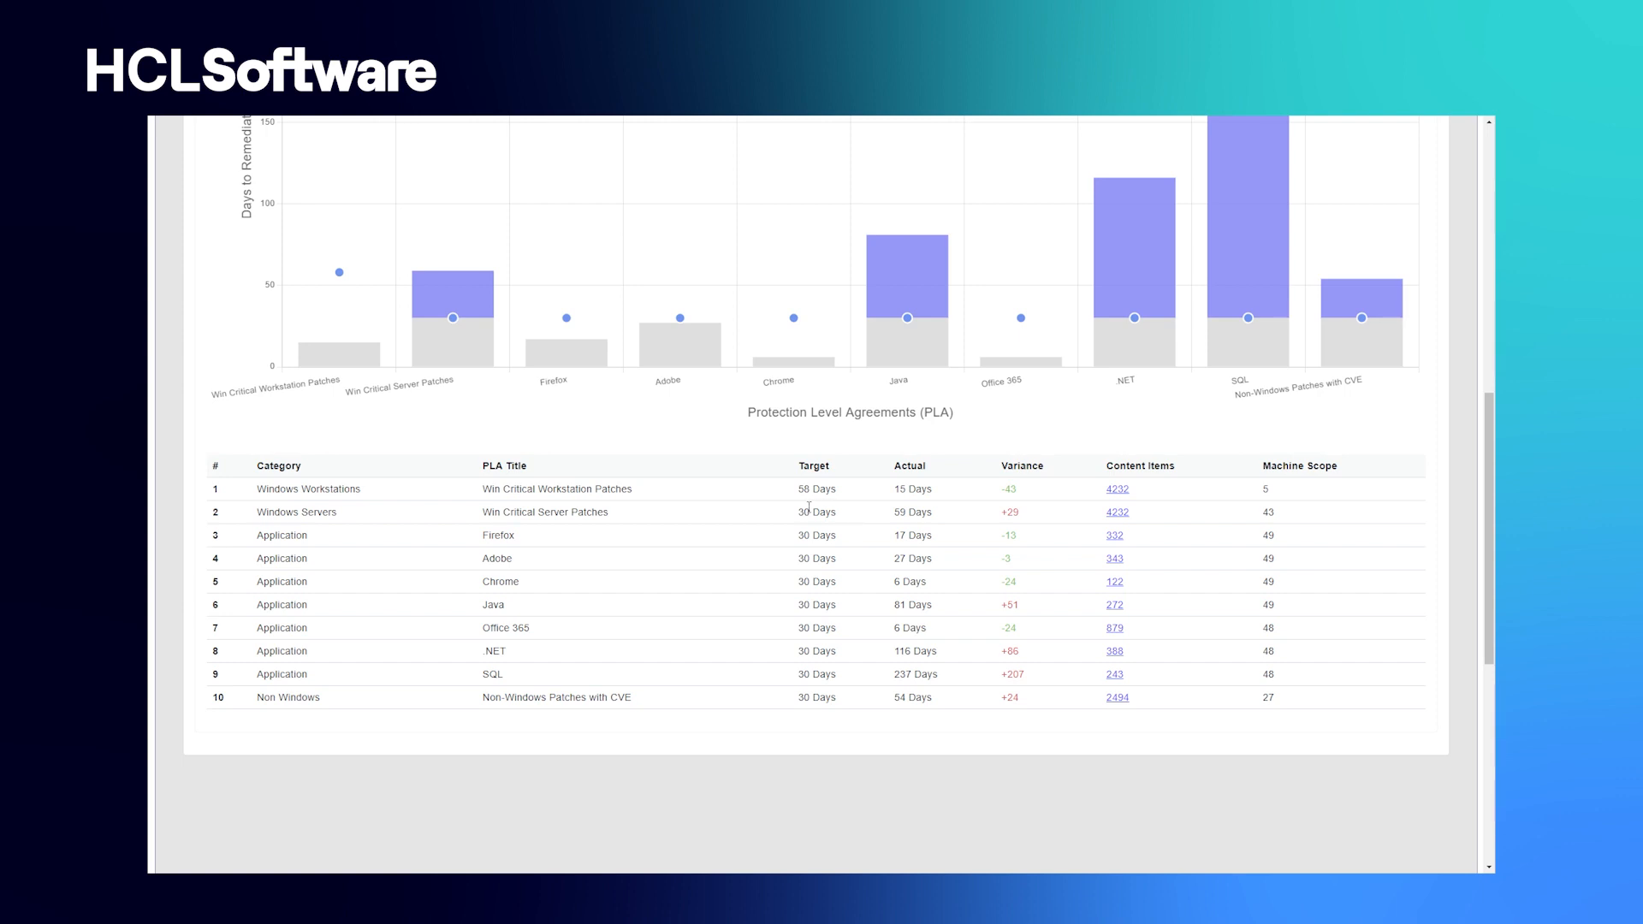
mouse_move(942, 523)
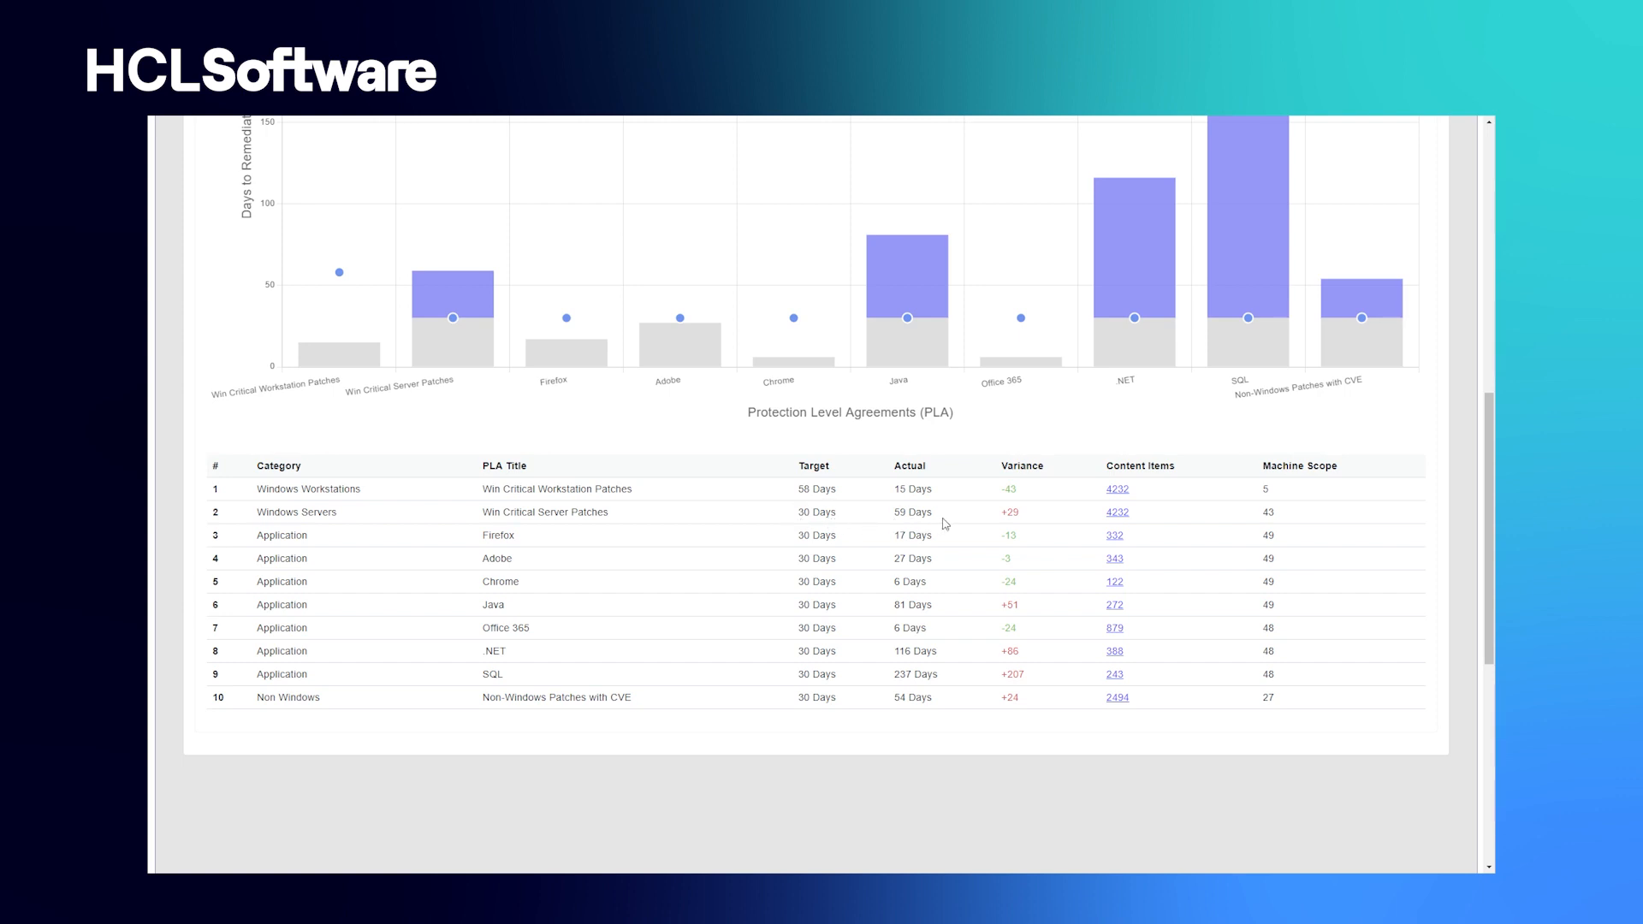
mouse_move(890, 518)
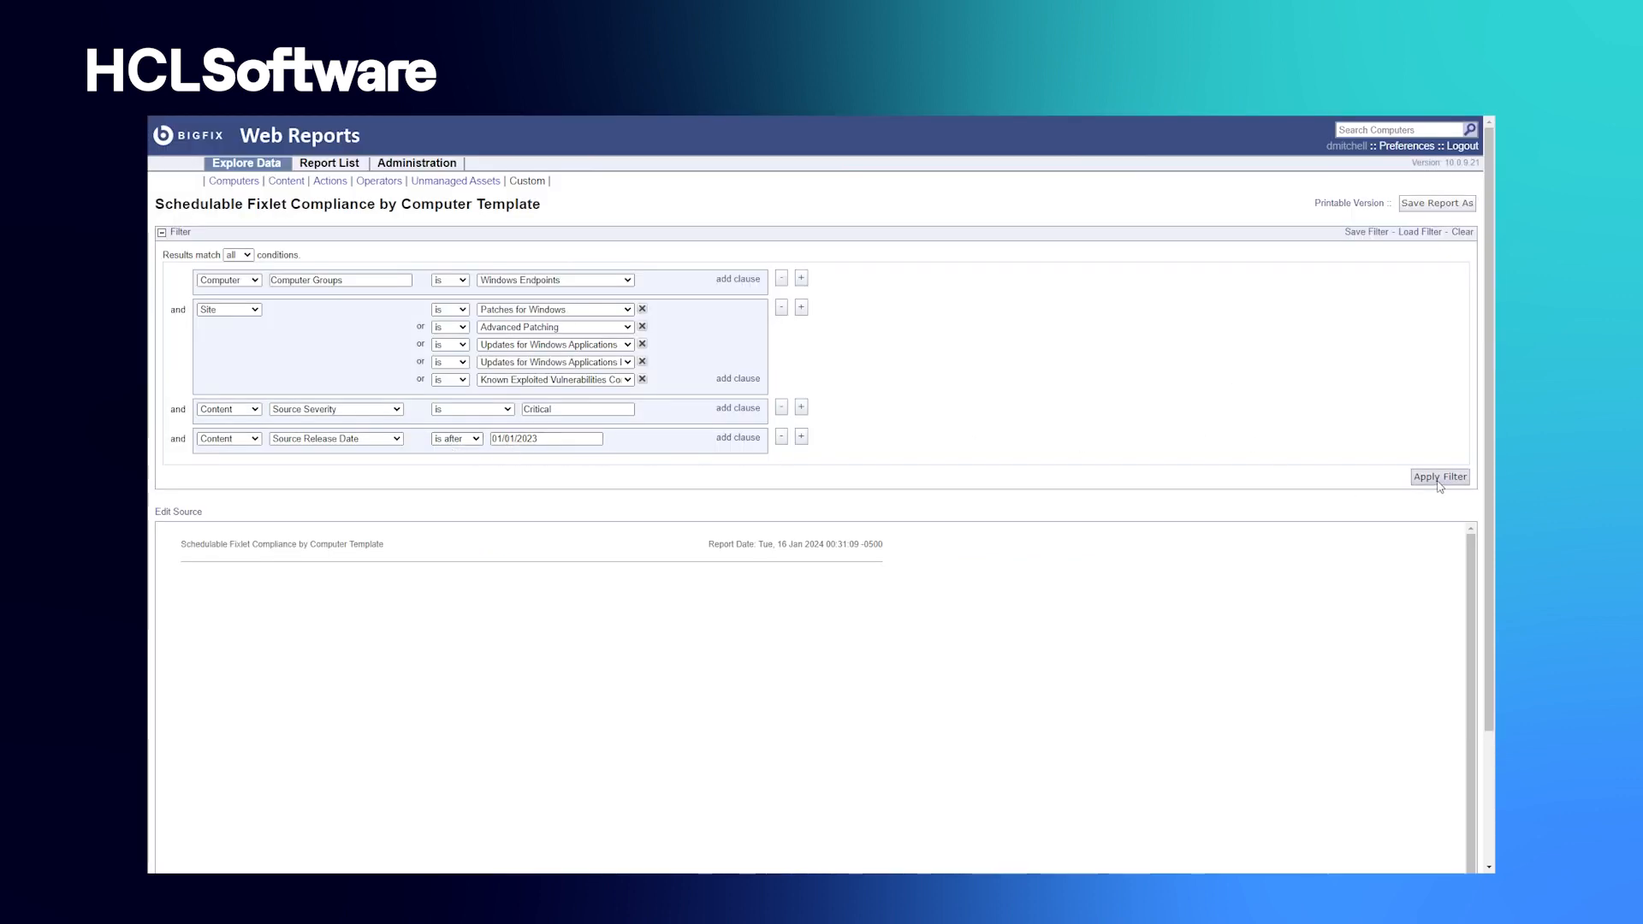
- Generate the Schedulable Fixlet Compliance report and review its 92% across 43 computers
left_click(1439, 476)
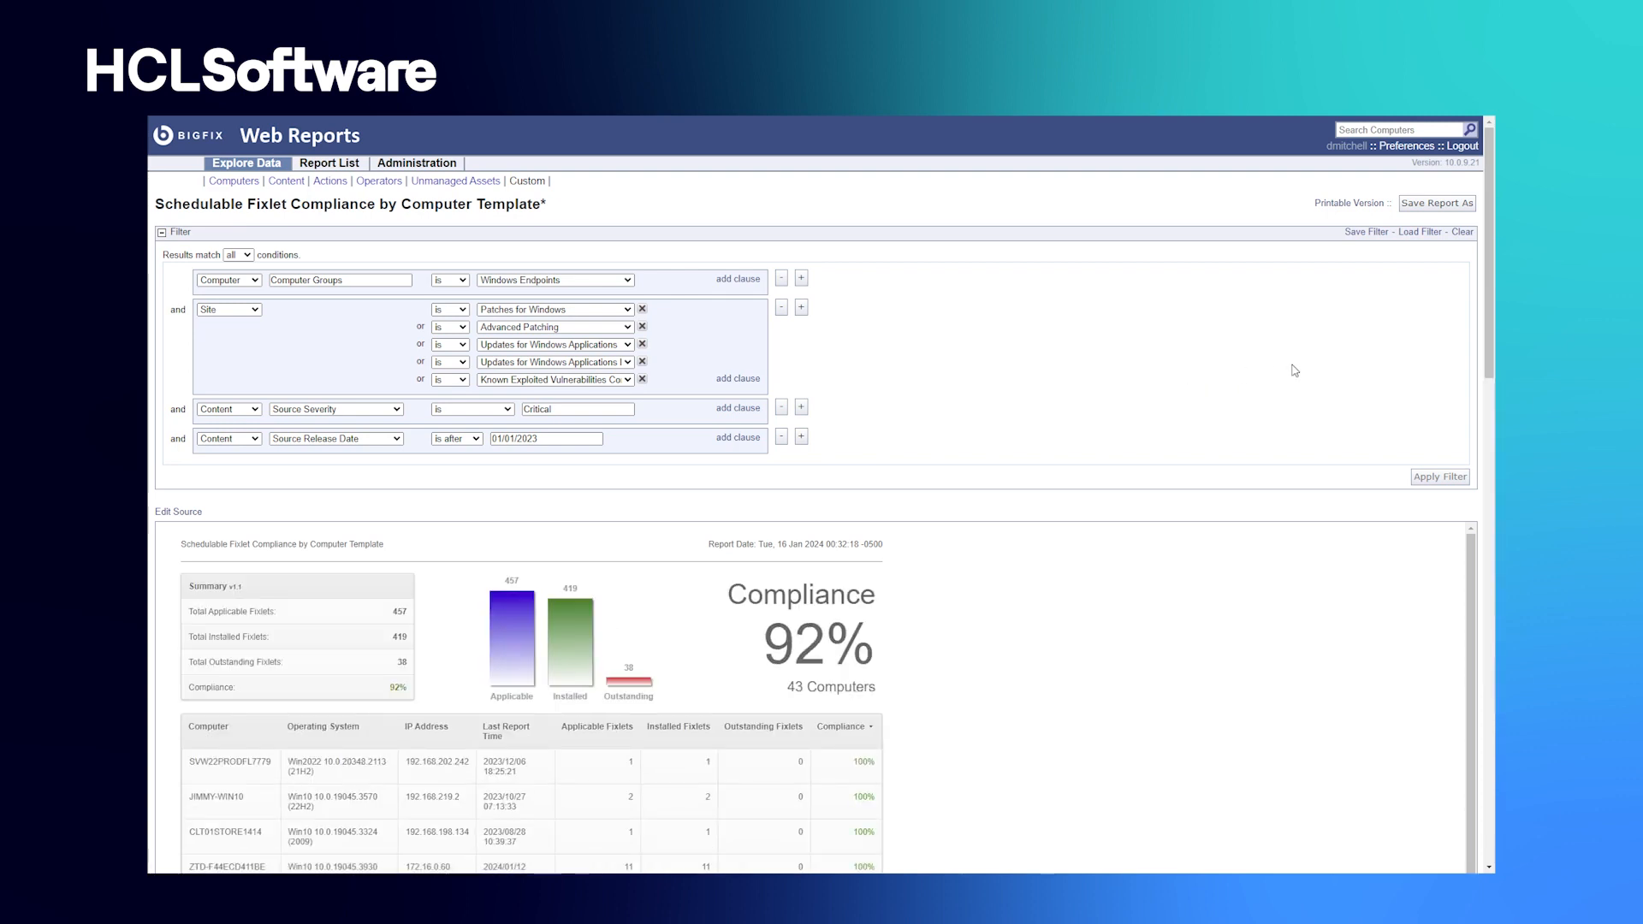
scroll("down", 3)
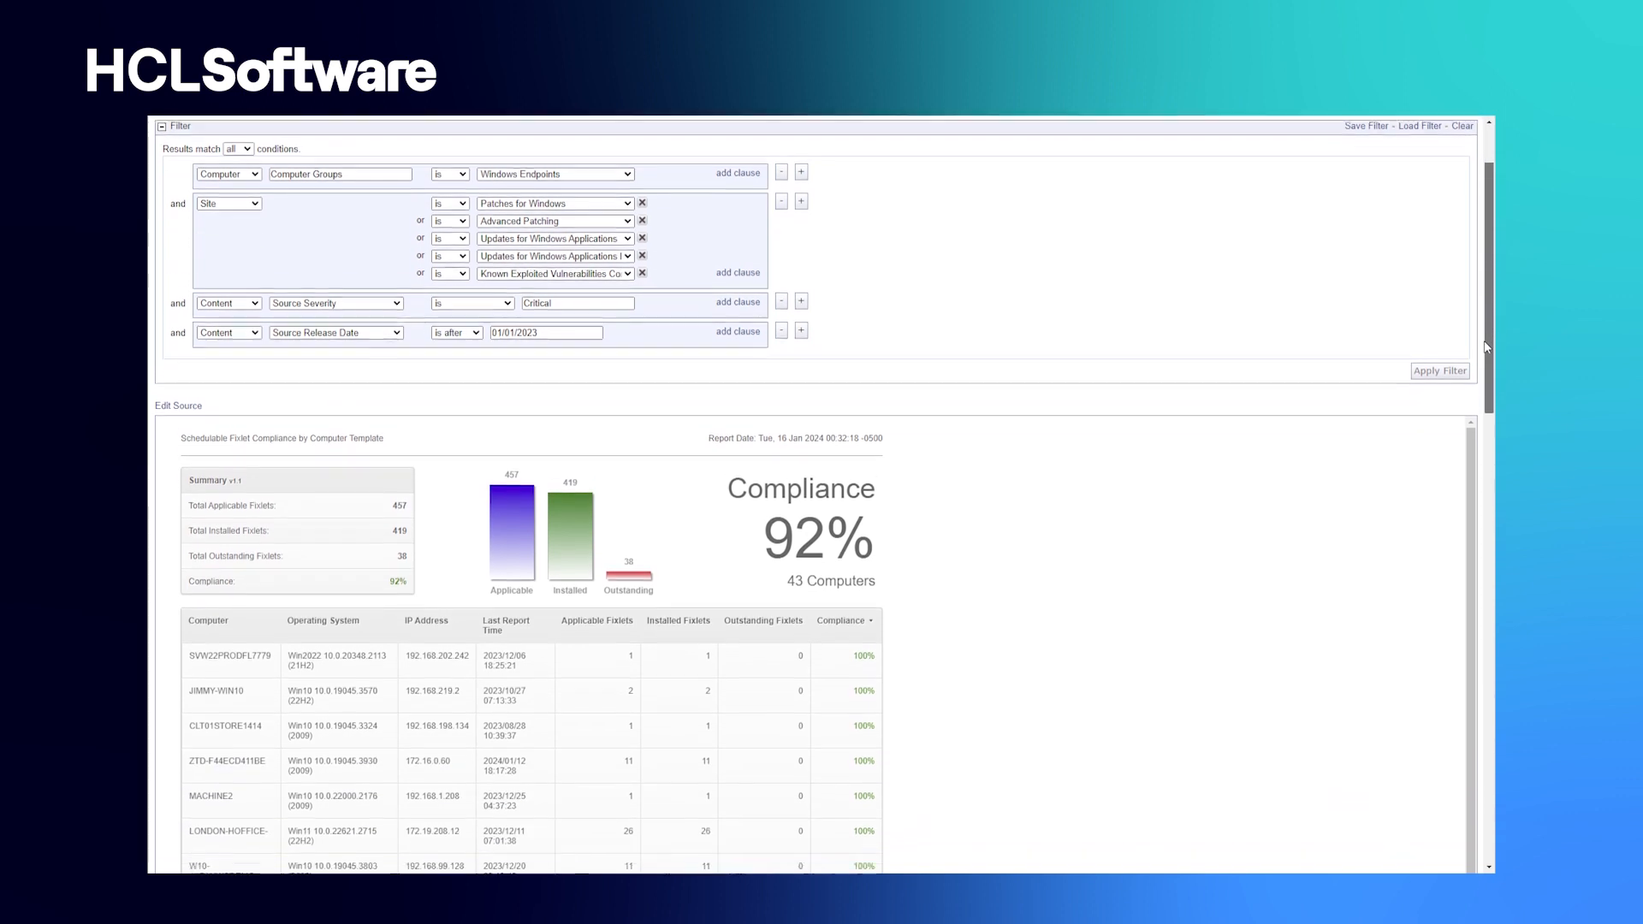
scroll("down", 3)
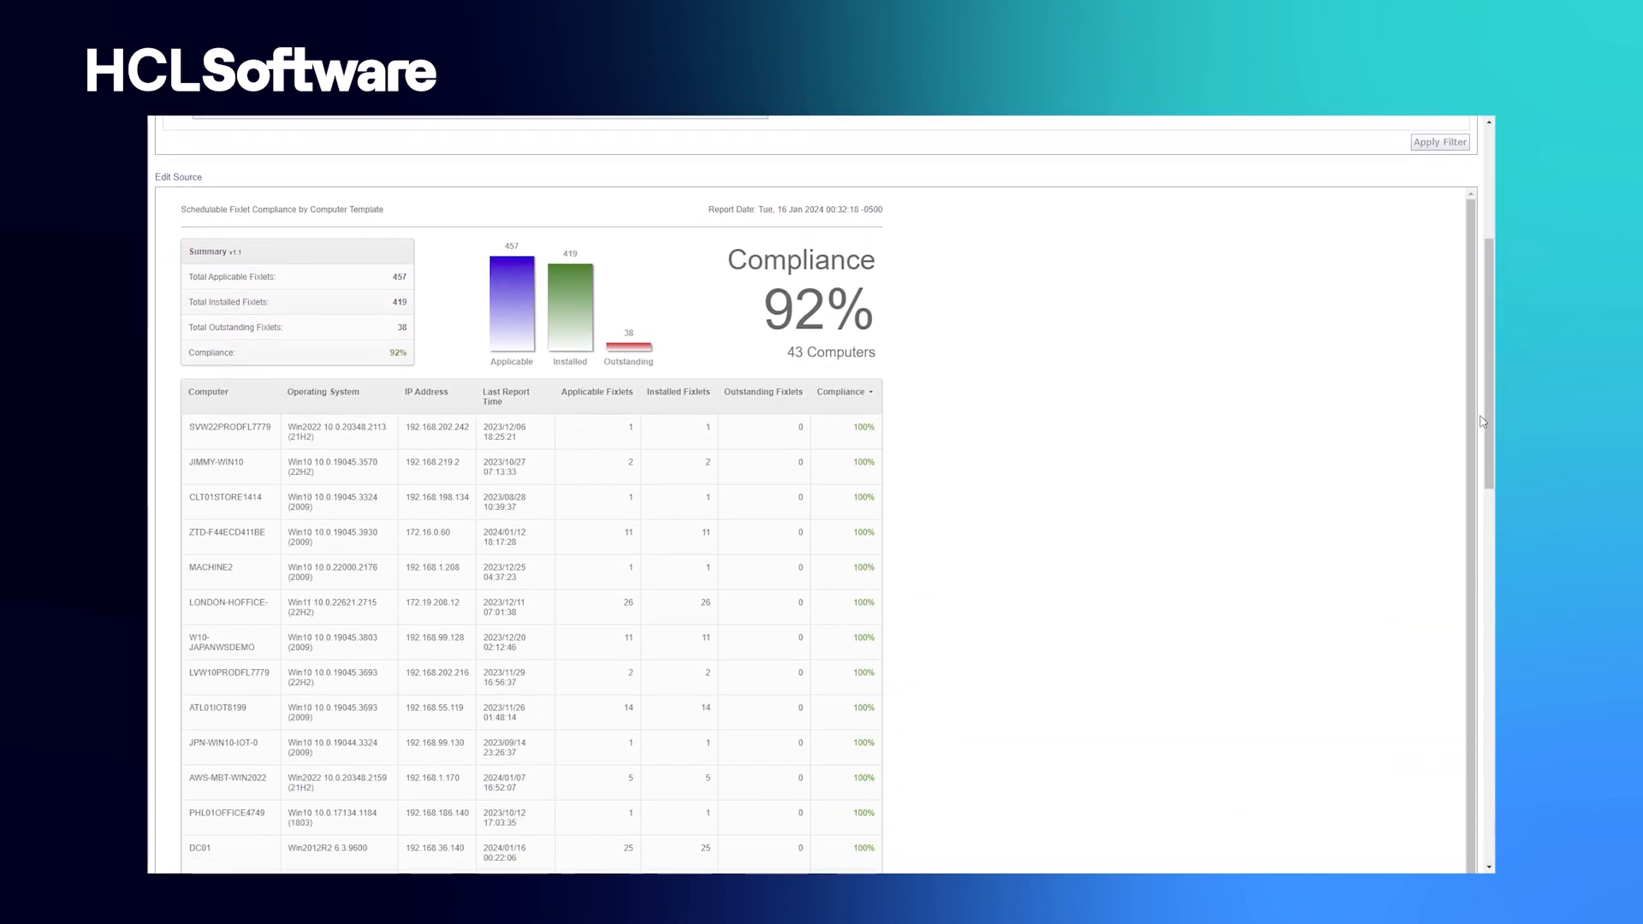
mouse_move(813, 346)
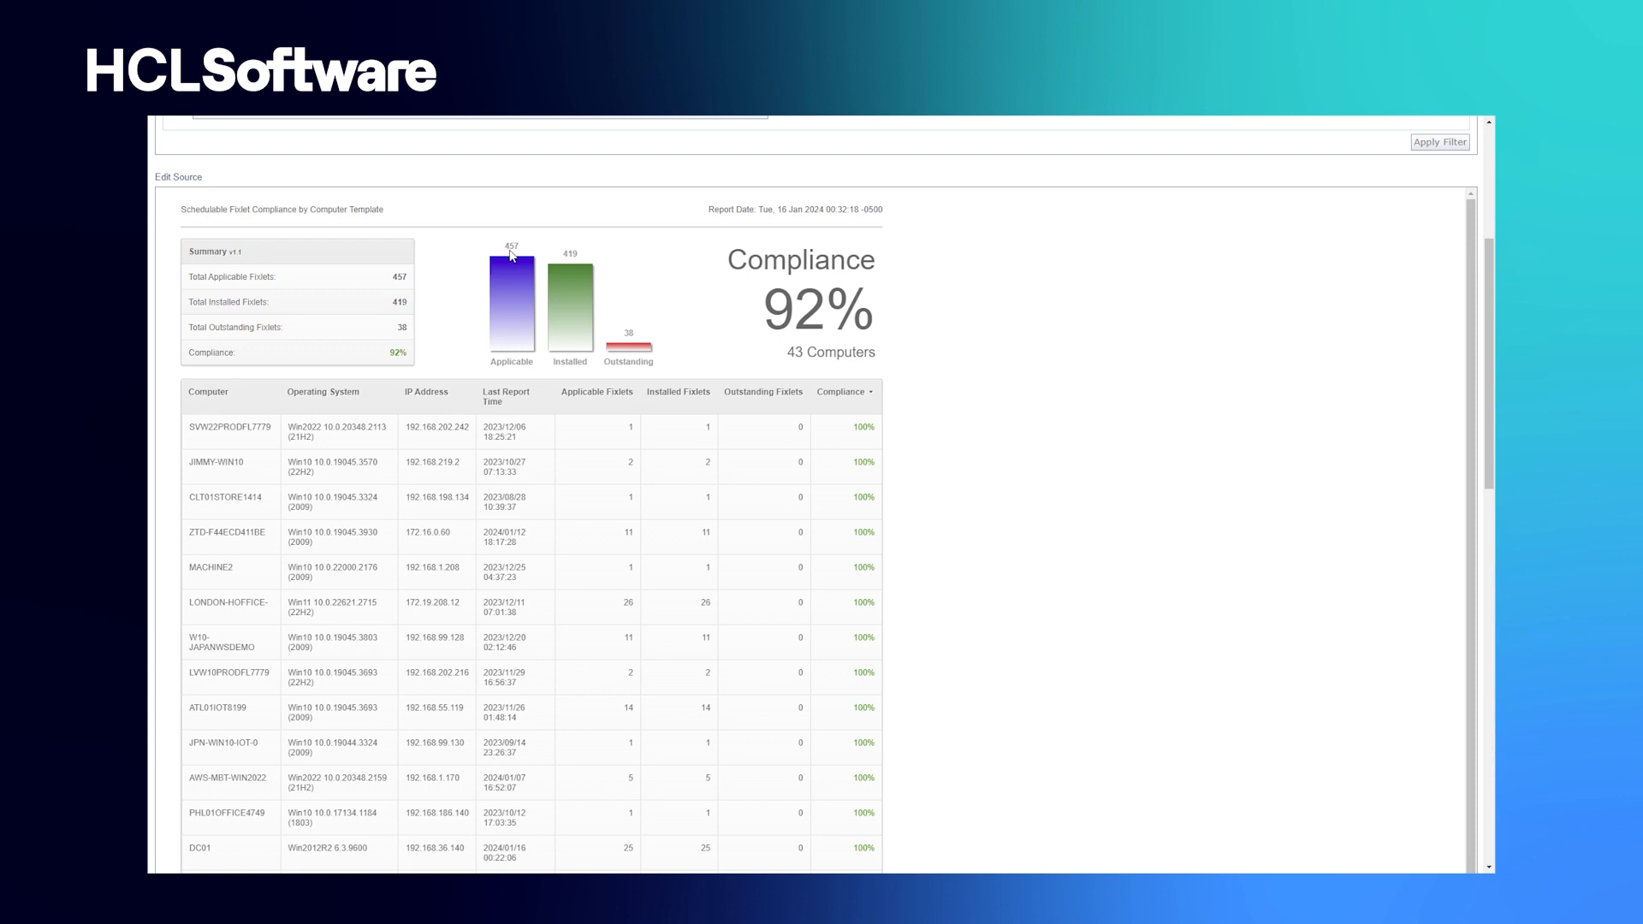
mouse_move(649, 332)
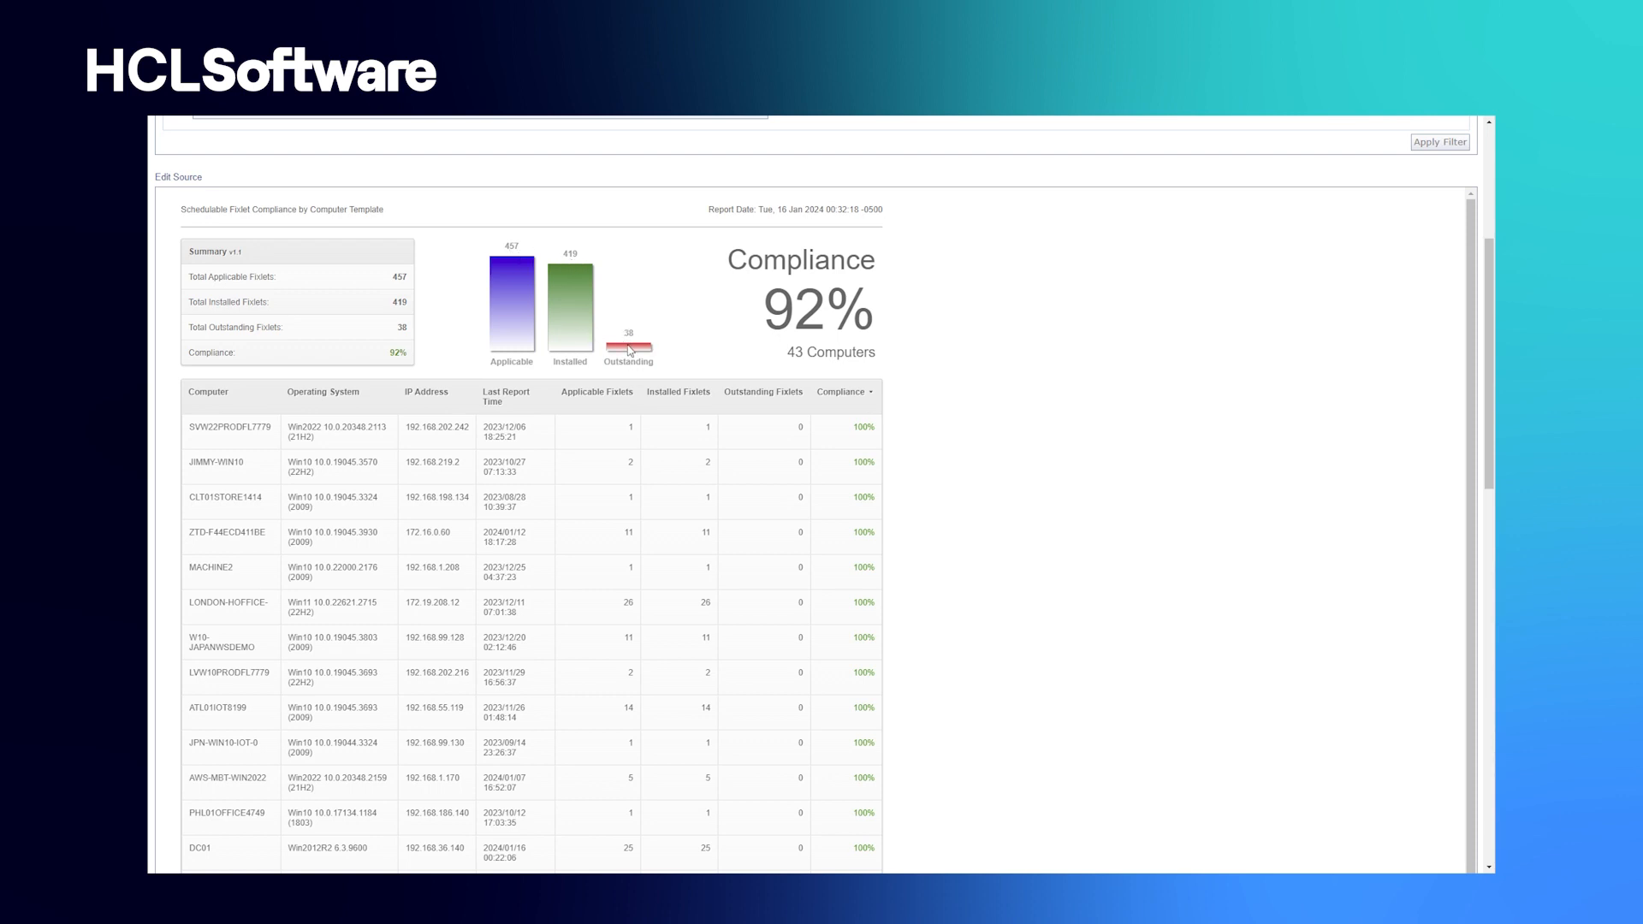
mouse_move(199, 440)
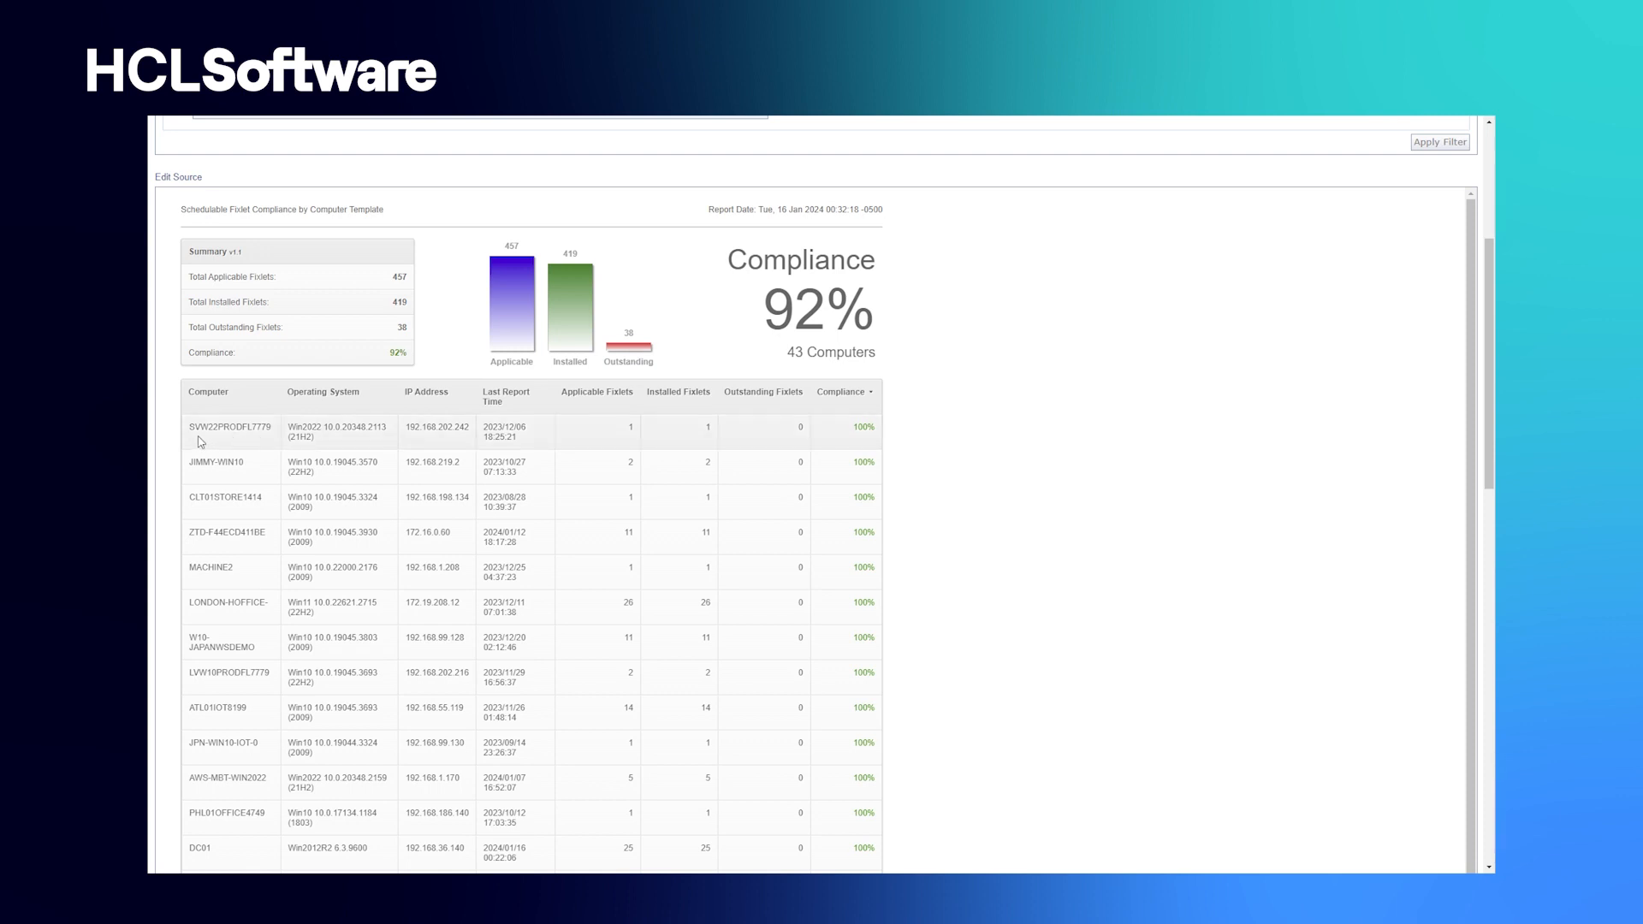
mouse_move(839, 435)
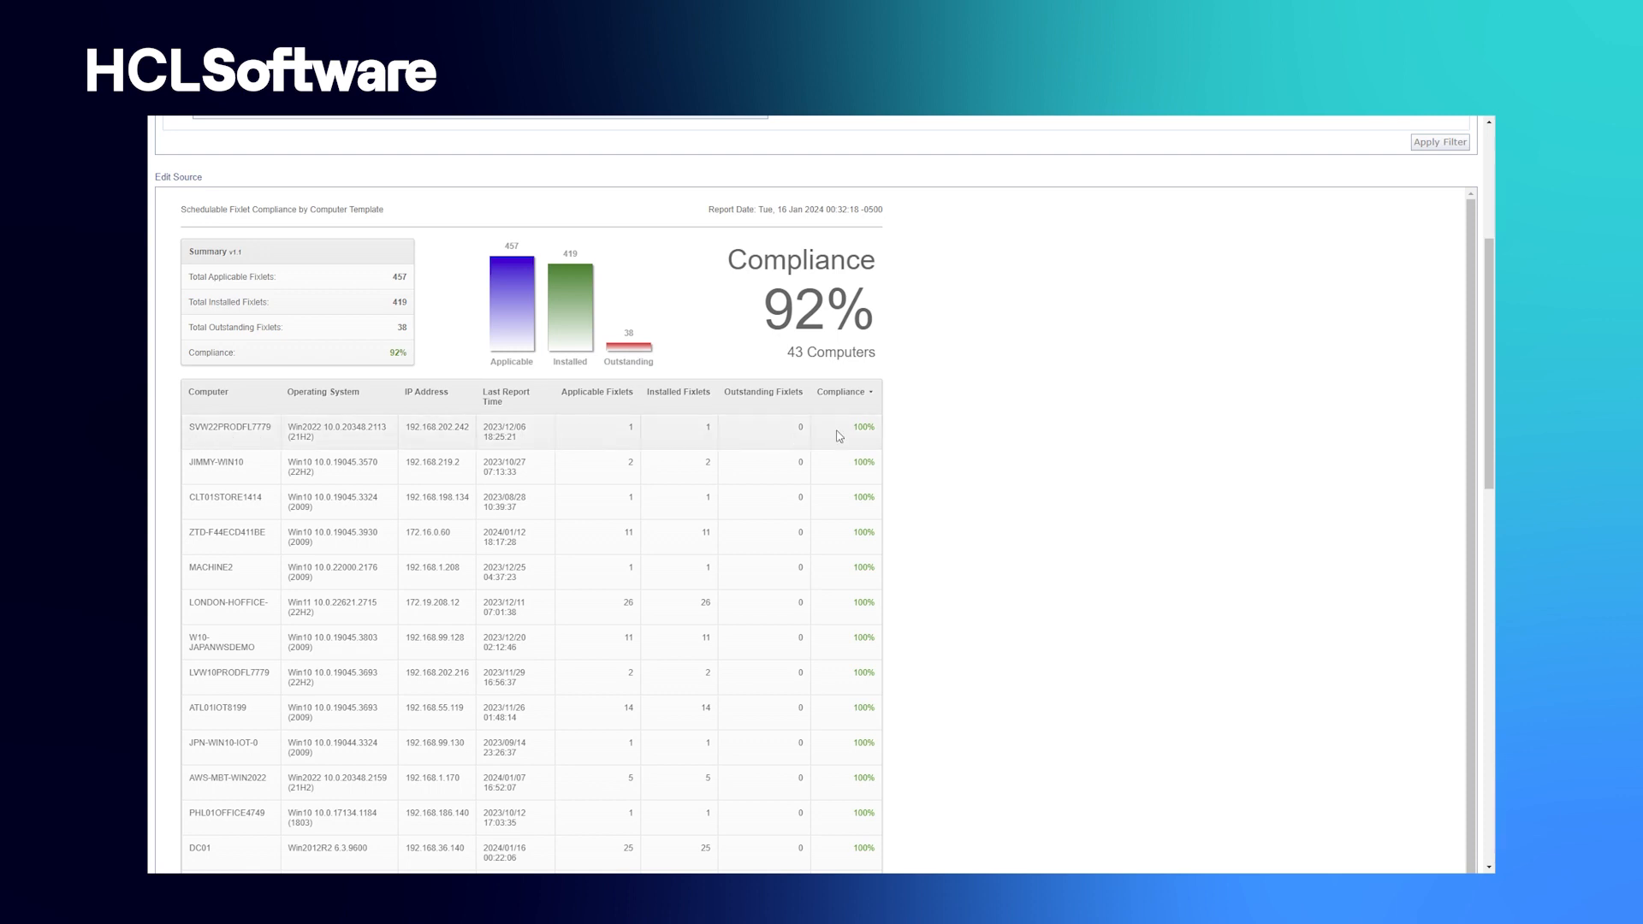
left_click(1438, 477)
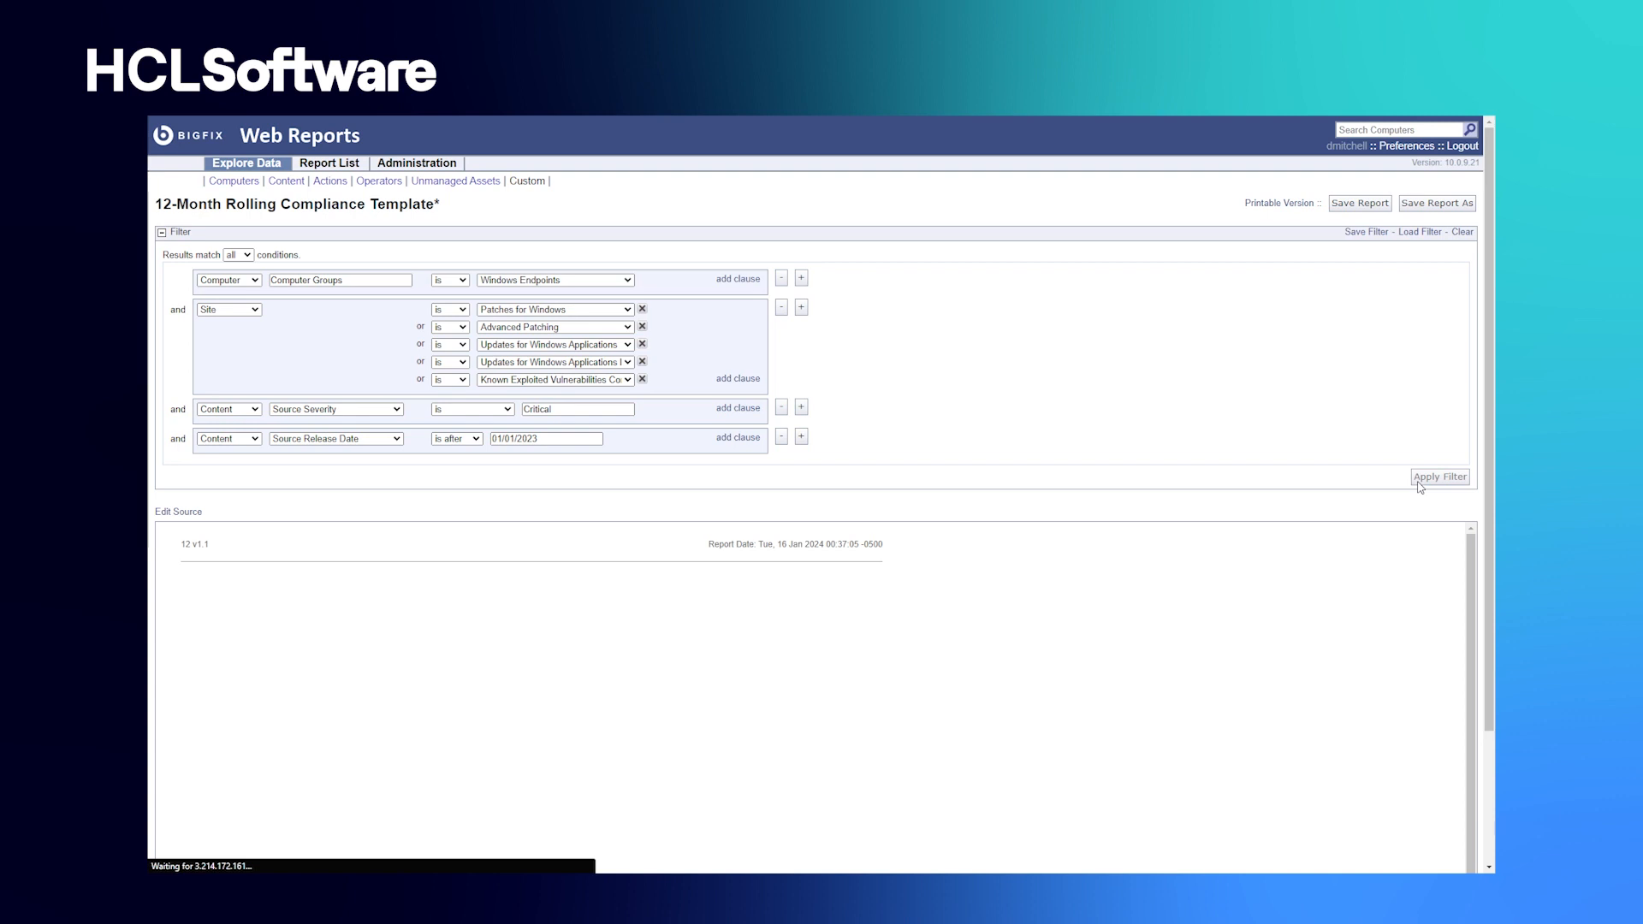
- Run the 12-Month Rolling Compliance report and view its 91% chart and monthly table
left_click(1438, 477)
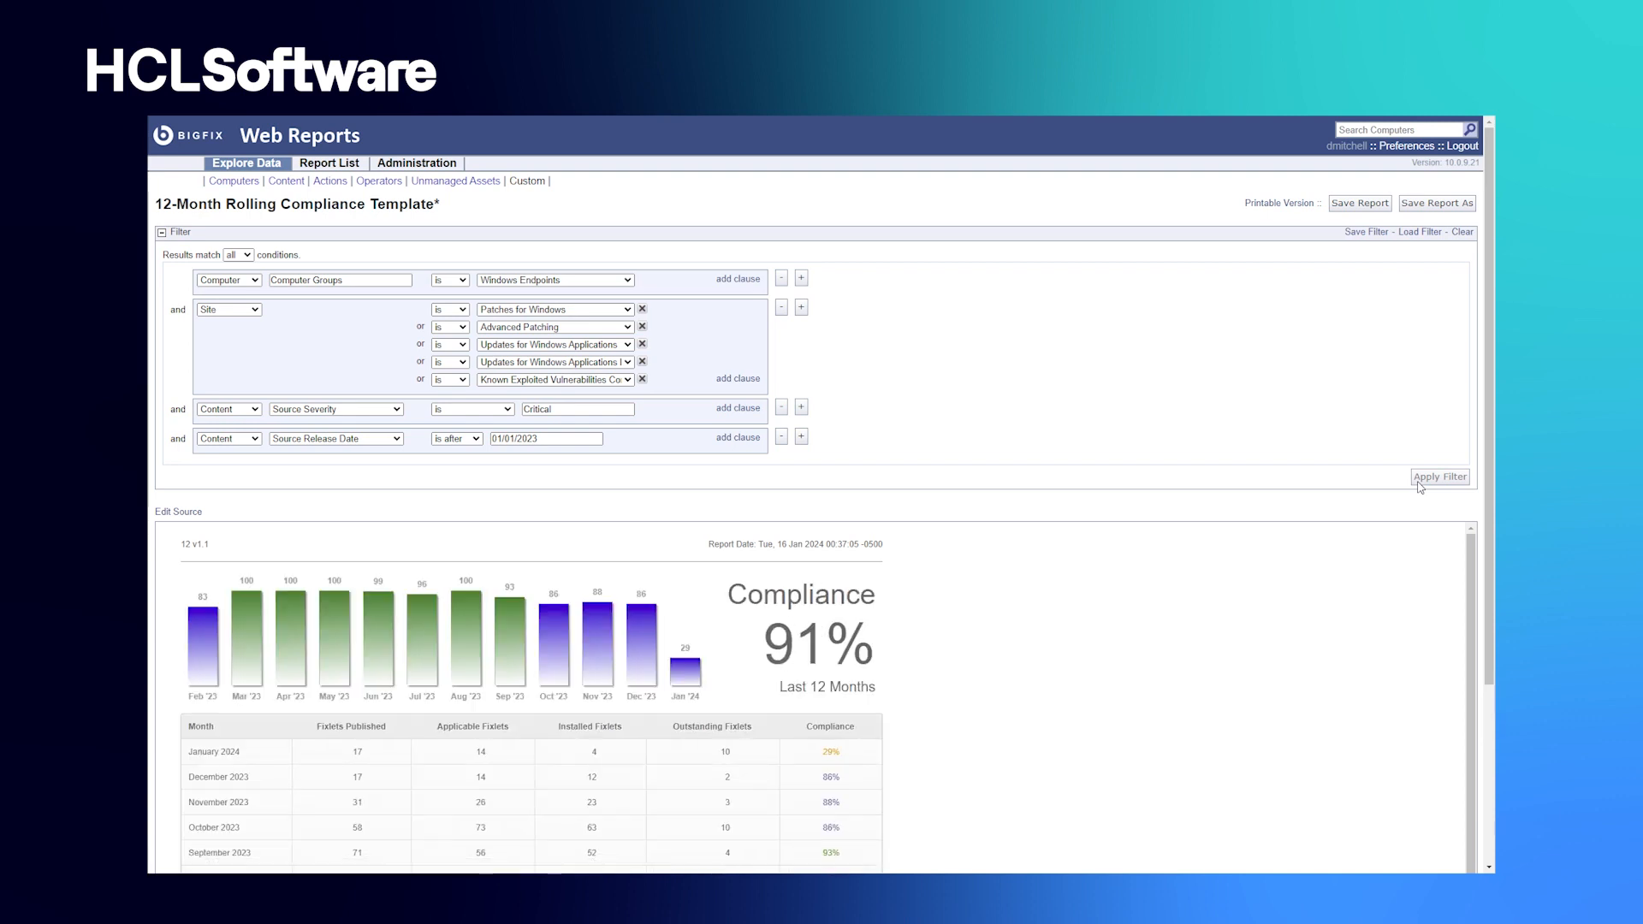
scroll("down", 3)
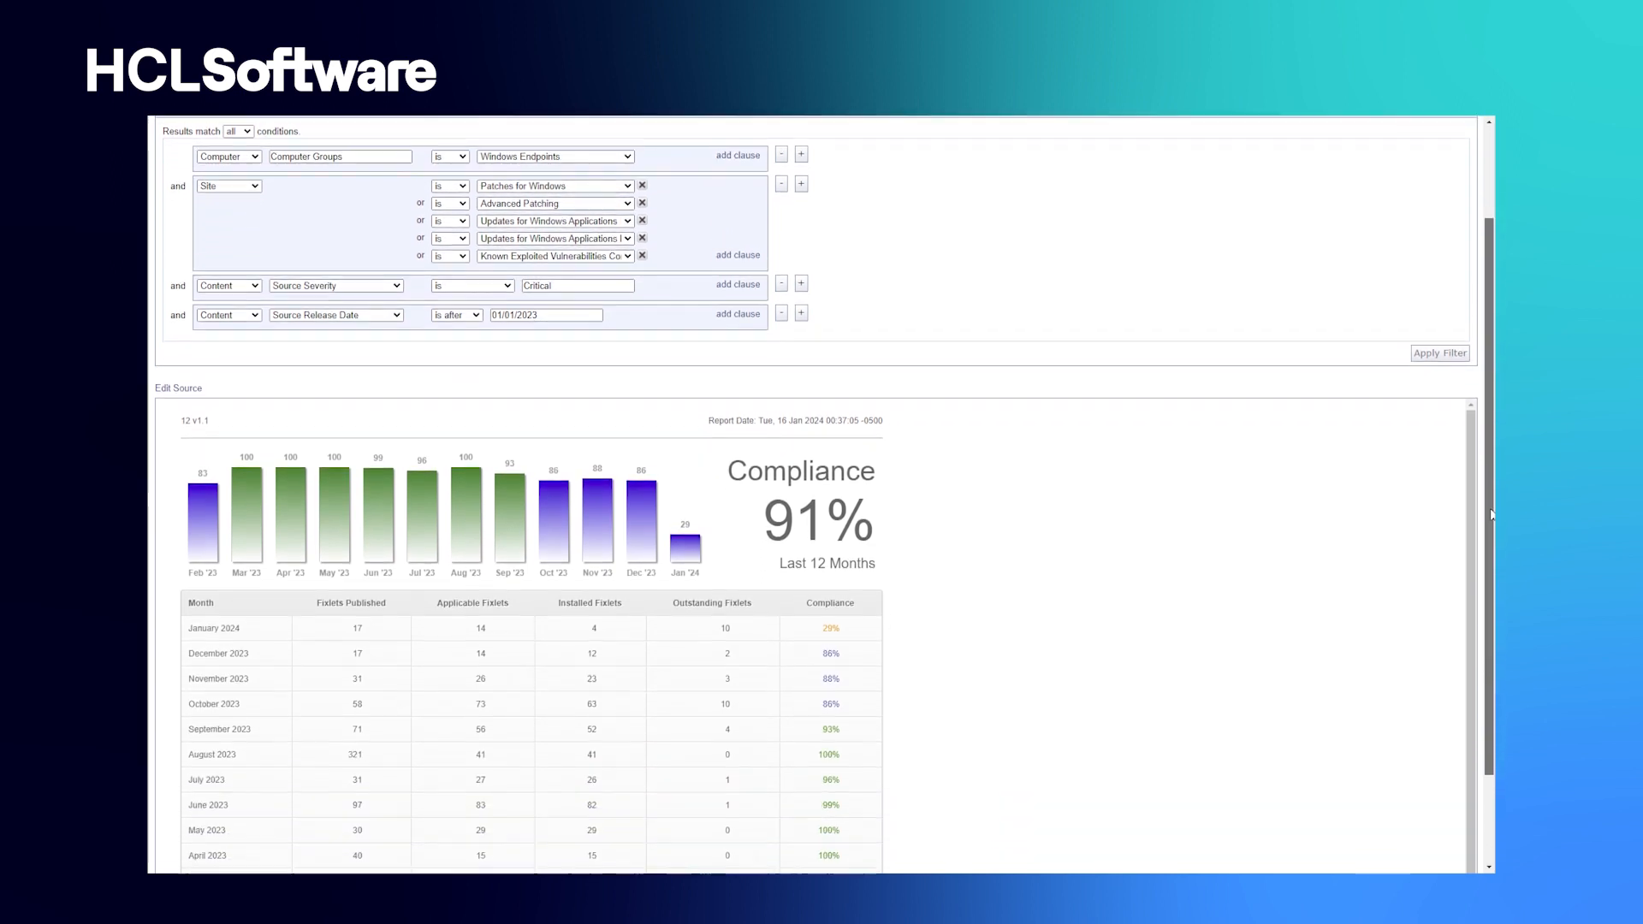
scroll("down", 3)
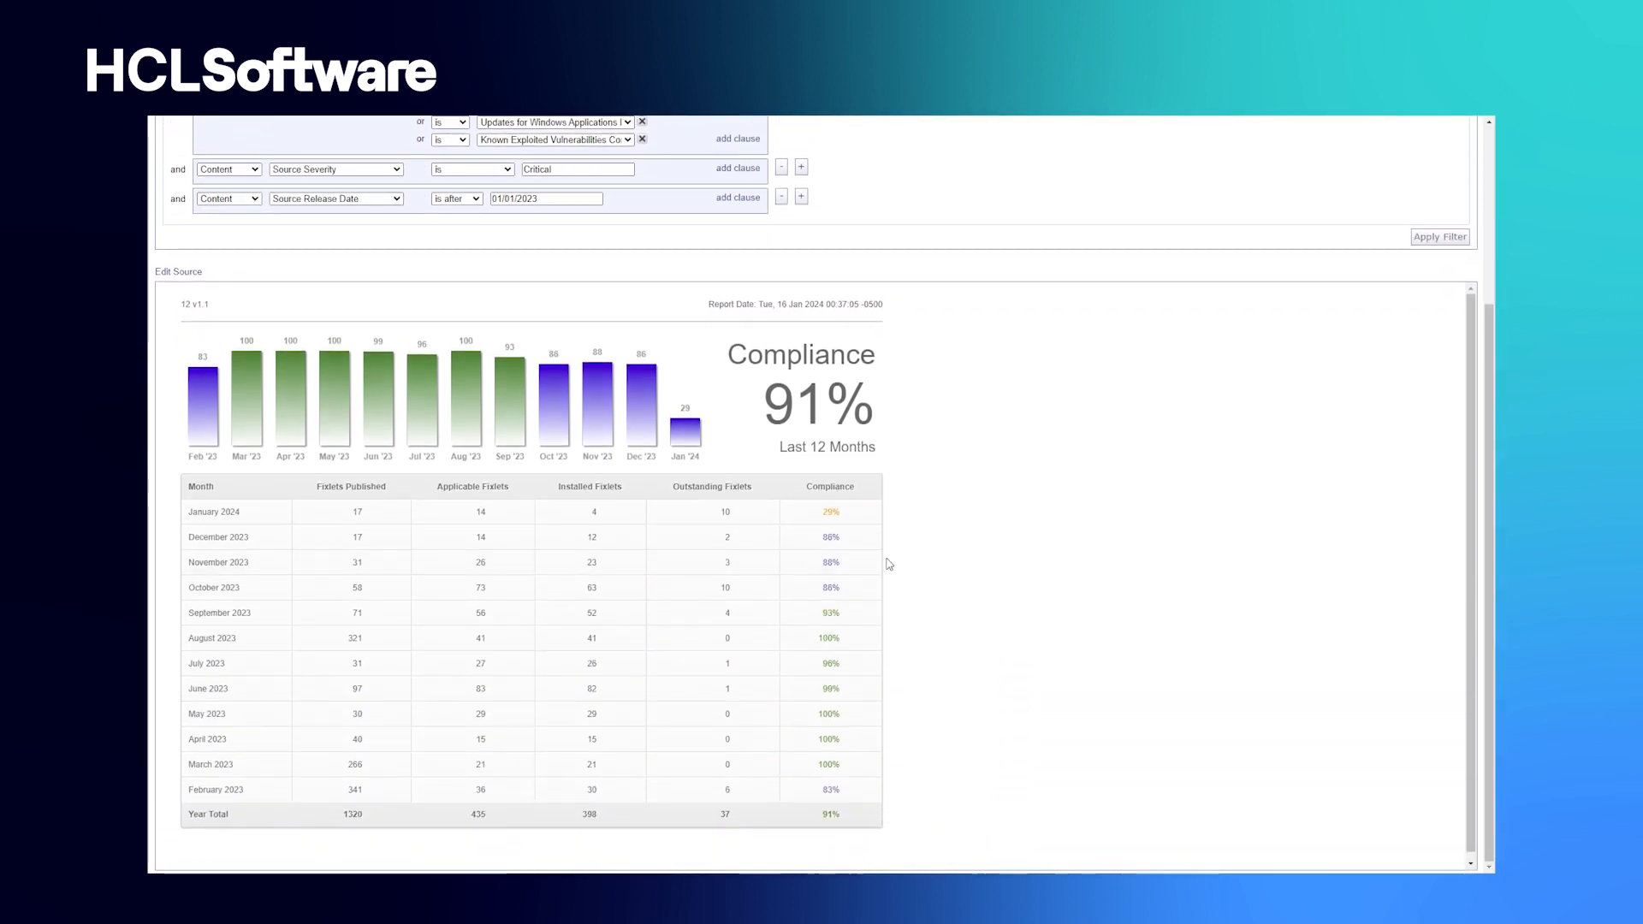
mouse_move(607, 536)
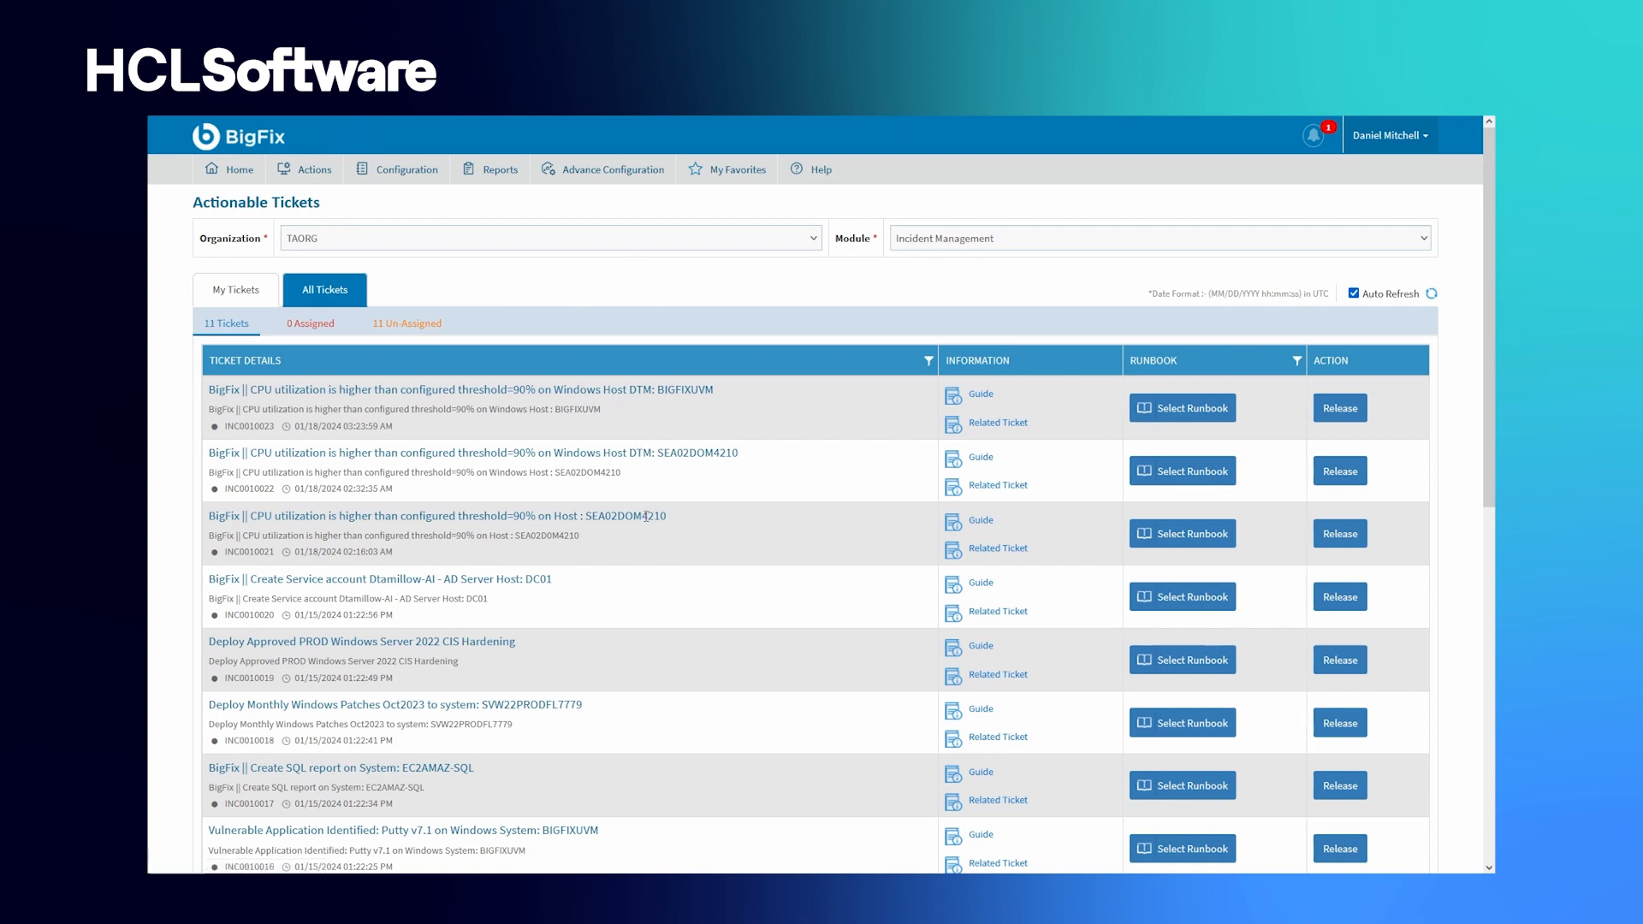
mouse_move(571, 510)
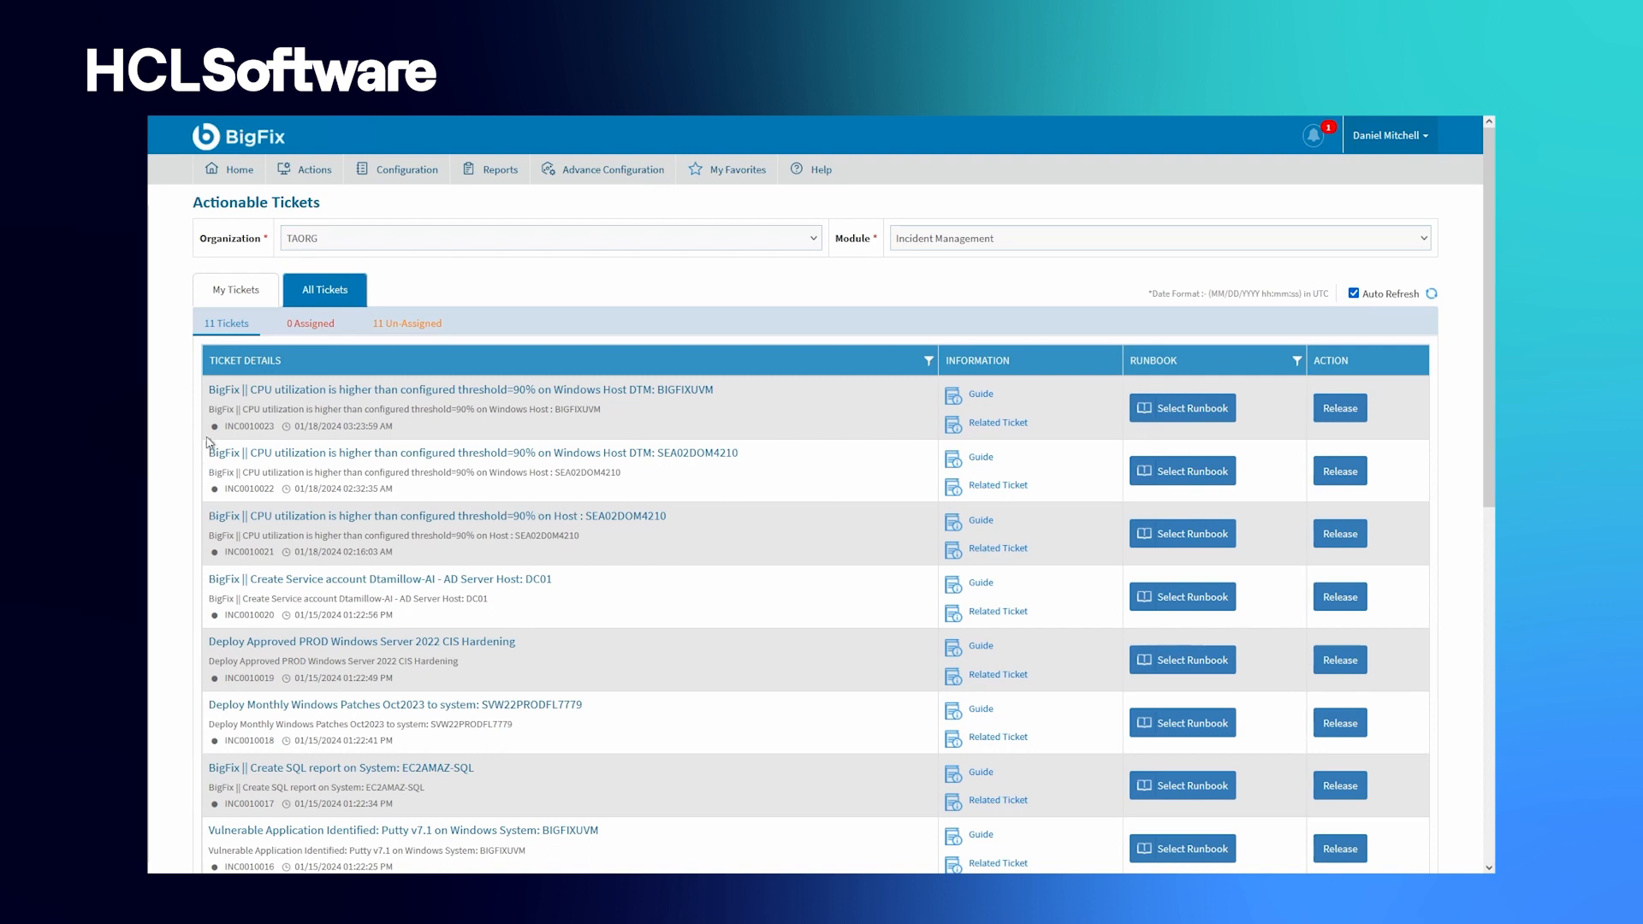
mouse_move(241, 468)
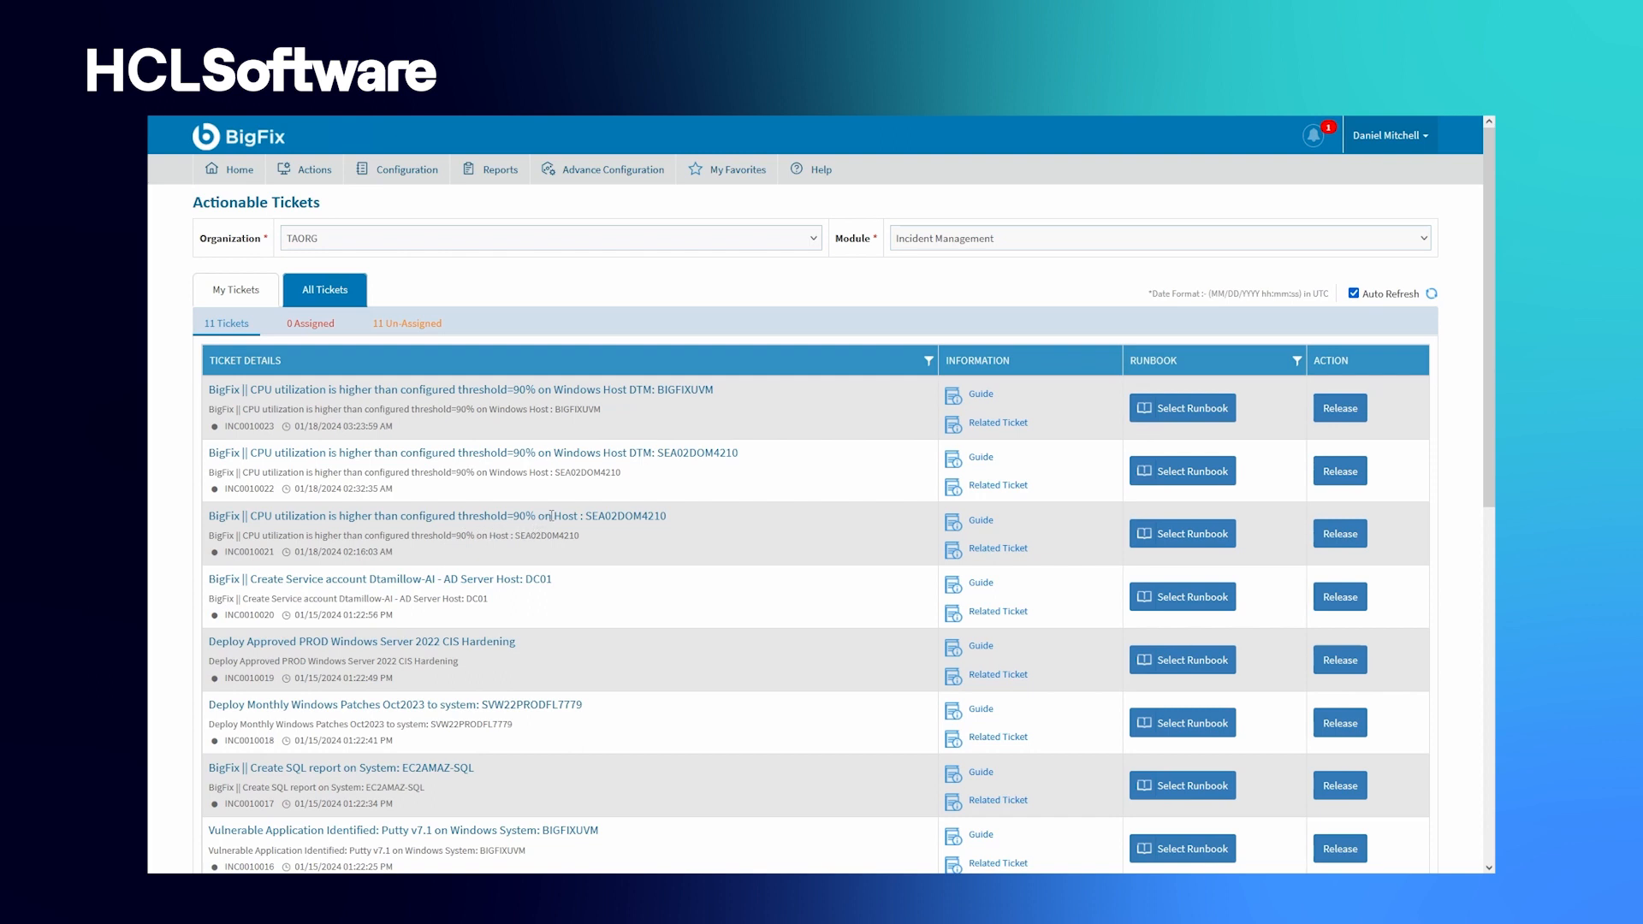
mouse_move(1018, 538)
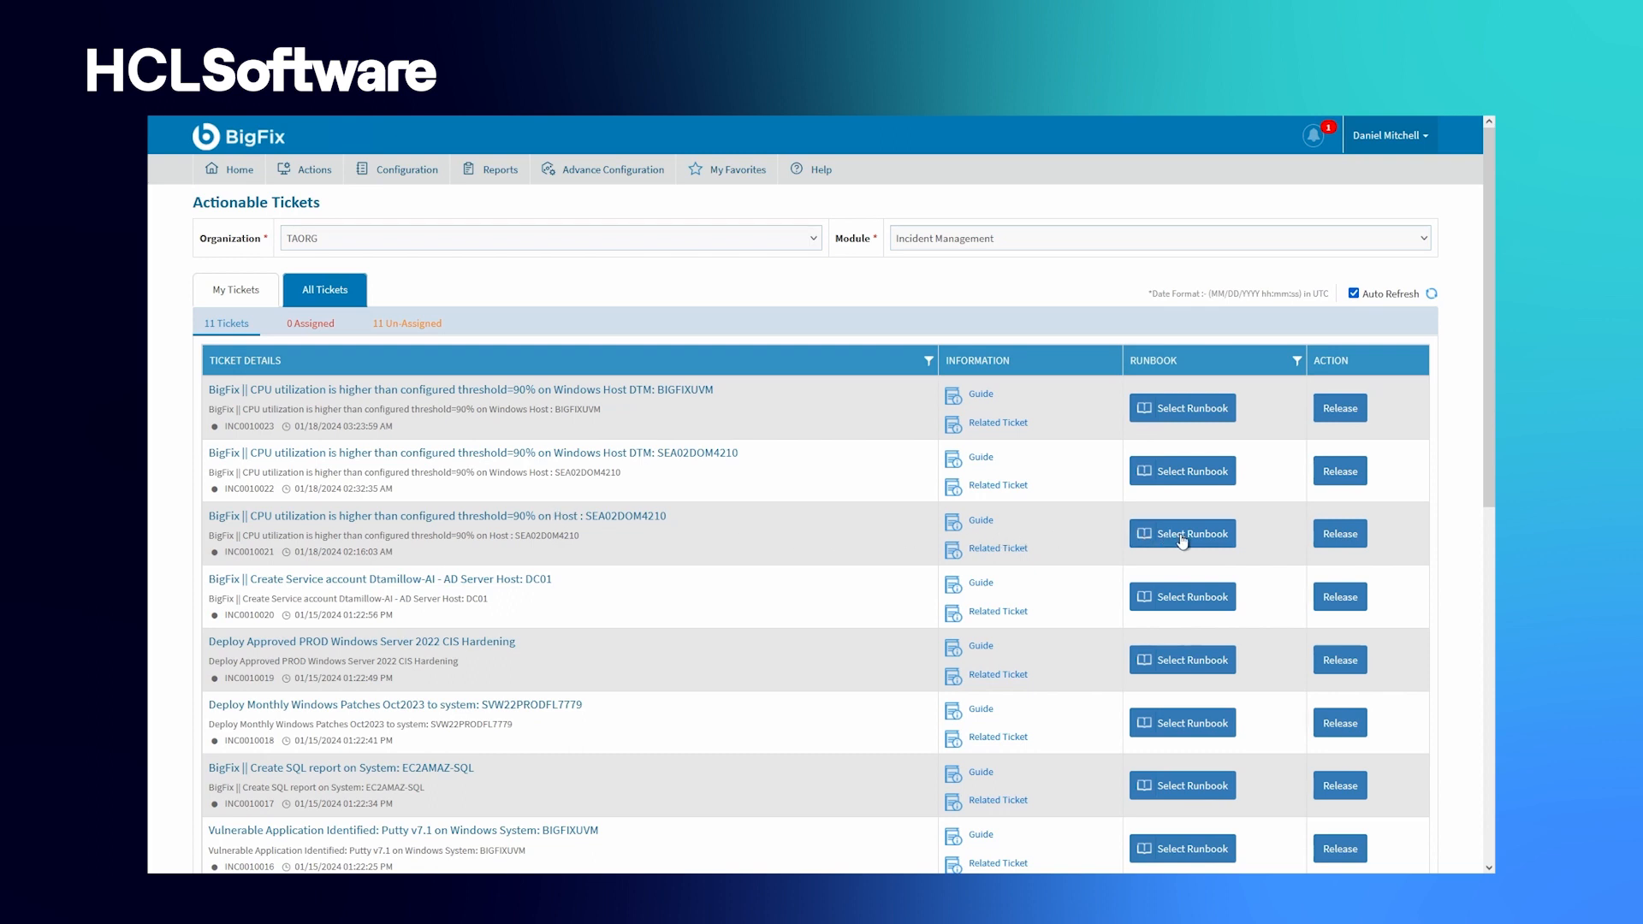
- Show runbook suggestions for INC0010021 and expand Windows_High_CPU_Utilization's details
left_click(1181, 533)
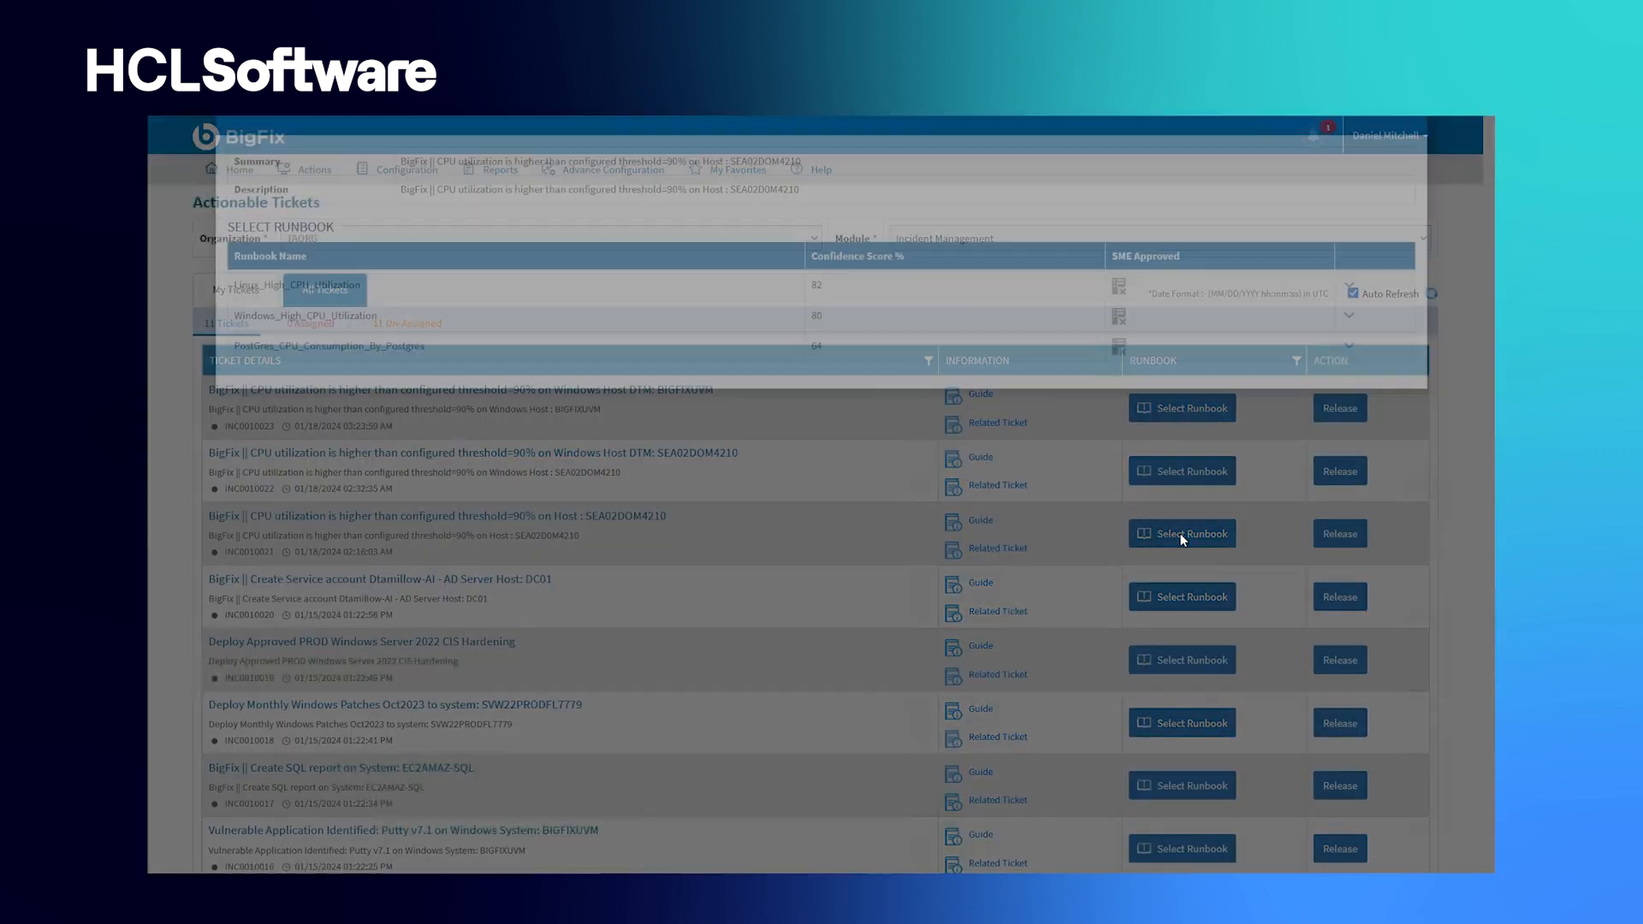
left_click(1180, 533)
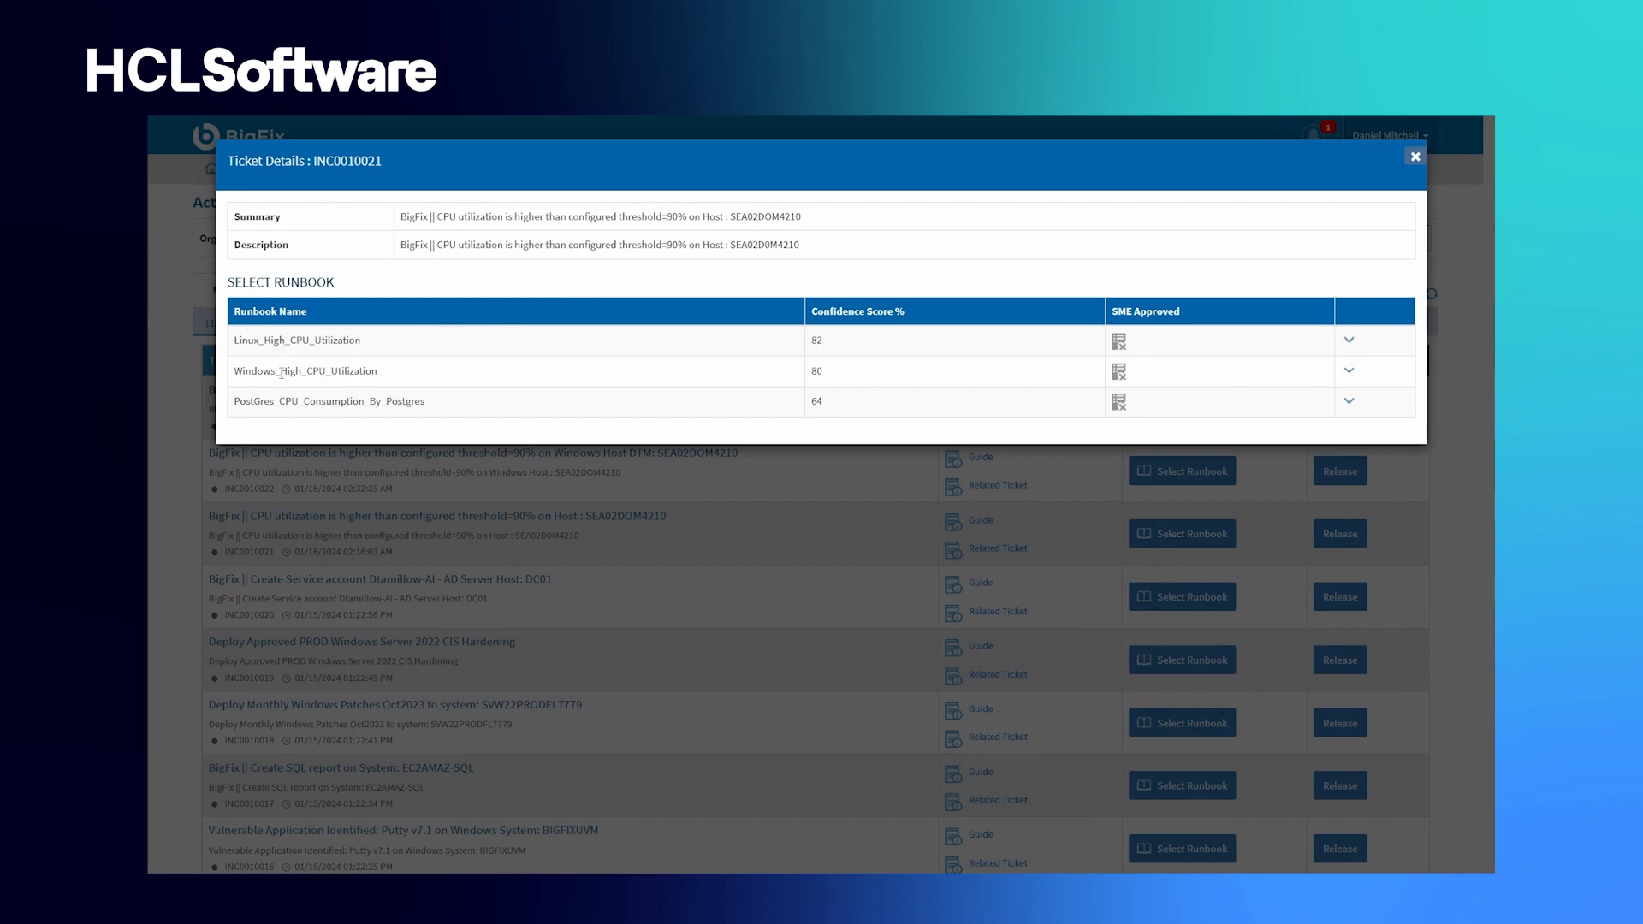
mouse_move(340, 384)
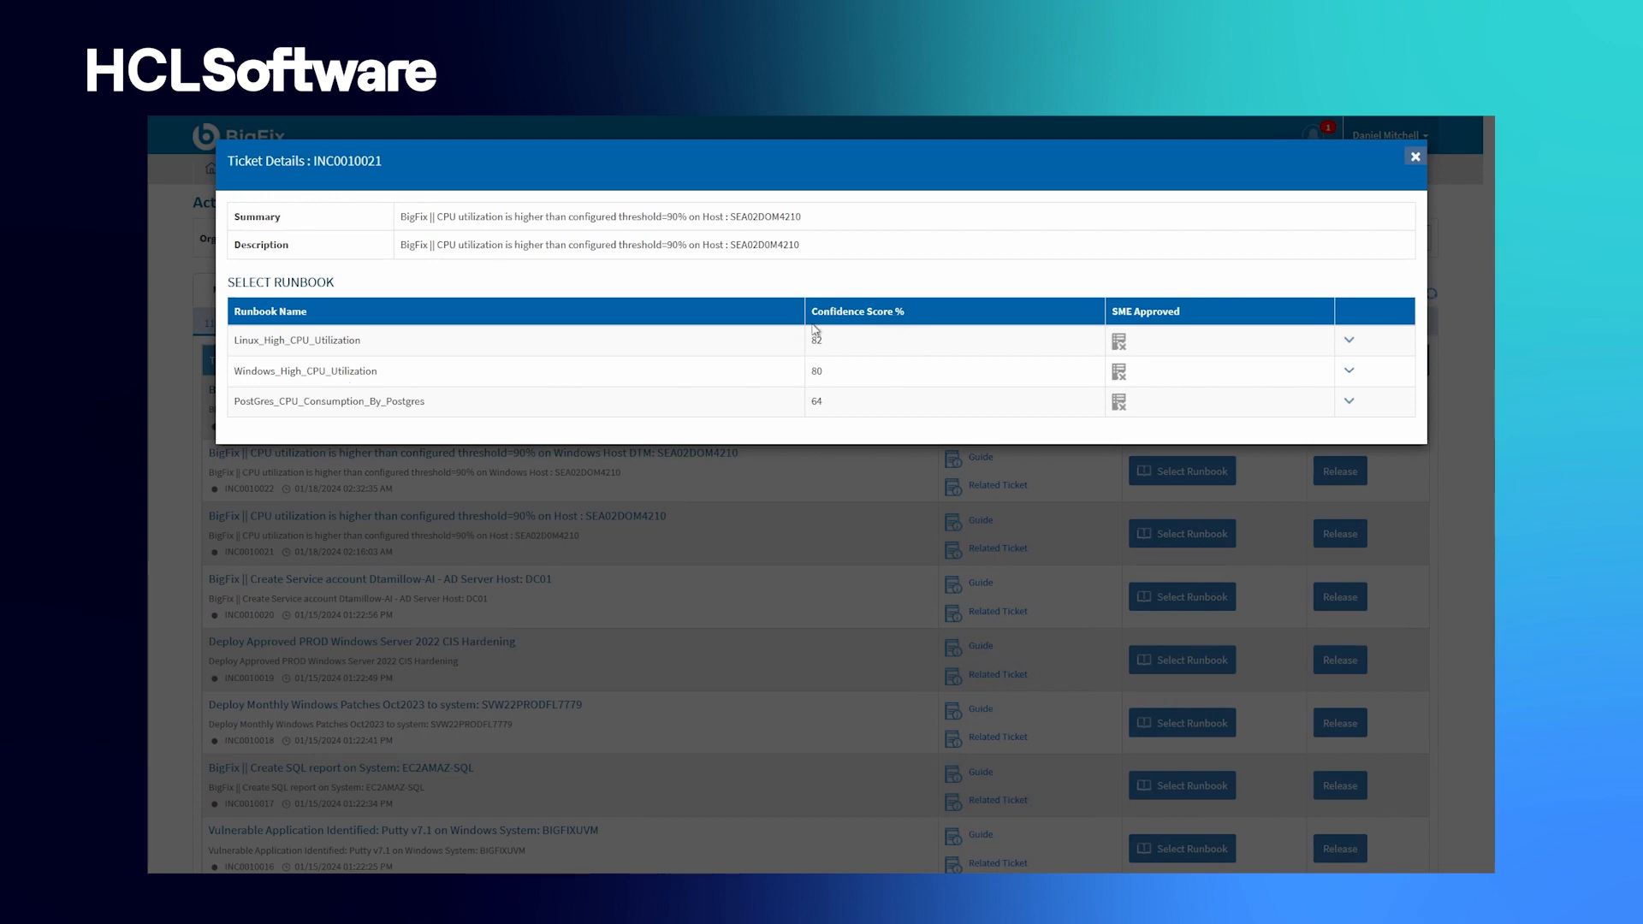
mouse_move(837, 379)
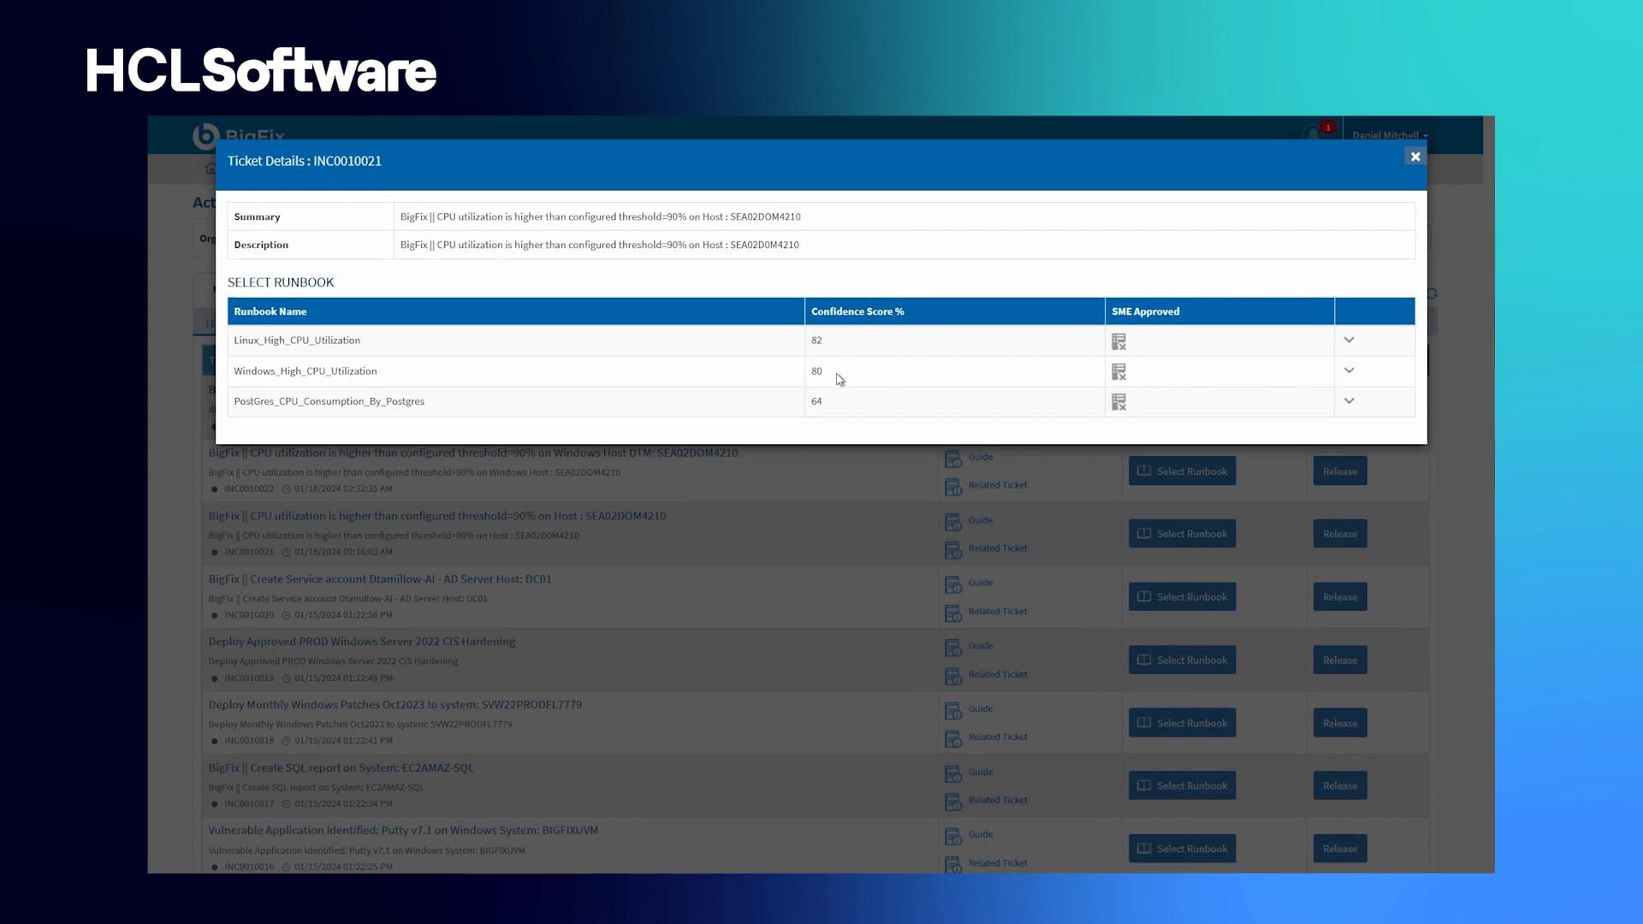
mouse_move(1327, 367)
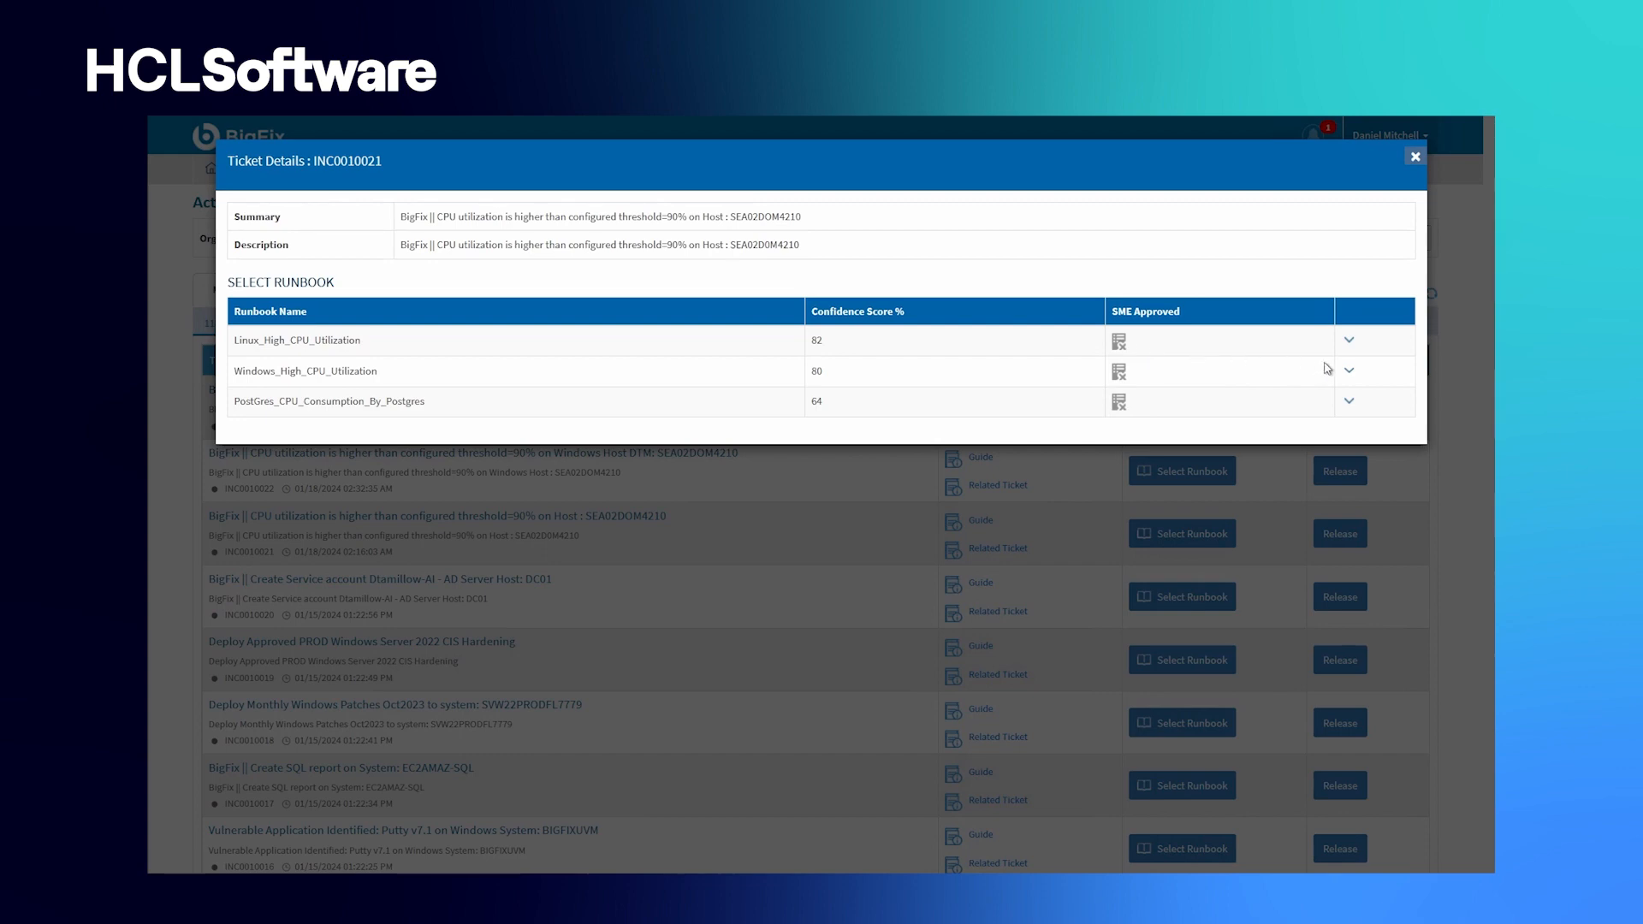
left_click(1349, 371)
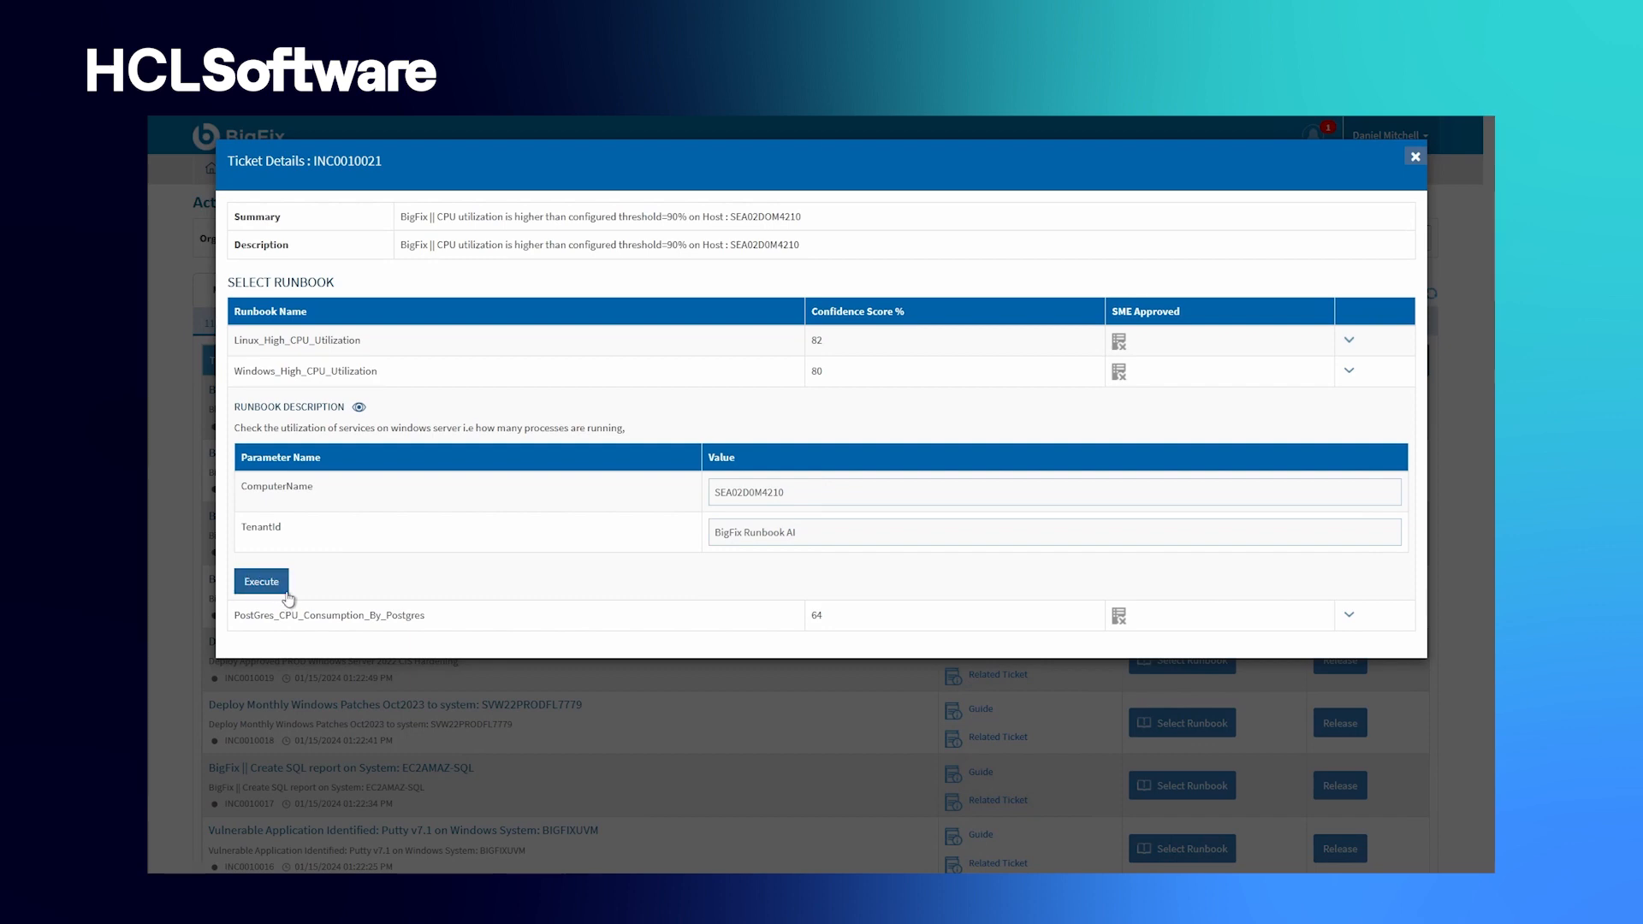
mouse_move(1199, 435)
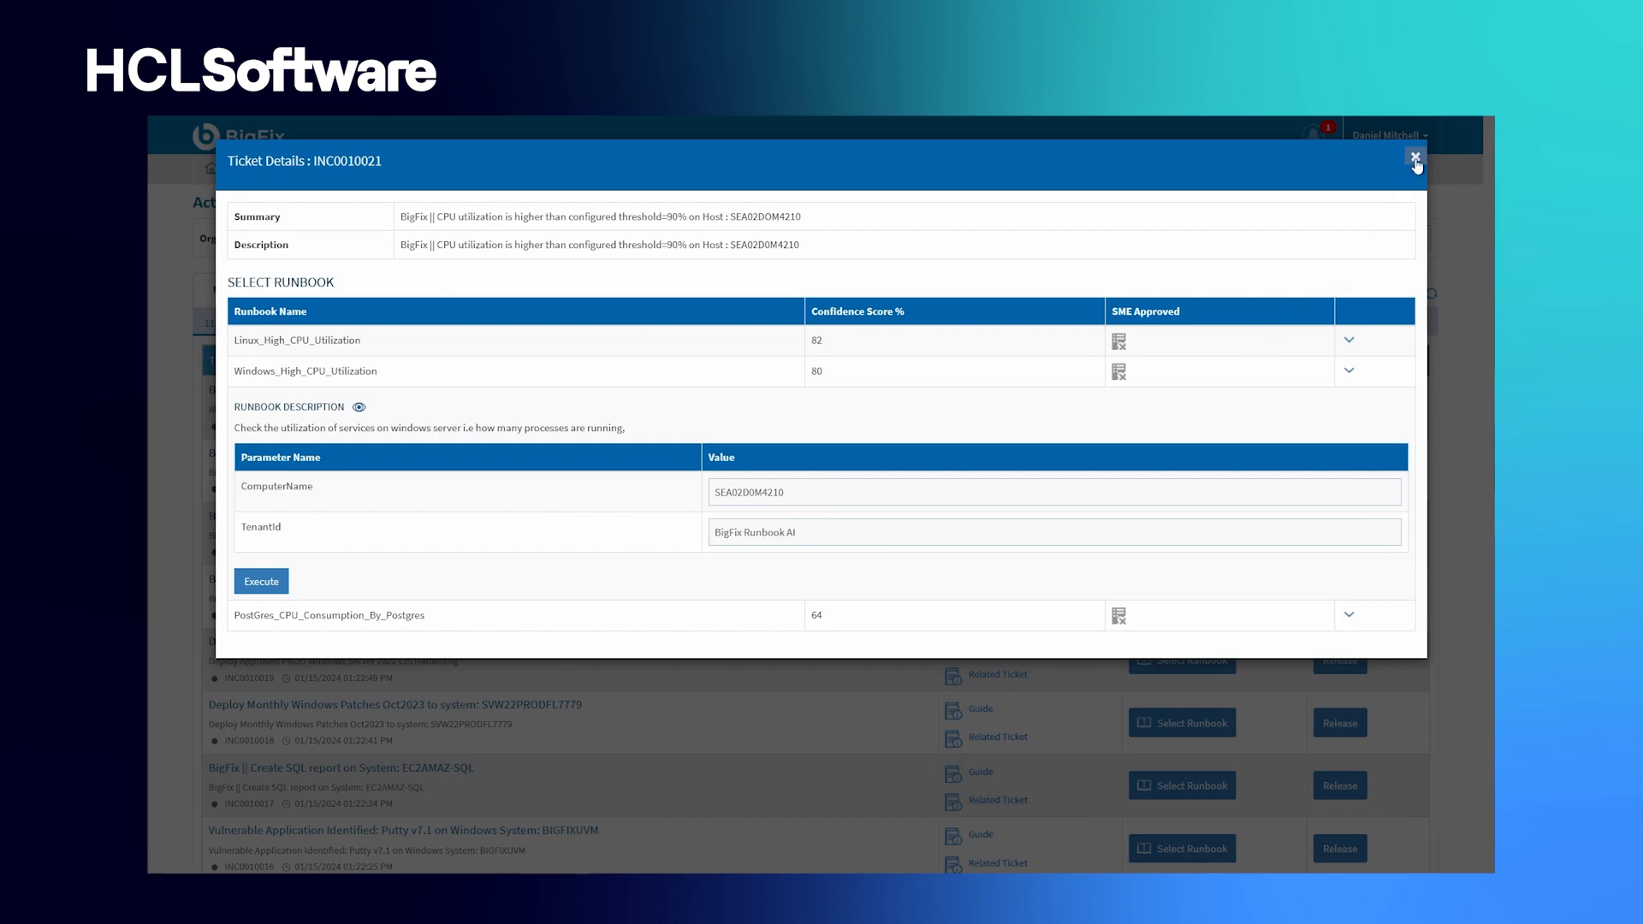
- Search the Manage Runbooks library by Description for 'Windows', listing 26 runbooks
left_click(1413, 158)
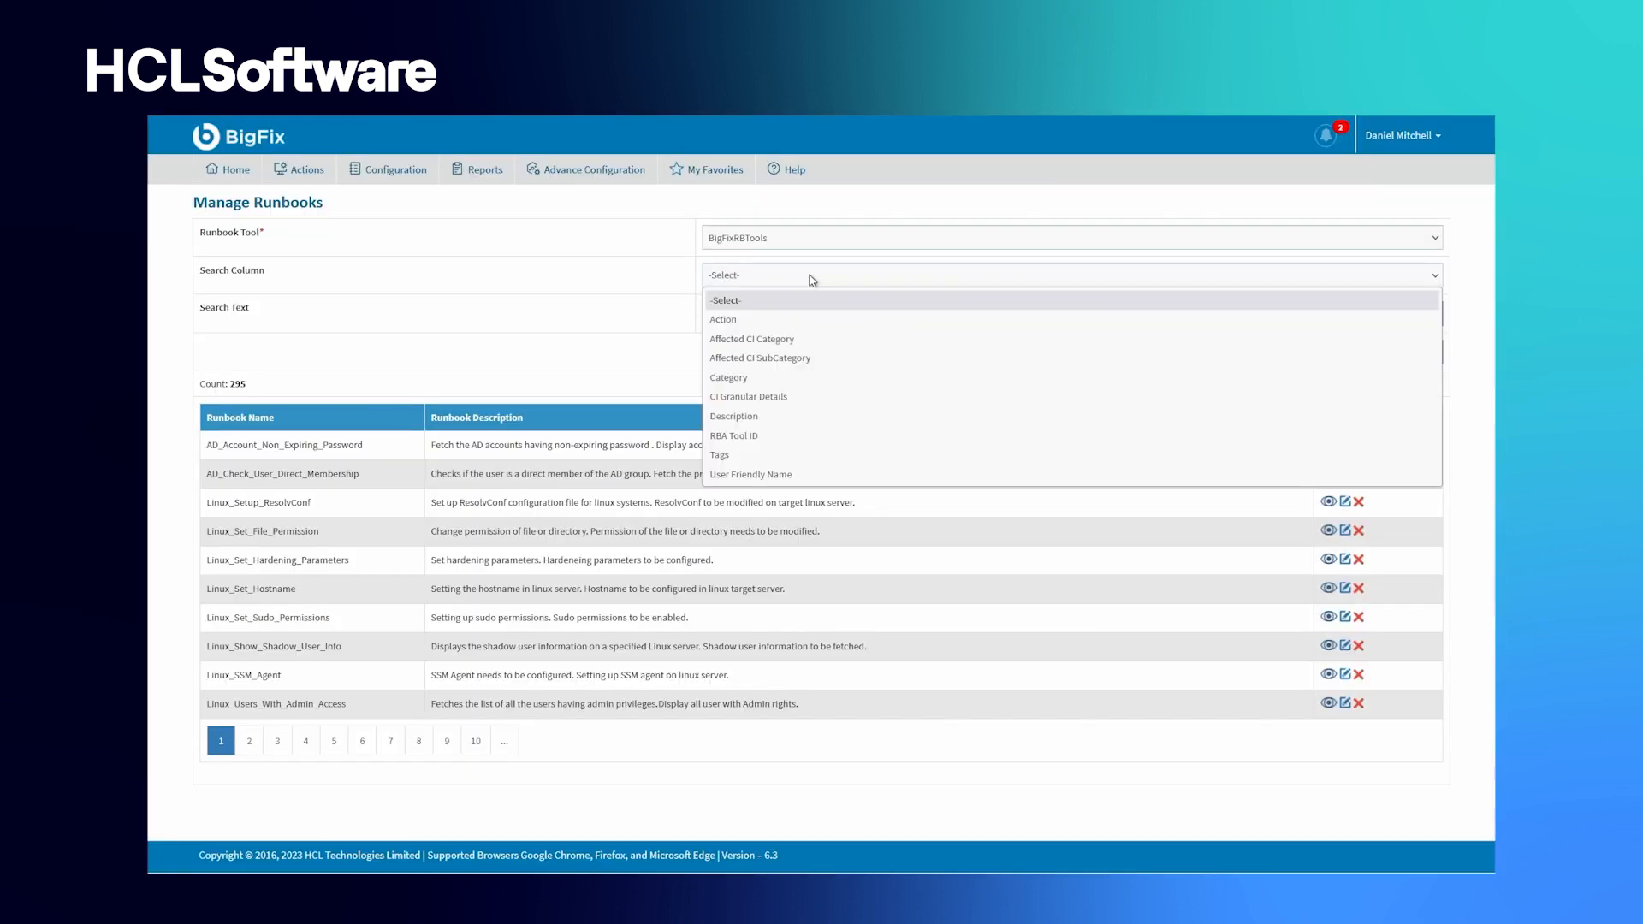
mouse_move(557, 339)
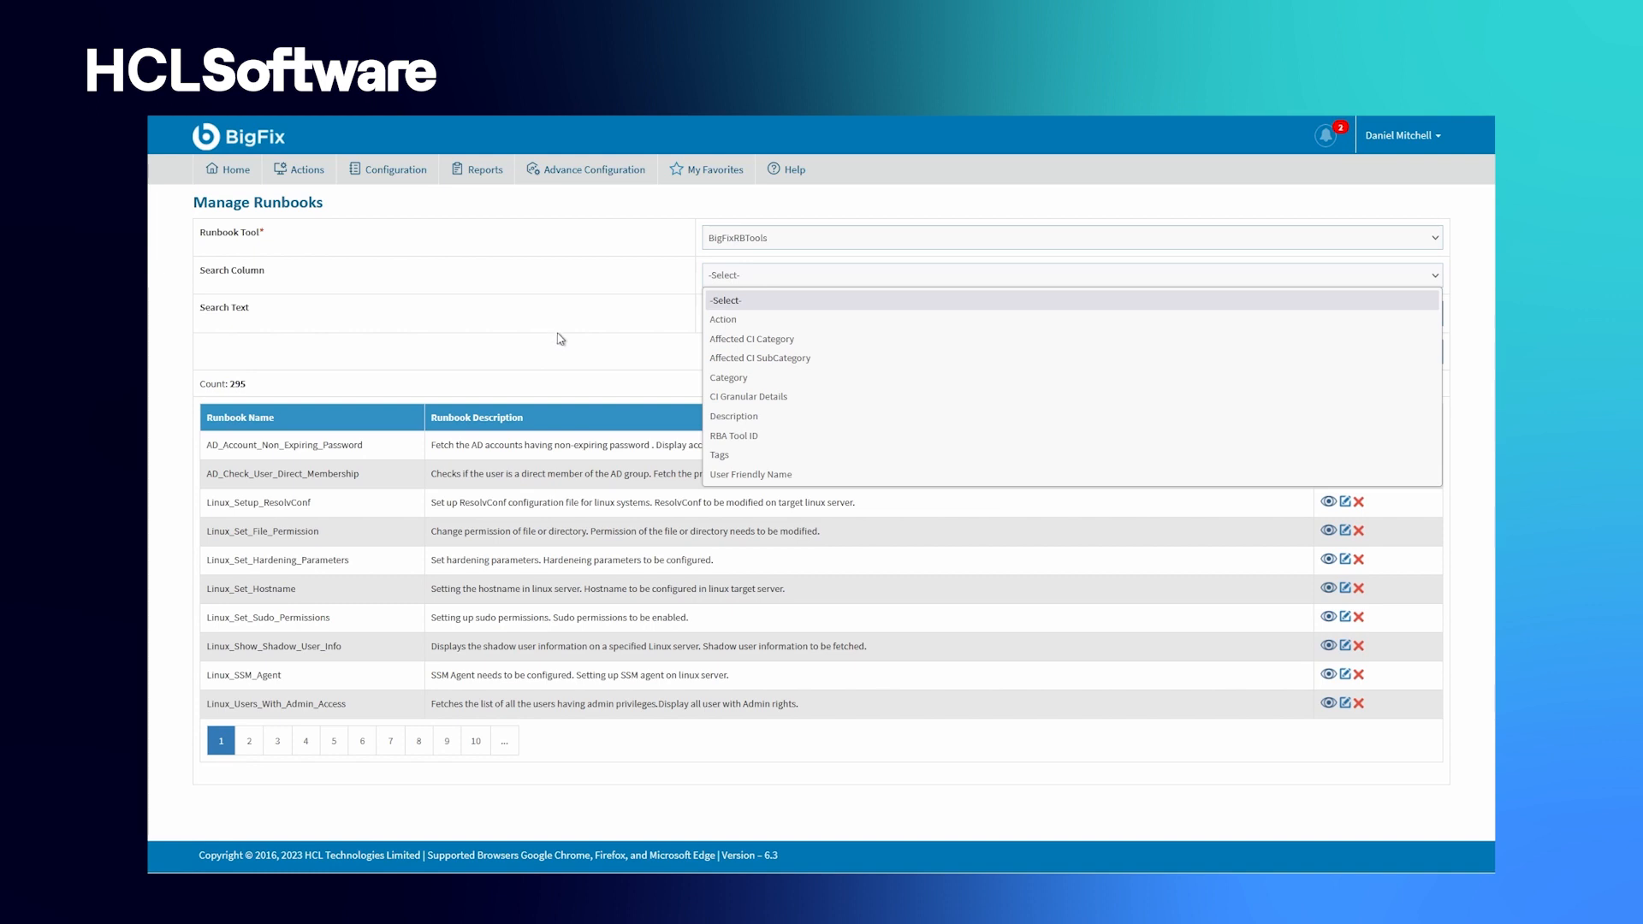
left_click(730, 416)
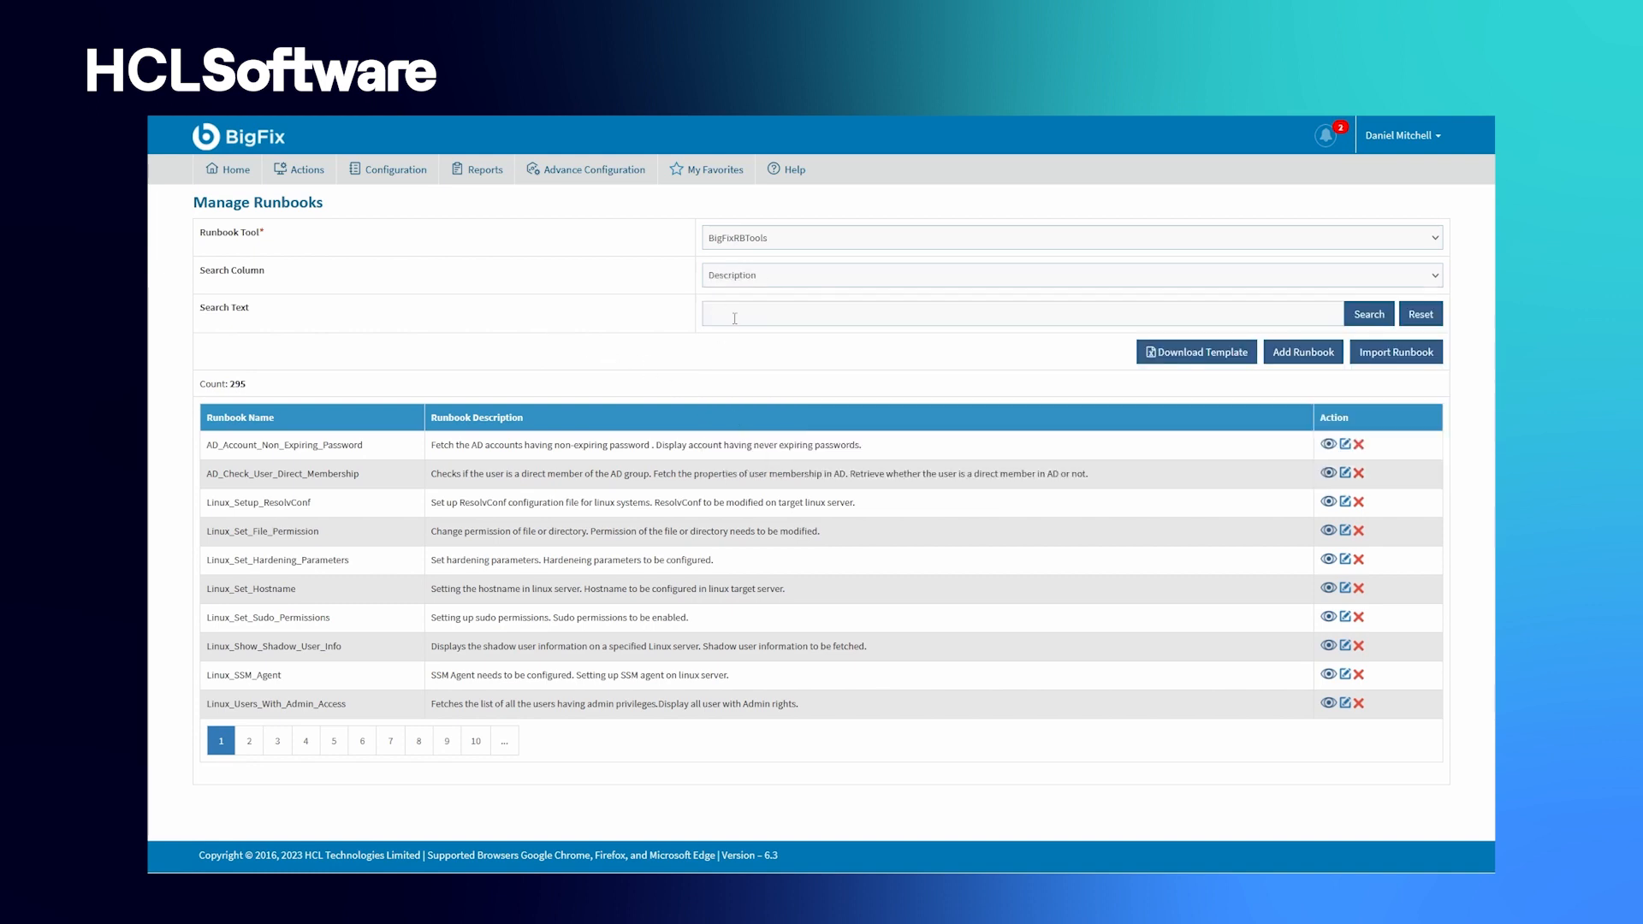
type("Windows")
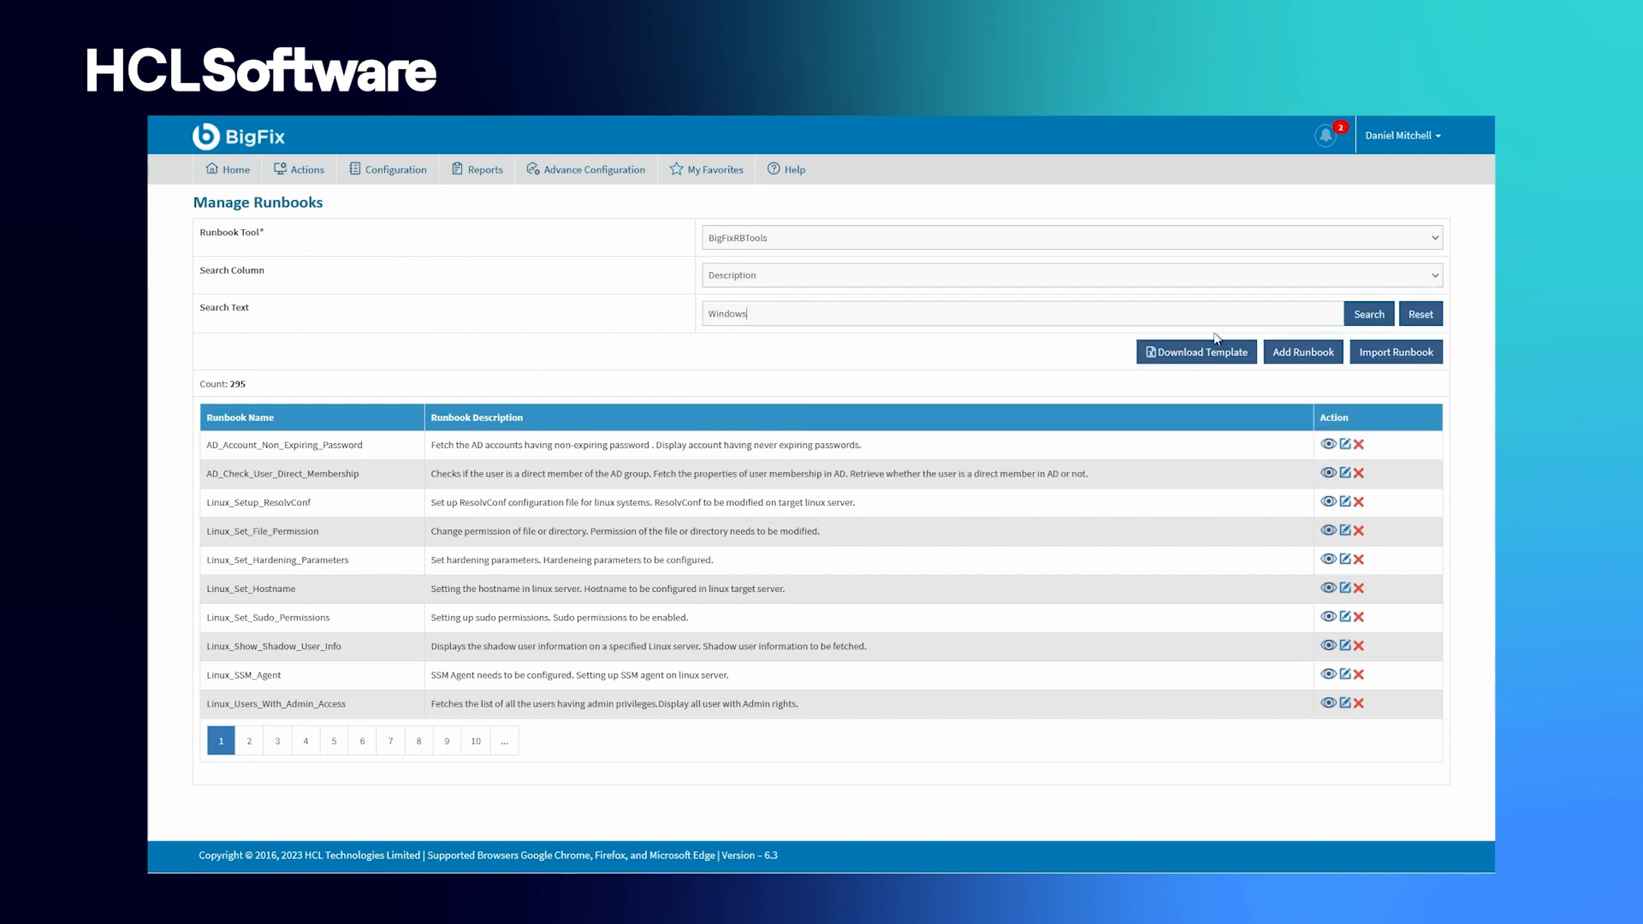
left_click(1367, 314)
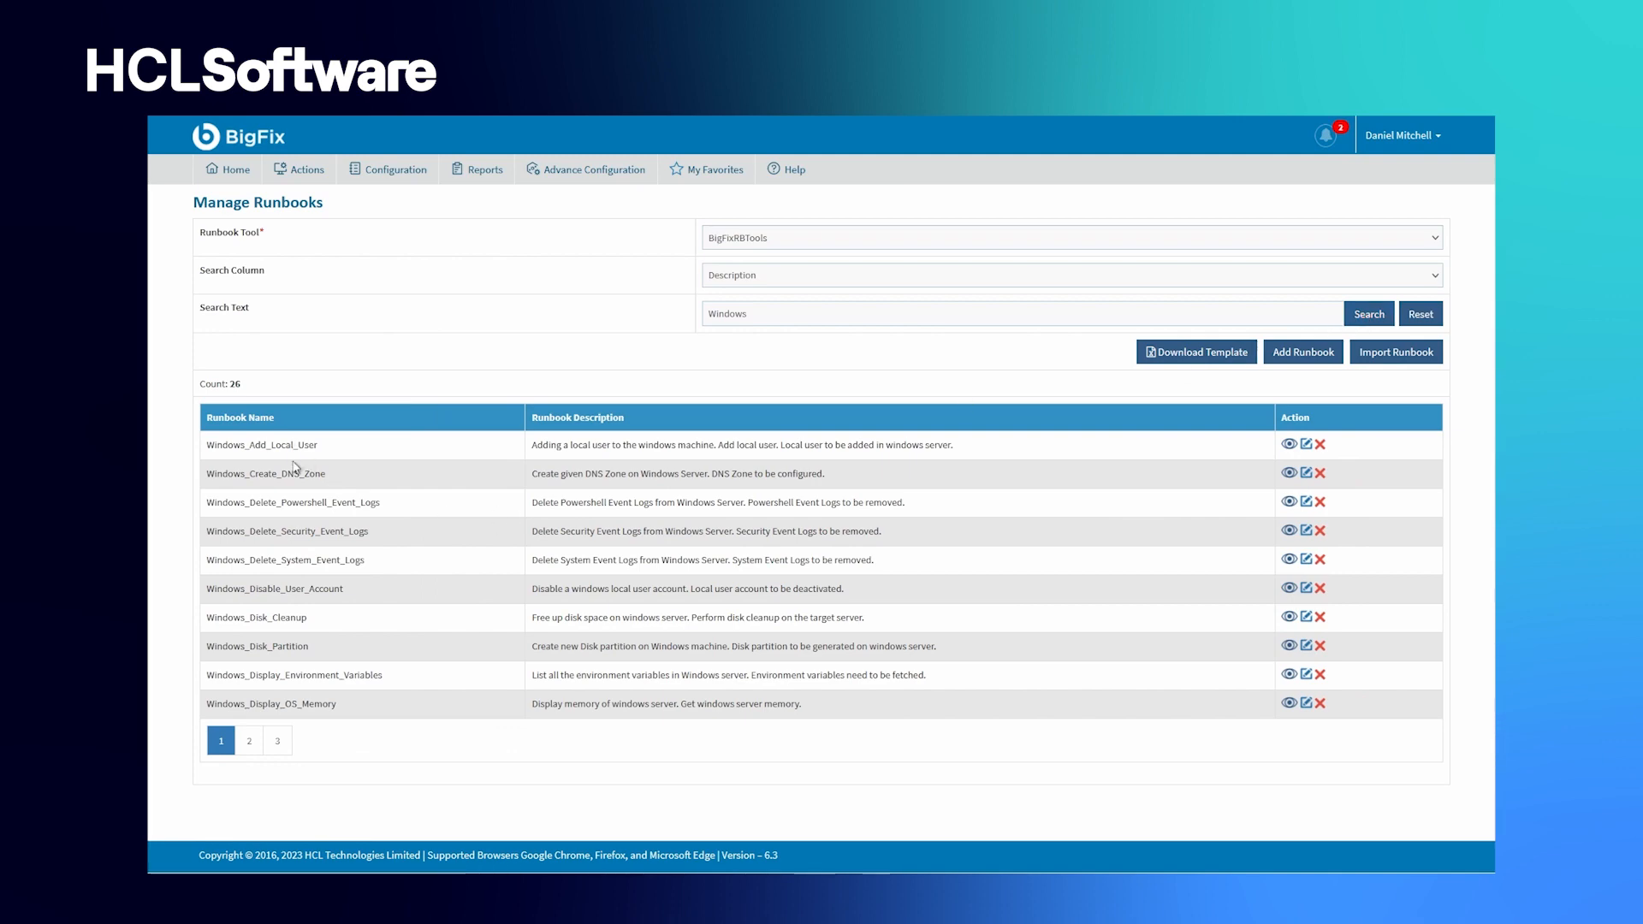